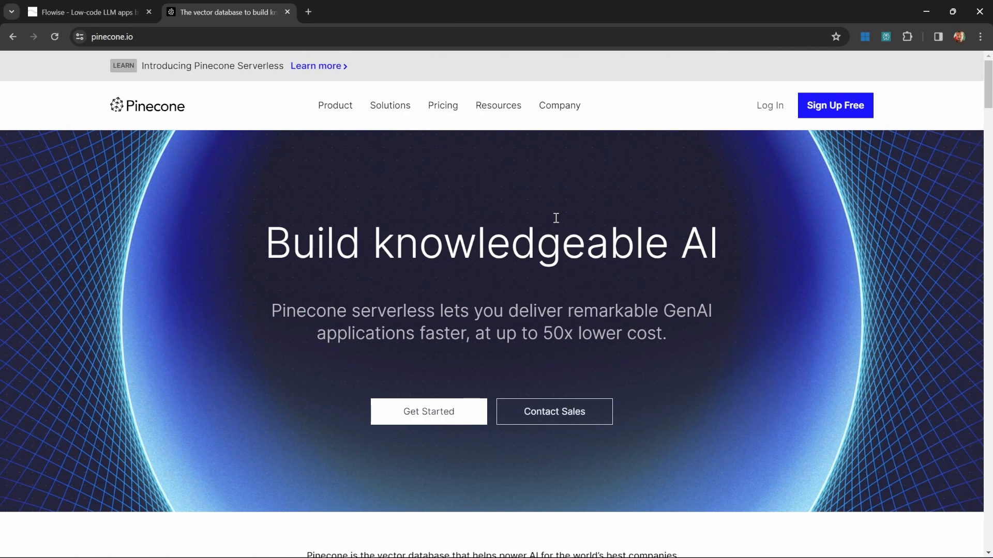
{"action": "mouse_move", "coordinate": [478, 205]}
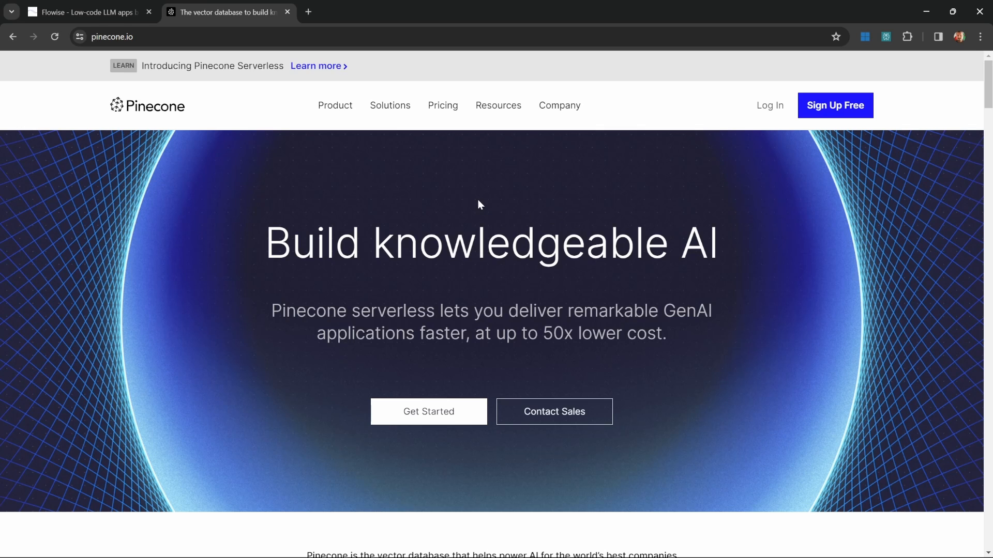
{"action": "mouse_move", "coordinate": [487, 205]}
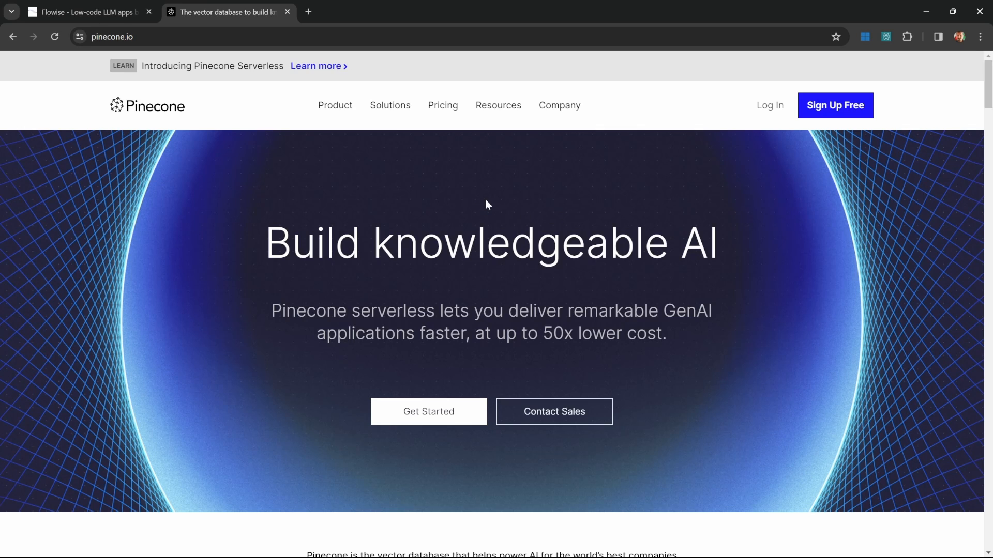
Close the pinecone.io tab, leaving the empty Flowise Chatflows dashboard.
{"action": "left_click", "coordinate": [88, 12]}
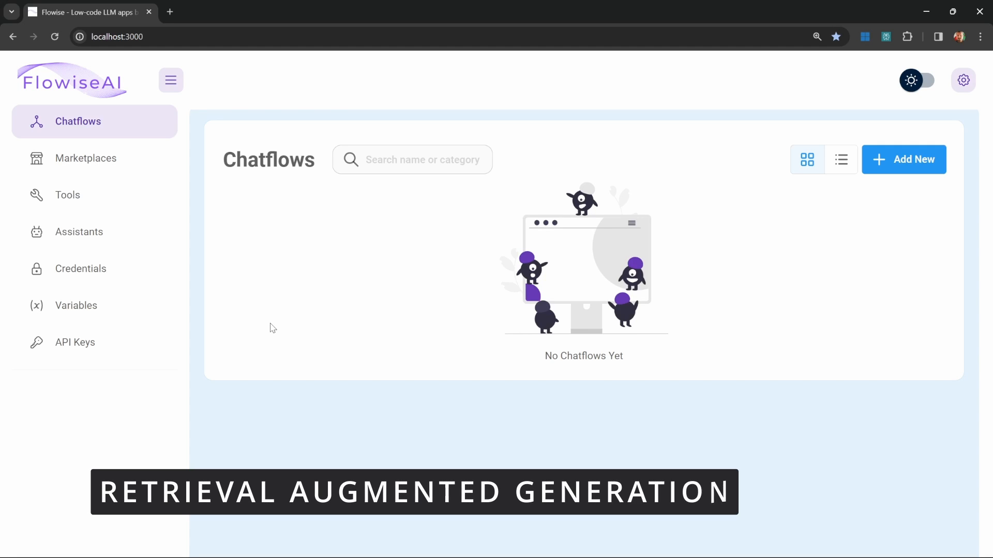
Open ChatGPT in a second tab to show the New York weather conversation.
{"action": "left_click", "coordinate": [228, 12]}
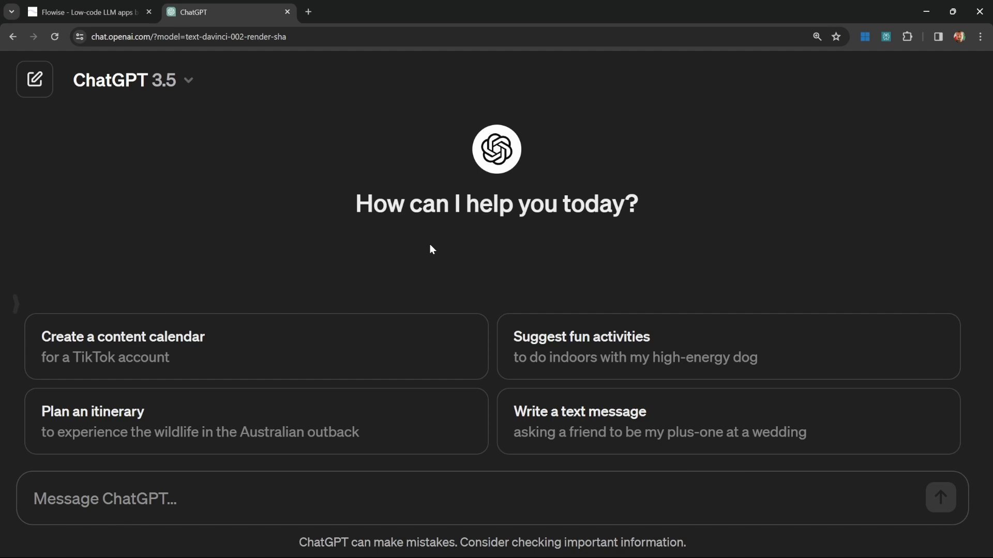
{"action": "mouse_move", "coordinate": [409, 247]}
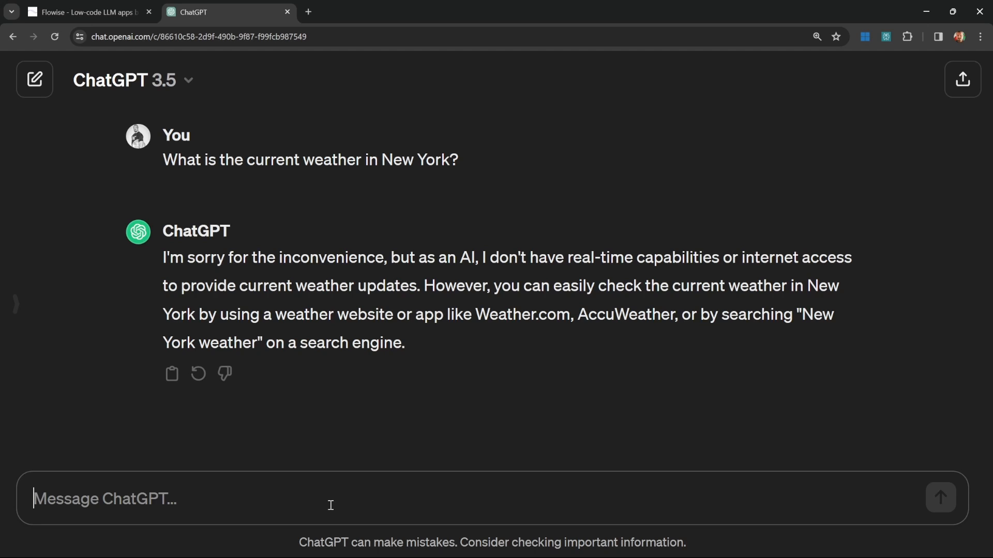
Open the Flowise docs Render deployment page and skim through it.
{"action": "left_click", "coordinate": [447, 12]}
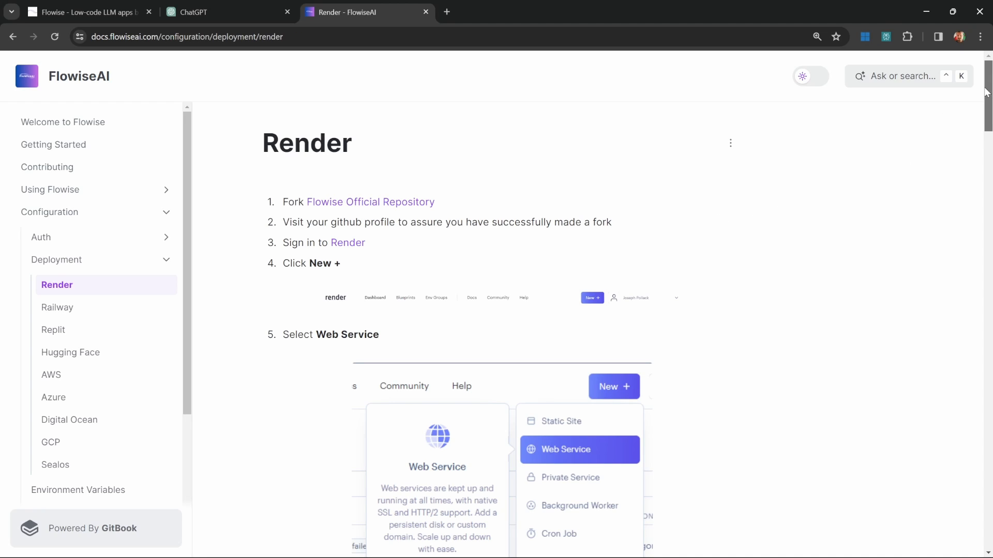
{"action": "scroll", "scroll_direction": "down", "scroll_amount": 3}
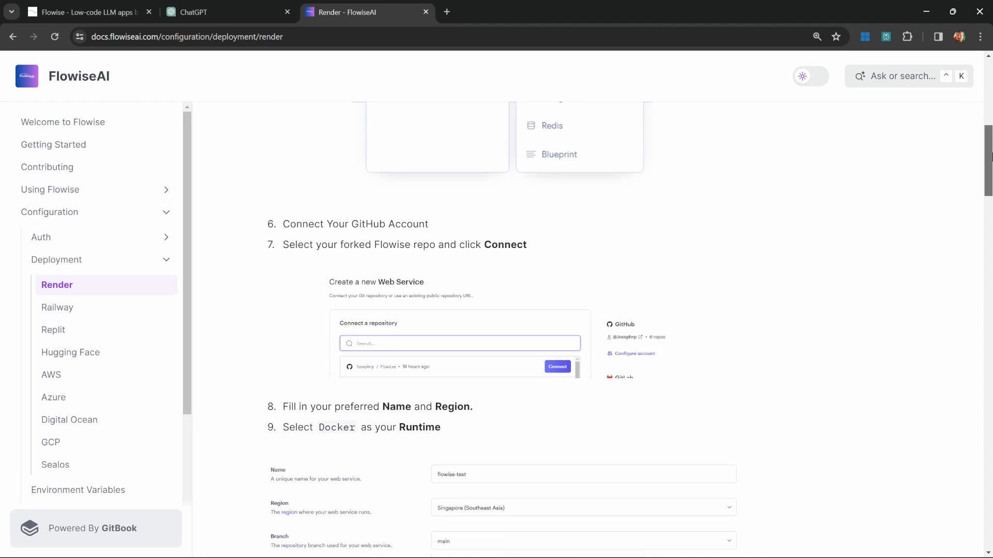
{"action": "scroll", "scroll_direction": "up", "scroll_amount": 3}
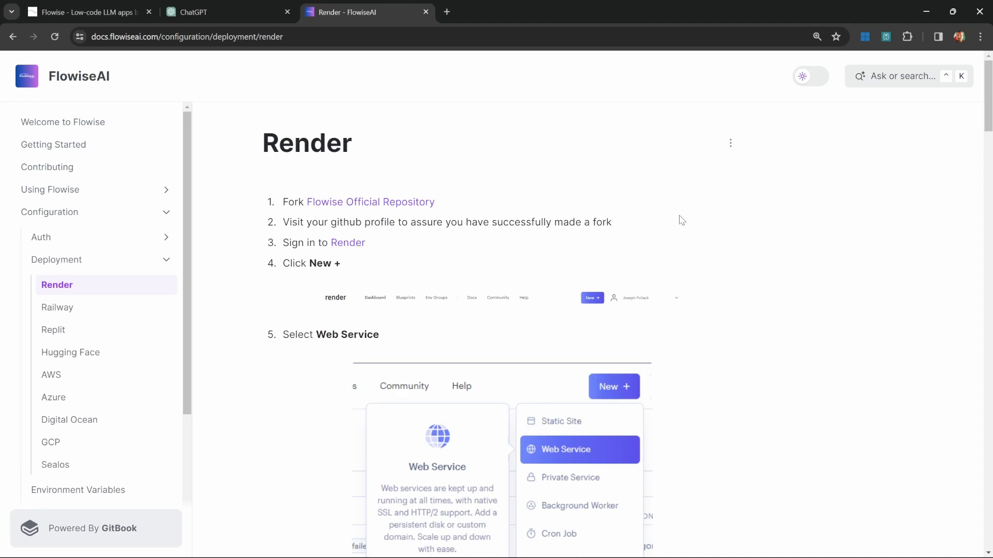
{"action": "mouse_move", "coordinate": [632, 192]}
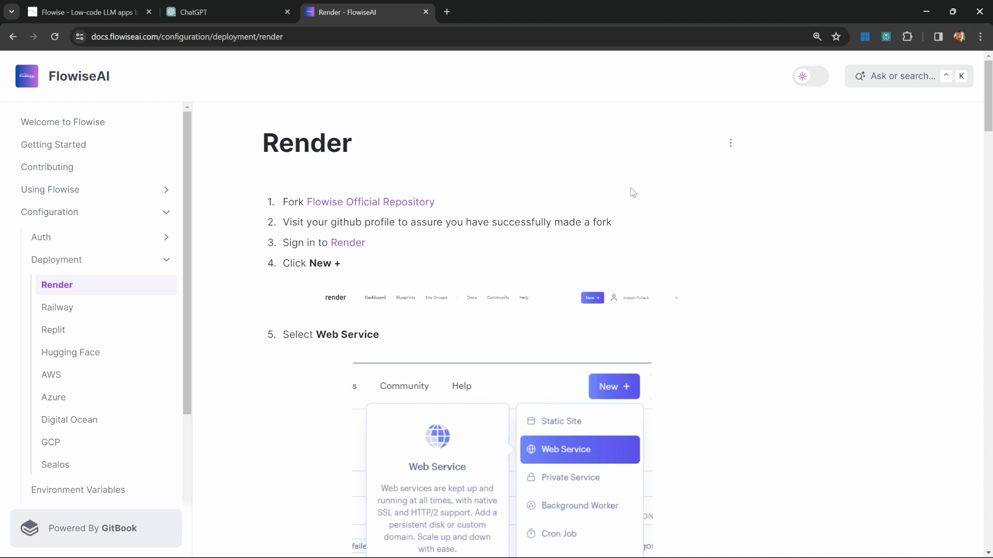
{"action": "mouse_move", "coordinate": [564, 203]}
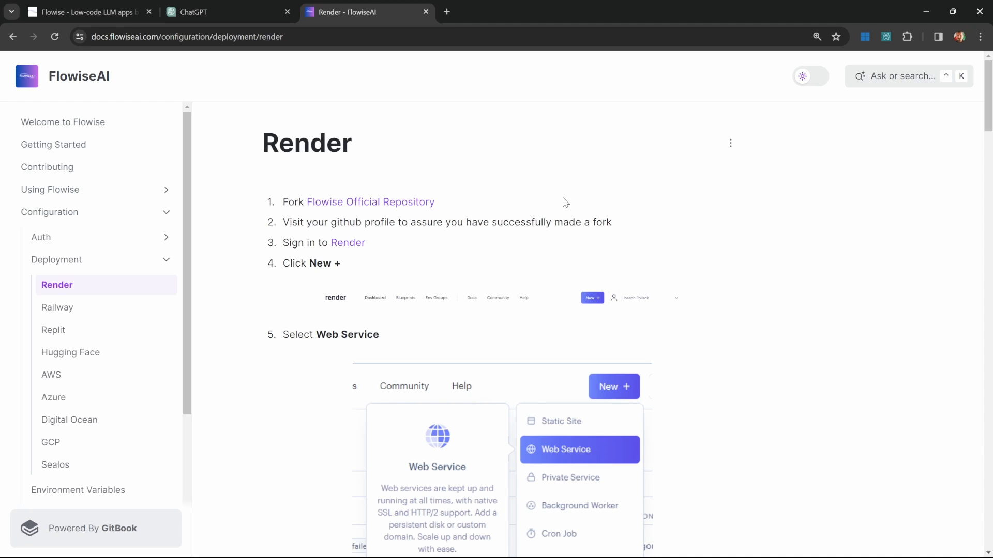
{"action": "mouse_move", "coordinate": [631, 236]}
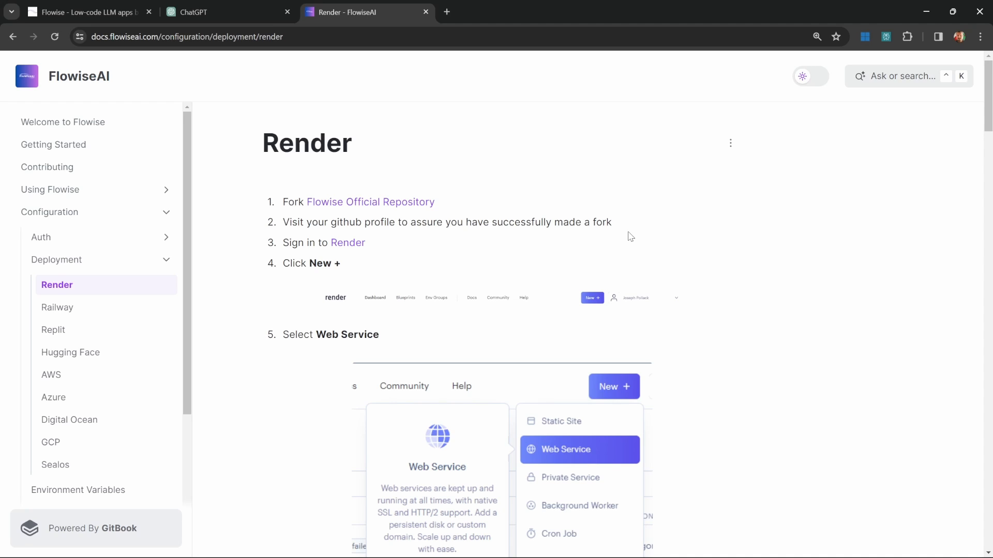
{"action": "mouse_move", "coordinate": [549, 226]}
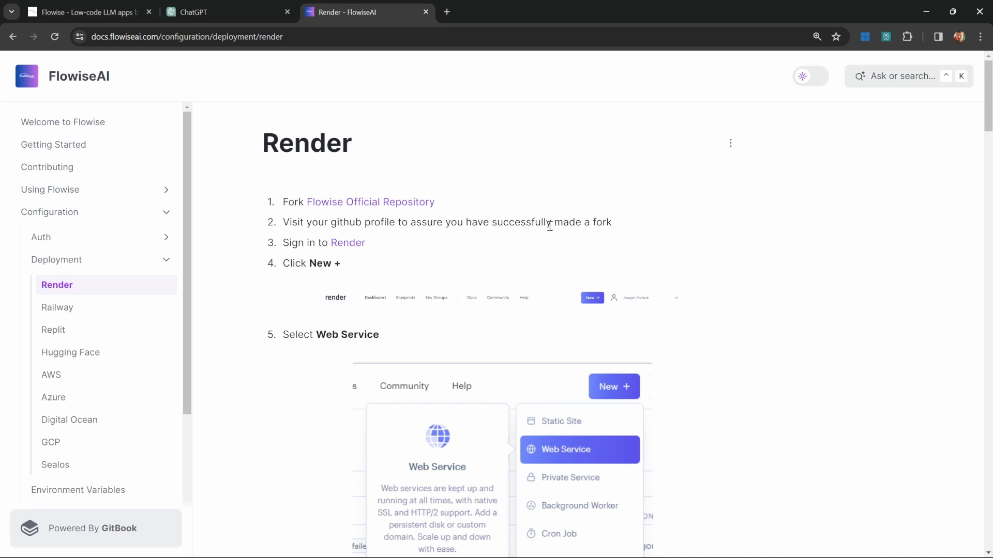
Compare ChatGPT's deploy-to-Render answer against the Flowise Render guide.
{"action": "left_click", "coordinate": [208, 12]}
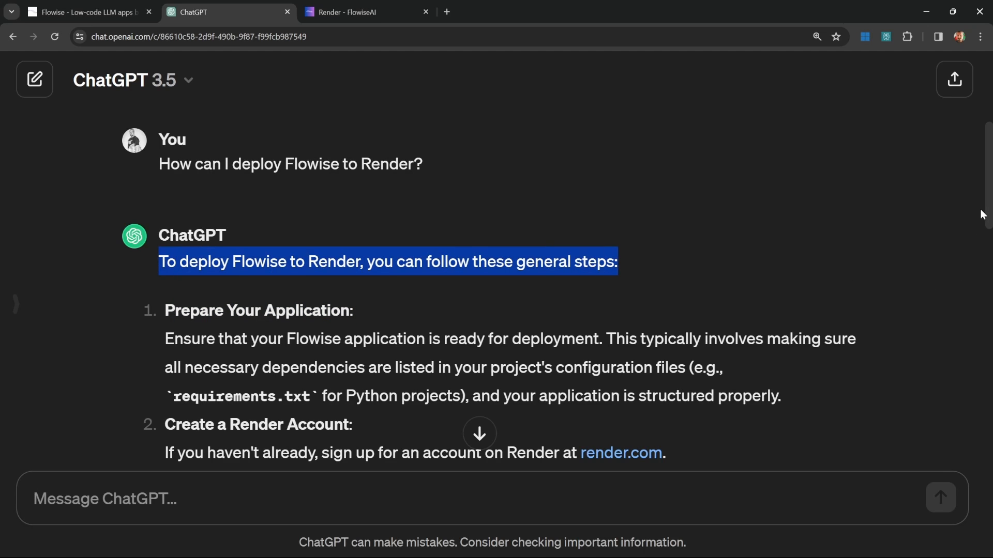
{"action": "scroll", "scroll_direction": "down", "scroll_amount": 3}
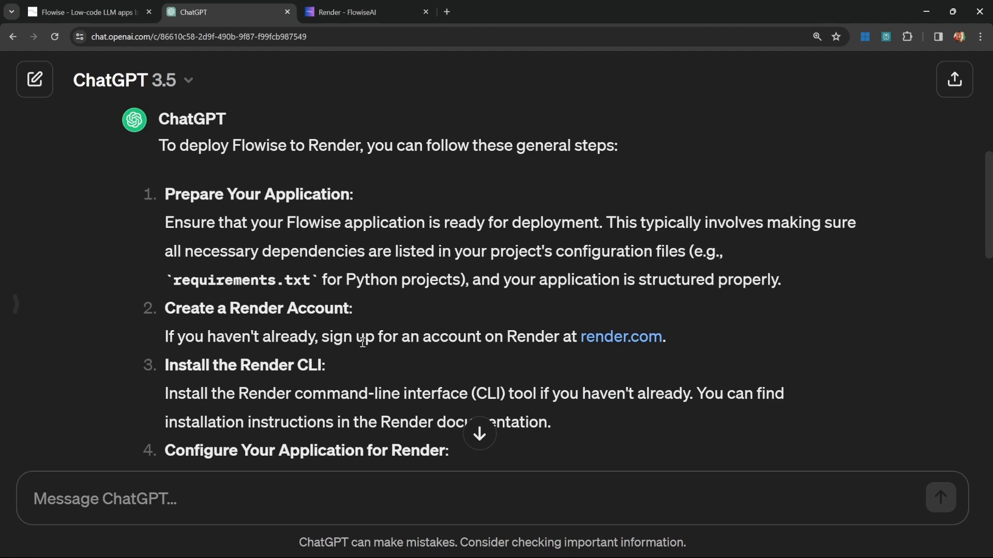
{"action": "mouse_move", "coordinate": [370, 315]}
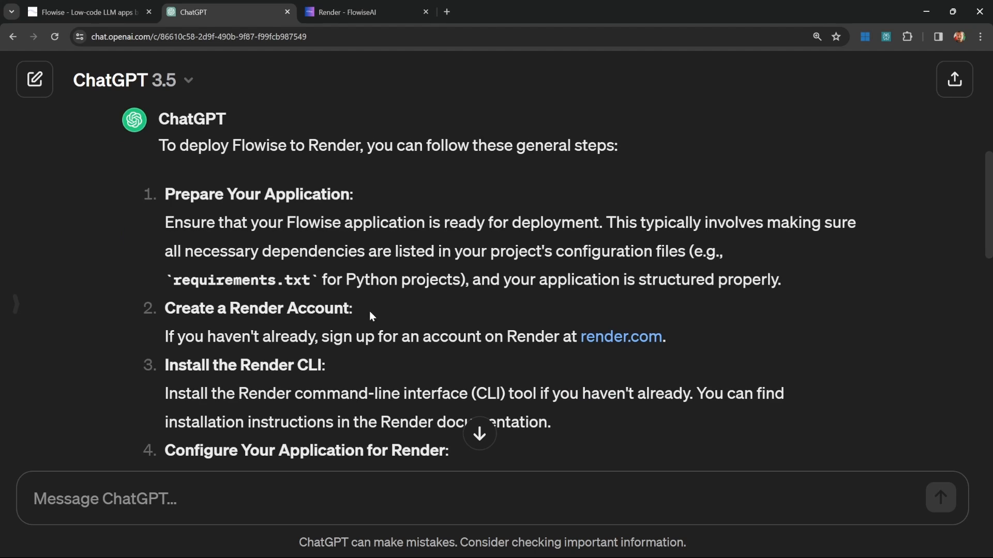
{"action": "mouse_move", "coordinate": [356, 299]}
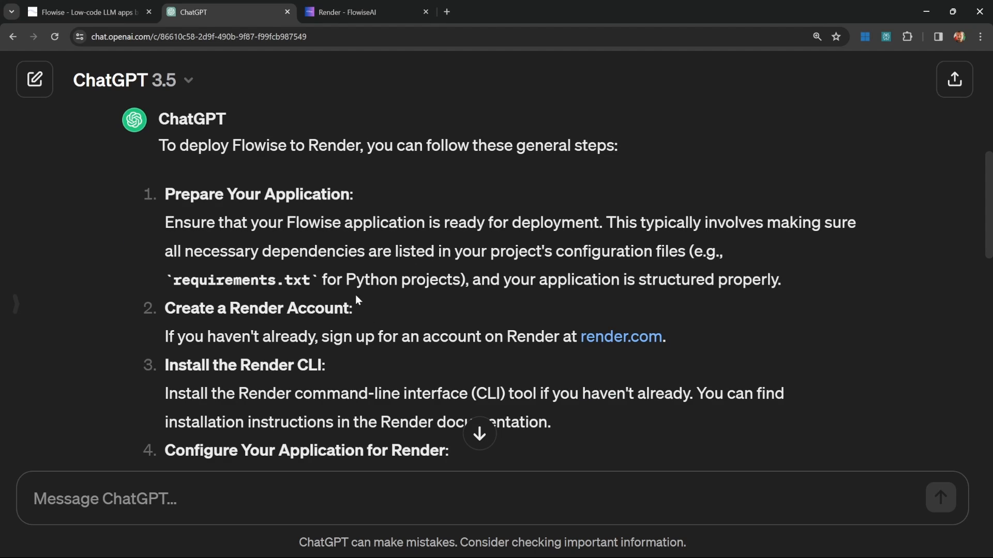
{"action": "mouse_move", "coordinate": [440, 282]}
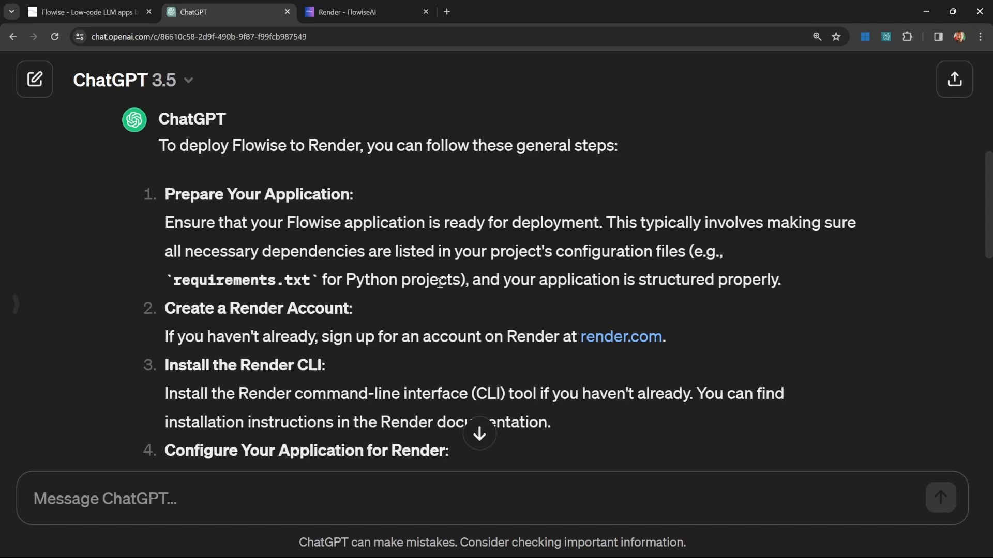
{"action": "left_click", "coordinate": [361, 12]}
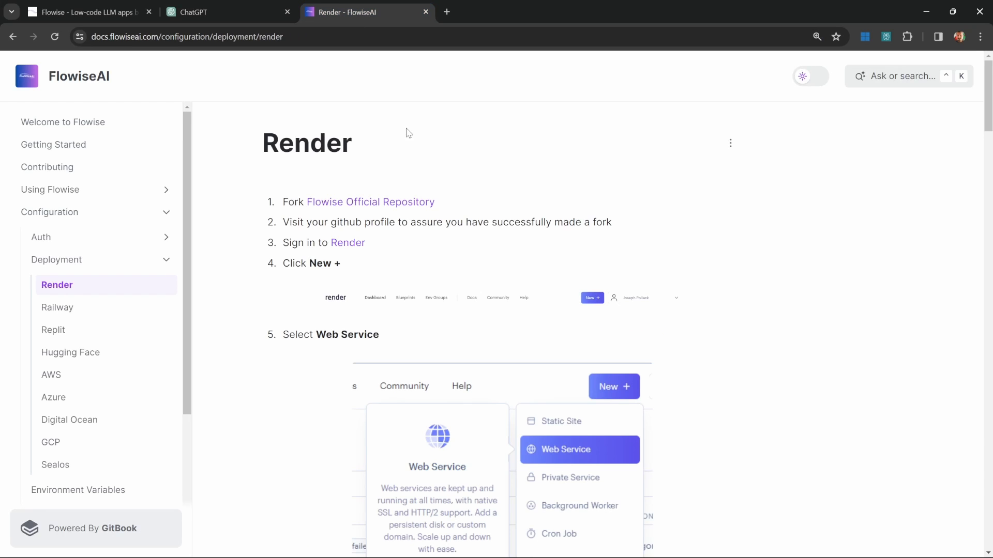
{"action": "scroll", "scroll_direction": "down", "scroll_amount": 3}
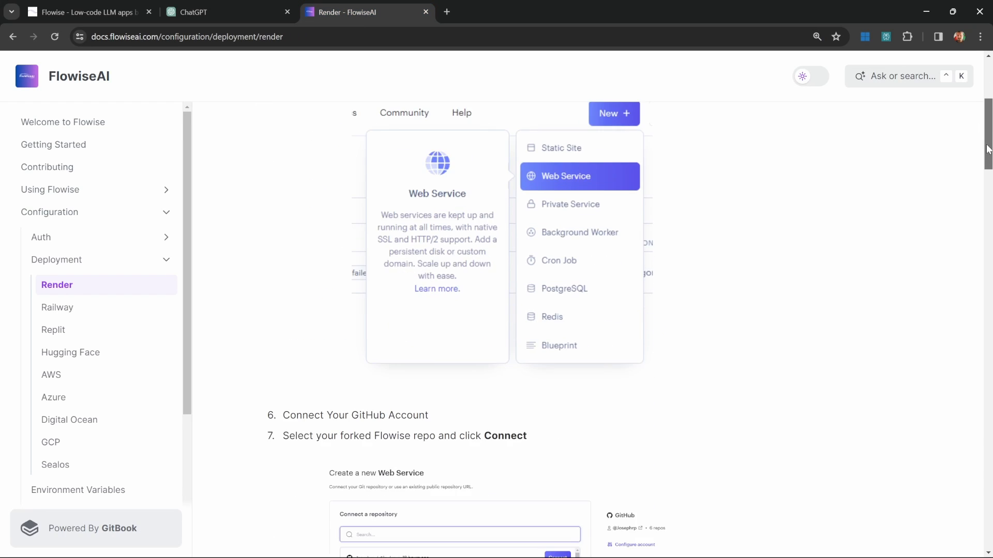
{"action": "scroll", "scroll_direction": "up", "scroll_amount": 3}
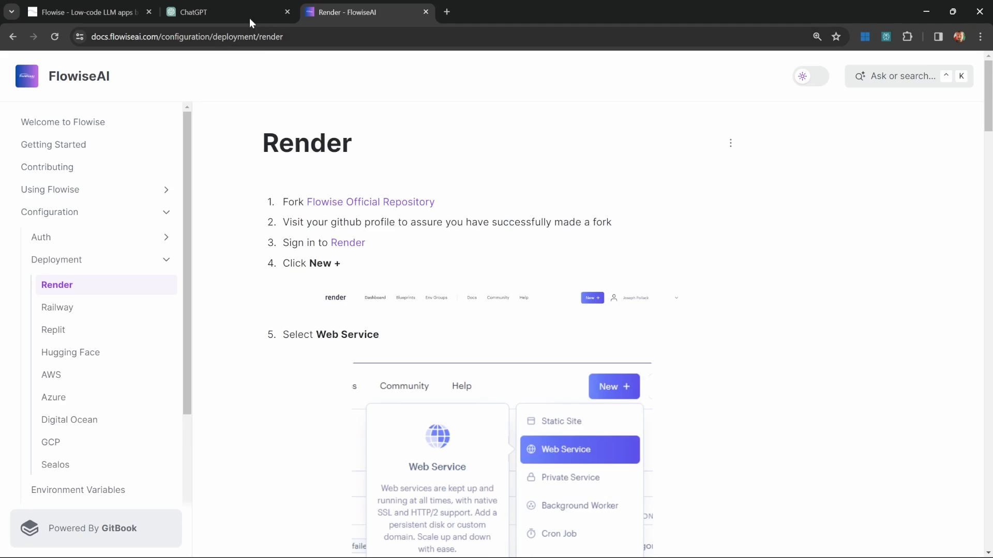
{"action": "left_click", "coordinate": [192, 11]}
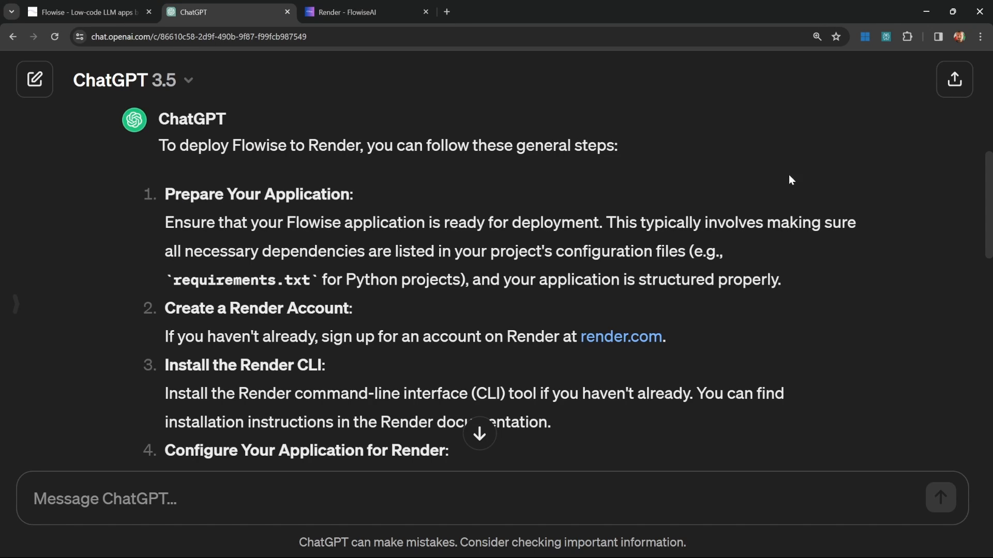
Write a new ChatGPT context-template prompt asking 'How do I deploy Flowise to Render?'.
{"action": "left_click", "coordinate": [34, 79]}
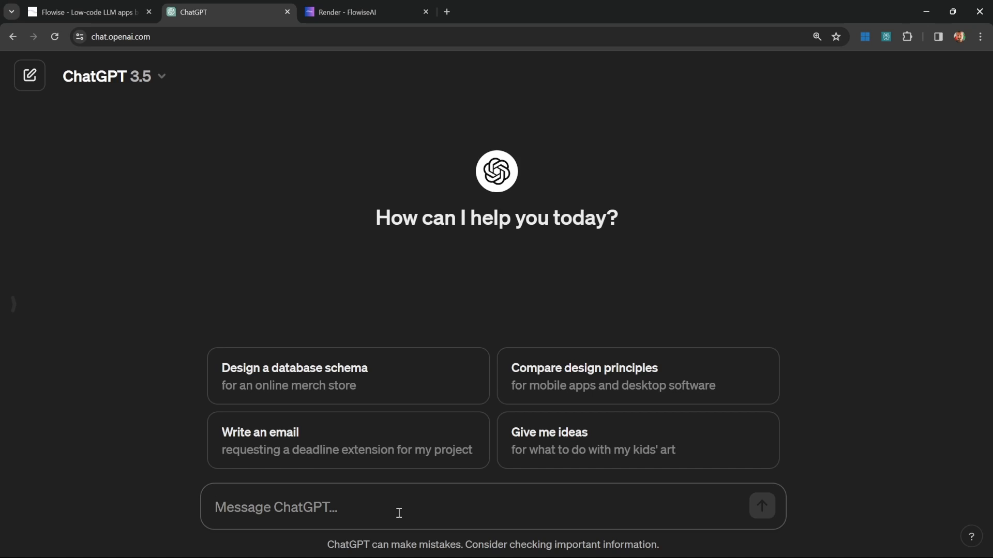
{"action": "mouse_move", "coordinate": [373, 511]}
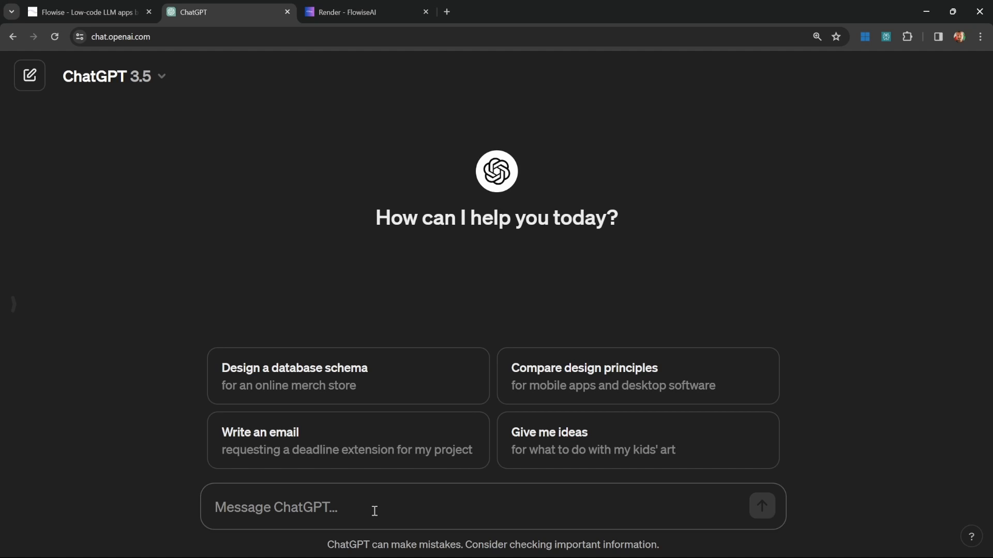
{"action": "type", "text": "Answer the user's question from the following context."}
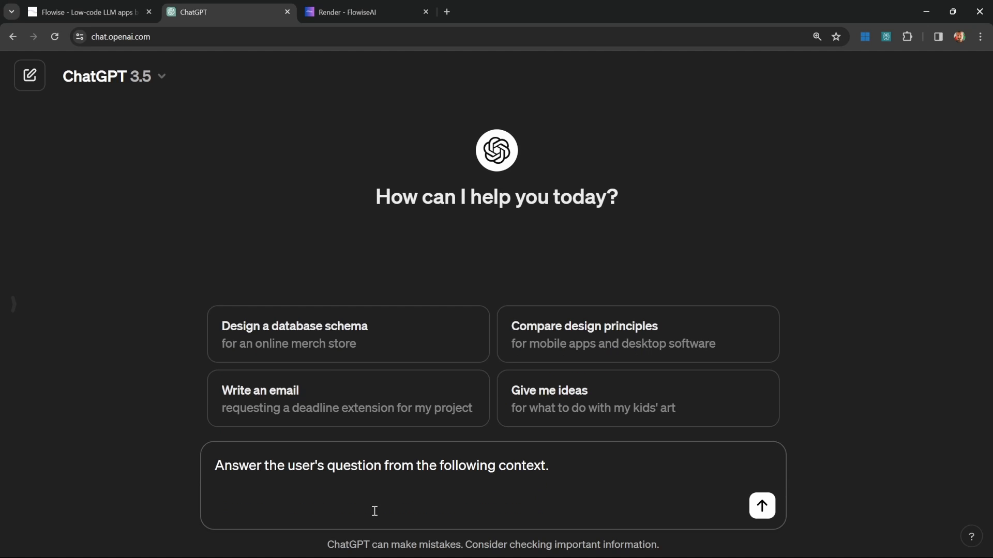
{"action": "type", "text": "Context:"}
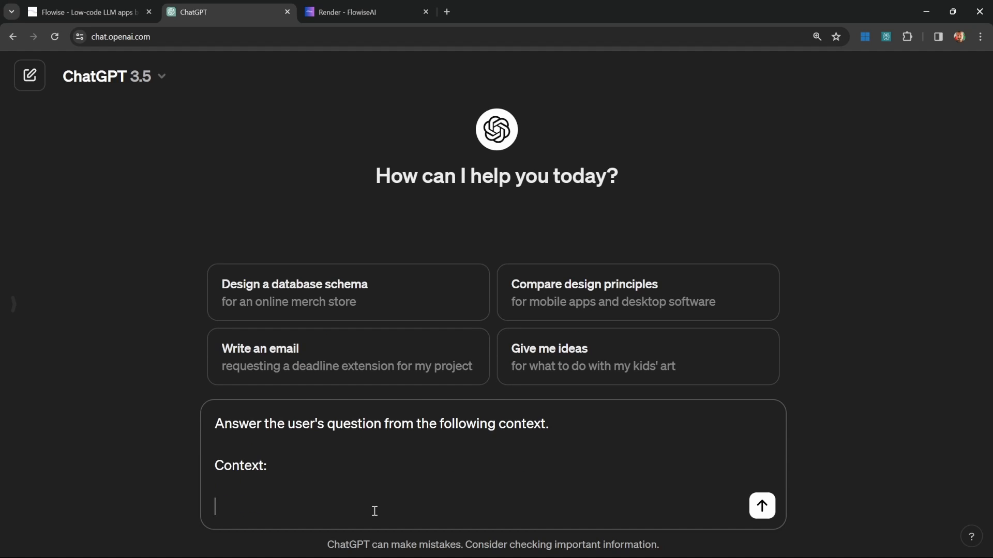
{"action": "type", "text": "User Question:"}
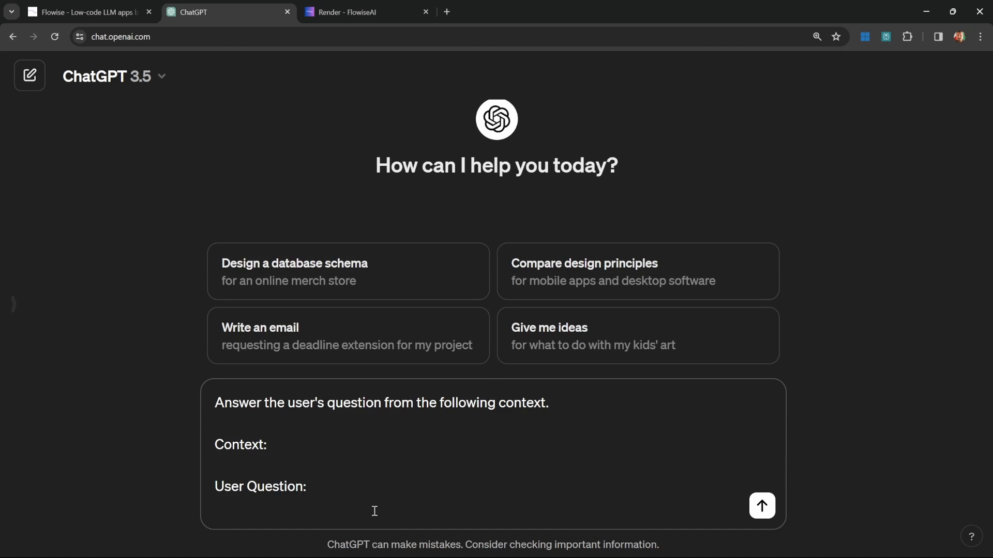
{"action": "left_click", "coordinate": [373, 508]}
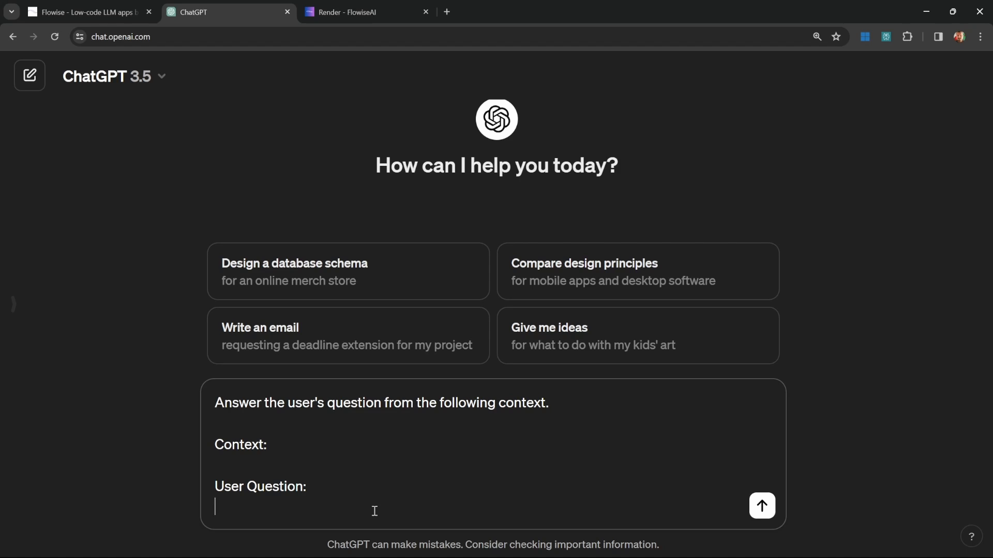
{"action": "type", "text": "How do I deploy Flowise to Render?"}
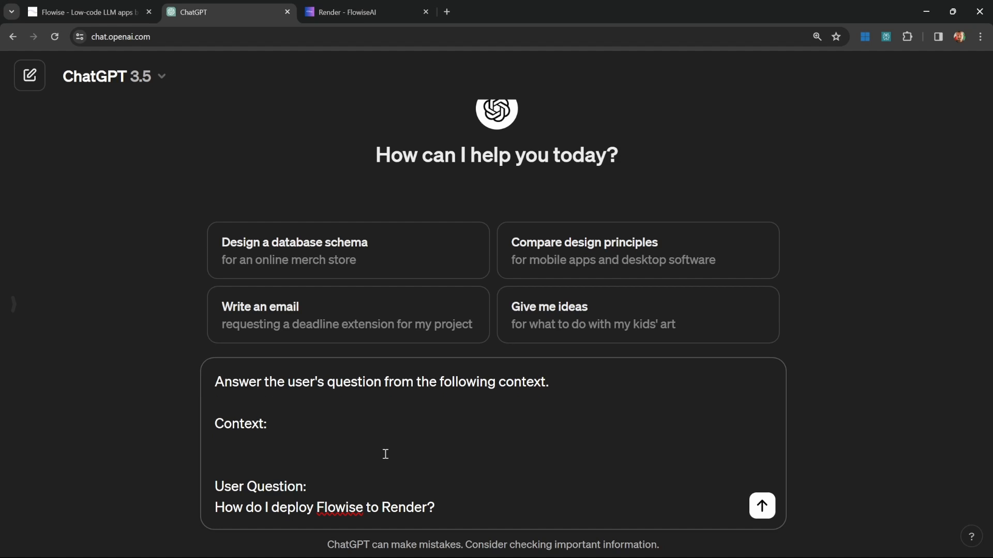
{"action": "mouse_move", "coordinate": [367, 11]}
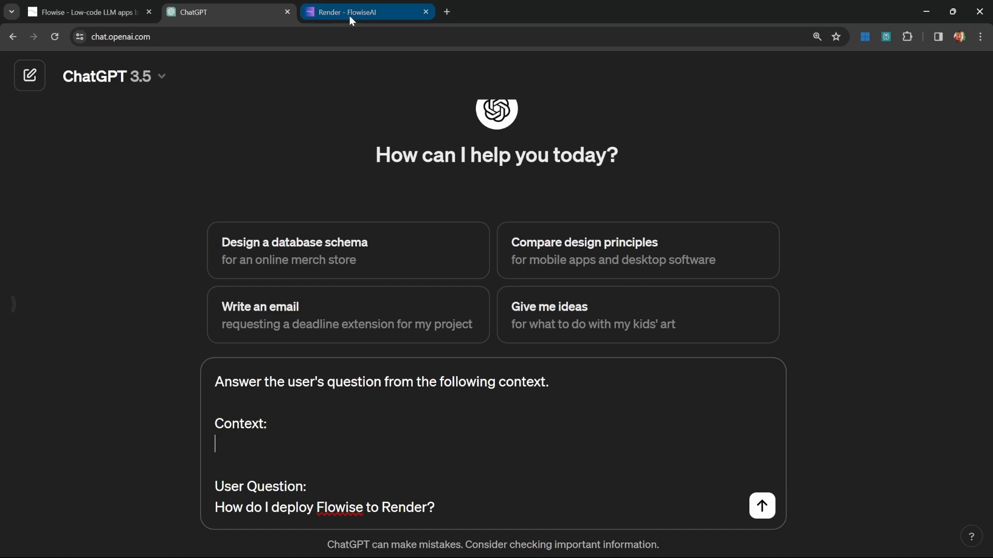
{"action": "left_click", "coordinate": [347, 11]}
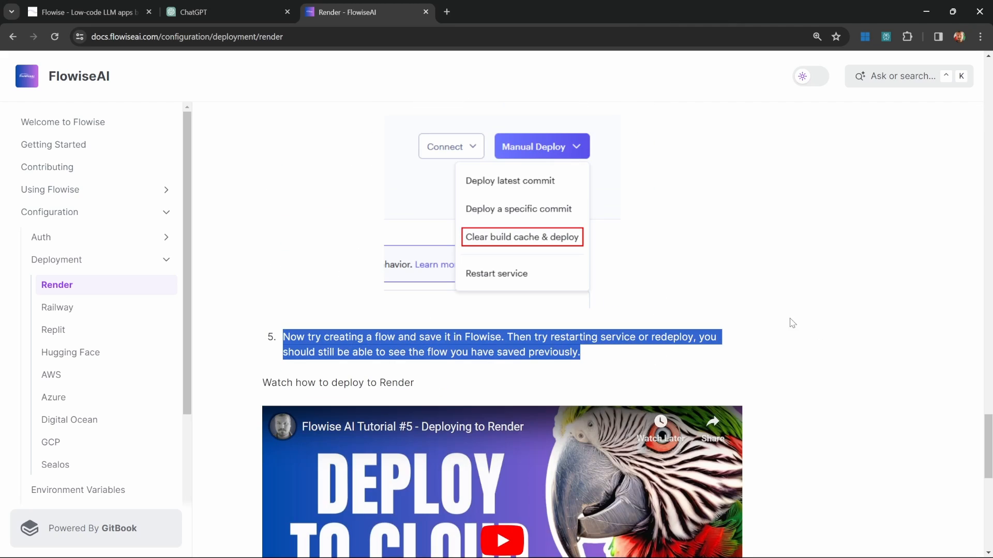
{"action": "mouse_move", "coordinate": [283, 6]}
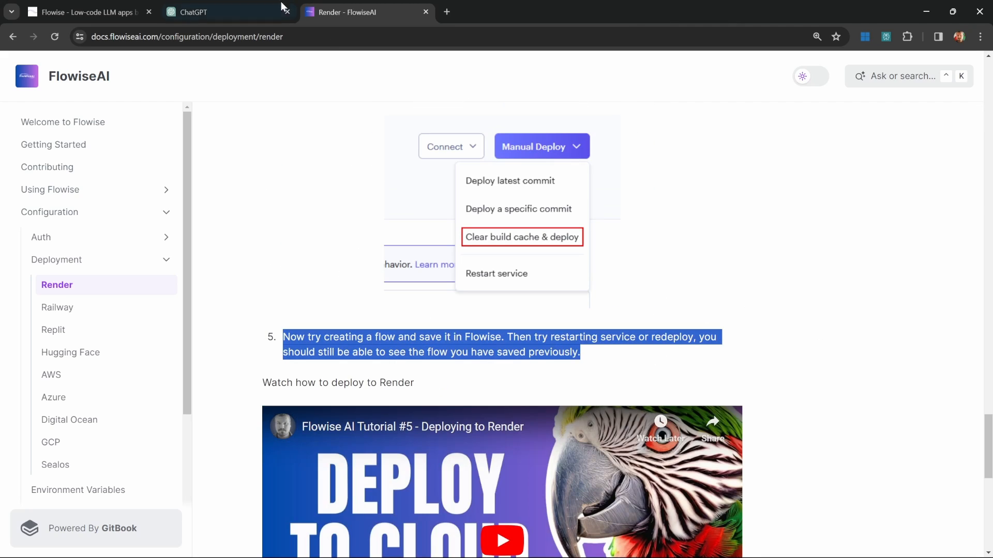
Review ChatGPT's docs-grounded Render steps, then bring up LangChain's retrieval documentation.
{"action": "left_click", "coordinate": [192, 11]}
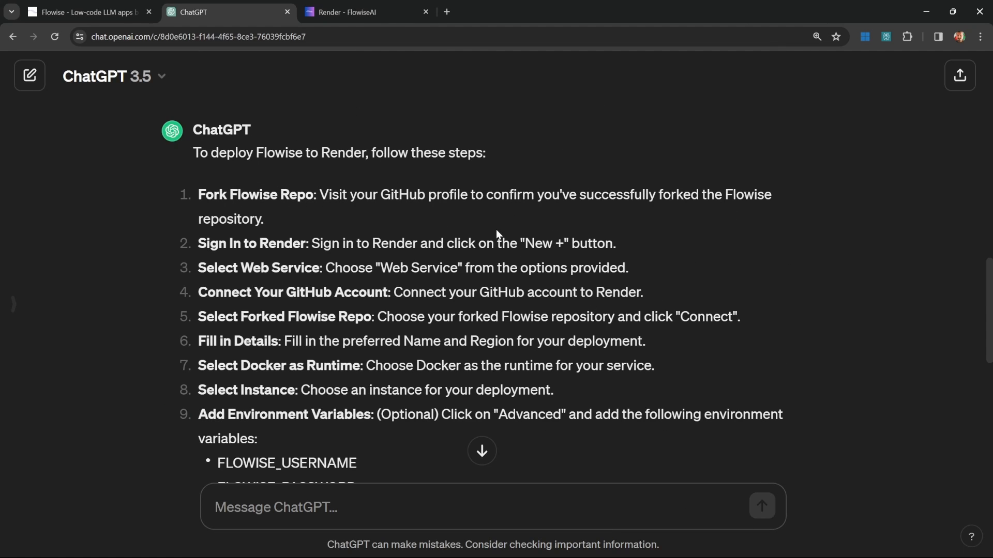
{"action": "mouse_move", "coordinate": [696, 296]}
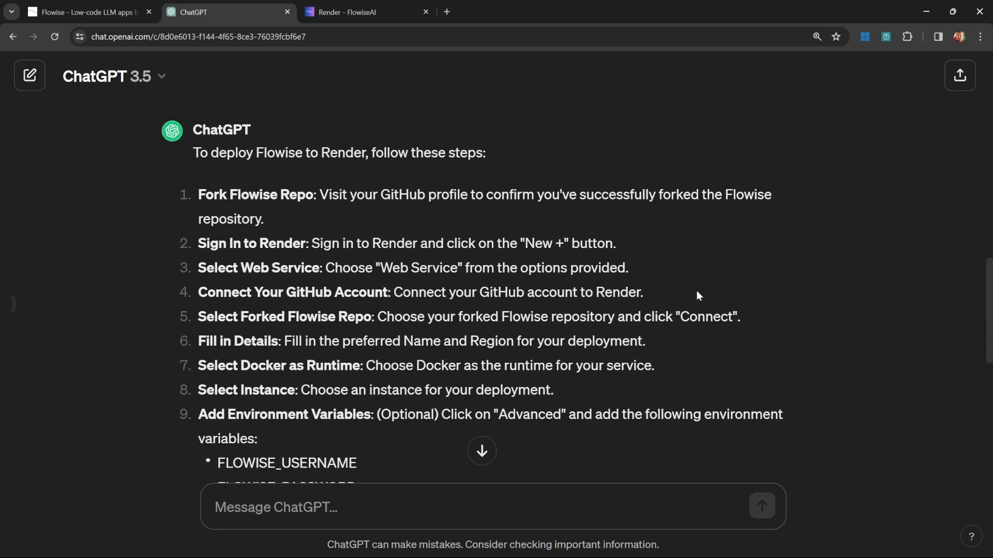
{"action": "mouse_move", "coordinate": [663, 284]}
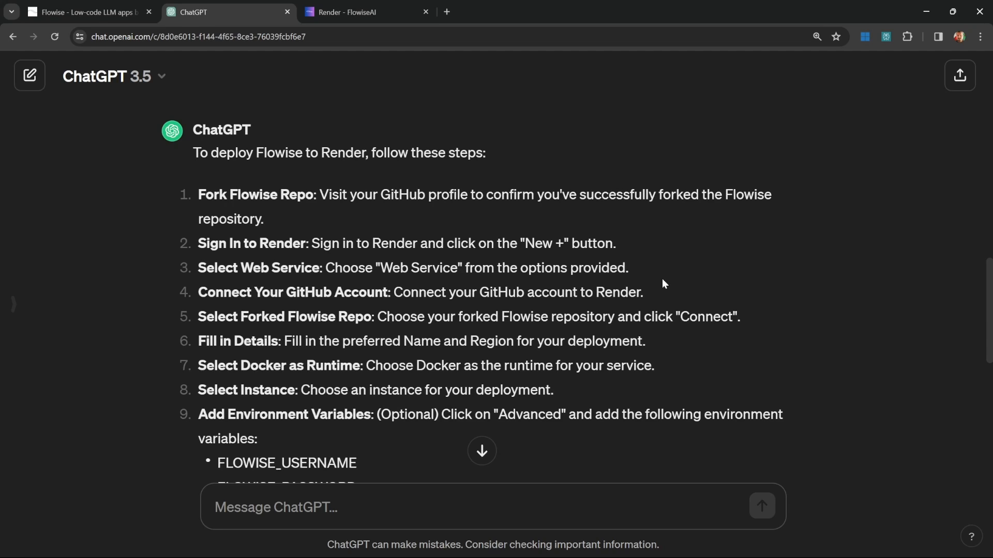
{"action": "mouse_move", "coordinate": [693, 277]}
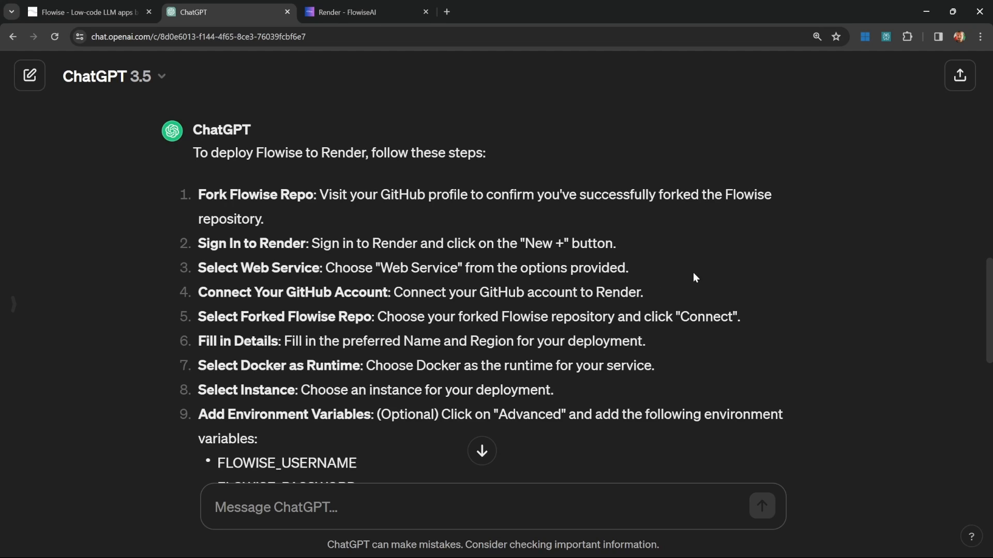
{"action": "mouse_move", "coordinate": [665, 302]}
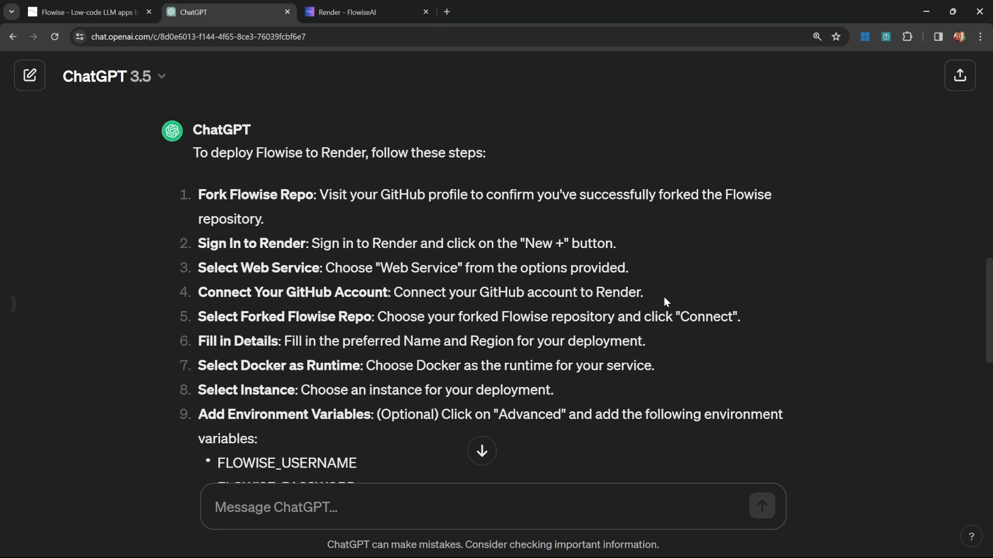
{"action": "left_click", "coordinate": [367, 11]}
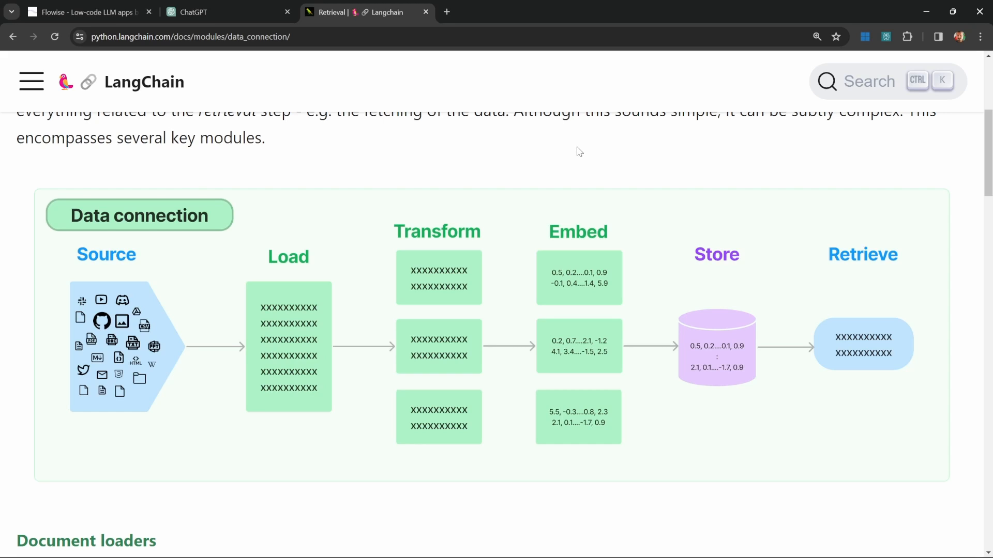
{"action": "mouse_move", "coordinate": [372, 178]}
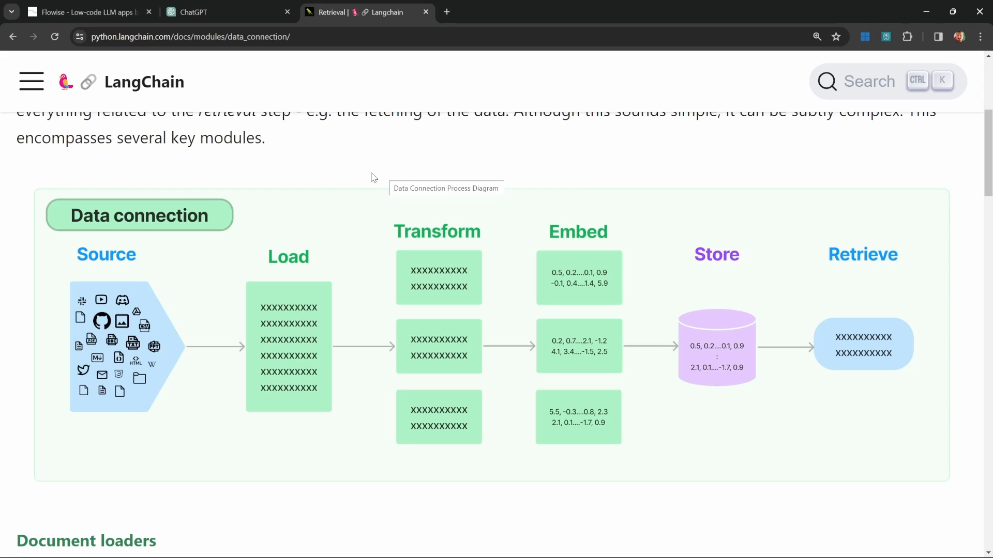
{"action": "mouse_move", "coordinate": [146, 333]}
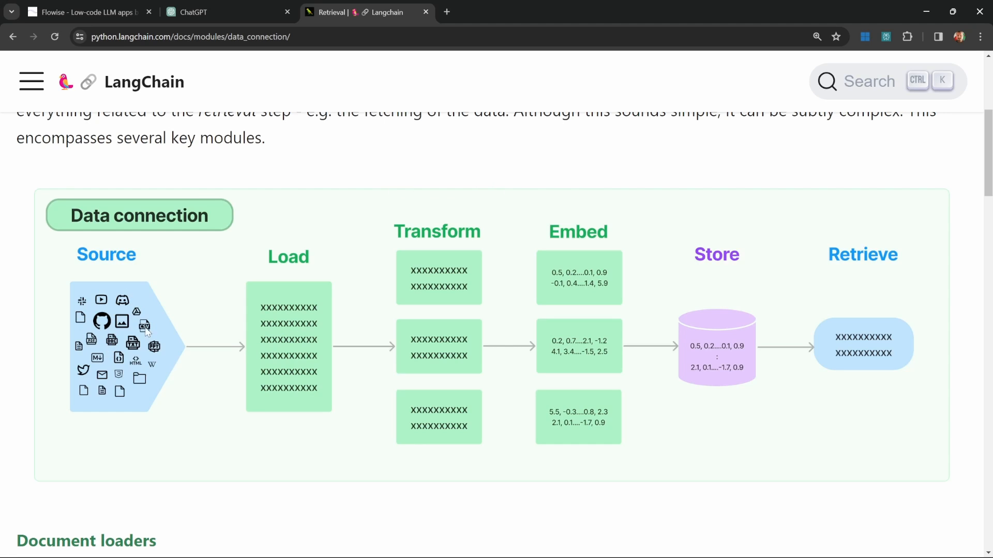
{"action": "mouse_move", "coordinate": [145, 328]}
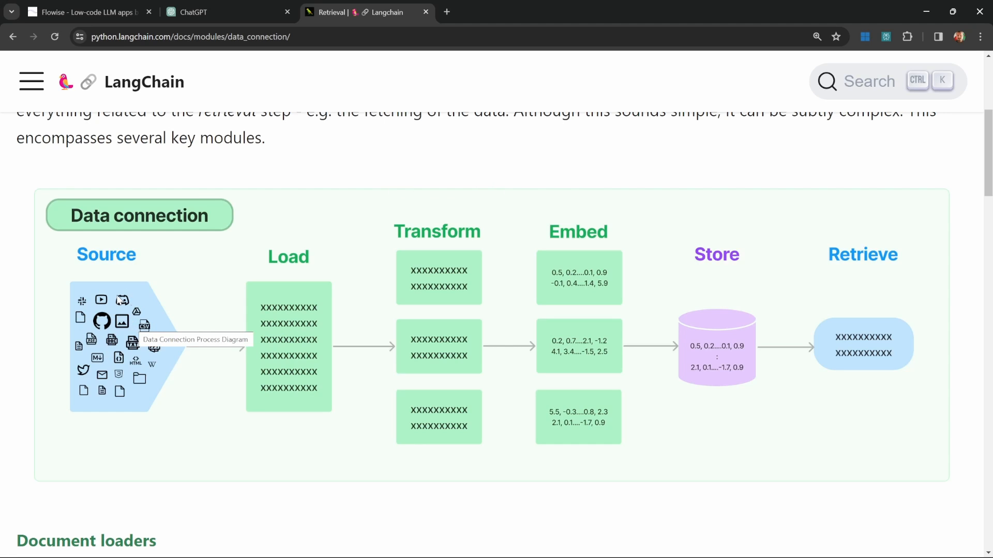
{"action": "mouse_move", "coordinate": [162, 329]}
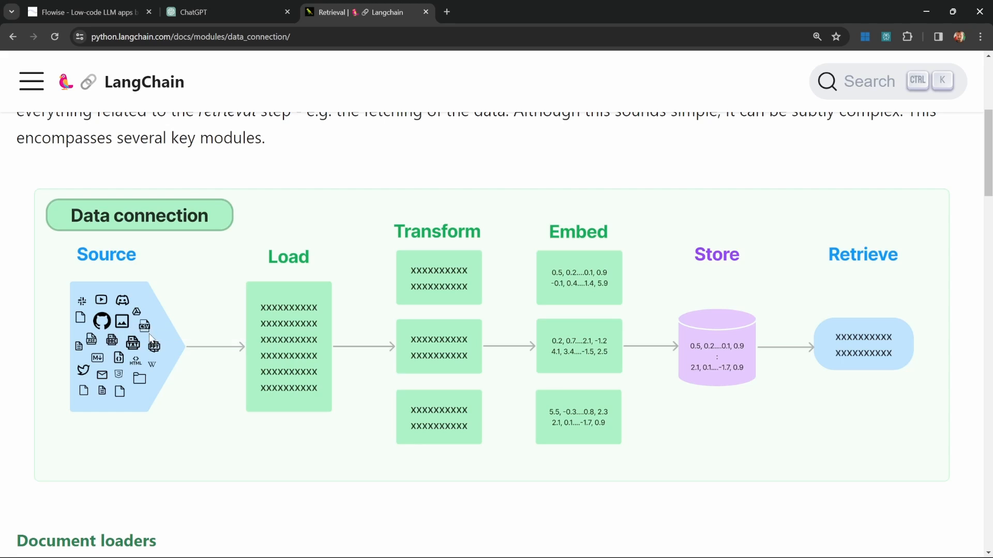
{"action": "mouse_move", "coordinate": [144, 324]}
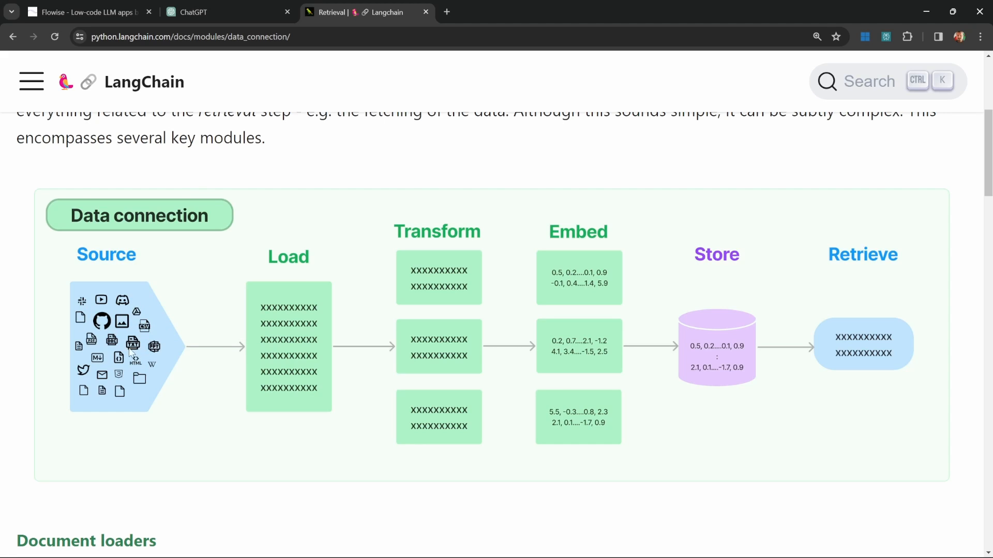
{"action": "mouse_move", "coordinate": [132, 301]}
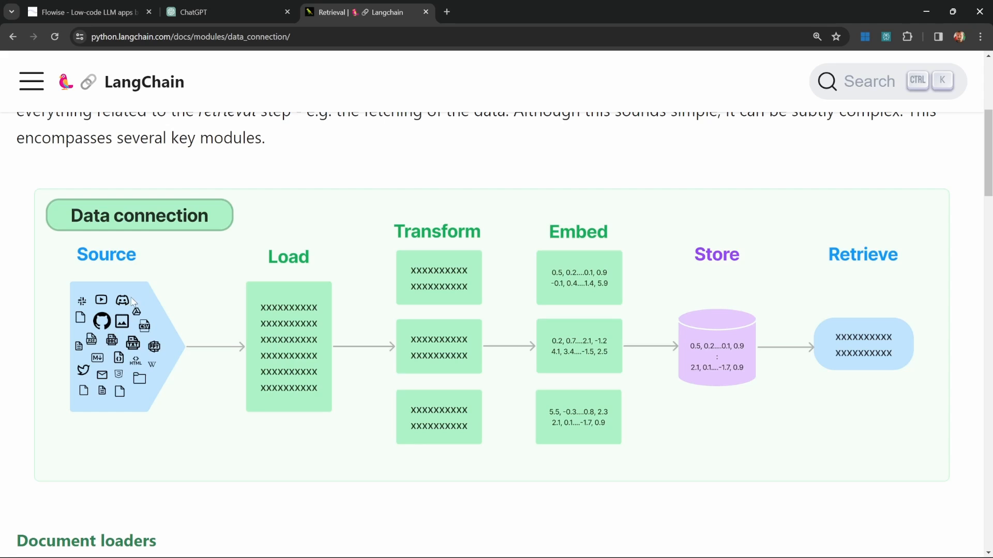
{"action": "mouse_move", "coordinate": [225, 352]}
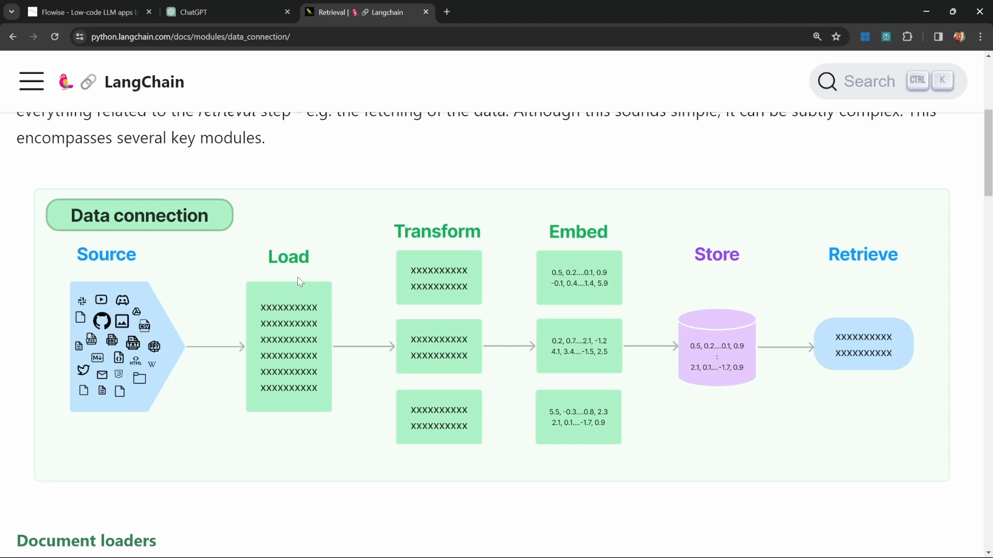
{"action": "mouse_move", "coordinate": [290, 359]}
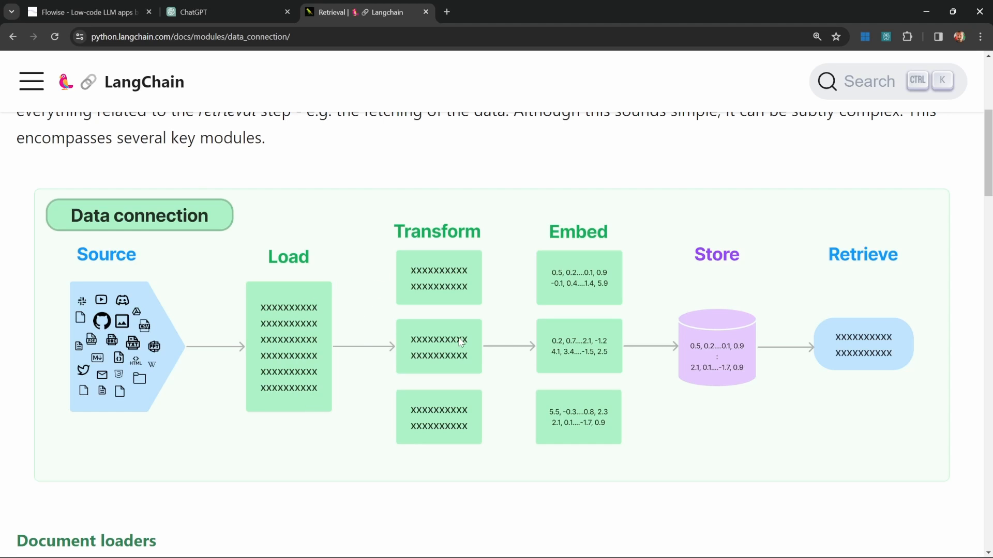
{"action": "mouse_move", "coordinate": [617, 315]}
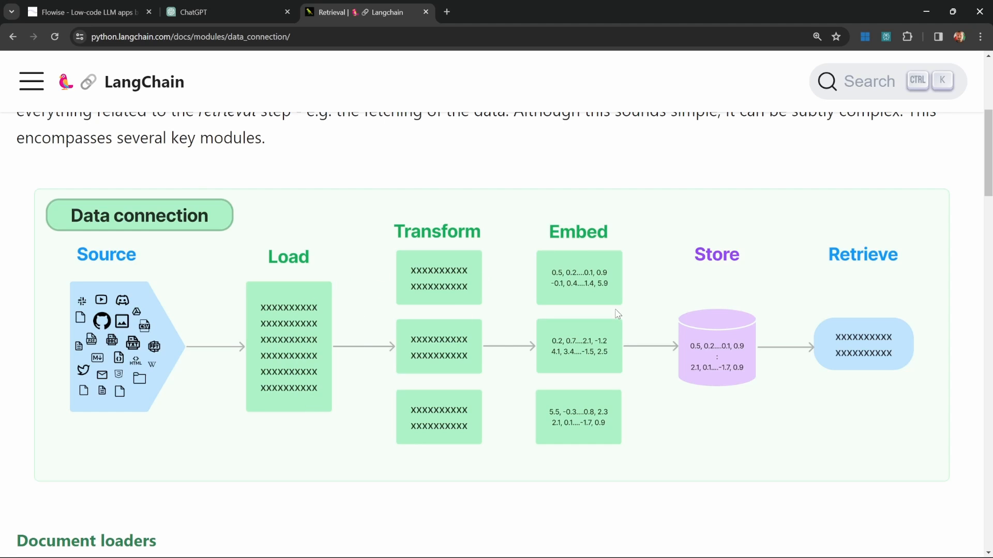
{"action": "mouse_move", "coordinate": [629, 349]}
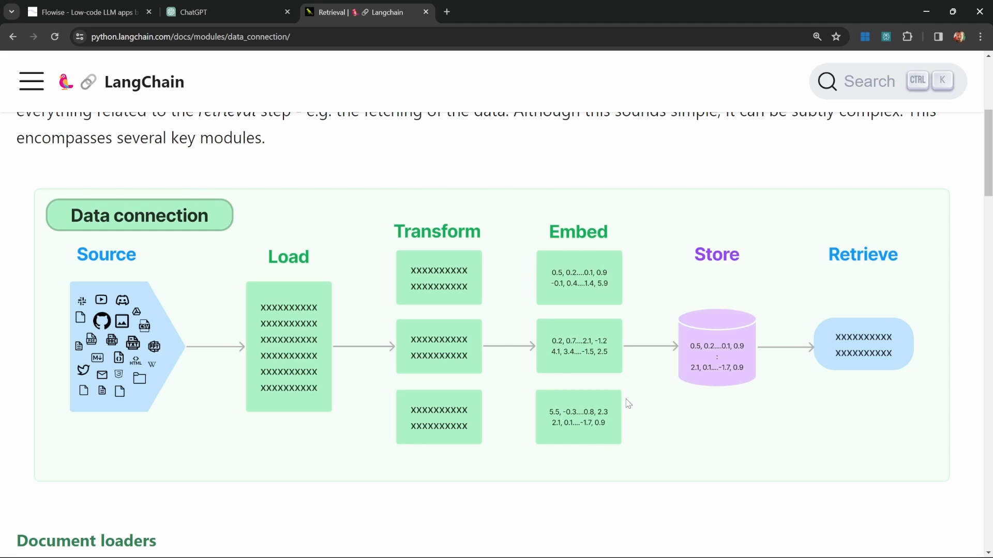
{"action": "mouse_move", "coordinate": [572, 456]}
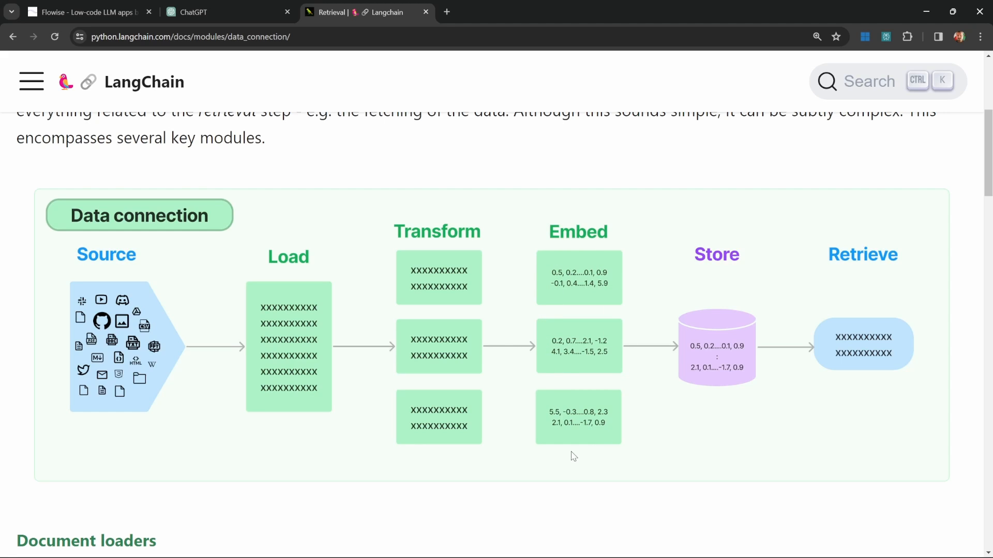
{"action": "mouse_move", "coordinate": [631, 361]}
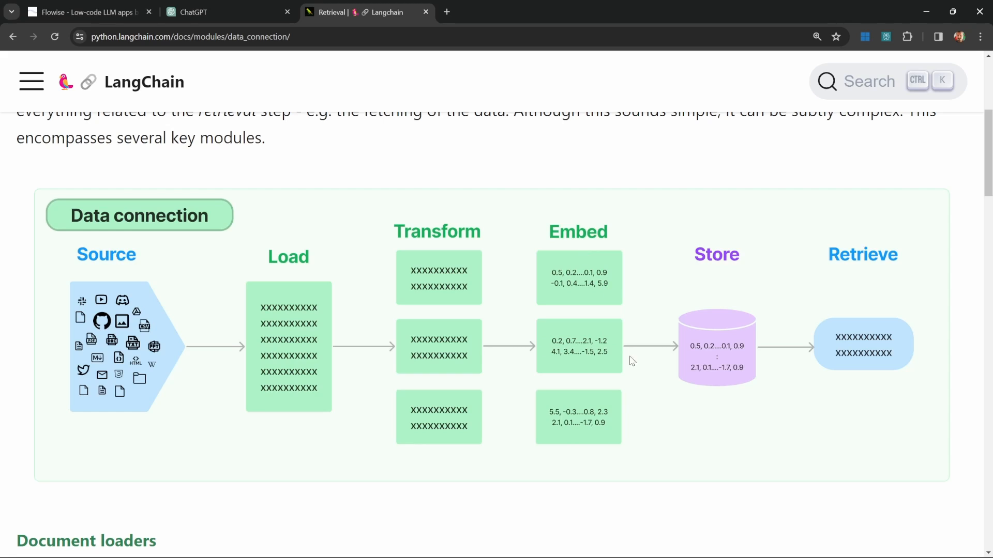
{"action": "mouse_move", "coordinate": [585, 423]}
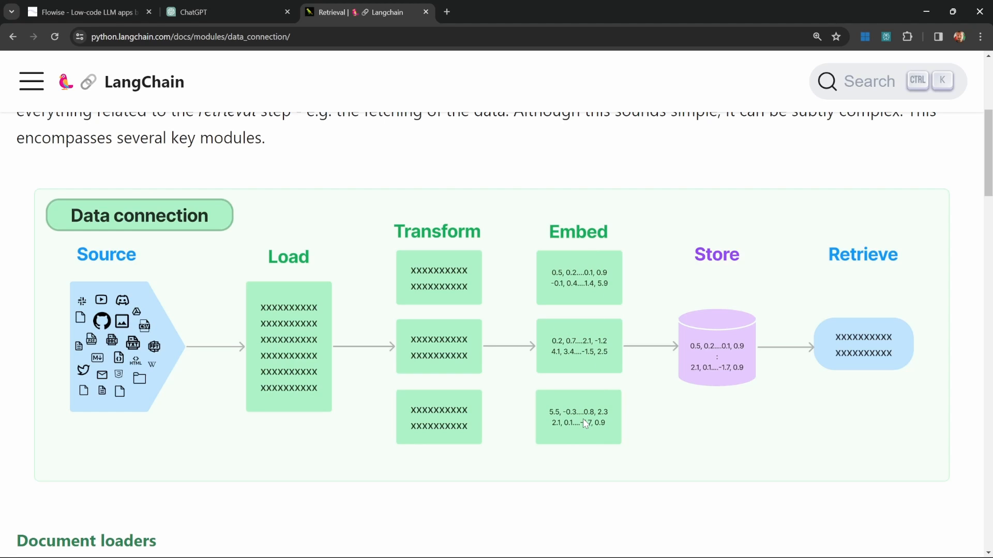
{"action": "mouse_move", "coordinate": [594, 353]}
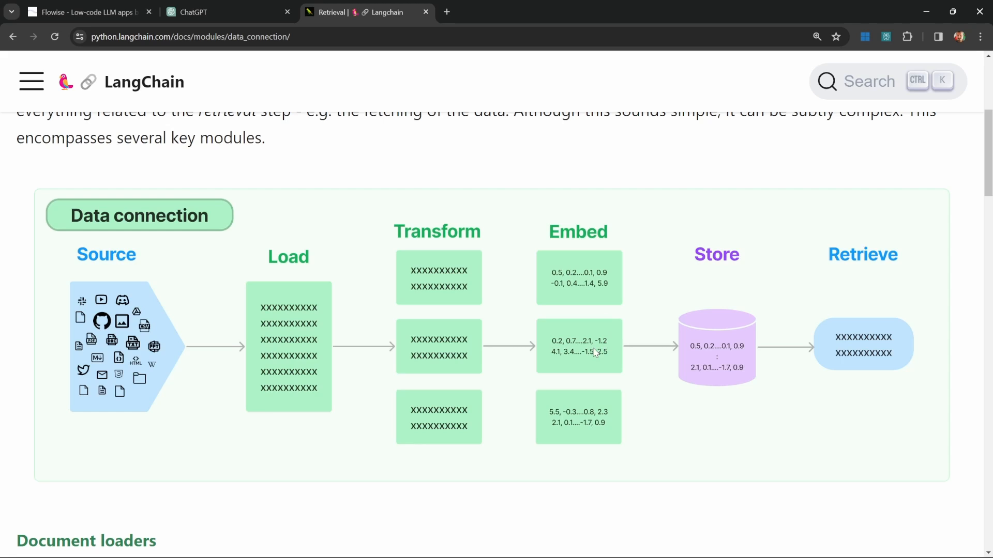
{"action": "mouse_move", "coordinate": [690, 325]}
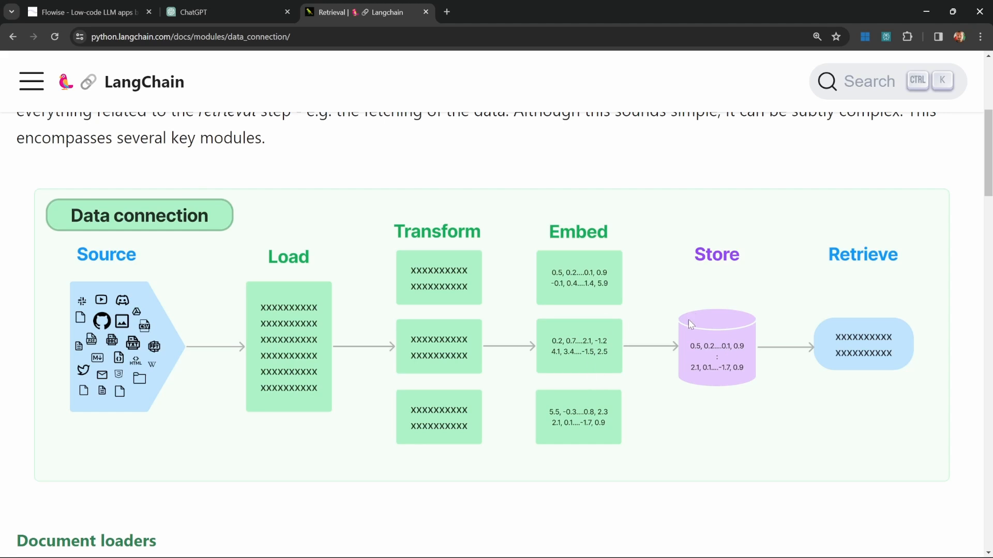
{"action": "mouse_move", "coordinate": [950, 388]}
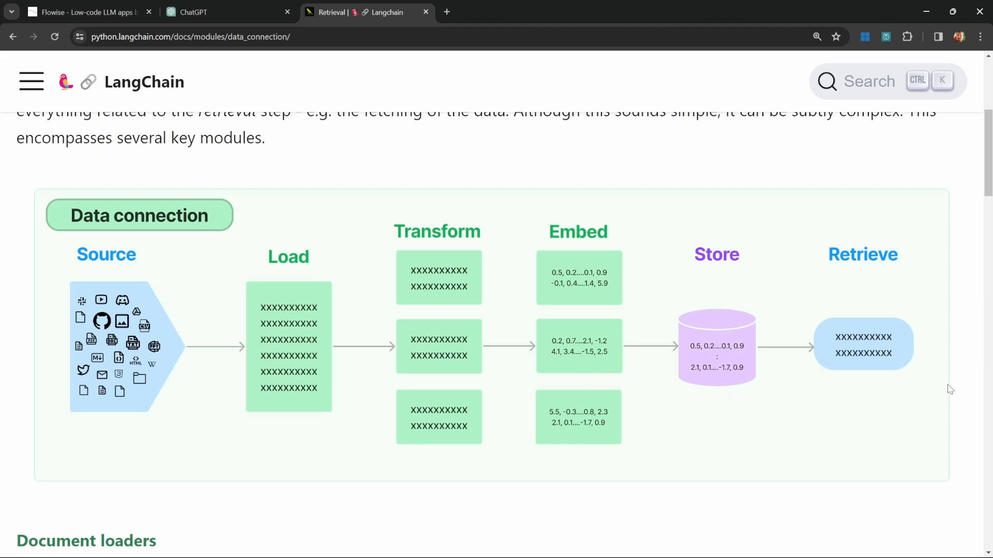
{"action": "mouse_move", "coordinate": [911, 290]}
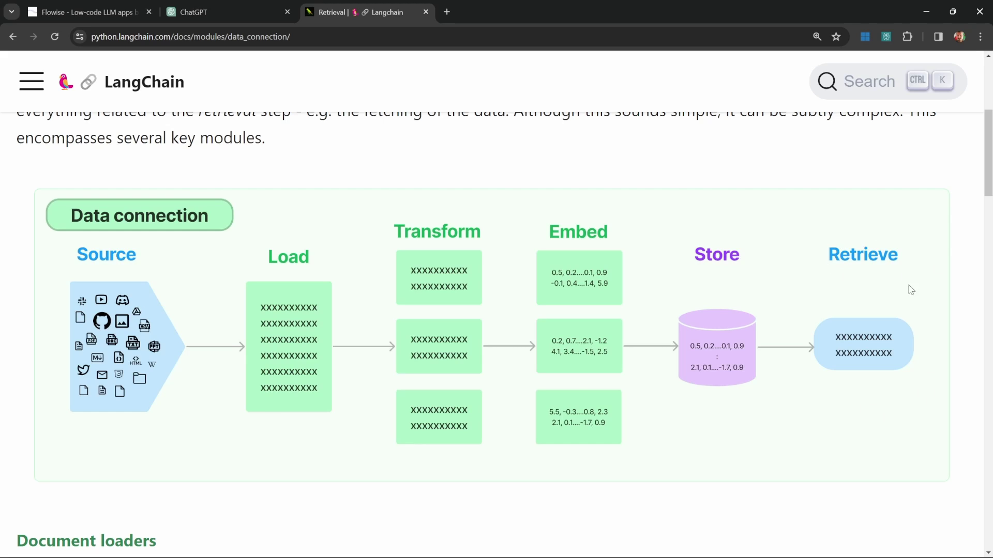
{"action": "mouse_move", "coordinate": [813, 328]}
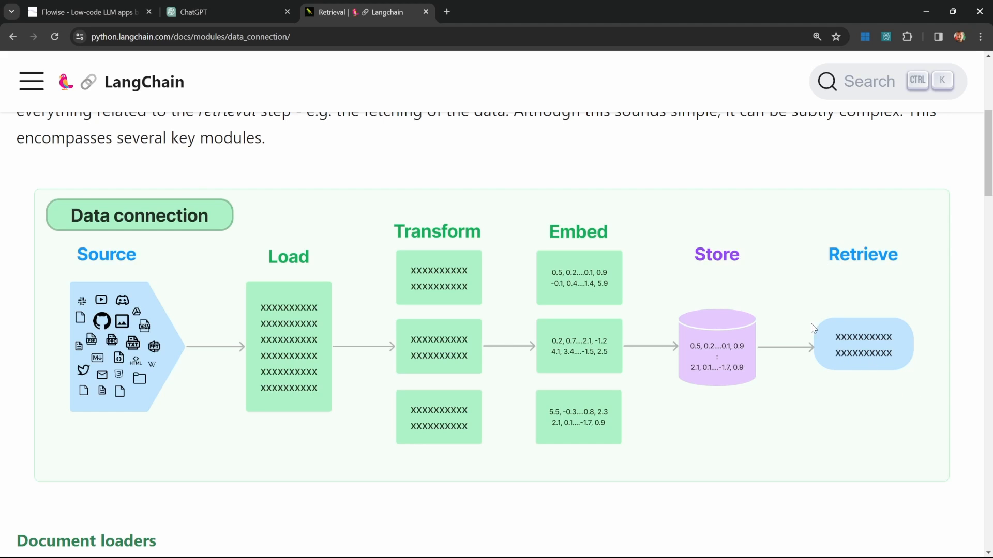
{"action": "mouse_move", "coordinate": [840, 361]}
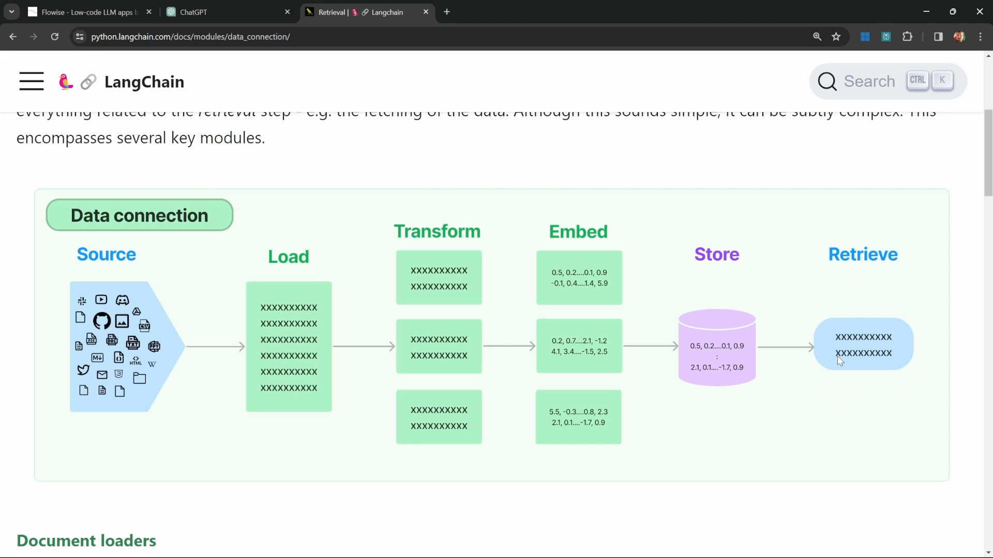
{"action": "mouse_move", "coordinate": [711, 329]}
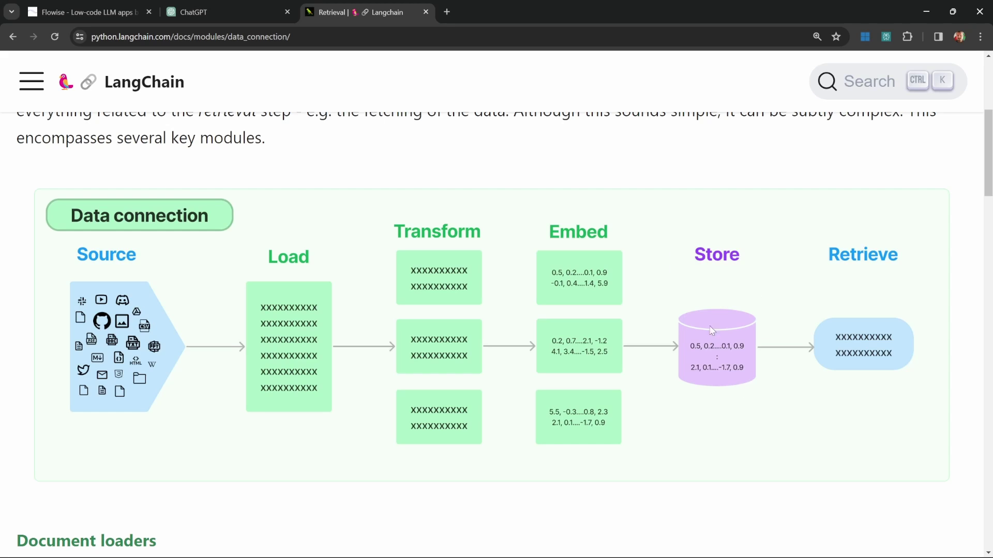
{"action": "mouse_move", "coordinate": [740, 330]}
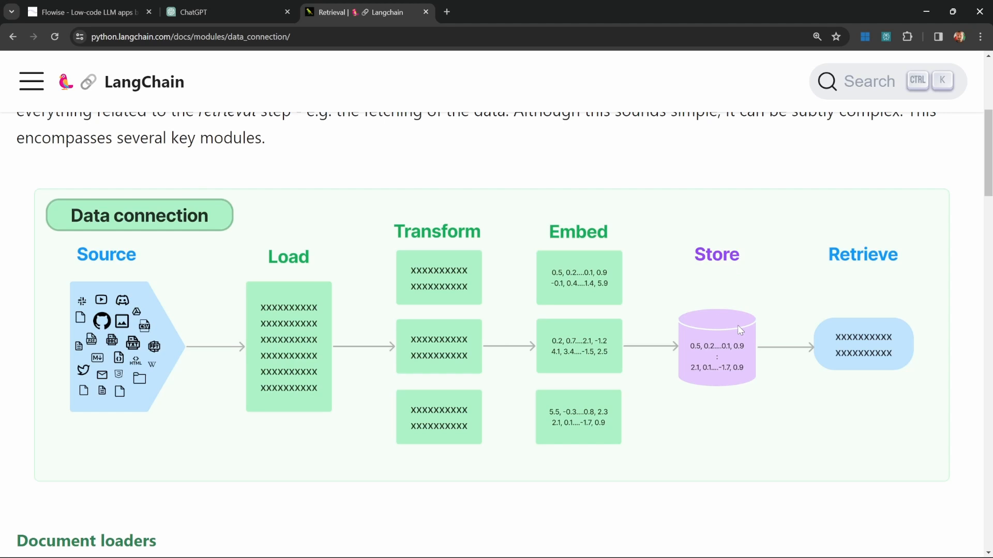
{"action": "mouse_move", "coordinate": [737, 336]}
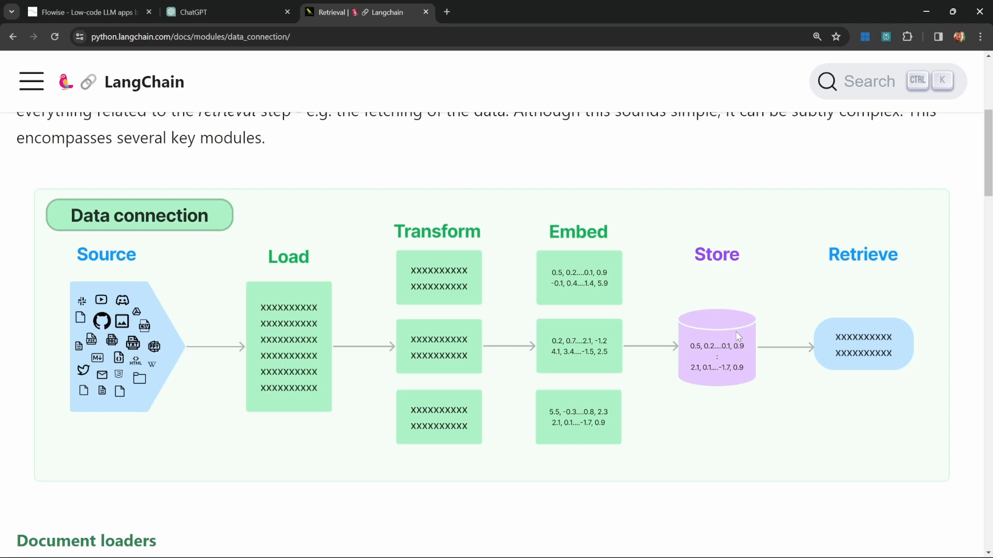
{"action": "mouse_move", "coordinate": [732, 327]}
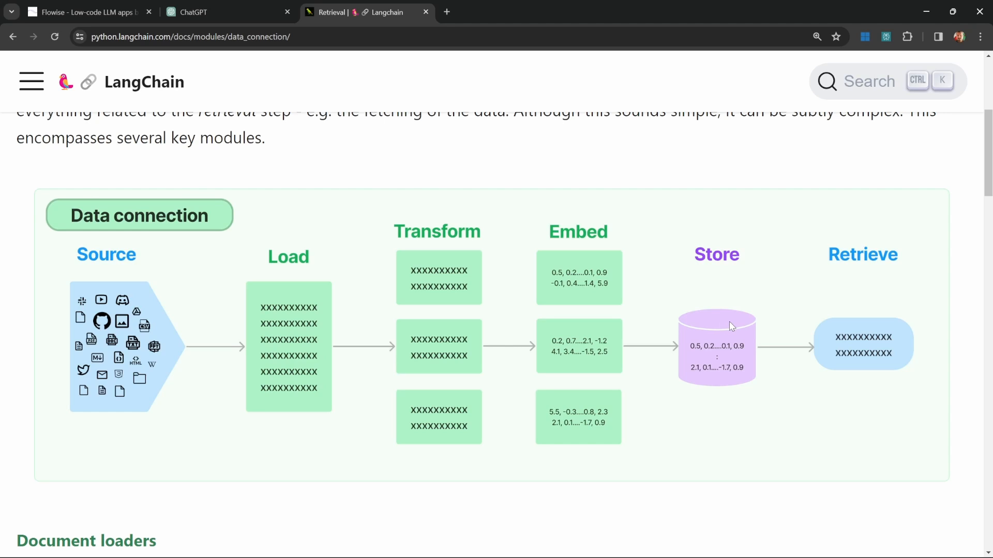
{"action": "mouse_move", "coordinate": [885, 360]}
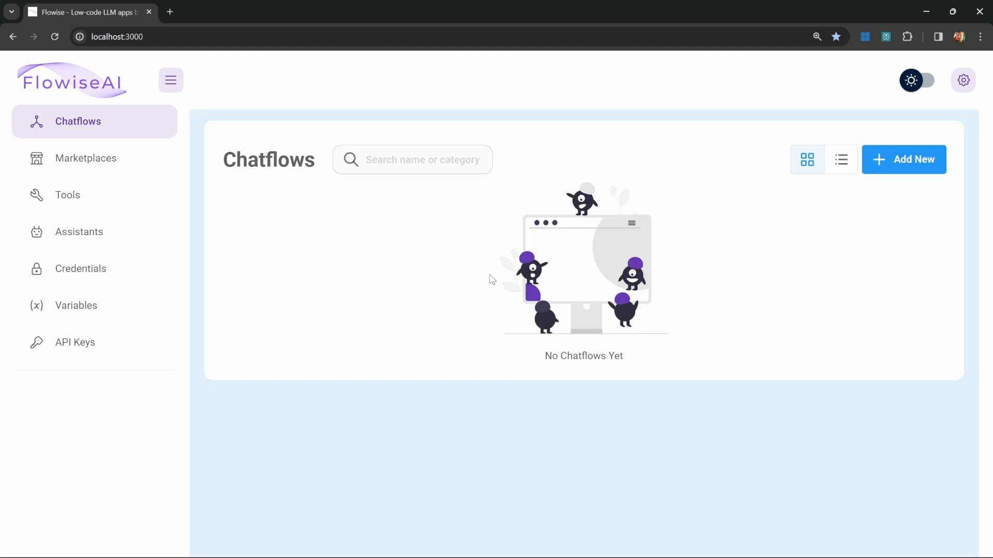
{"action": "mouse_move", "coordinate": [439, 299]}
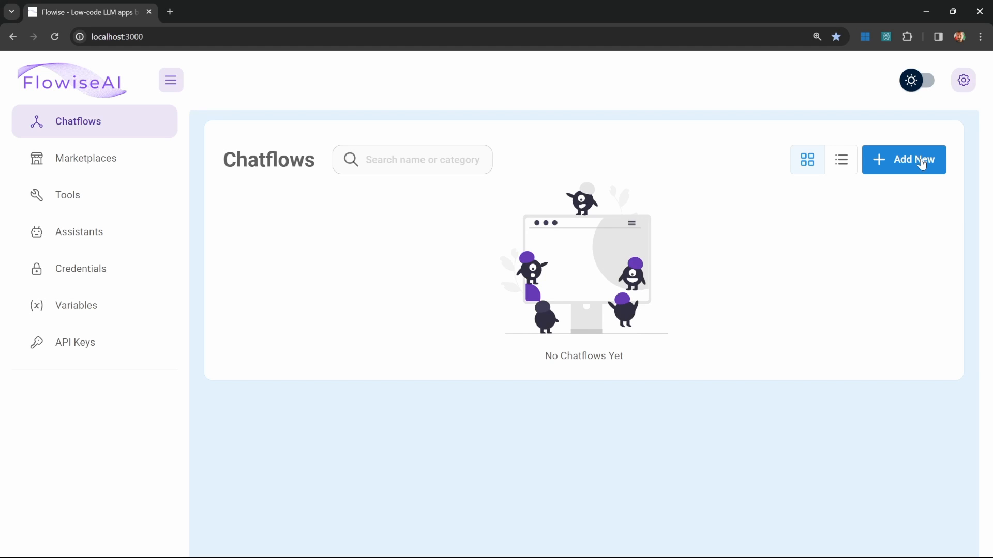
Add a new chatflow and save its empty canvas with the name 'RAG Chatbot'.
{"action": "left_click", "coordinate": [903, 159]}
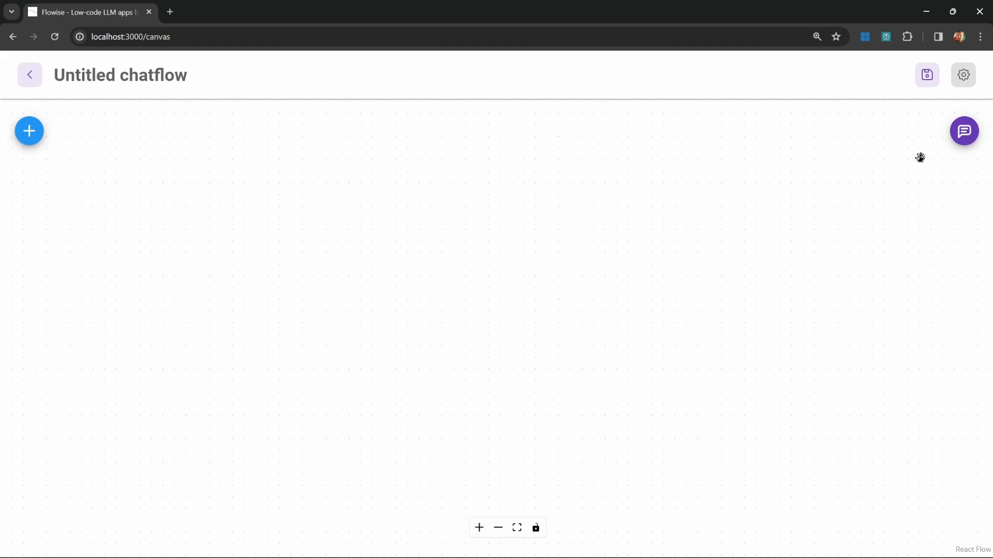
{"action": "left_click", "coordinate": [925, 75]}
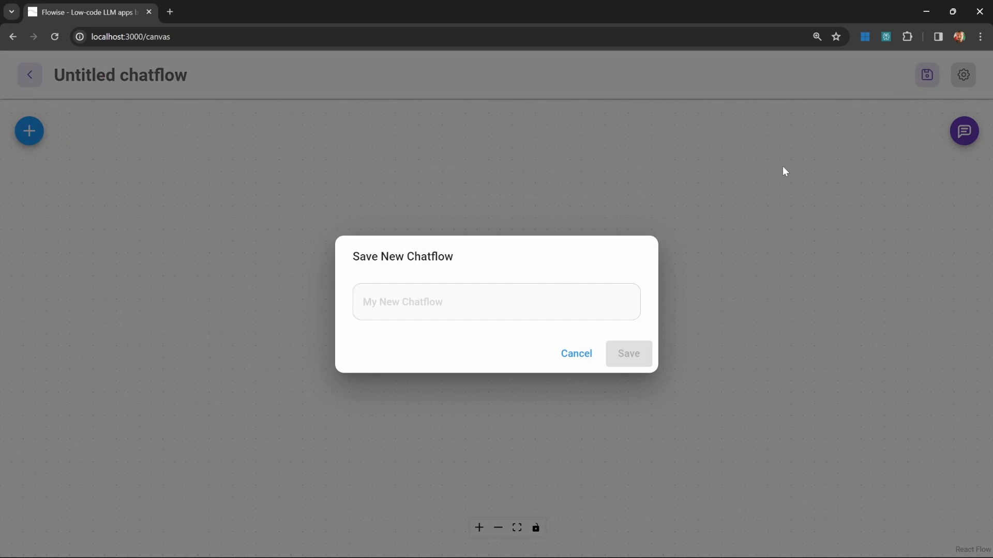
{"action": "type", "text": "RAG Chatbot"}
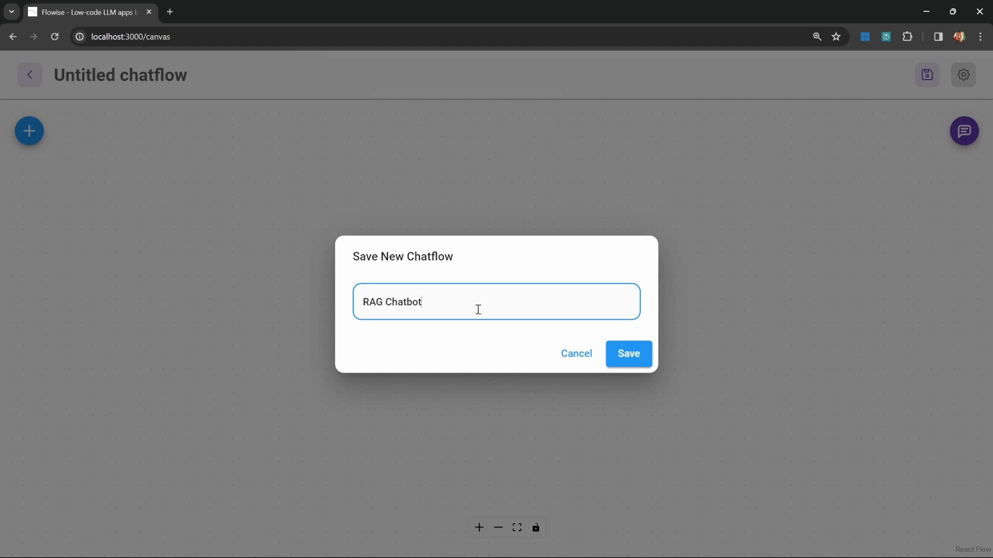
{"action": "left_click", "coordinate": [627, 353]}
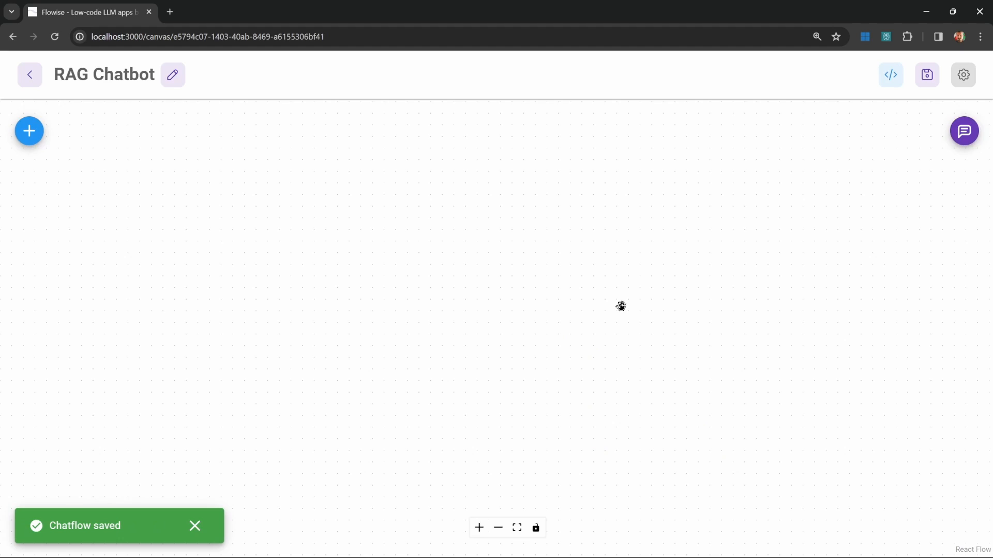
Drag a Conversational Retrieval QA Chain from the Chains category onto the canvas.
{"action": "left_click", "coordinate": [28, 130]}
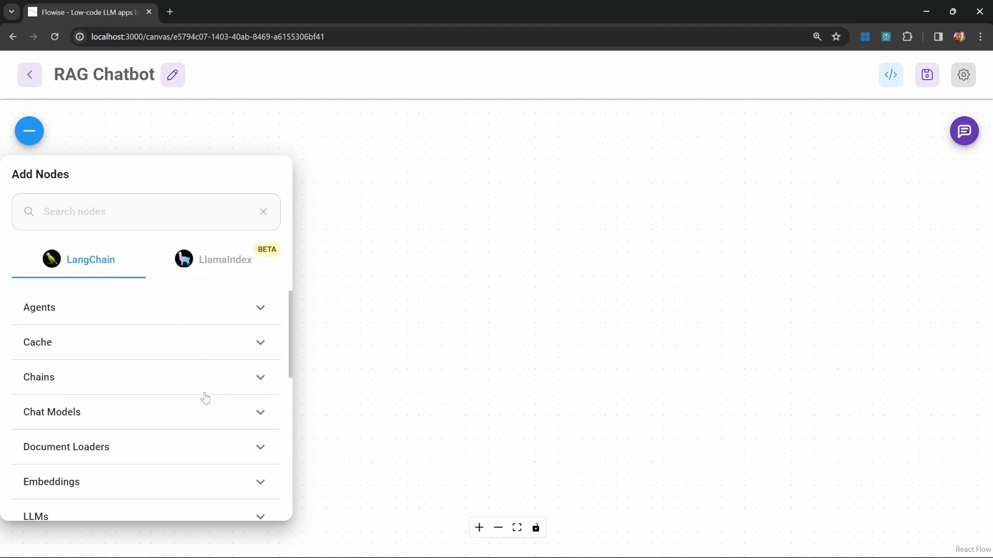
{"action": "left_click", "coordinate": [146, 377]}
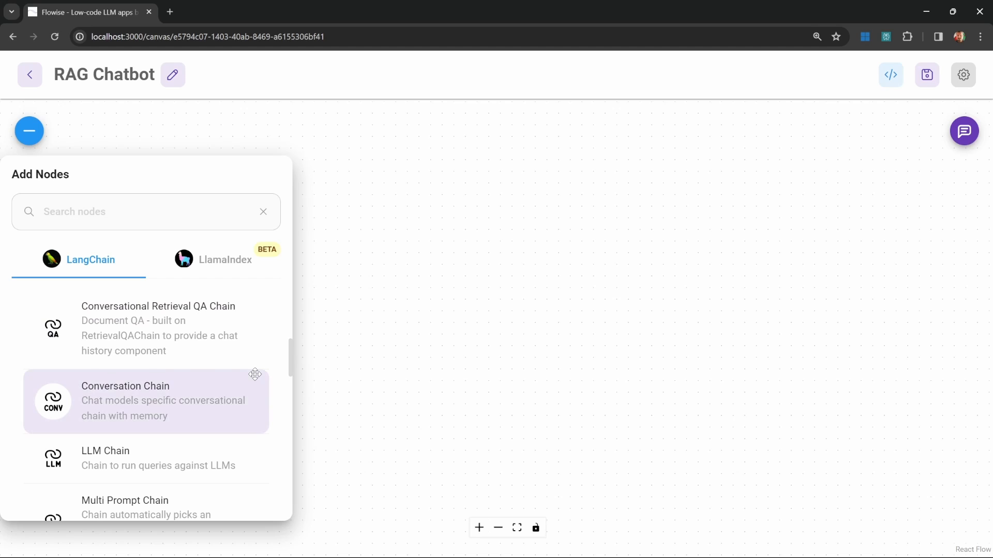
{"action": "scroll", "scroll_direction": "up", "scroll_amount": 3}
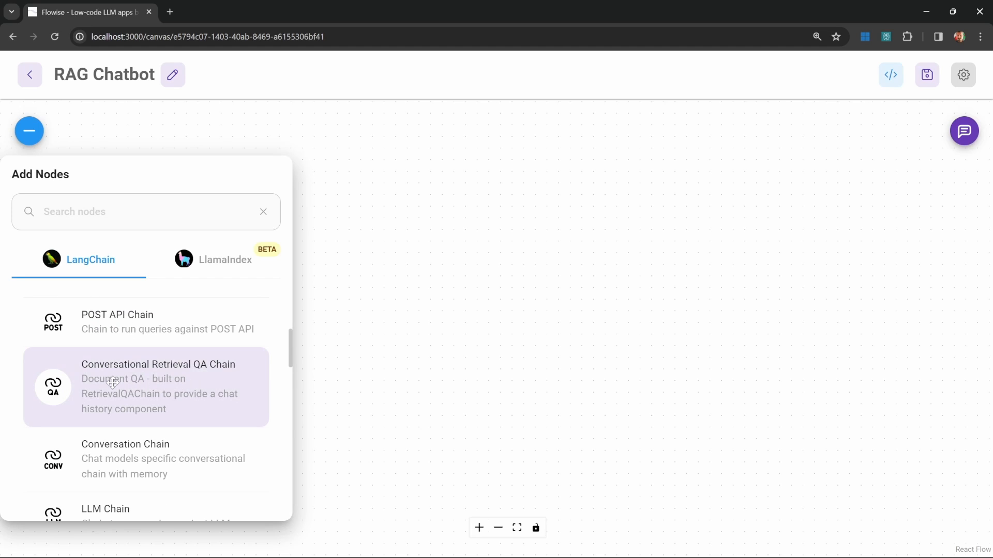
{"action": "left_click", "coordinate": [158, 387]}
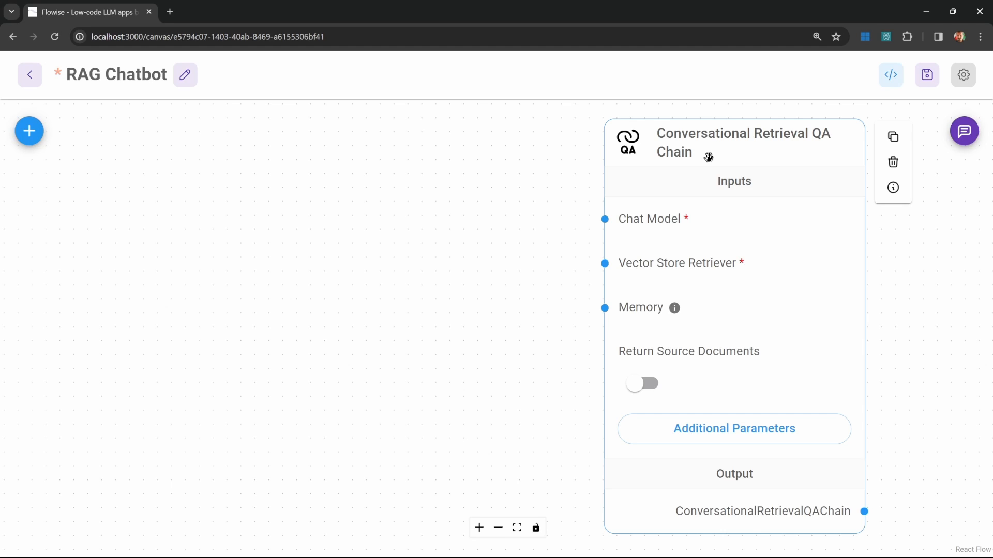
{"action": "mouse_move", "coordinate": [655, 214]}
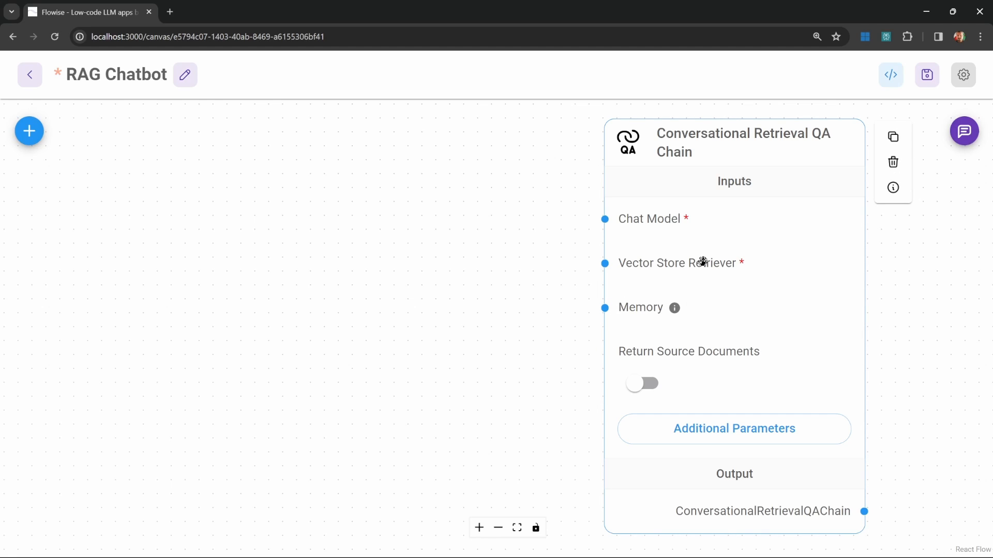
{"action": "mouse_move", "coordinate": [701, 266]}
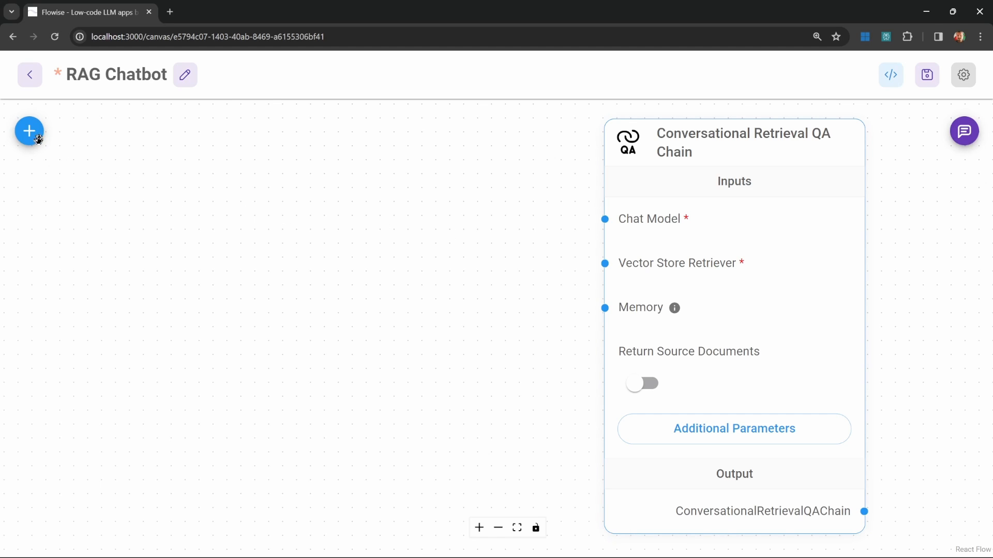
Add a ChatOpenAI node using the Flowise Tutorial credential and temperature 0.4.
{"action": "left_click", "coordinate": [29, 131]}
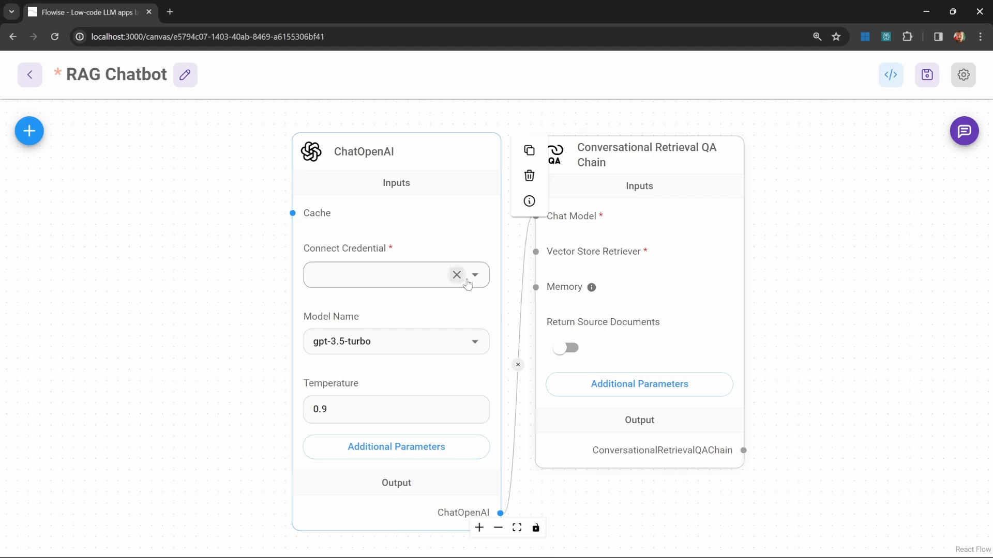
{"action": "left_click", "coordinate": [474, 275]}
{"action": "type", "text": "0.4"}
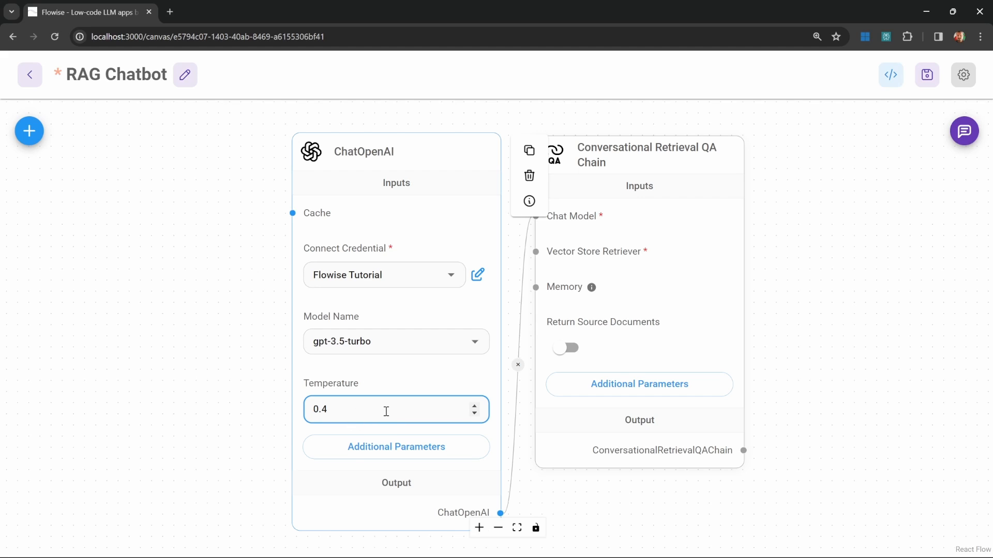
{"action": "mouse_move", "coordinate": [390, 412]}
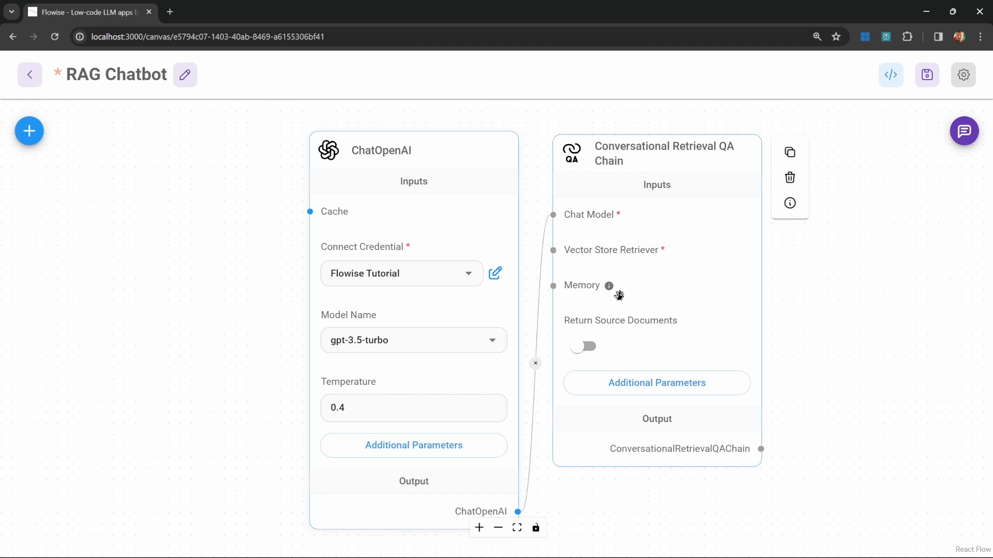
{"action": "mouse_move", "coordinate": [598, 299]}
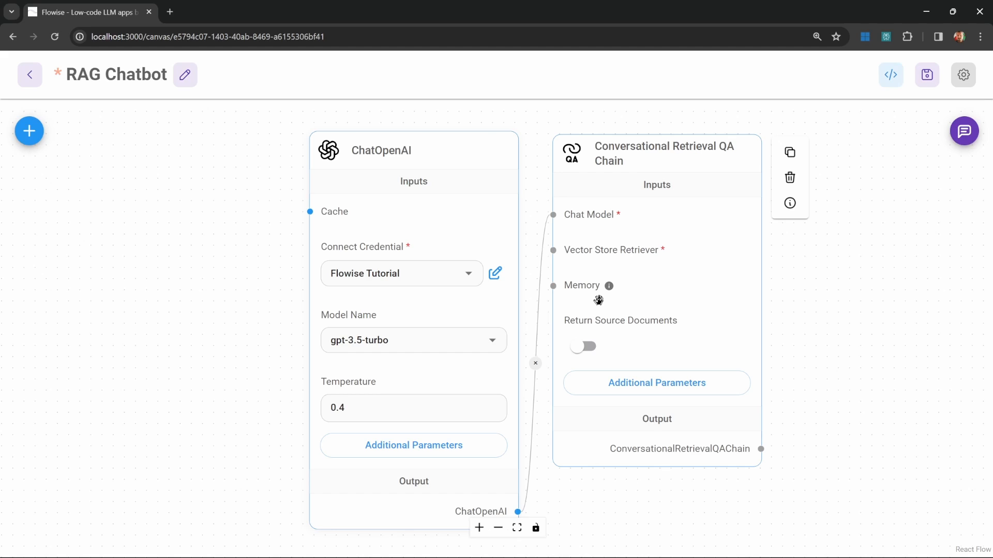
{"action": "mouse_move", "coordinate": [600, 303]}
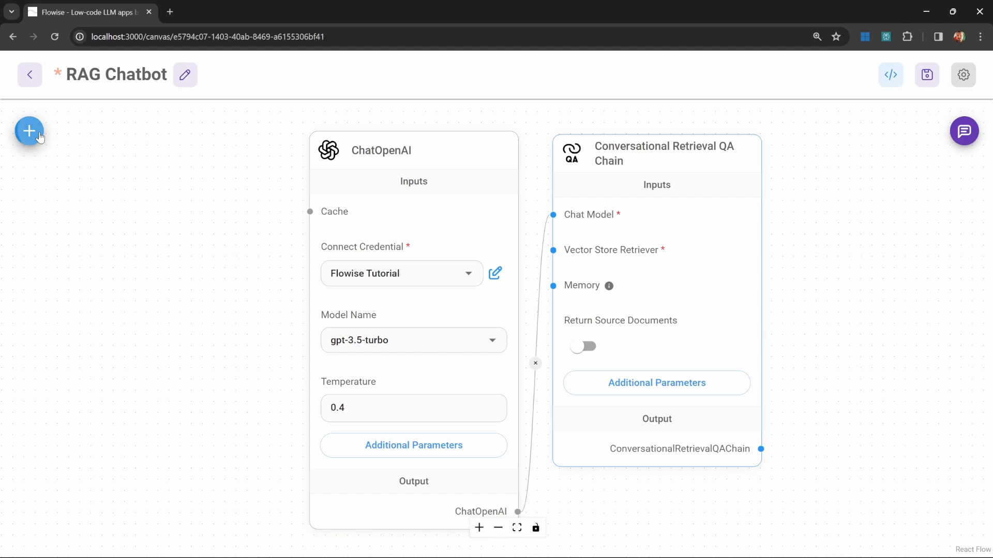
Drop an In-Memory Vector Store onto the canvas and connect it as the retriever.
{"action": "left_click", "coordinate": [29, 130]}
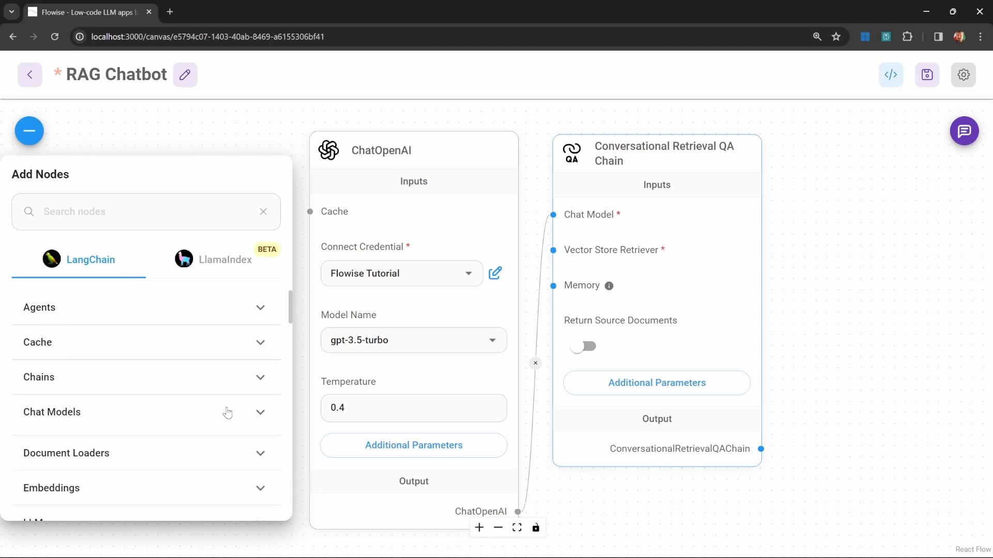
{"action": "scroll", "scroll_direction": "down", "scroll_amount": 3}
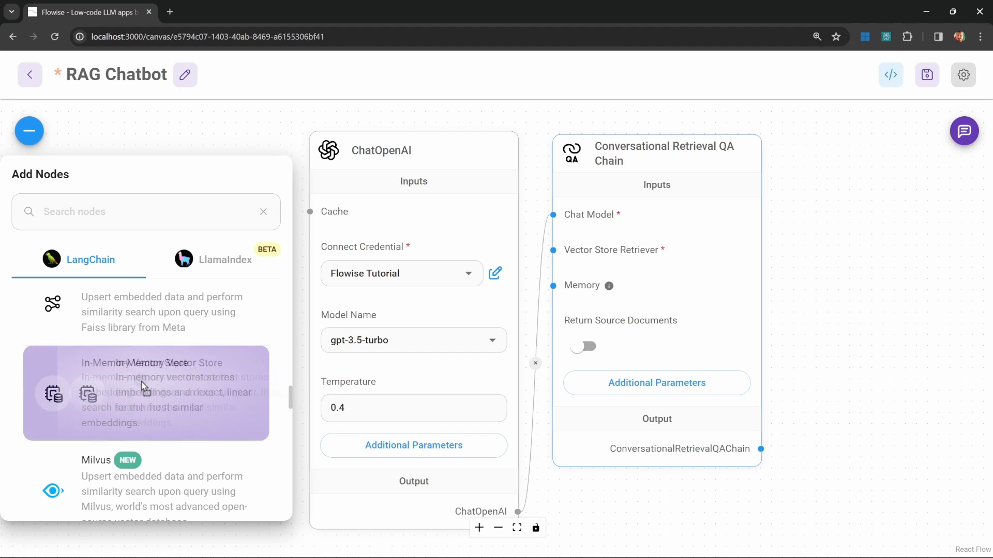
{"action": "left_click", "coordinate": [147, 393]}
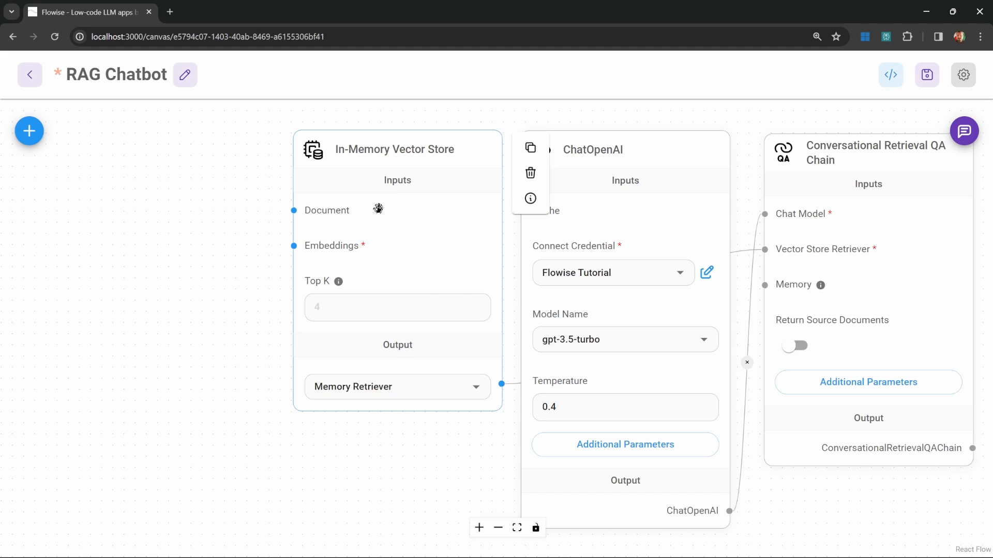
{"action": "mouse_move", "coordinate": [353, 208]}
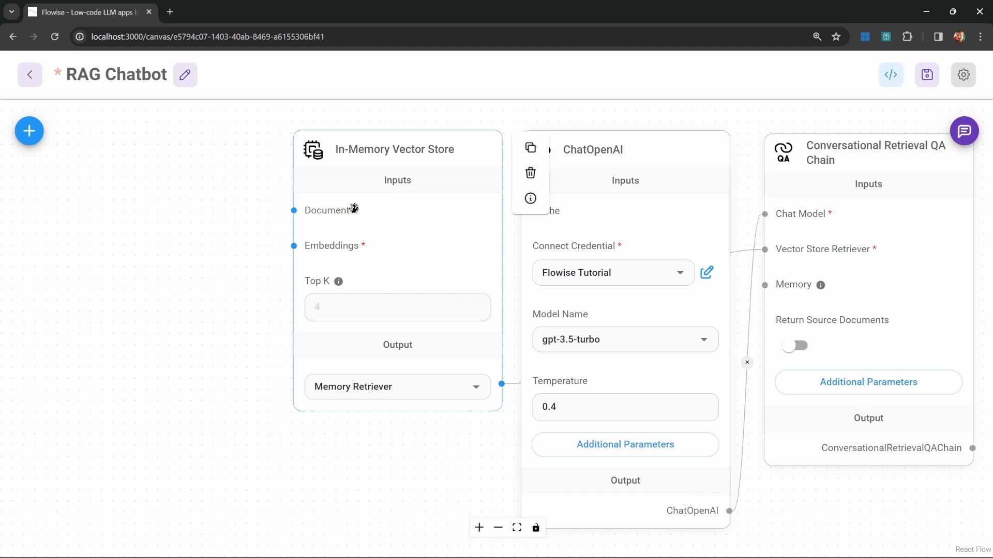
{"action": "mouse_move", "coordinate": [375, 248]}
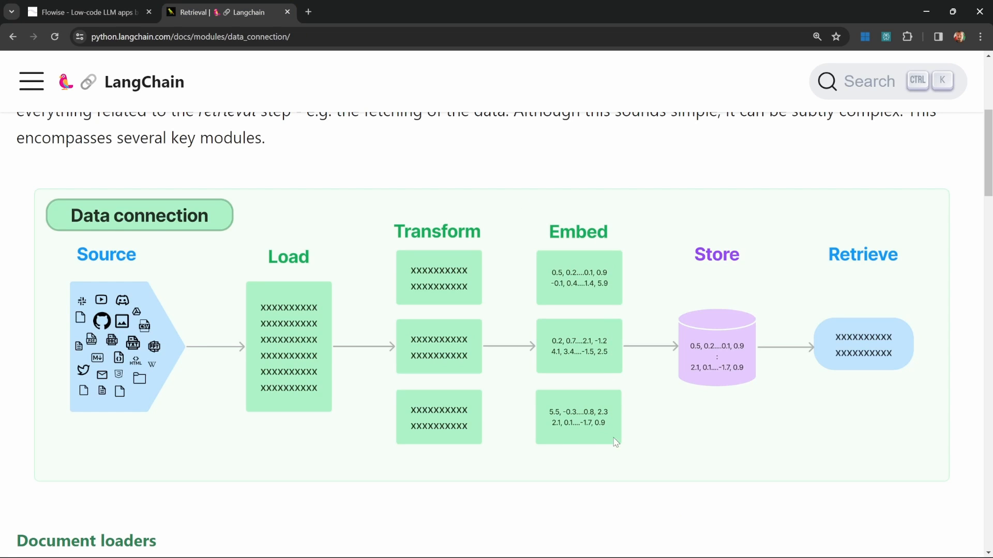
{"action": "mouse_move", "coordinate": [532, 315]}
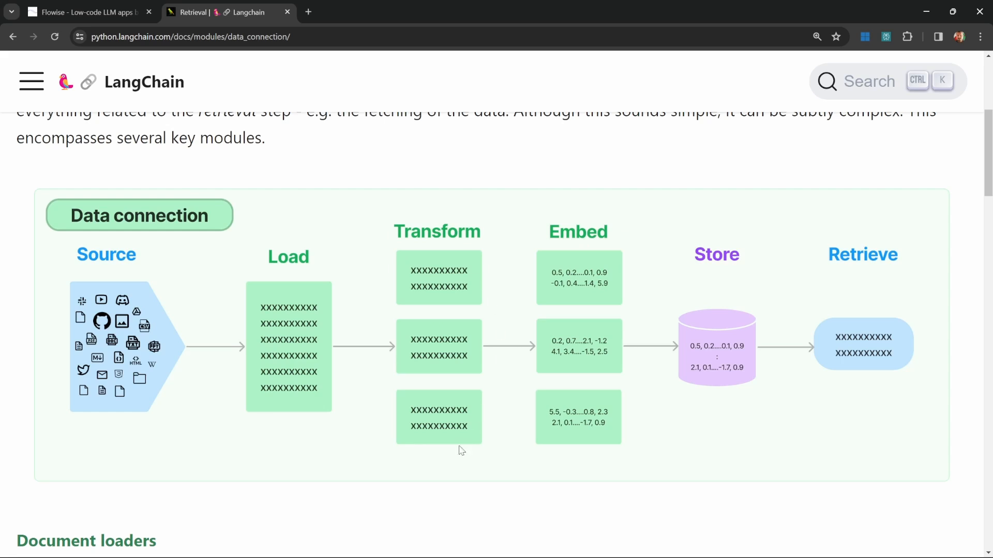
{"action": "mouse_move", "coordinate": [411, 256]}
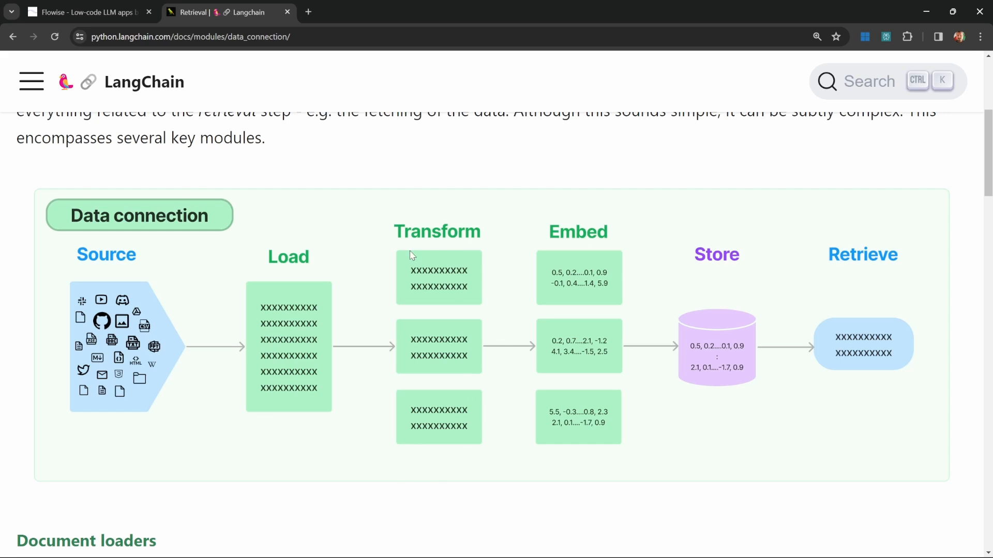
{"action": "mouse_move", "coordinate": [576, 229]}
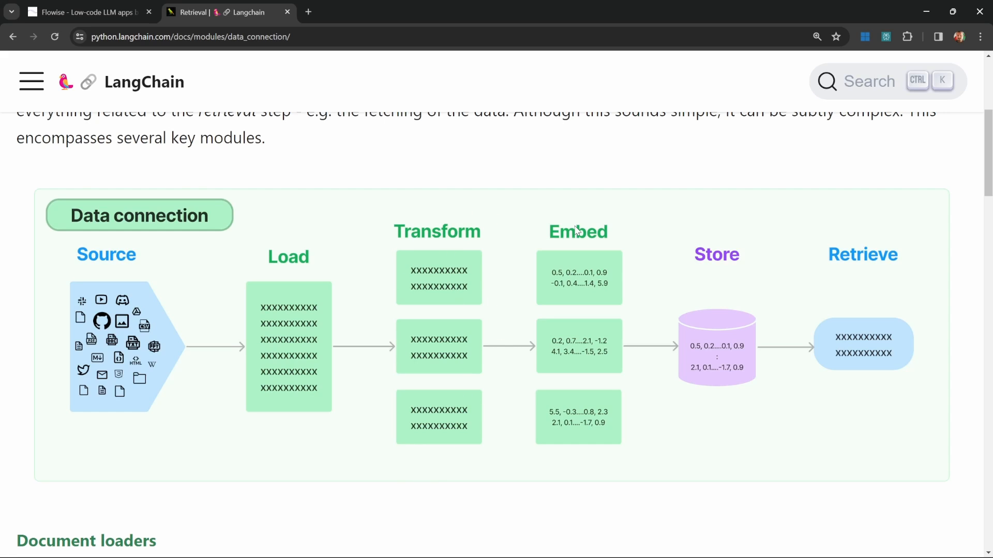
{"action": "mouse_move", "coordinate": [576, 265]}
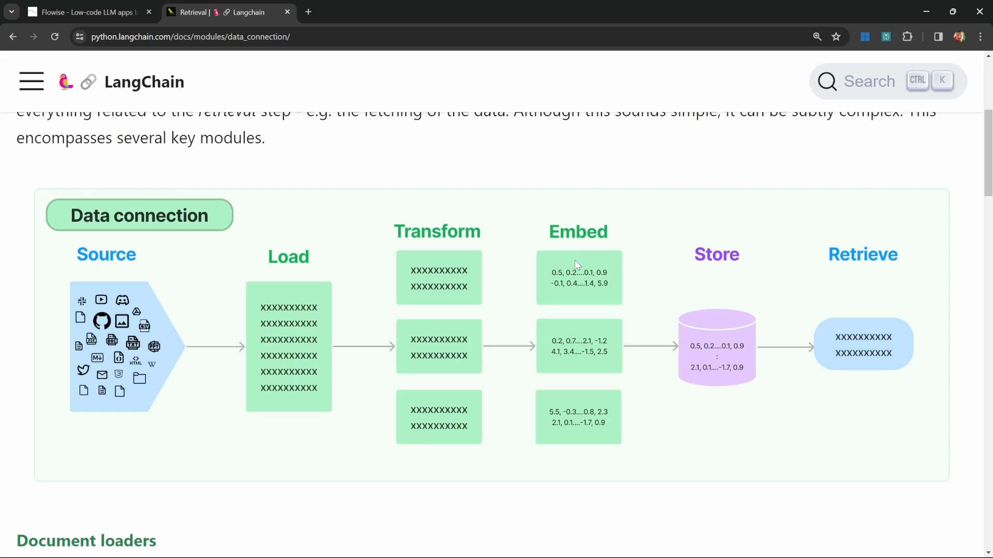
{"action": "mouse_move", "coordinate": [577, 293]}
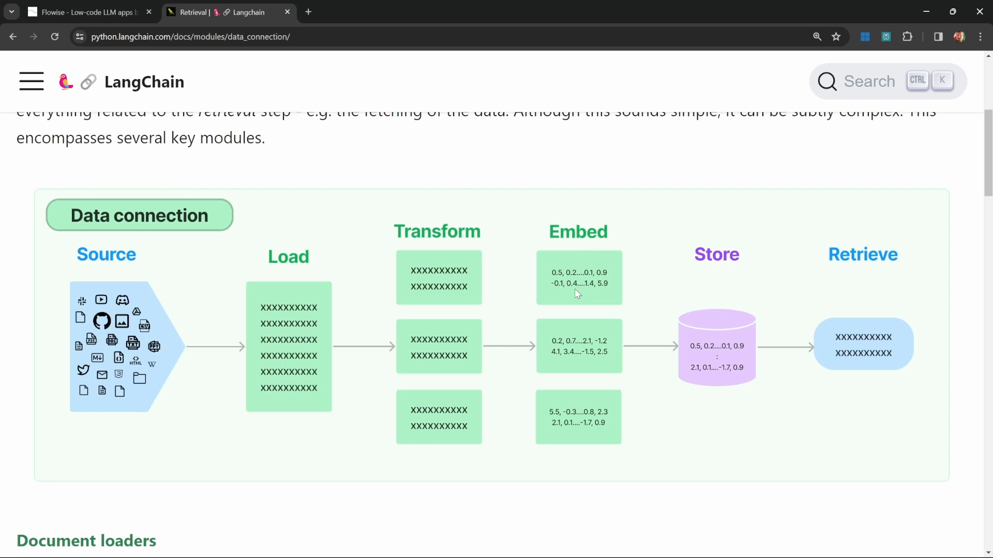
{"action": "mouse_move", "coordinate": [727, 334]}
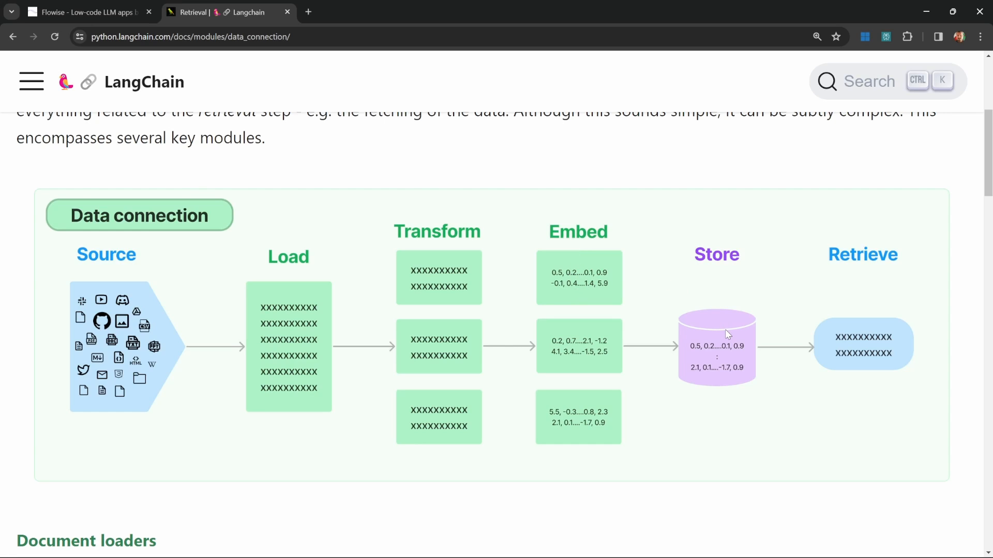
Add an OpenAI Embeddings node to RAG Chatbot with the Flowise Tutorial credential.
{"action": "left_click", "coordinate": [89, 12]}
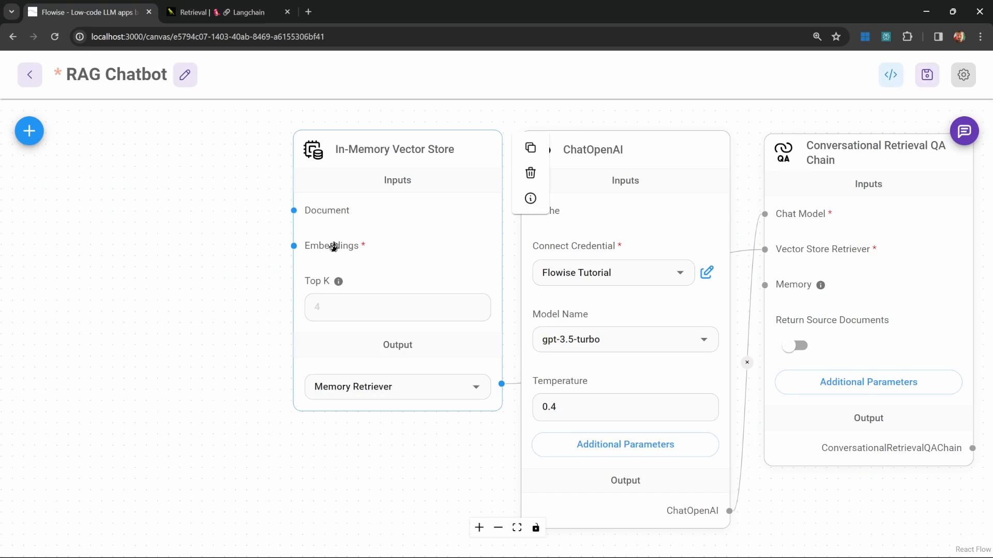
{"action": "left_click", "coordinate": [28, 131]}
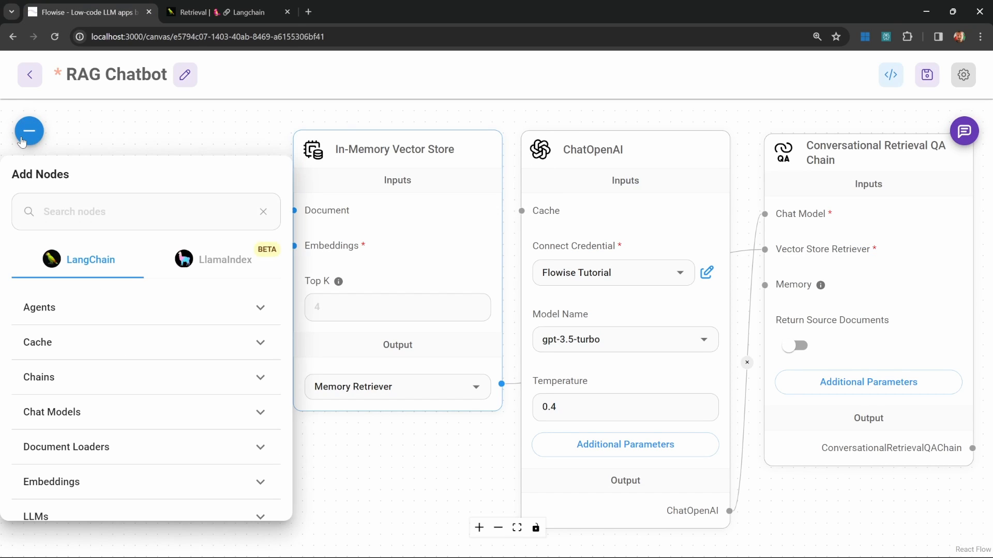
{"action": "scroll", "scroll_direction": "down", "scroll_amount": 3}
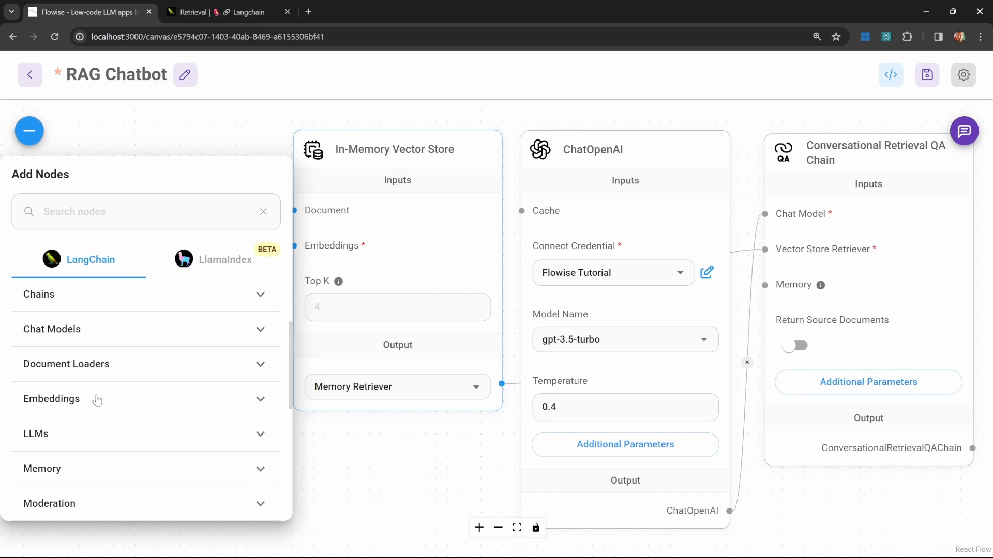
{"action": "left_click", "coordinate": [51, 399]}
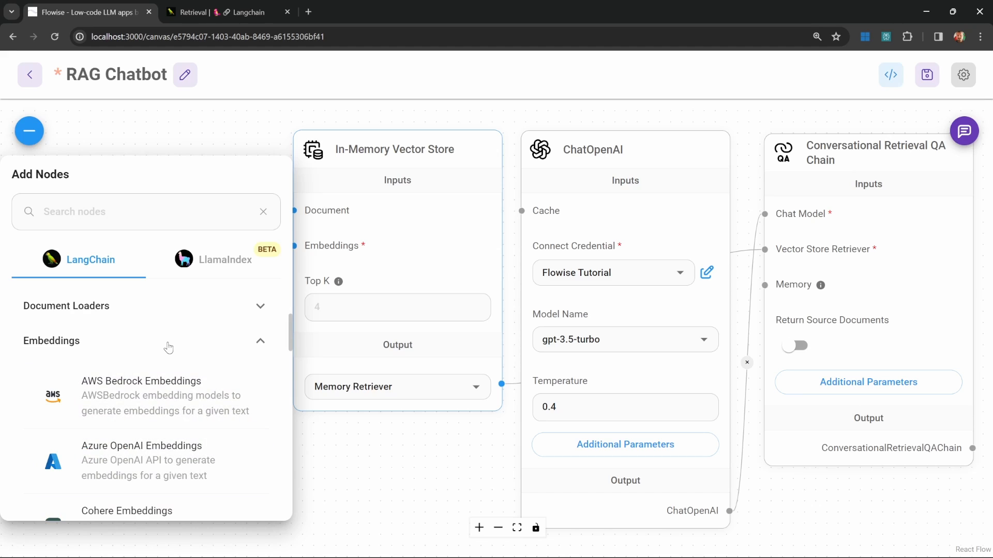
{"action": "scroll", "scroll_direction": "down", "scroll_amount": 3}
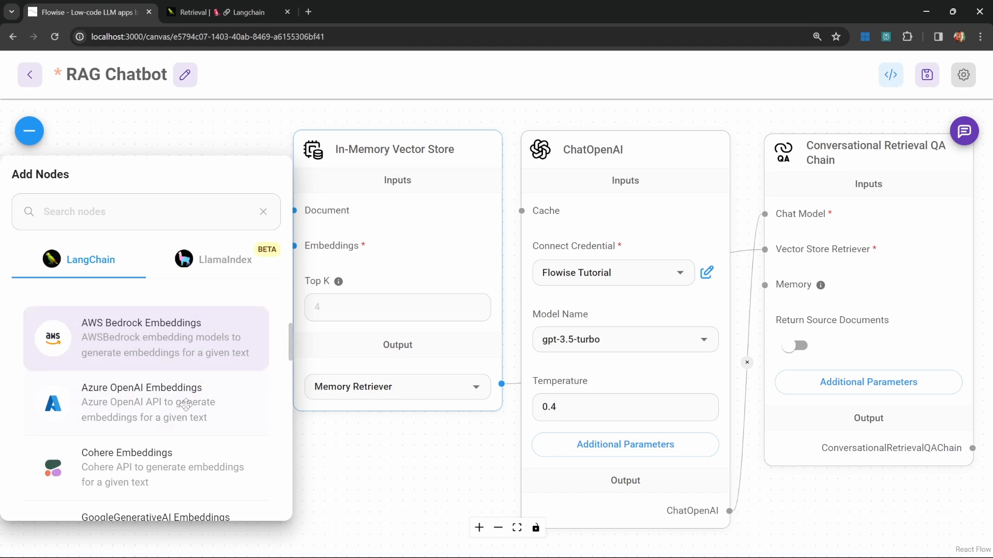
{"action": "scroll", "scroll_direction": "down", "scroll_amount": 3}
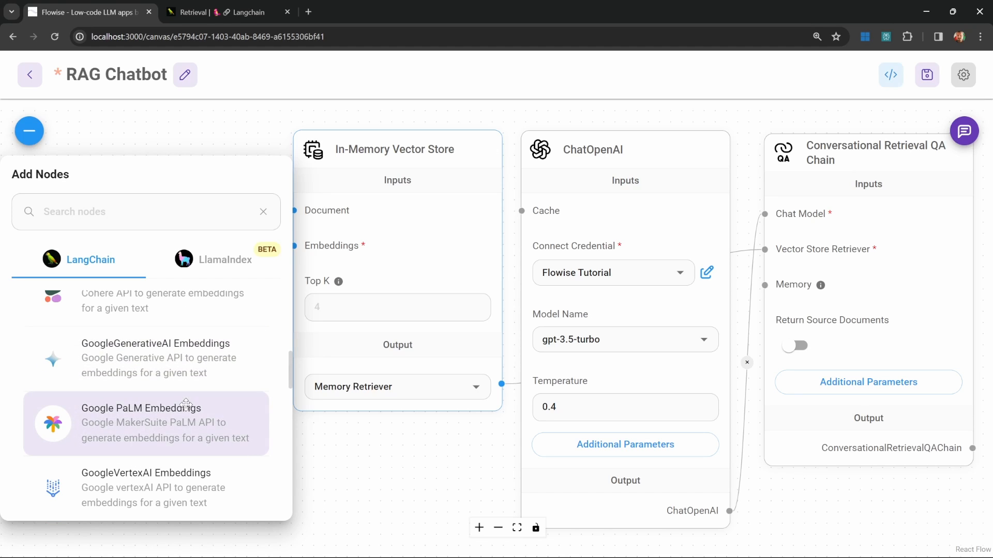
{"action": "scroll", "scroll_direction": "down", "scroll_amount": 3}
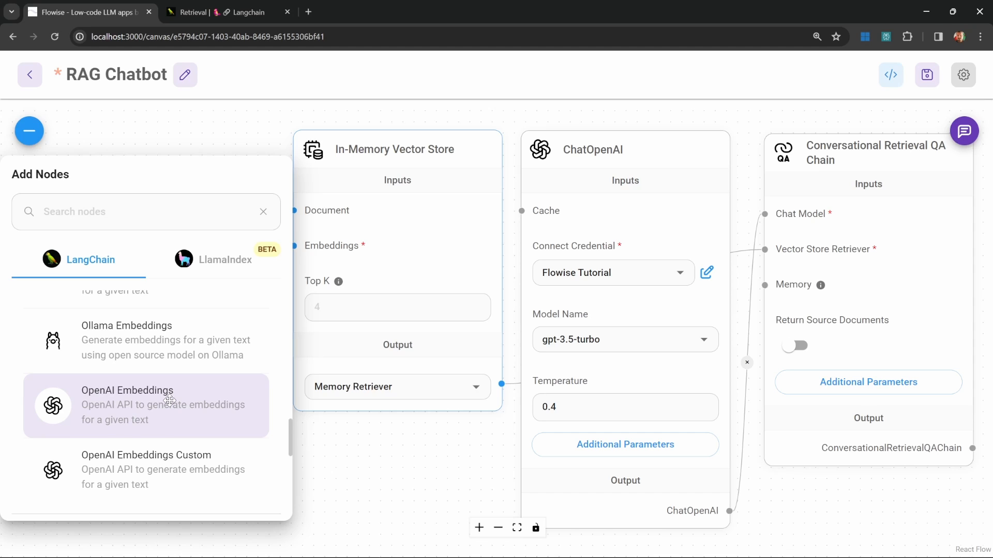
{"action": "mouse_move", "coordinate": [117, 407]}
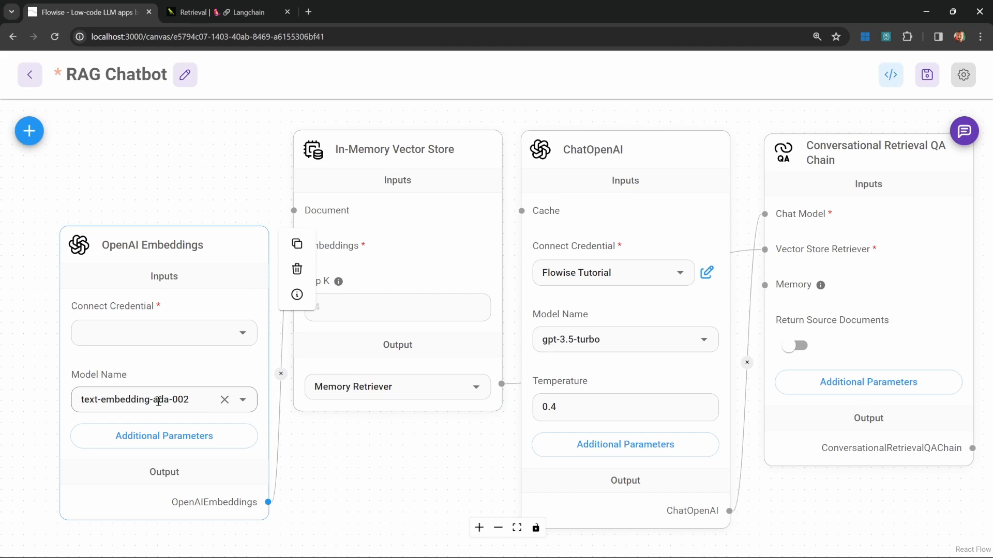
{"action": "left_click", "coordinate": [158, 333]}
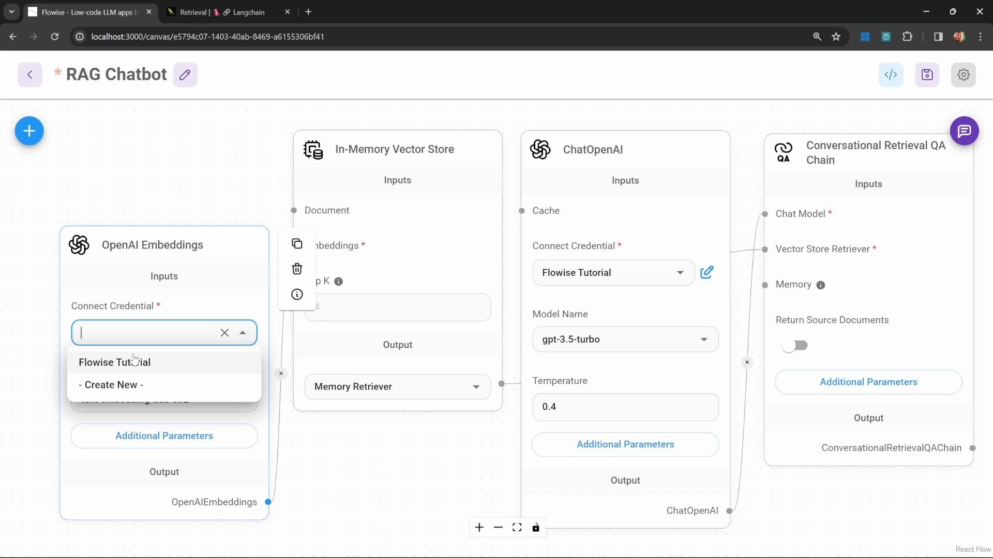
{"action": "left_click", "coordinate": [115, 362]}
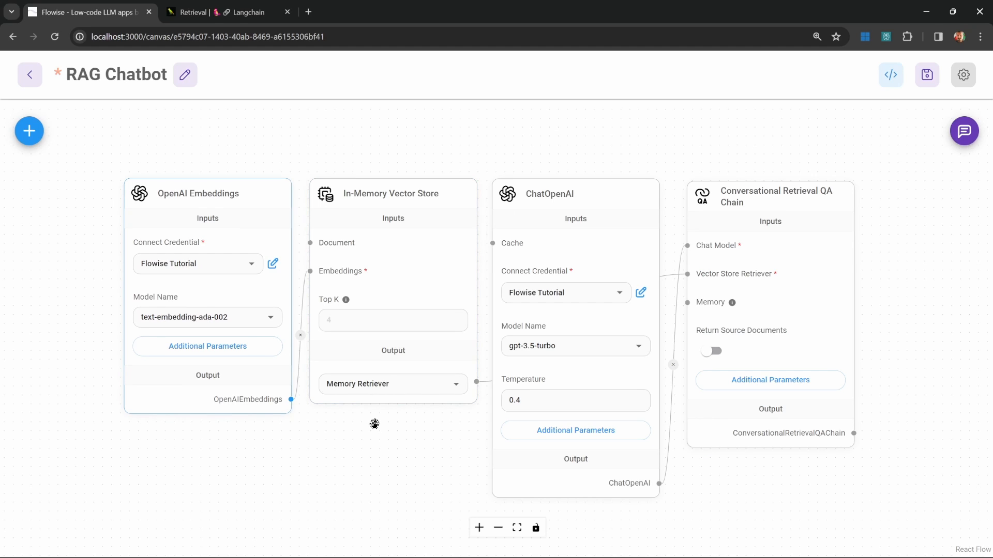
{"action": "mouse_move", "coordinate": [156, 459]}
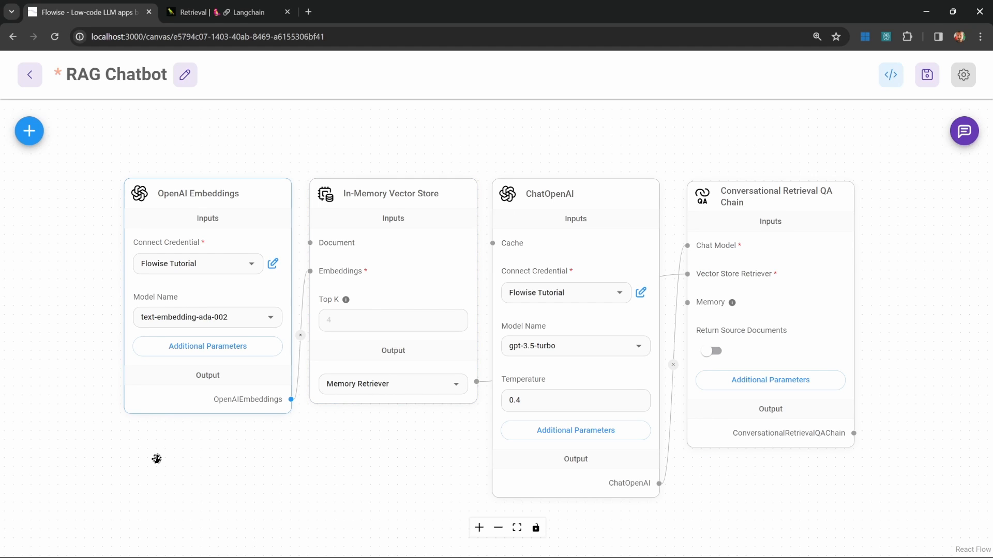
Add a Pdf File loader from Document Loaders, feeding the In-Memory Vector Store's Document input.
{"action": "left_click", "coordinate": [28, 131]}
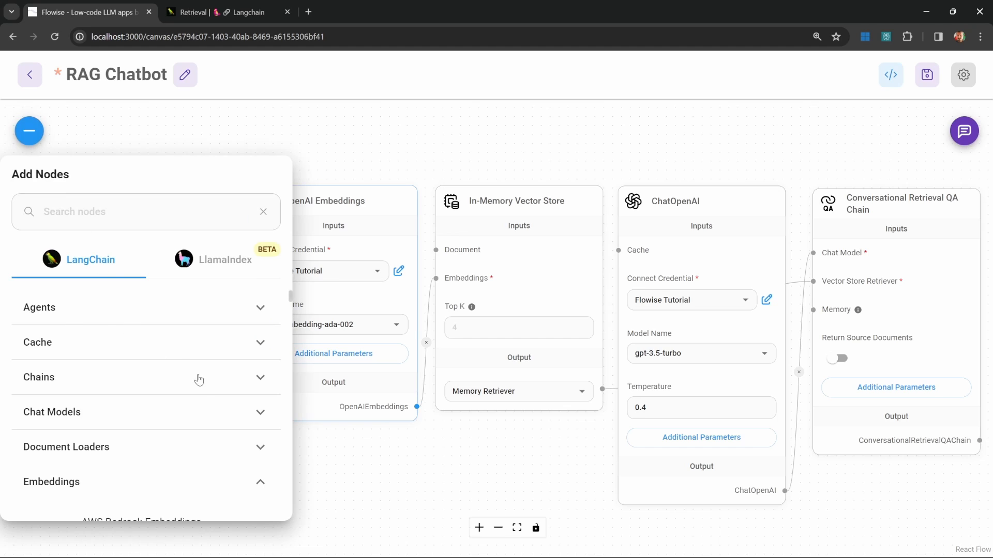
{"action": "left_click", "coordinate": [65, 330]}
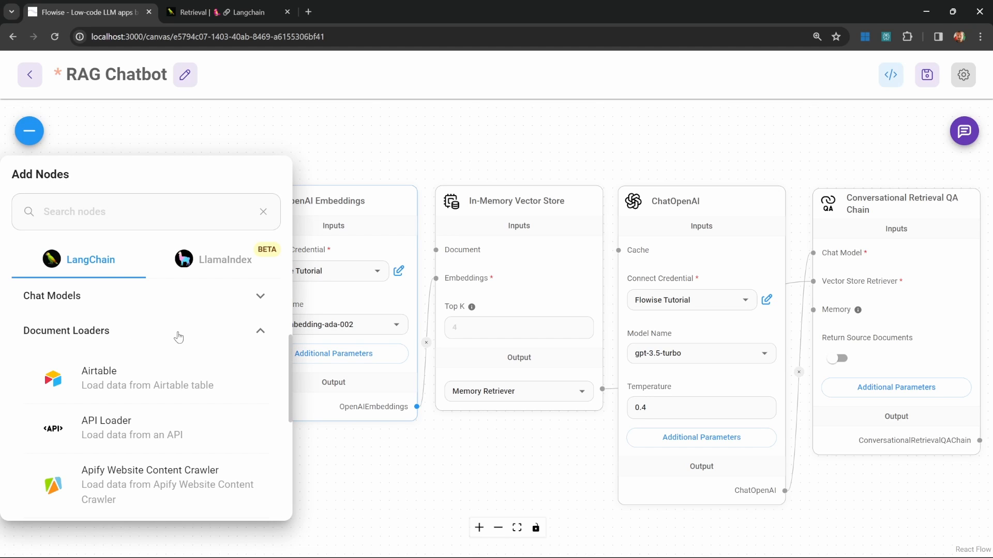
{"action": "mouse_move", "coordinate": [198, 333]}
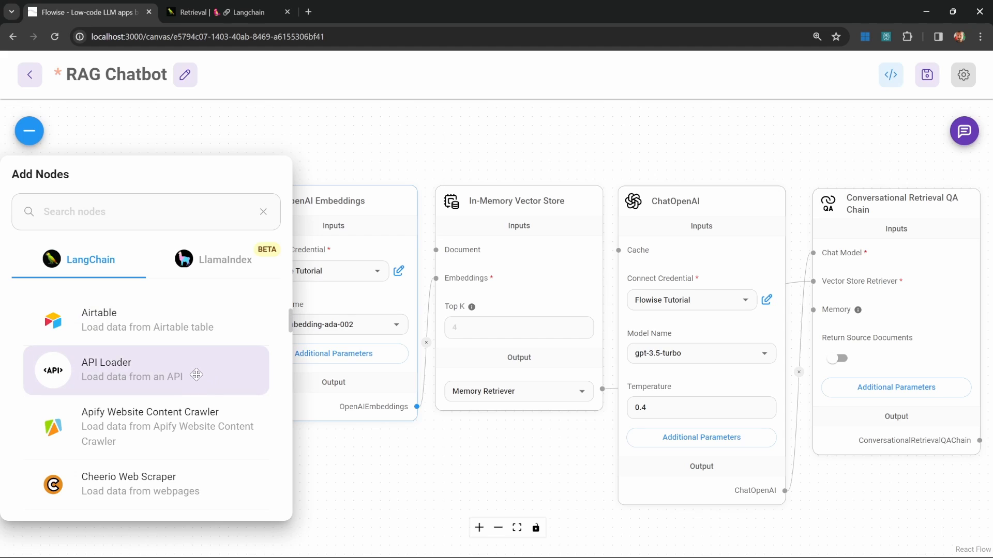
{"action": "scroll", "scroll_direction": "down", "scroll_amount": 3}
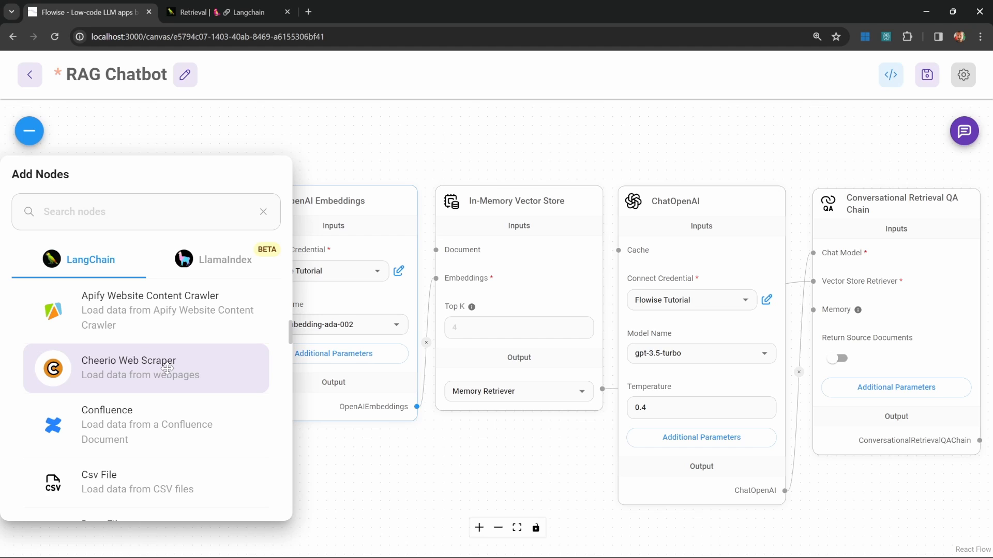
{"action": "scroll", "scroll_direction": "down", "scroll_amount": 3}
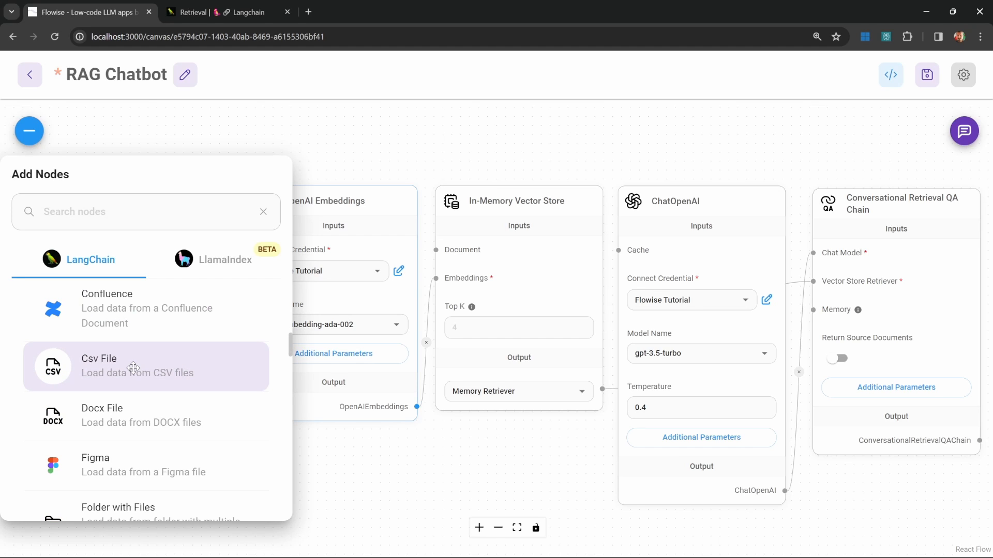
{"action": "scroll", "scroll_direction": "down", "scroll_amount": 3}
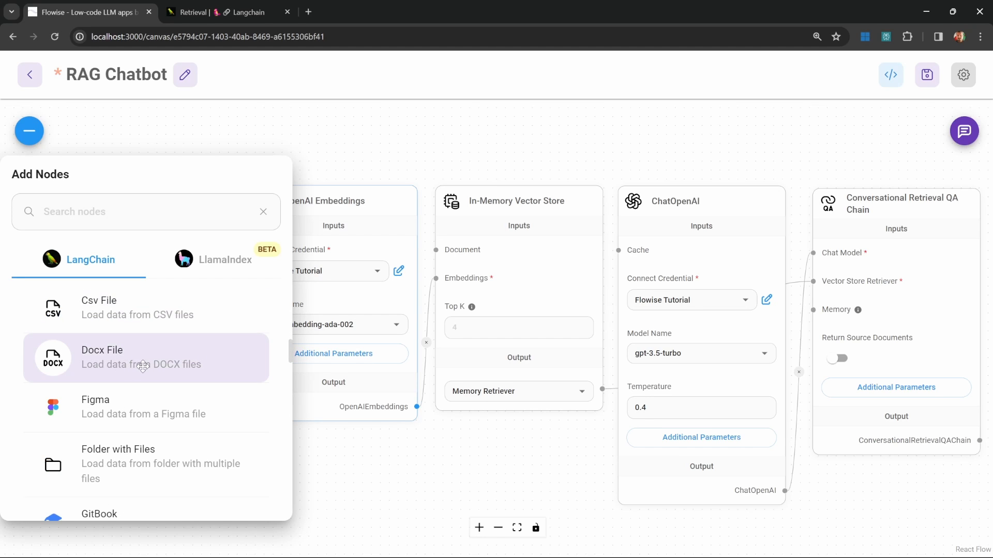
{"action": "scroll", "scroll_direction": "down", "scroll_amount": 3}
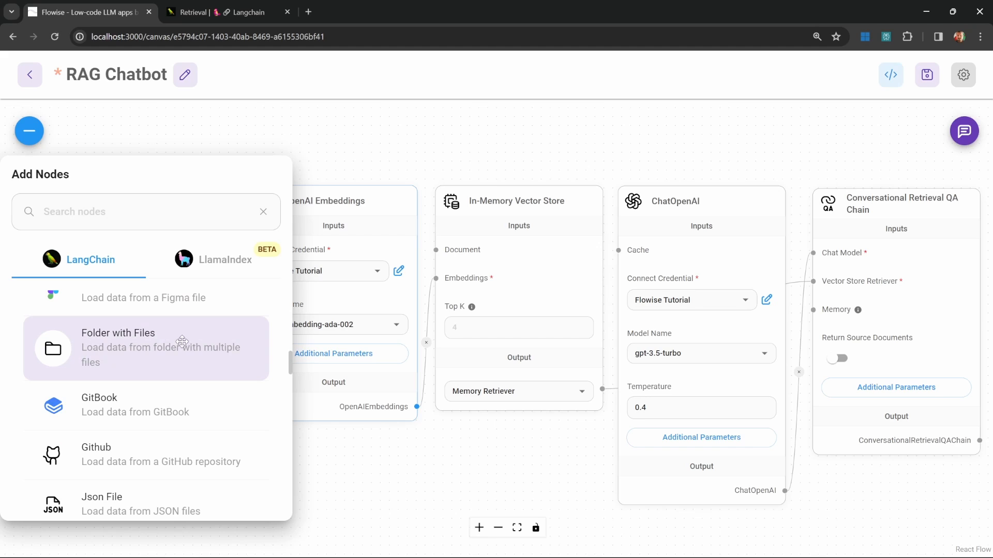
{"action": "mouse_move", "coordinate": [129, 352]}
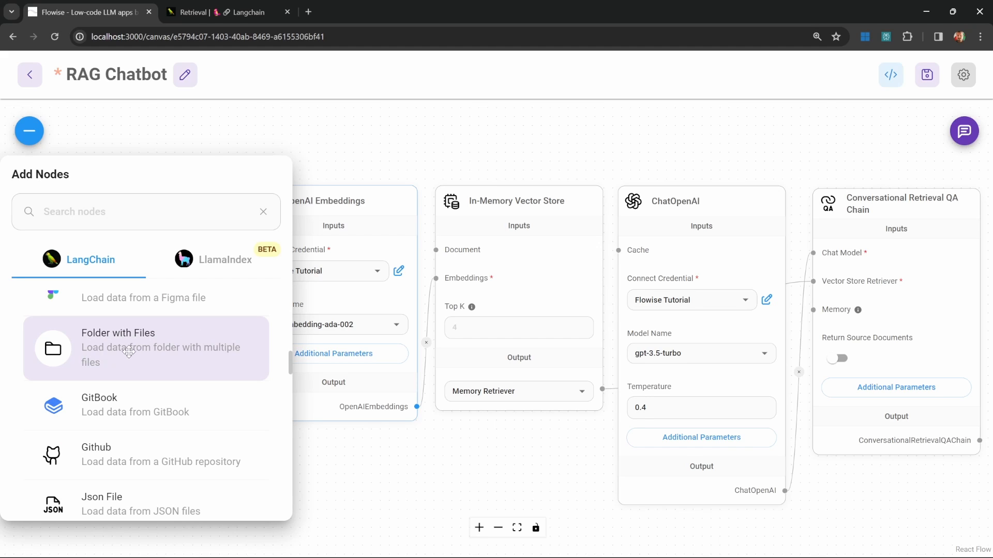
{"action": "scroll", "scroll_direction": "down", "scroll_amount": 3}
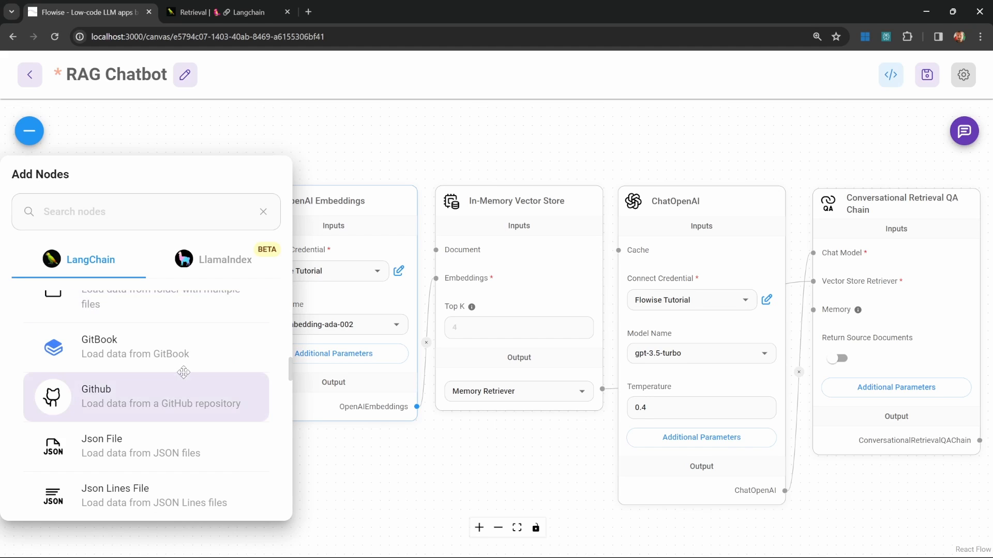
{"action": "scroll", "scroll_direction": "down", "scroll_amount": 3}
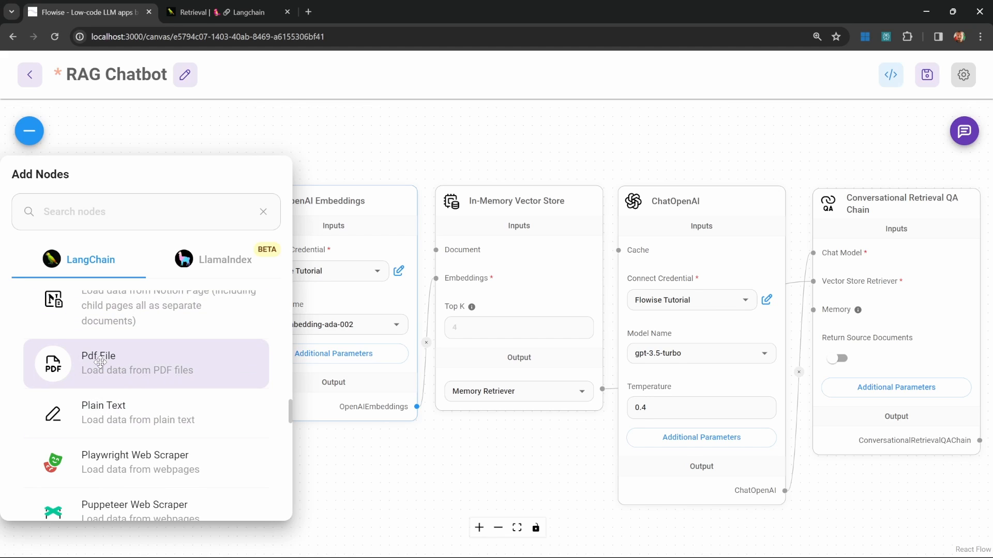
{"action": "scroll", "scroll_direction": "down", "scroll_amount": 3}
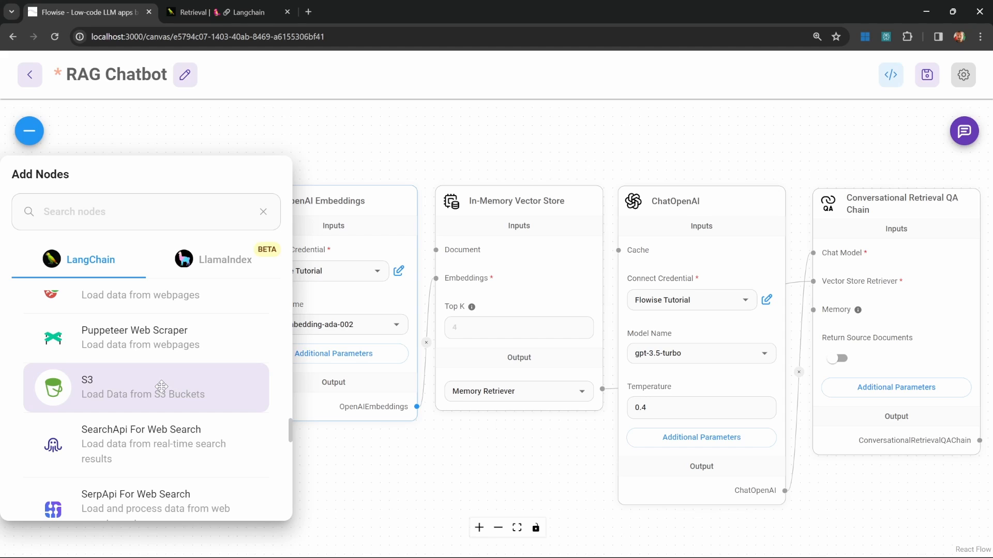
{"action": "mouse_move", "coordinate": [115, 386]}
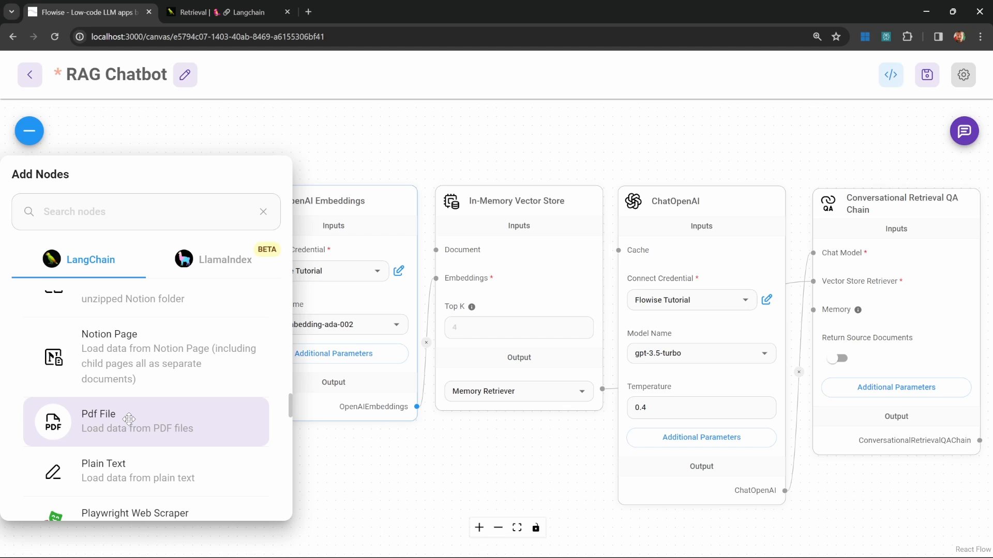
{"action": "scroll", "scroll_direction": "up", "scroll_amount": 3}
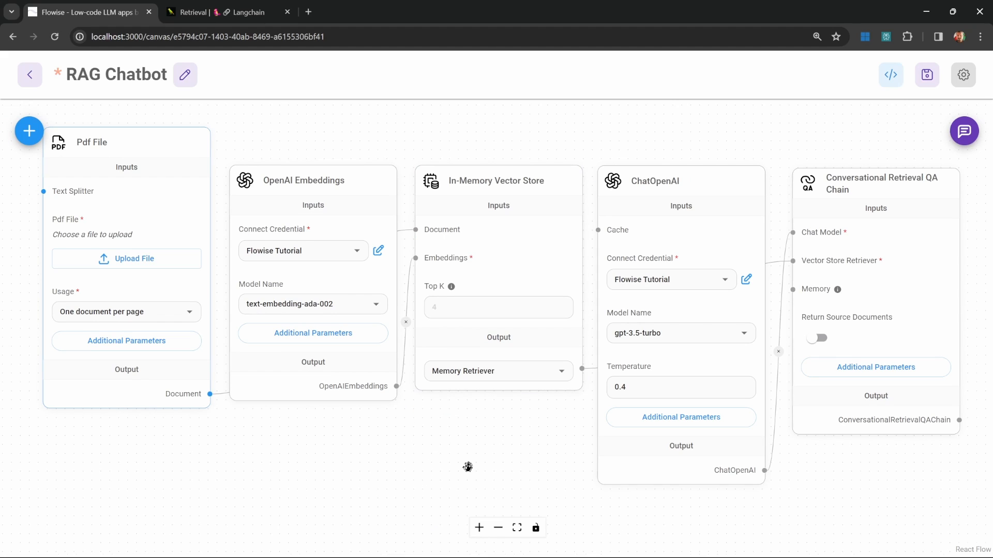
{"action": "mouse_move", "coordinate": [443, 475]}
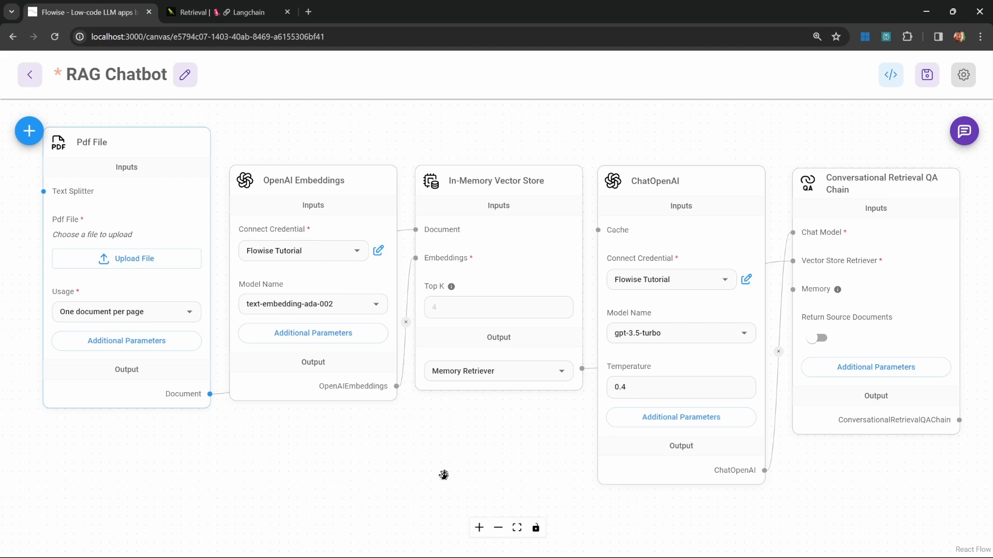
Show the LangChain Data connection diagram: source, load, transform, embed, store, retrieve.
{"action": "left_click", "coordinate": [221, 12]}
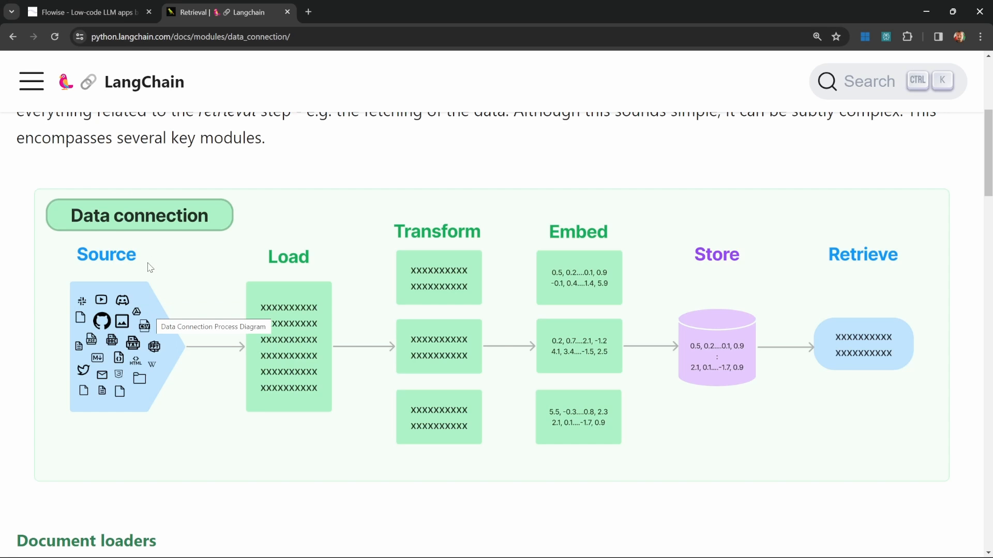
{"action": "mouse_move", "coordinate": [248, 347]}
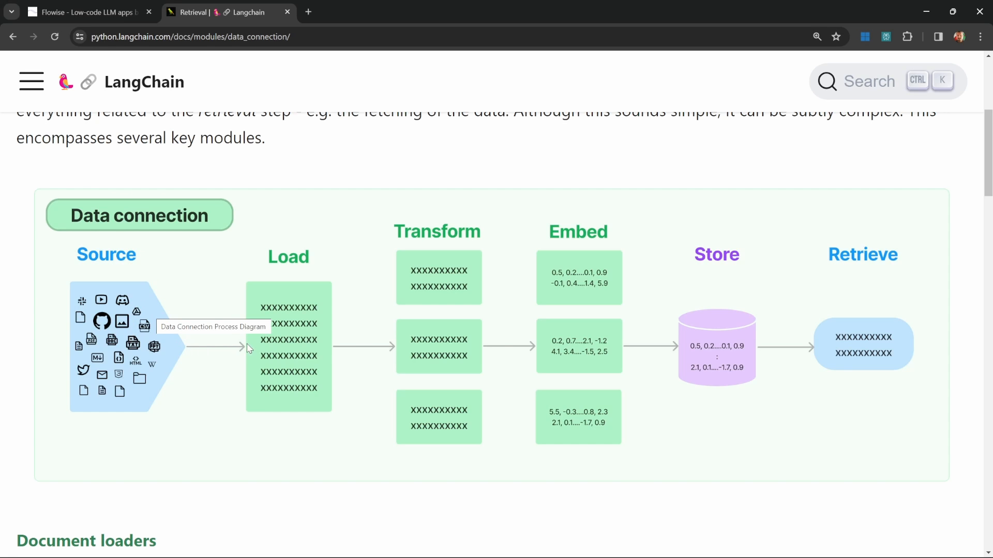
{"action": "mouse_move", "coordinate": [428, 301]}
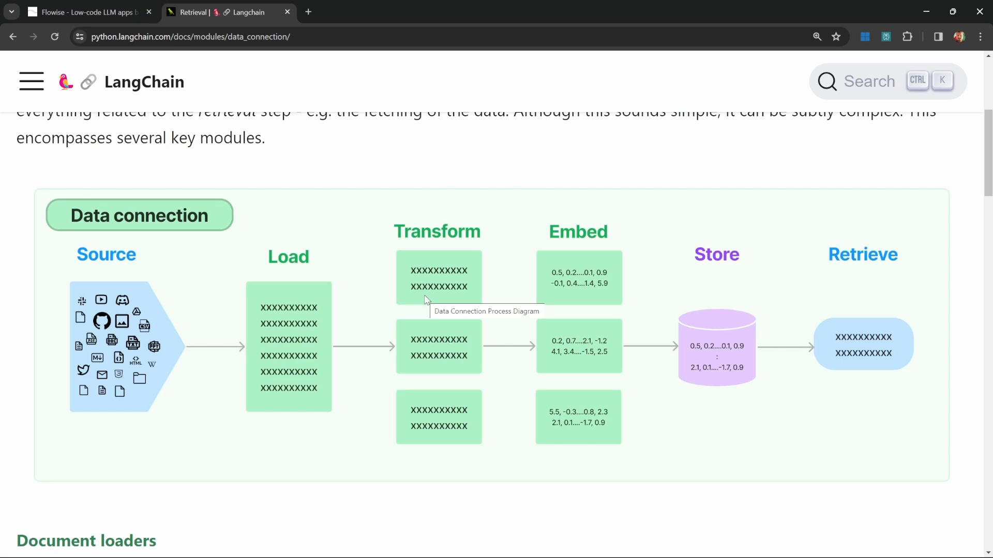
{"action": "mouse_move", "coordinate": [394, 361]}
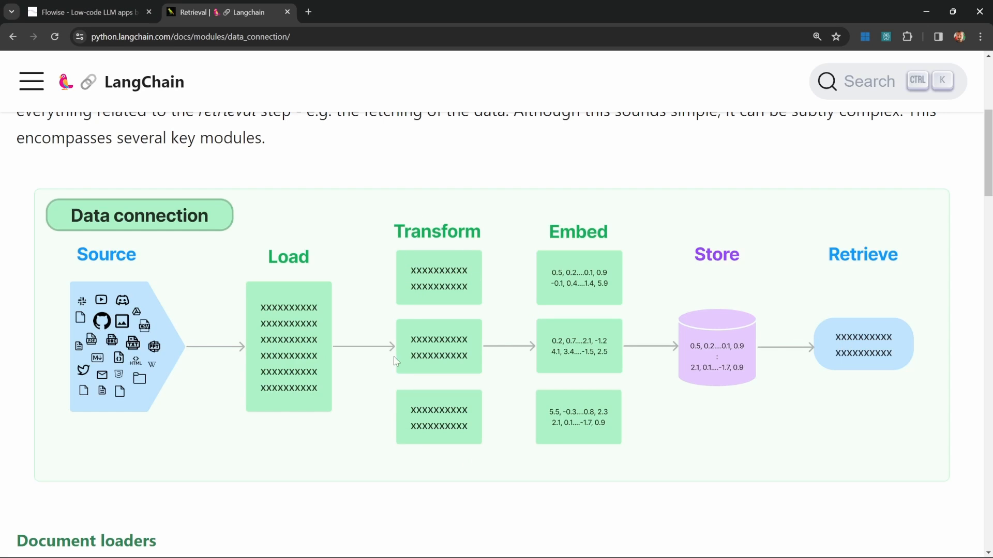
{"action": "mouse_move", "coordinate": [507, 328]}
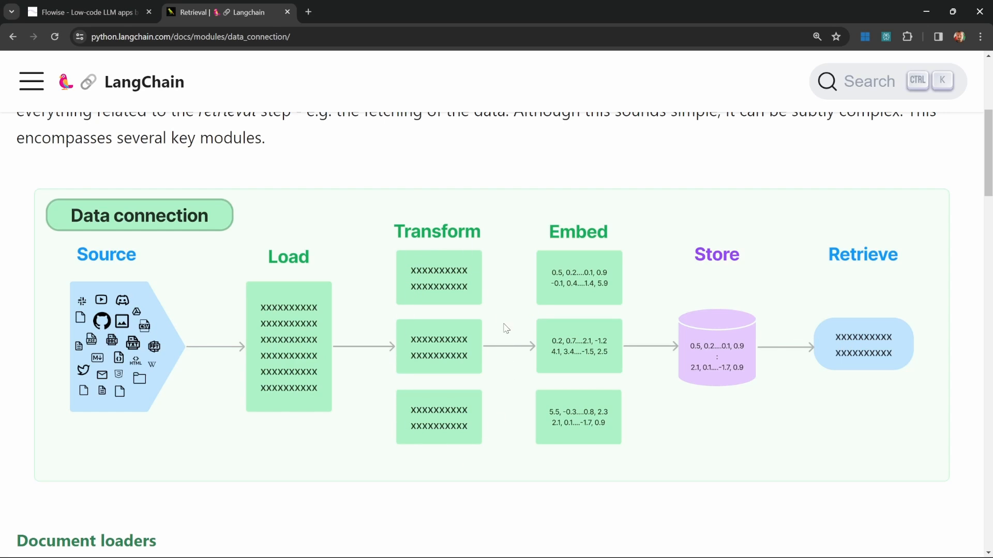
{"action": "mouse_move", "coordinate": [435, 163]}
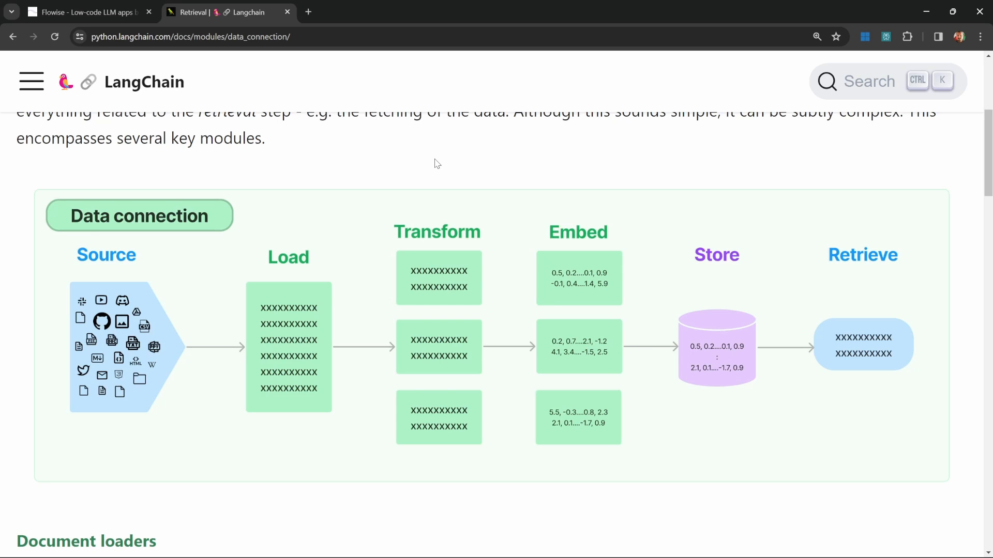
{"action": "mouse_move", "coordinate": [189, 138]}
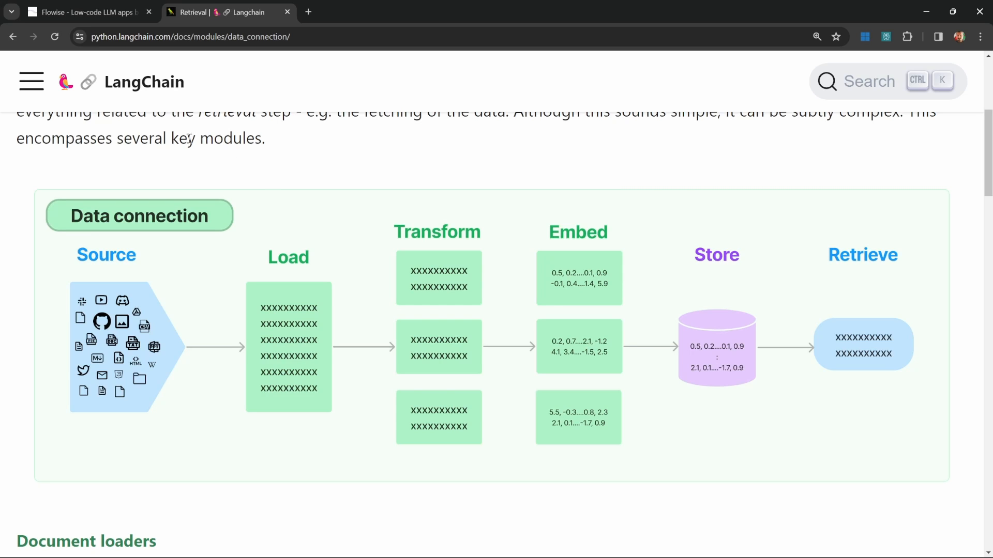
Read through the LangChain Expression Language overview page in the docs.
{"action": "left_click", "coordinate": [30, 81]}
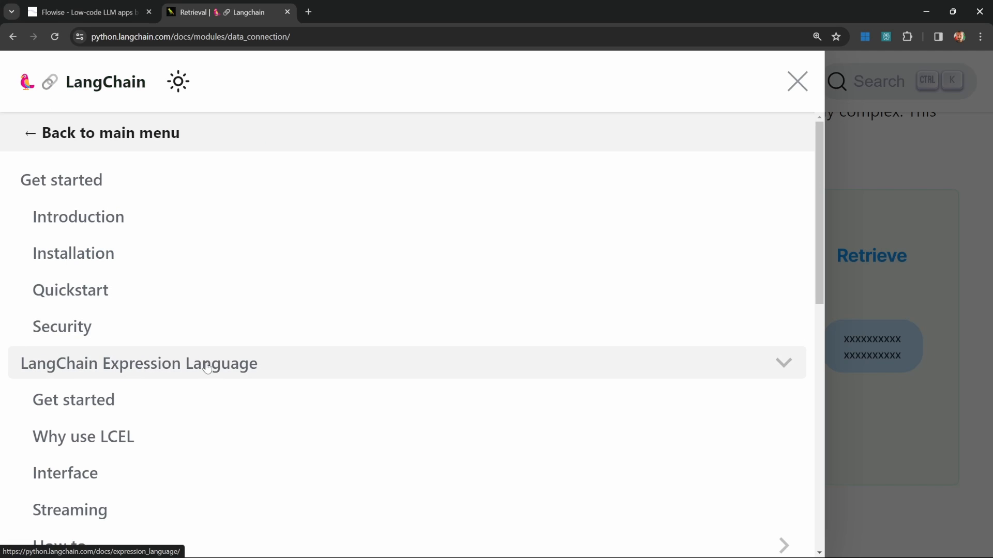
{"action": "left_click", "coordinate": [138, 363]}
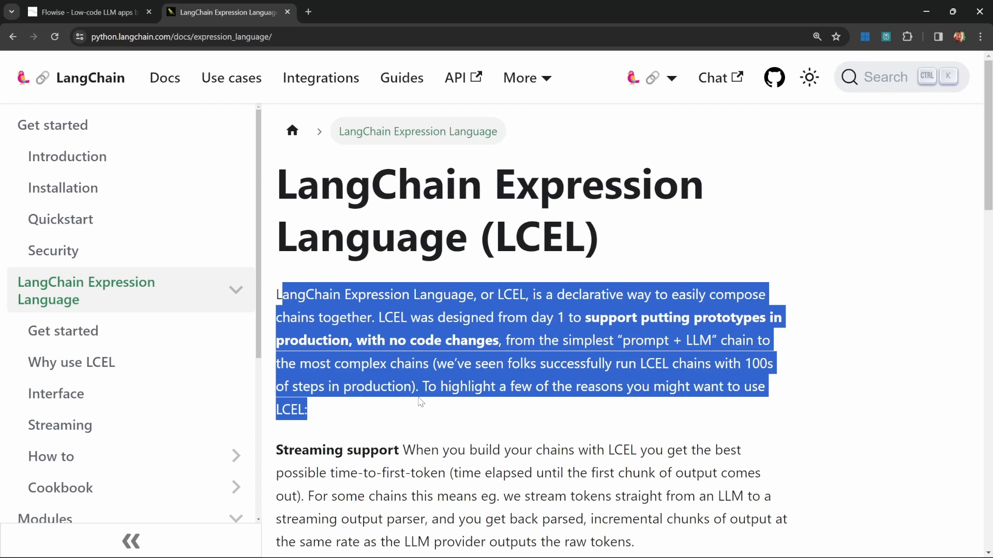
{"action": "scroll", "scroll_direction": "down", "scroll_amount": 3}
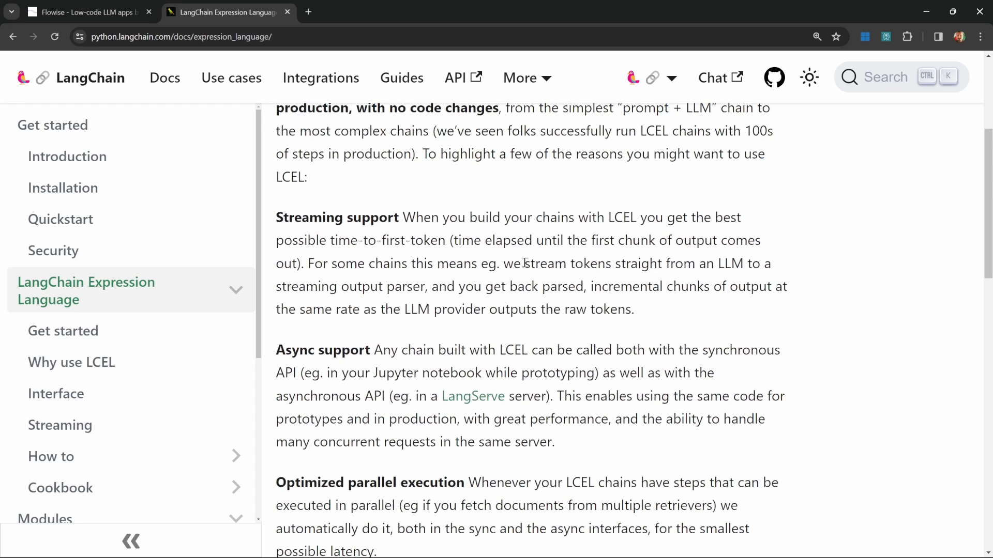
{"action": "scroll", "scroll_direction": "down", "scroll_amount": 3}
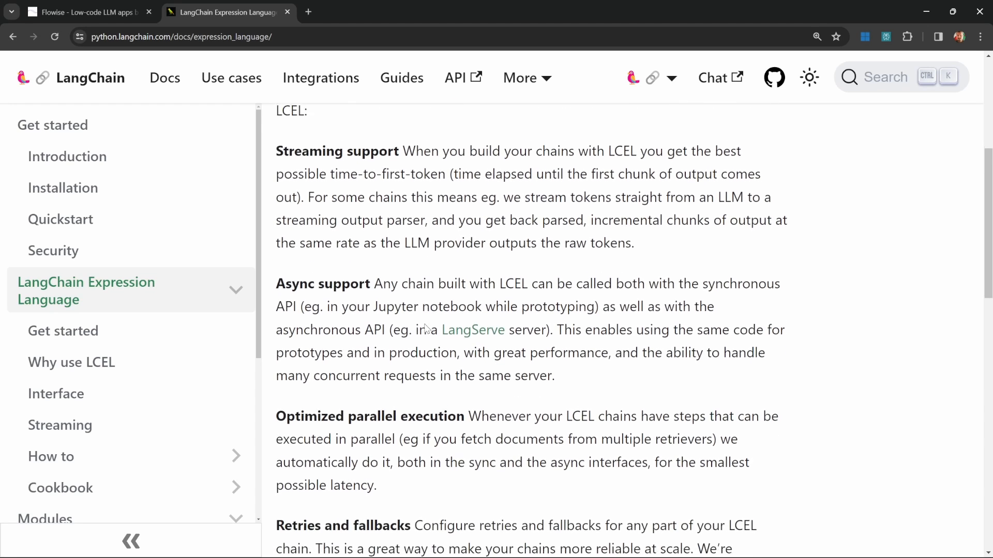
{"action": "scroll", "scroll_direction": "up", "scroll_amount": 3}
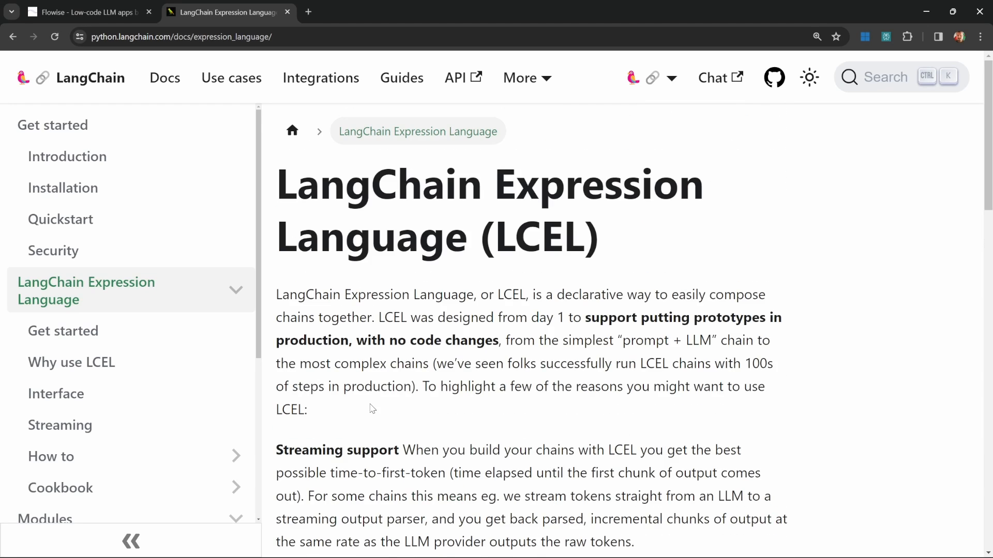
{"action": "mouse_move", "coordinate": [283, 174]}
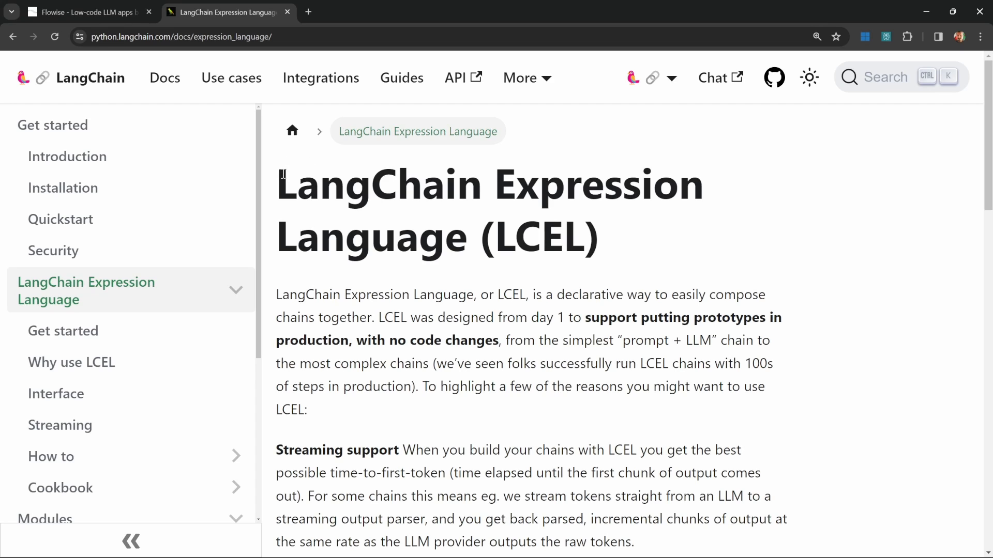
{"action": "mouse_move", "coordinate": [440, 412]}
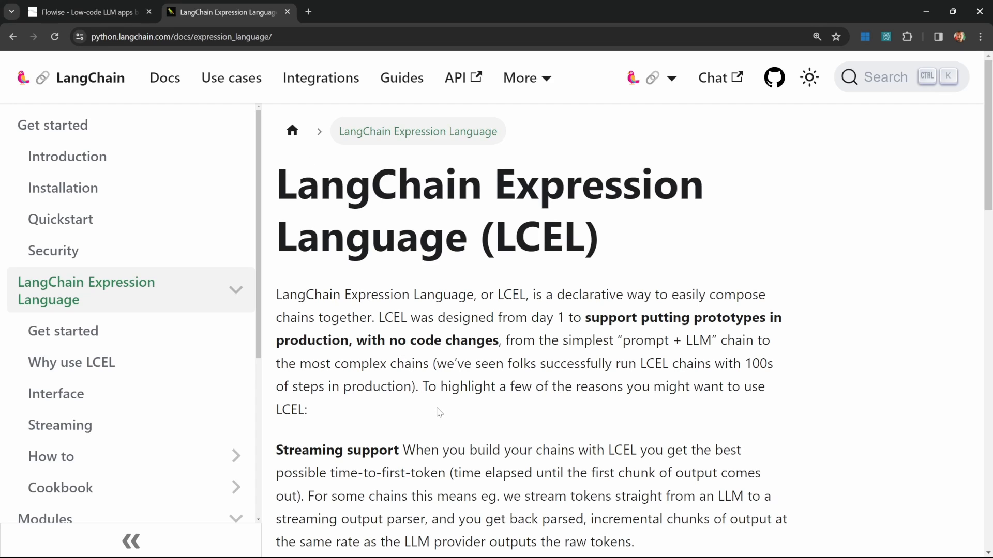
{"action": "mouse_move", "coordinate": [338, 316]}
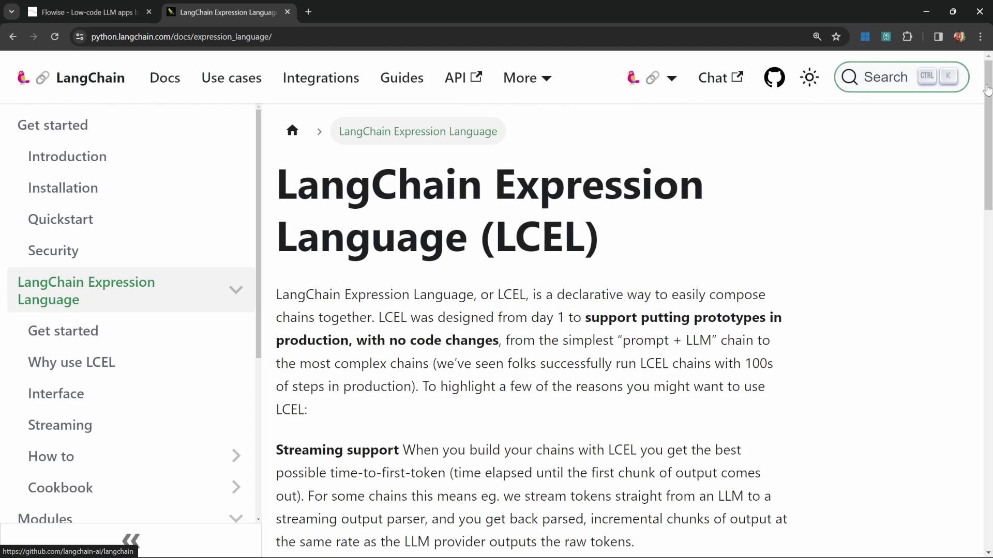
{"action": "mouse_move", "coordinate": [908, 151]}
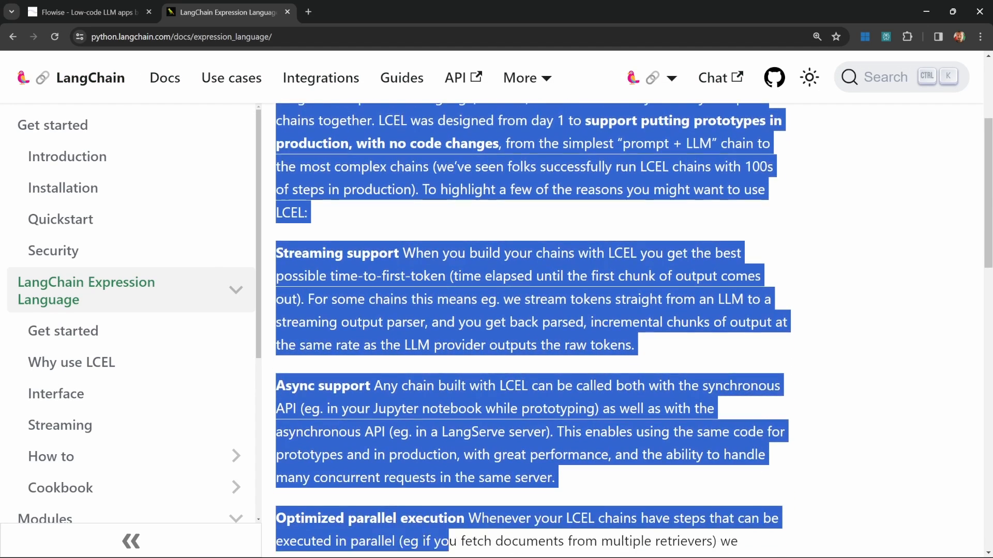
{"action": "scroll", "scroll_direction": "down", "scroll_amount": 3}
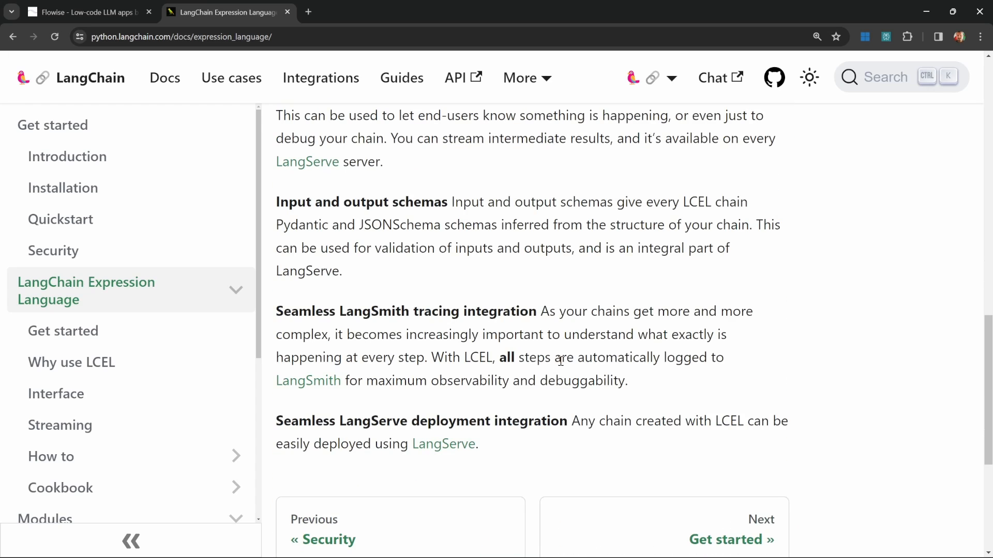
{"action": "scroll", "scroll_direction": "up", "scroll_amount": 3}
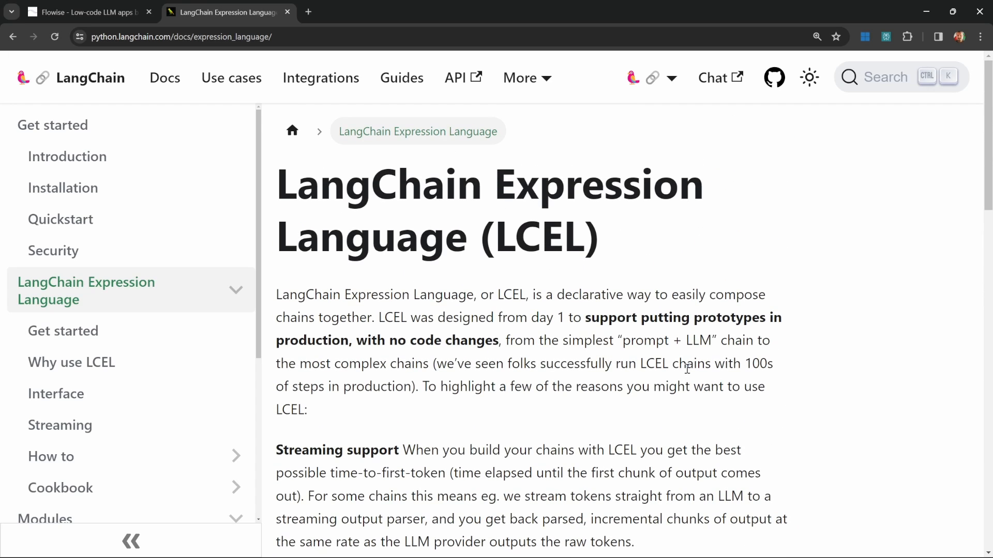
{"action": "mouse_move", "coordinate": [665, 276]}
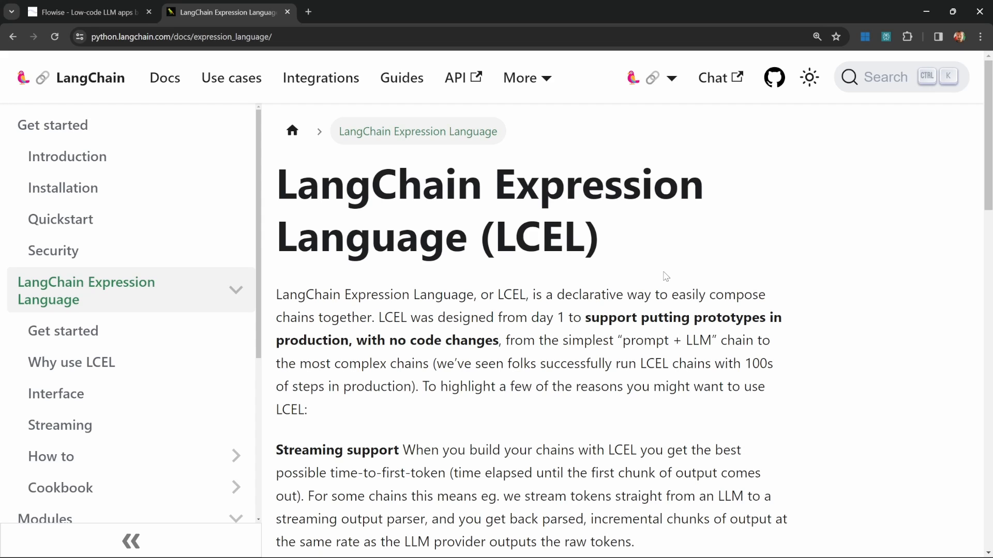
Check GPT-3.5 Turbo's 16,385-token context window, then return to the RAG Chatbot chatflow.
{"action": "left_click", "coordinate": [308, 12]}
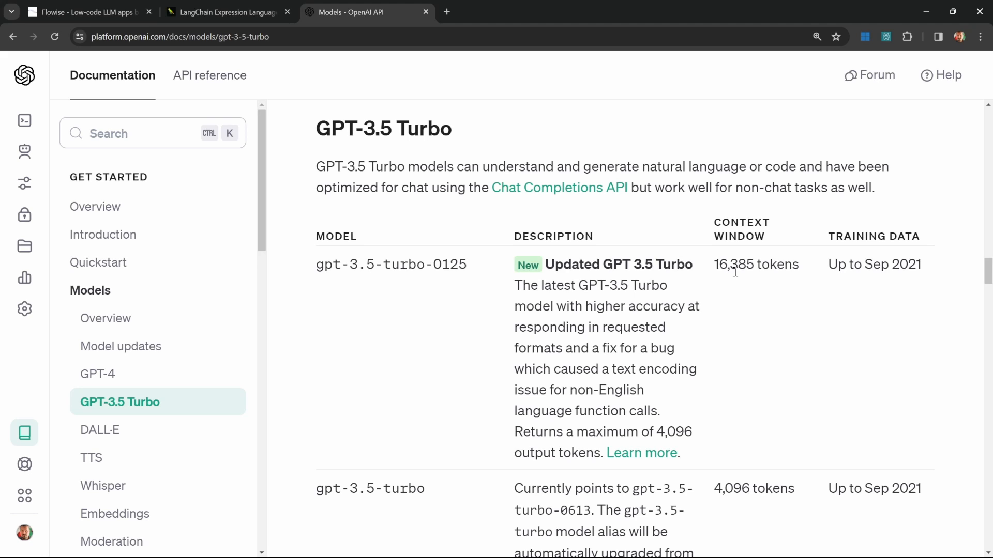
{"action": "double_click", "coordinate": [756, 264]}
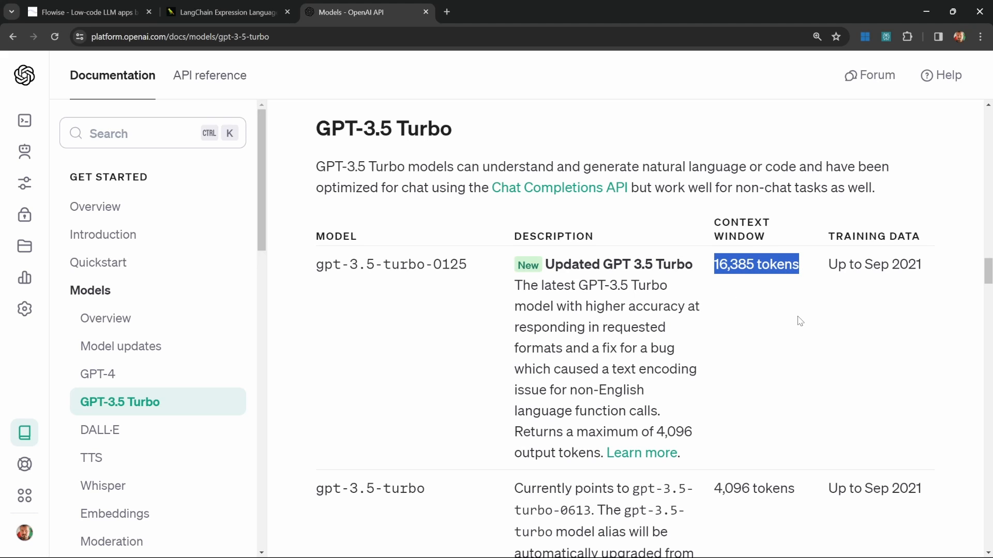
{"action": "left_click", "coordinate": [710, 264]}
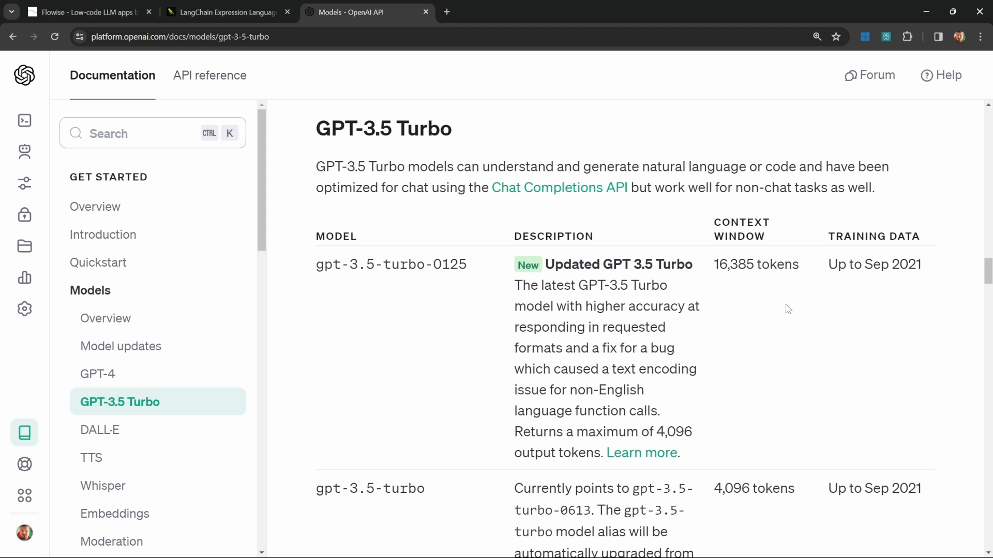
{"action": "mouse_move", "coordinate": [507, 155]}
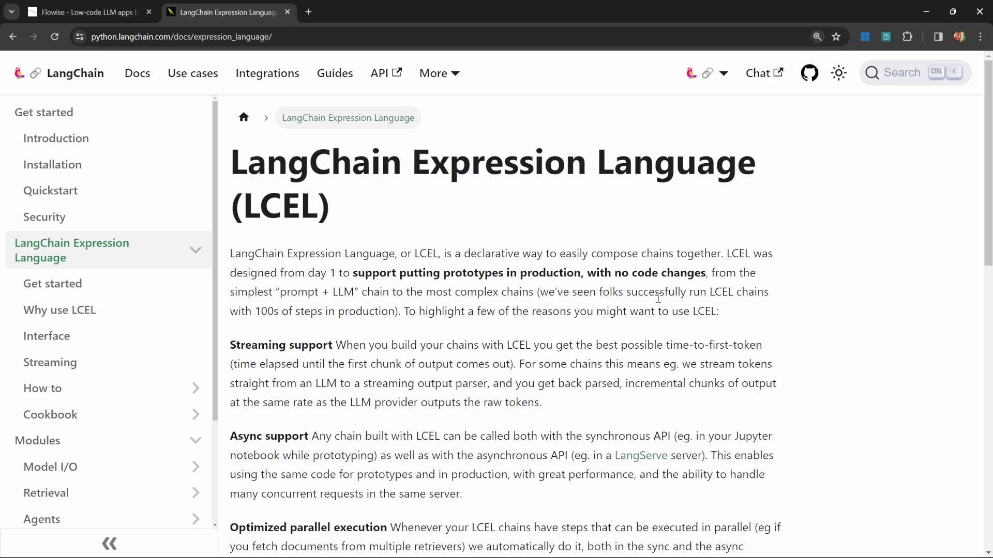
{"action": "mouse_move", "coordinate": [742, 316]}
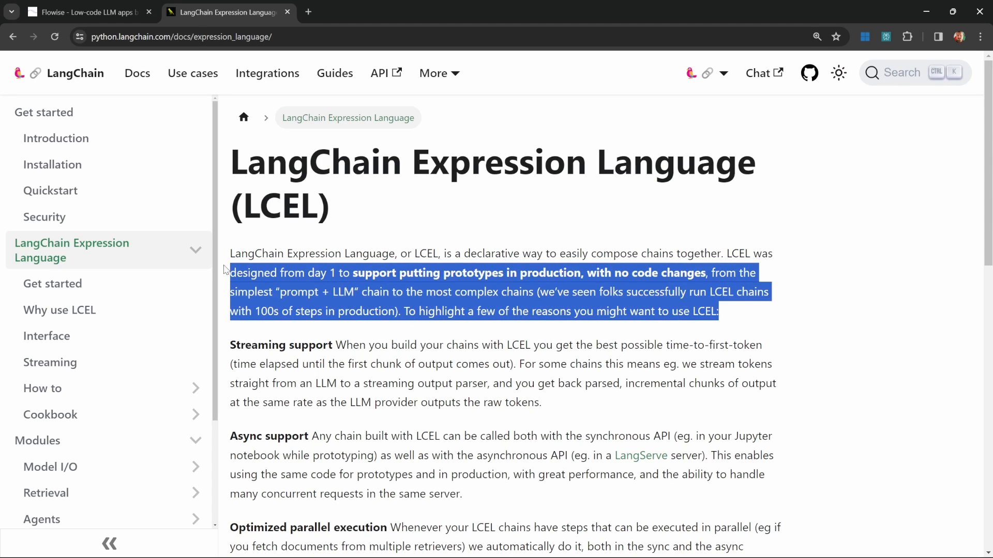
{"action": "scroll", "scroll_direction": "down", "scroll_amount": 3}
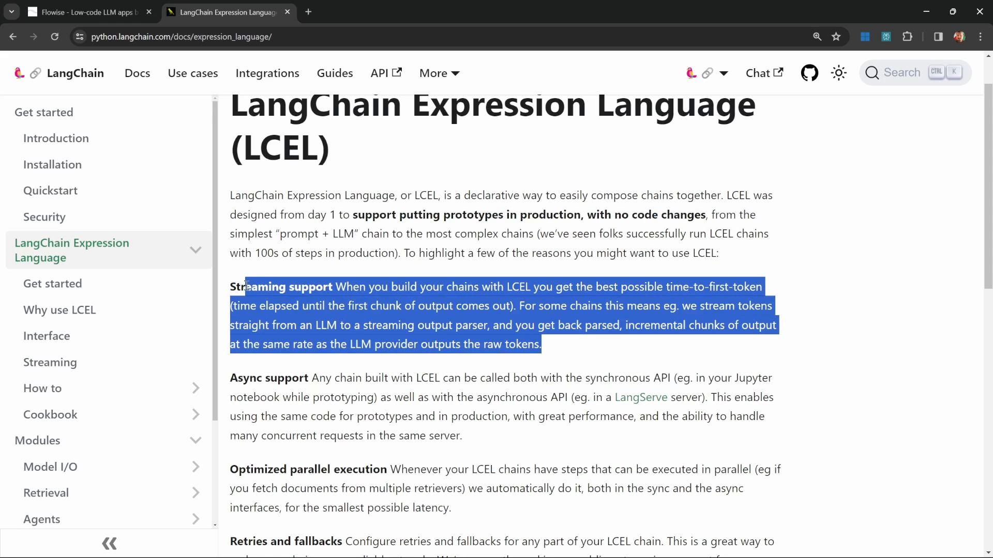
{"action": "scroll", "scroll_direction": "down", "scroll_amount": 3}
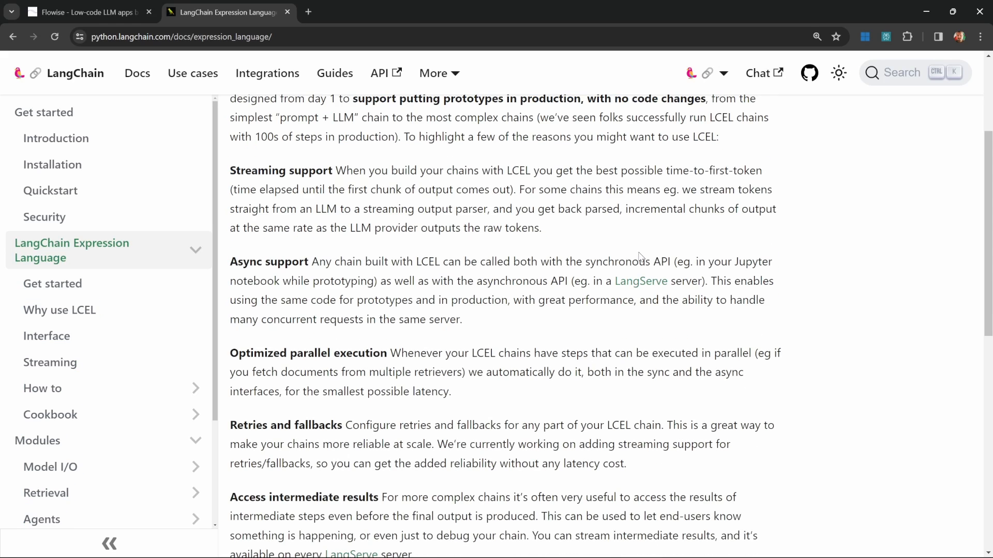
{"action": "scroll", "scroll_direction": "up", "scroll_amount": 3}
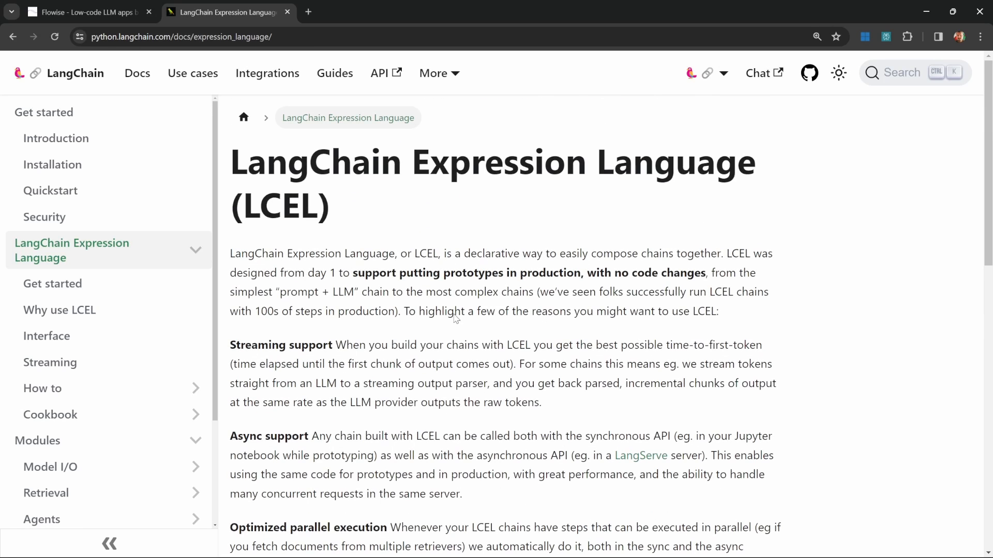
{"action": "mouse_move", "coordinate": [553, 276]}
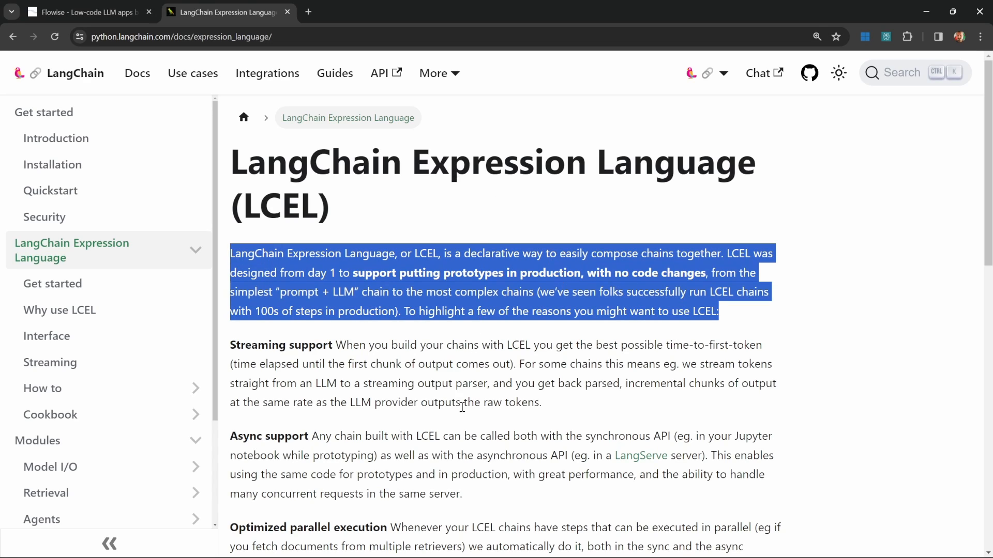
{"action": "left_click", "coordinate": [85, 12]}
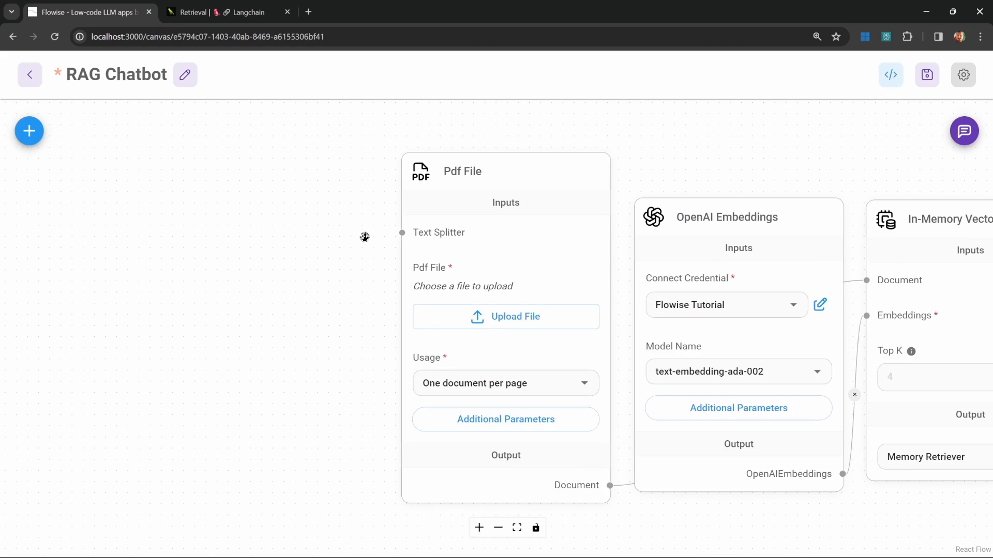
Add a Recursive Character Text Splitter with chunk size 1000 and chunk overlap 50 for the PDF loader.
{"action": "left_click", "coordinate": [28, 131]}
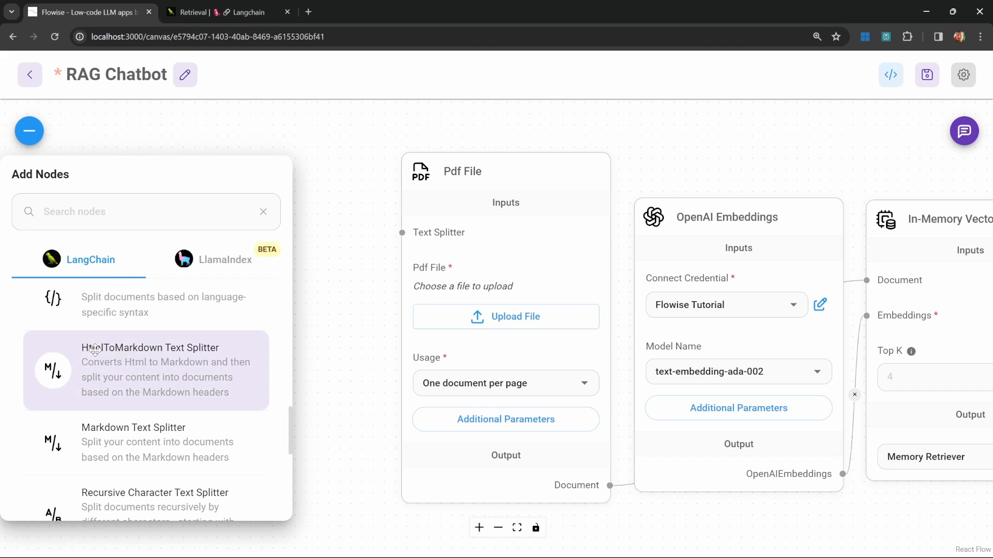
{"action": "scroll", "scroll_direction": "down", "scroll_amount": 3}
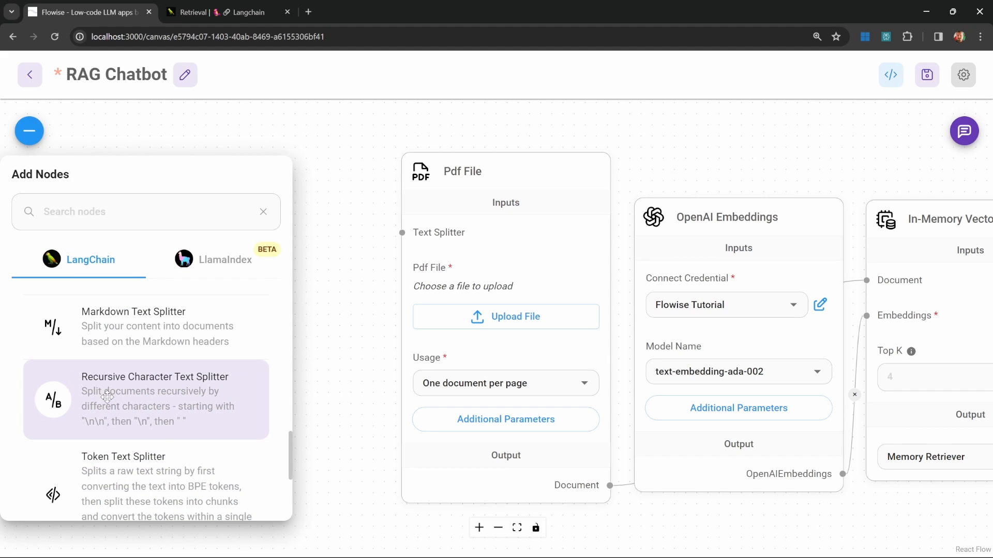
{"action": "mouse_move", "coordinate": [362, 282]}
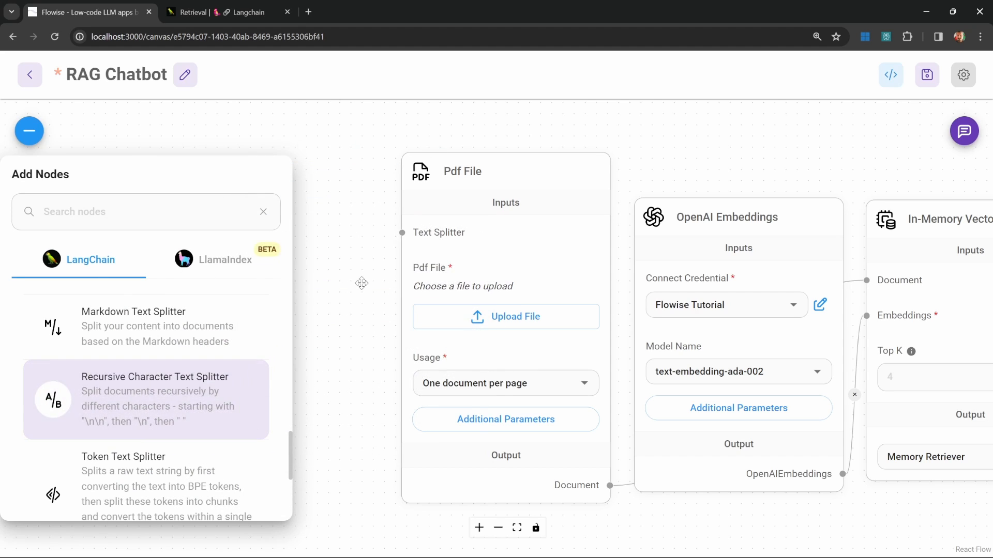
{"action": "left_click", "coordinate": [146, 398]}
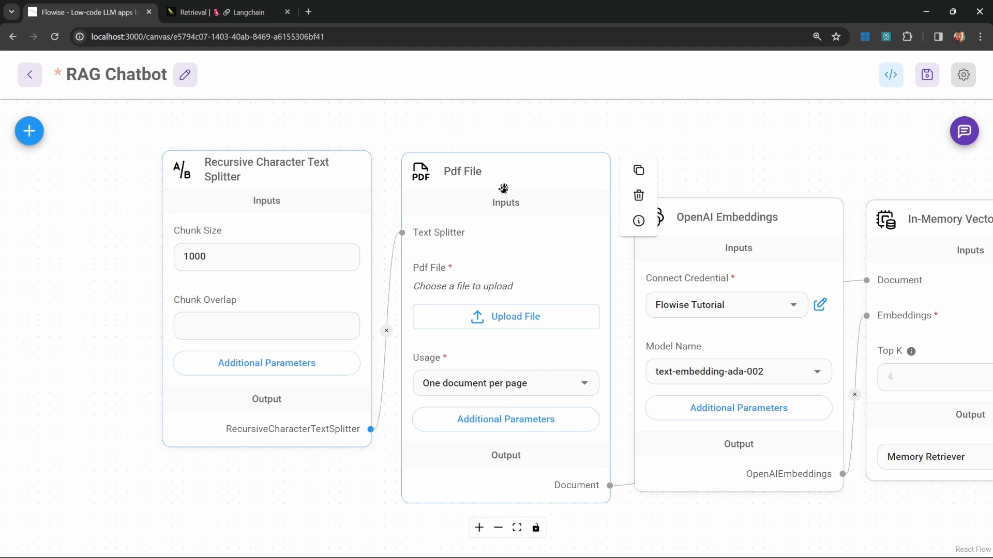
{"action": "left_click", "coordinate": [266, 257]}
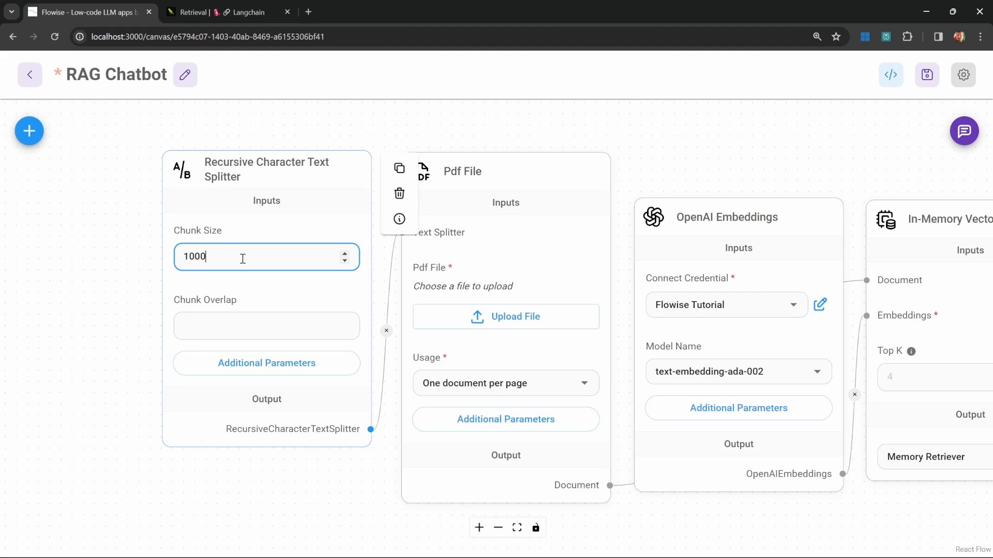
{"action": "left_click", "coordinate": [265, 325]}
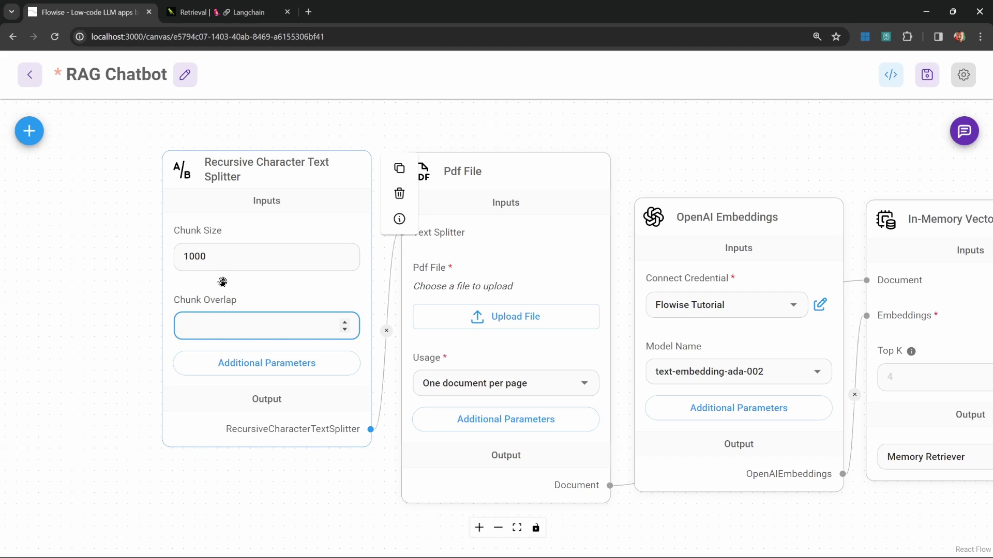
{"action": "type", "text": "50"}
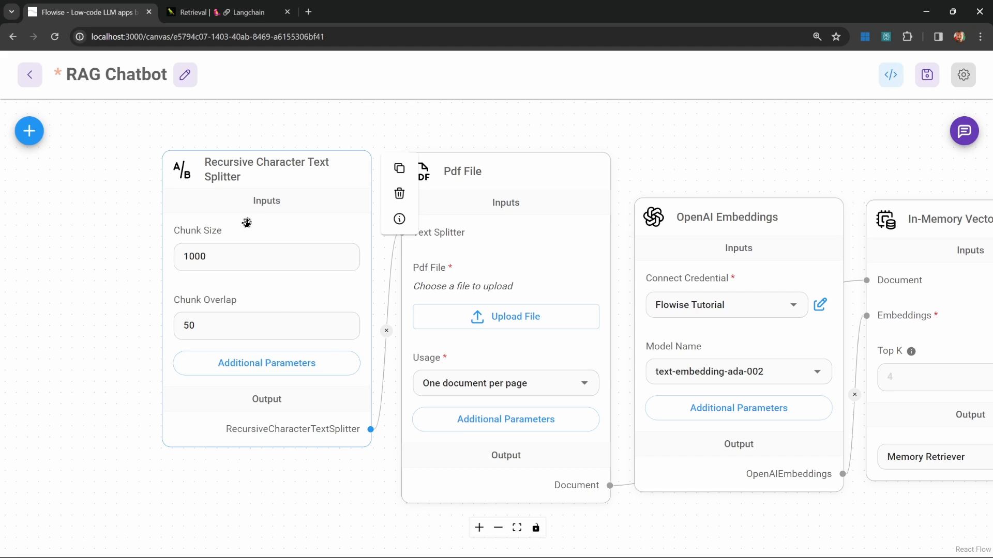
{"action": "left_click", "coordinate": [265, 257]}
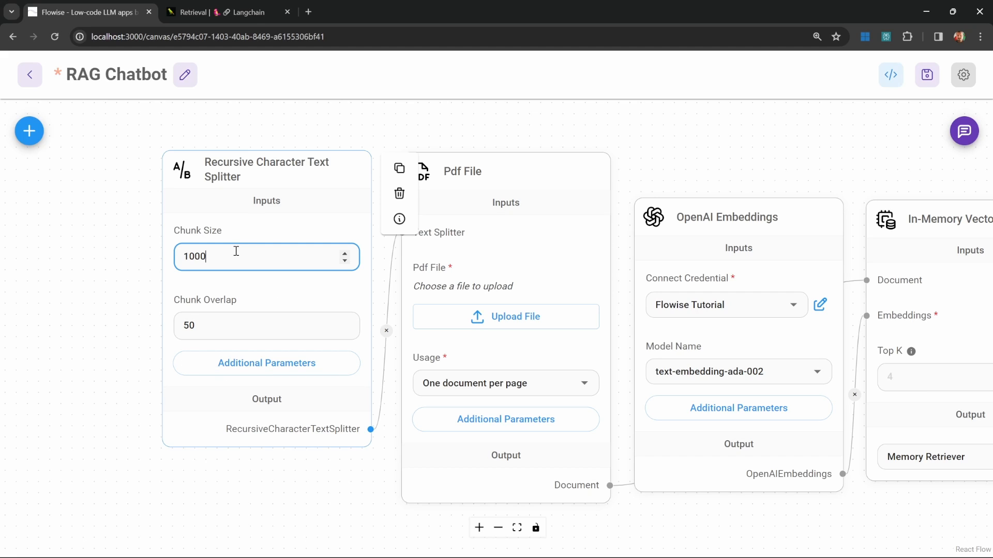
{"action": "mouse_move", "coordinate": [290, 304]}
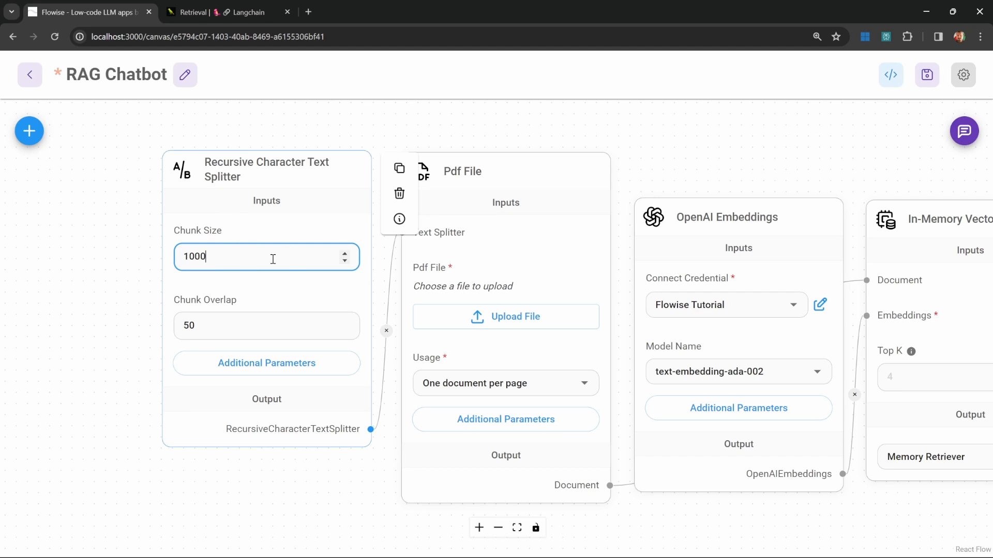
{"action": "left_click", "coordinate": [28, 131]}
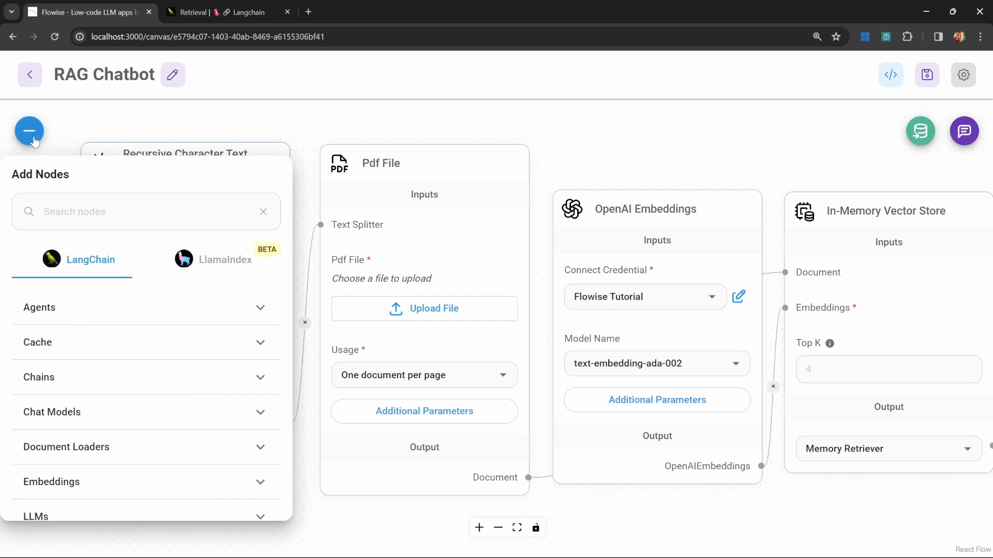
{"action": "left_click", "coordinate": [146, 319]}
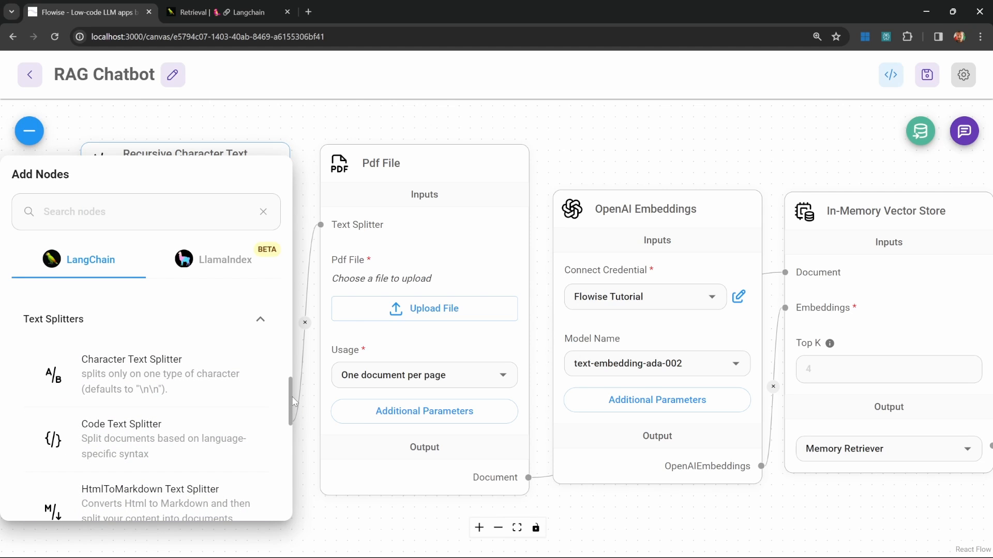
{"action": "scroll", "scroll_direction": "down", "scroll_amount": 3}
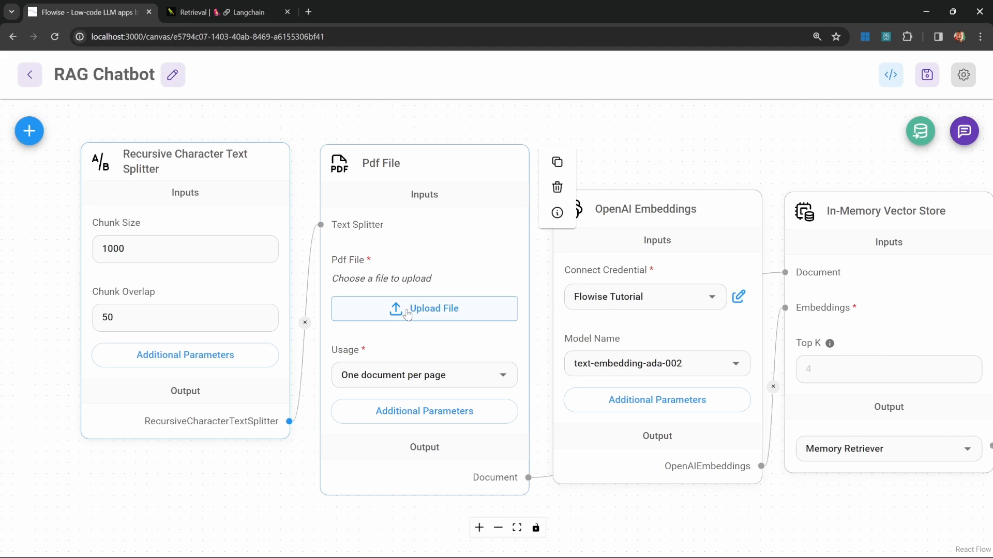
Upload tsla-20230930-gen.pdf with usage 'One document per file' and save the chatflow.
{"action": "left_click", "coordinate": [423, 308]}
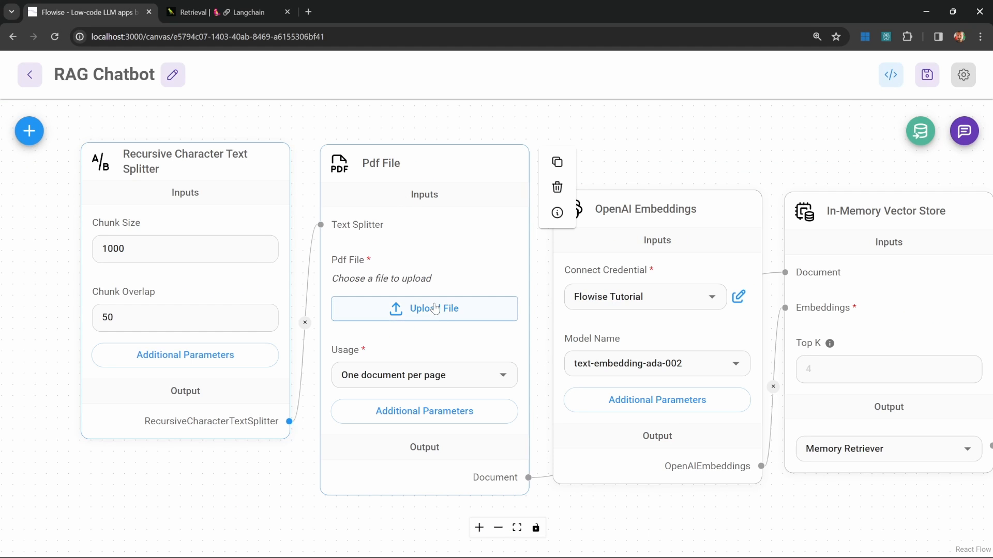
{"action": "left_click", "coordinate": [503, 375]}
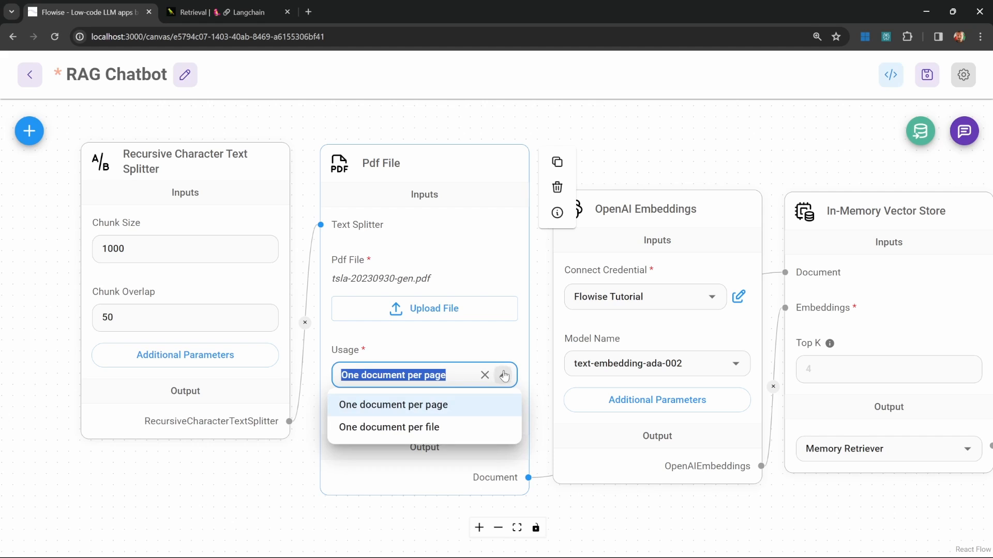
{"action": "left_click", "coordinate": [388, 426]}
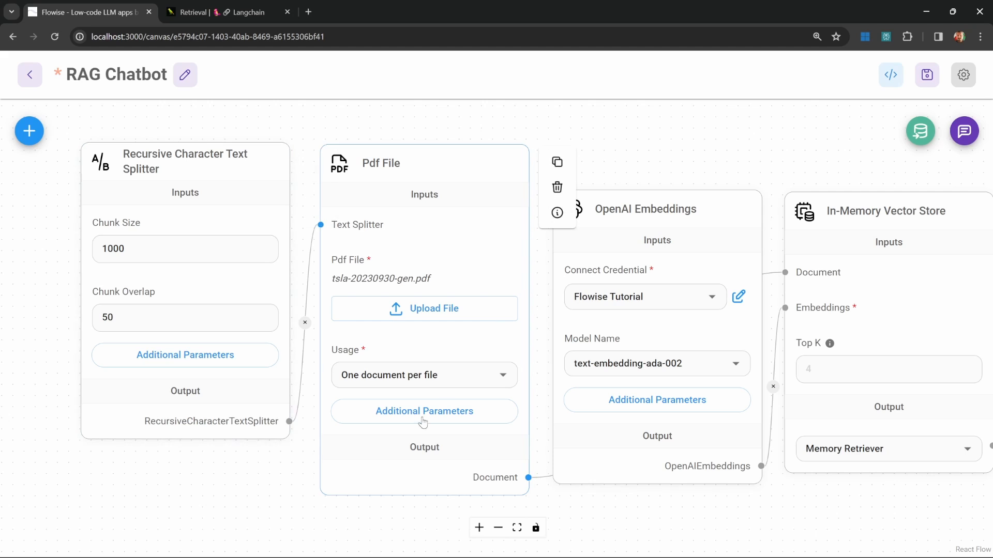
{"action": "left_click", "coordinate": [418, 375]}
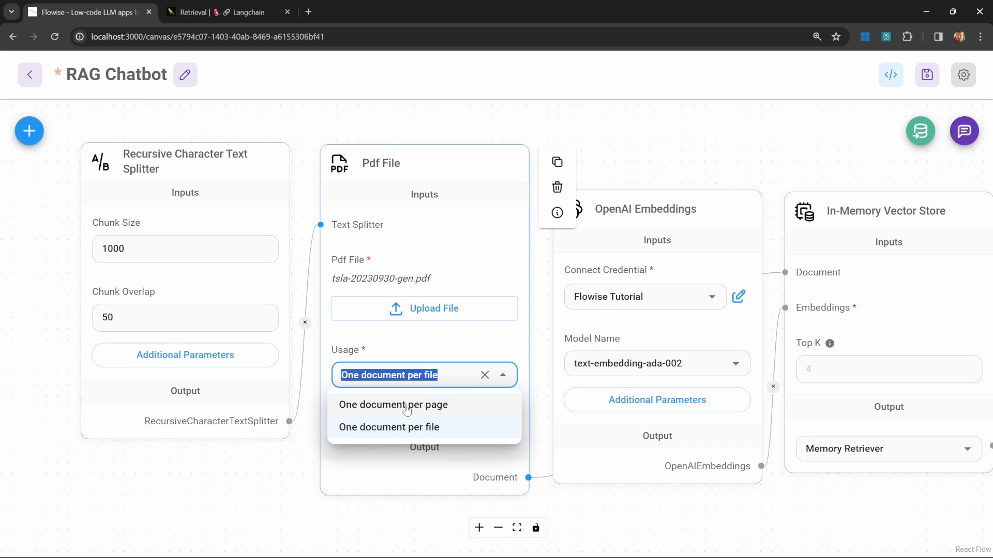
{"action": "left_click", "coordinate": [389, 427]}
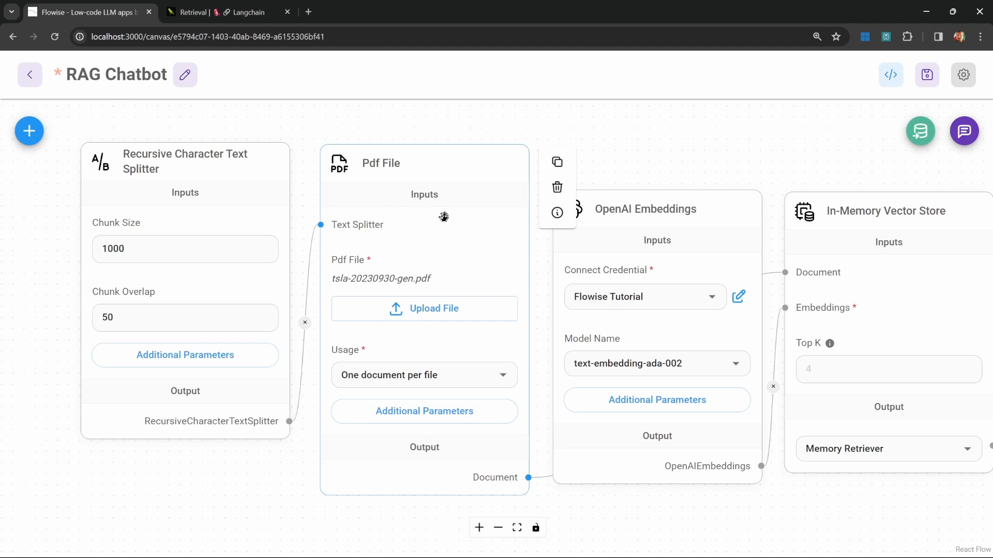
{"action": "left_click", "coordinate": [925, 74]}
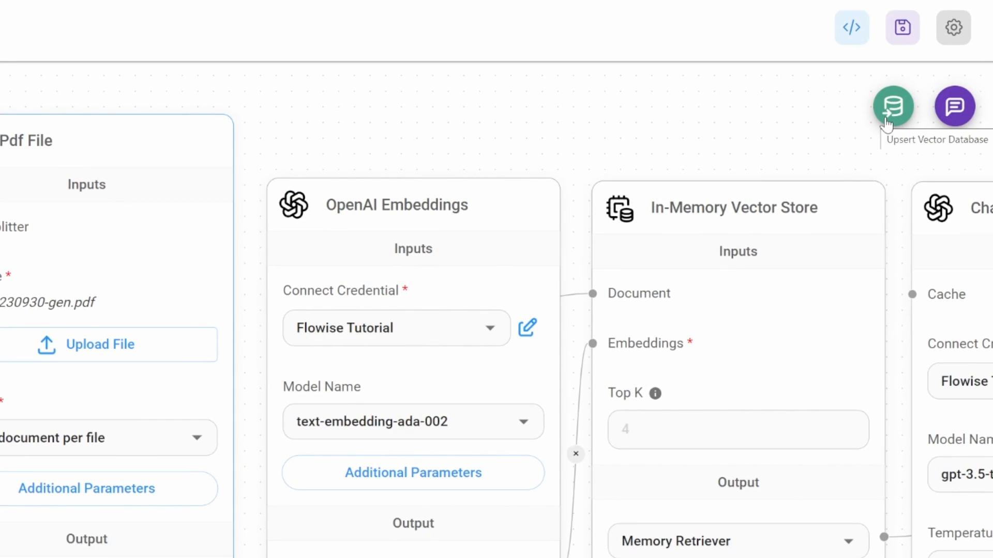
Run Upsert Vector Database on the PDF, viewing the API code before upserting.
{"action": "left_click", "coordinate": [893, 106]}
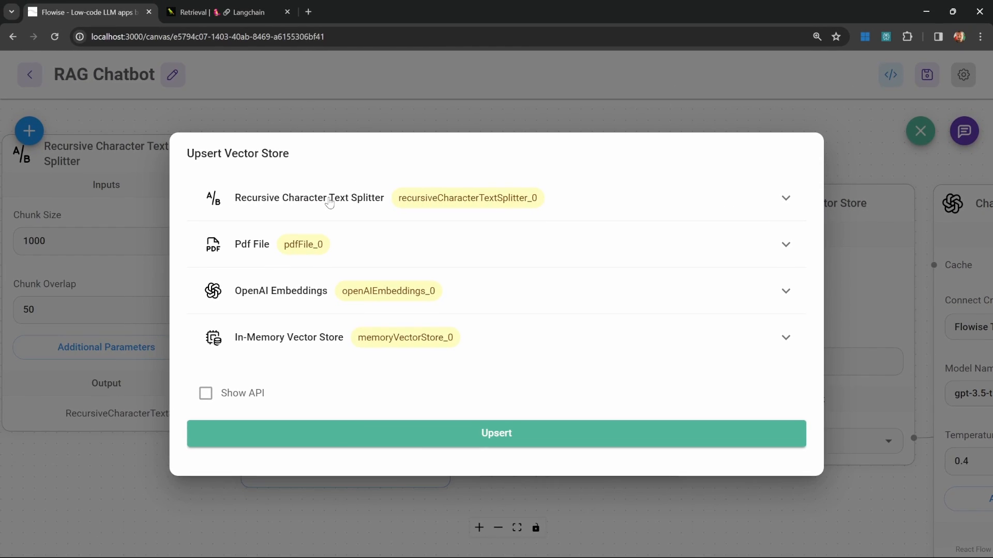
{"action": "mouse_move", "coordinate": [336, 364]}
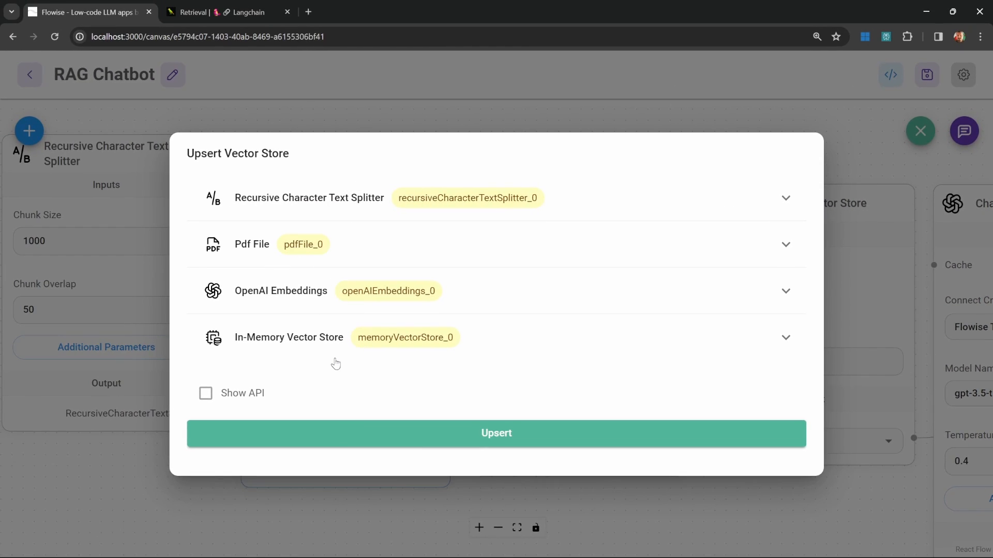
{"action": "mouse_move", "coordinate": [205, 393]}
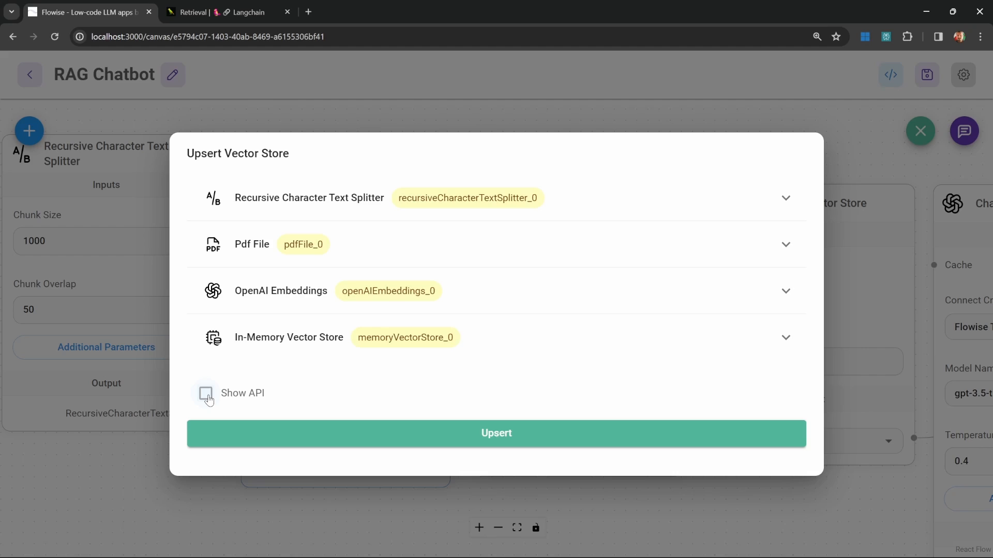
{"action": "left_click", "coordinate": [205, 393]}
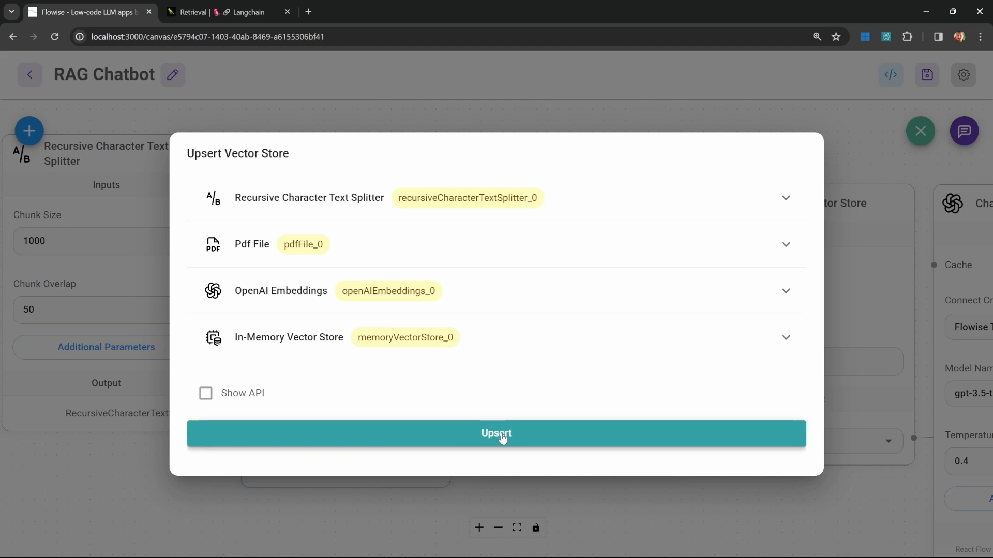
{"action": "left_click", "coordinate": [495, 434]}
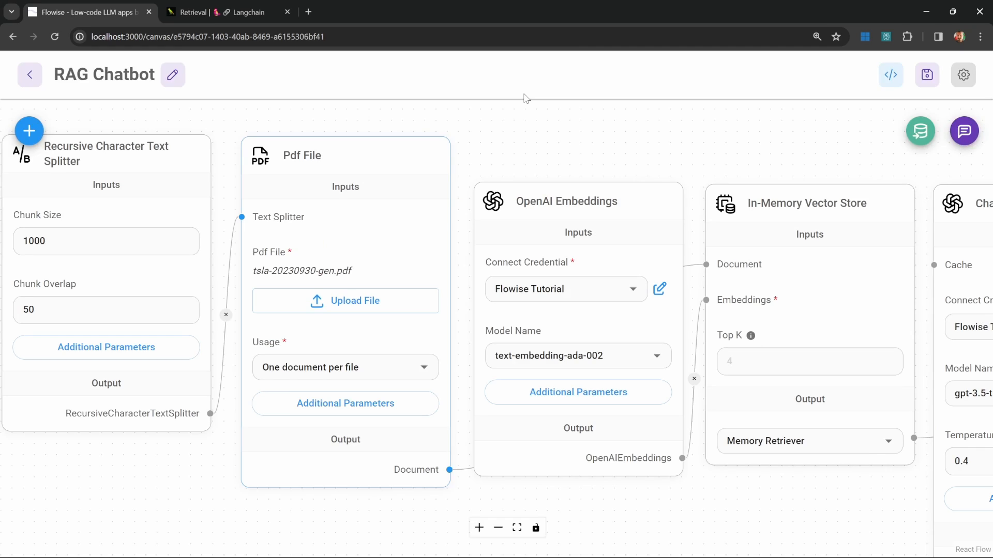
Test the chat against the PDF's 2023 Total assets figure of 93,941, then open the Render docs tab.
{"action": "left_click", "coordinate": [963, 131]}
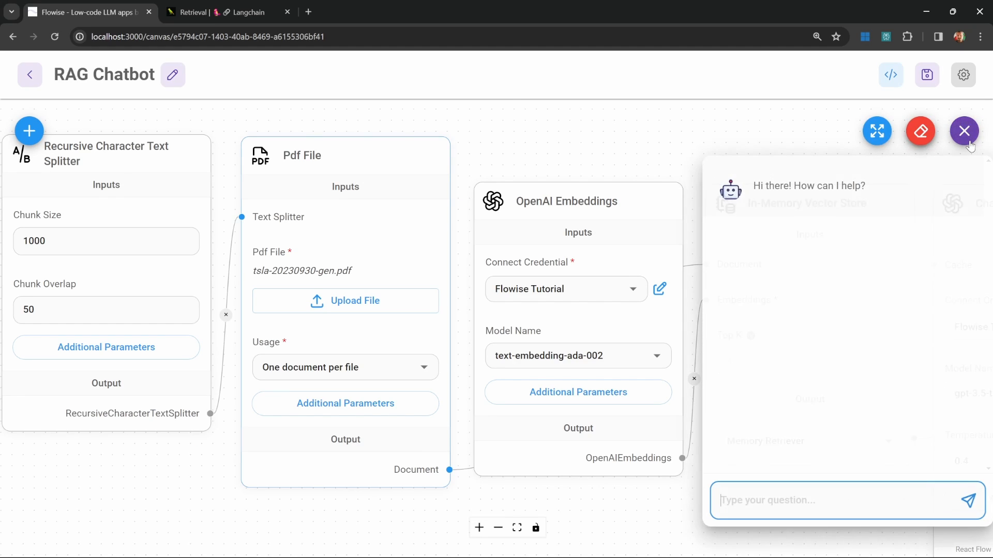
{"action": "left_click", "coordinate": [876, 130]}
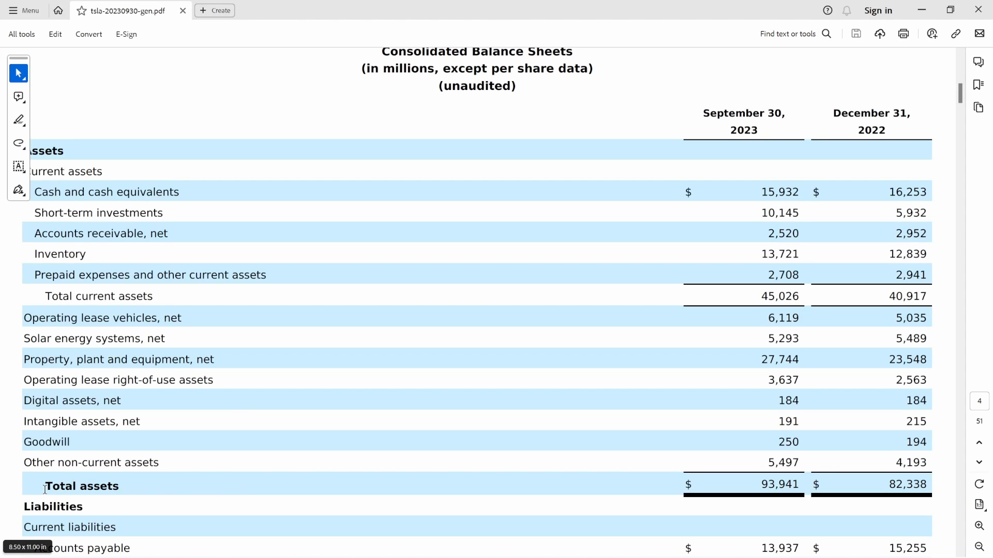
{"action": "double_click", "coordinate": [81, 486]}
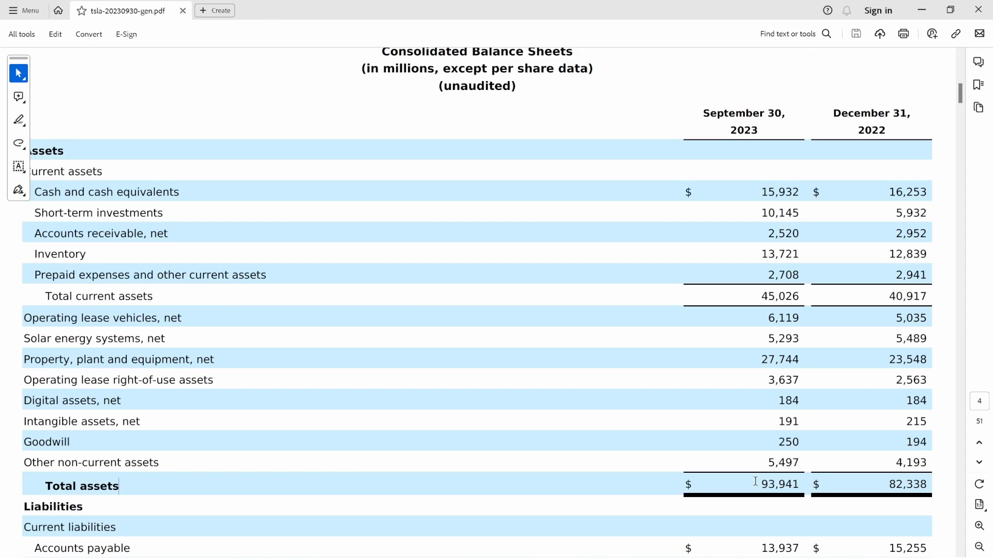
{"action": "double_click", "coordinate": [778, 484]}
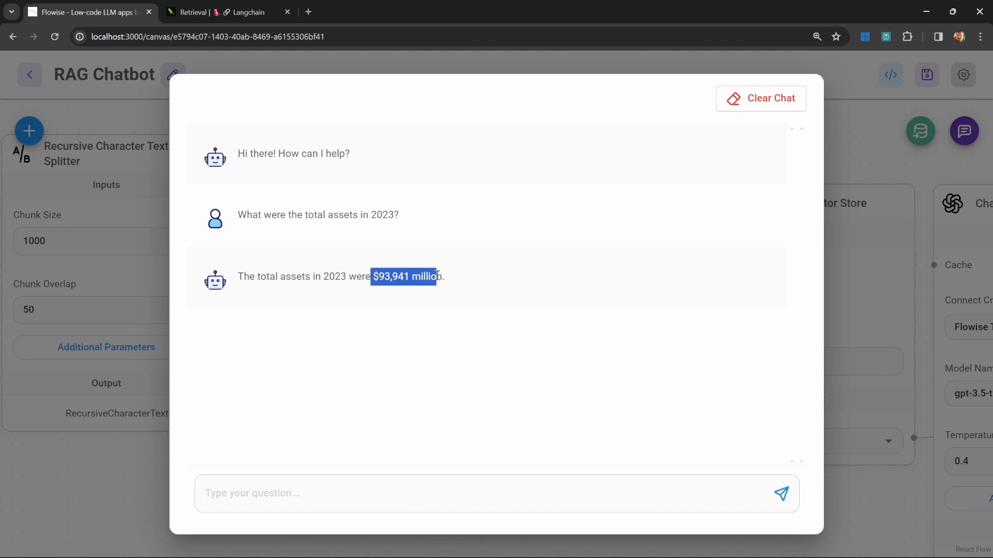
{"action": "left_click", "coordinate": [228, 12]}
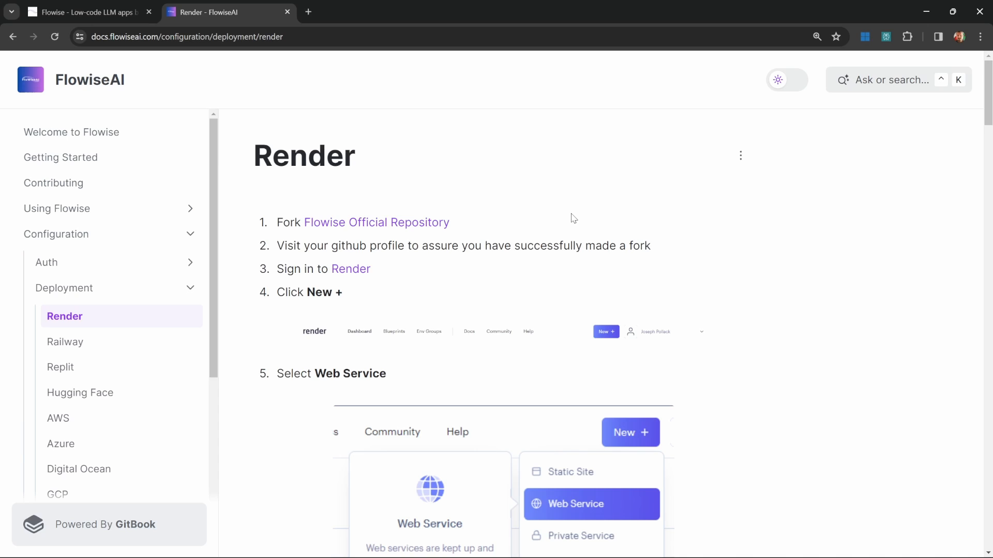
{"action": "mouse_move", "coordinate": [568, 219]}
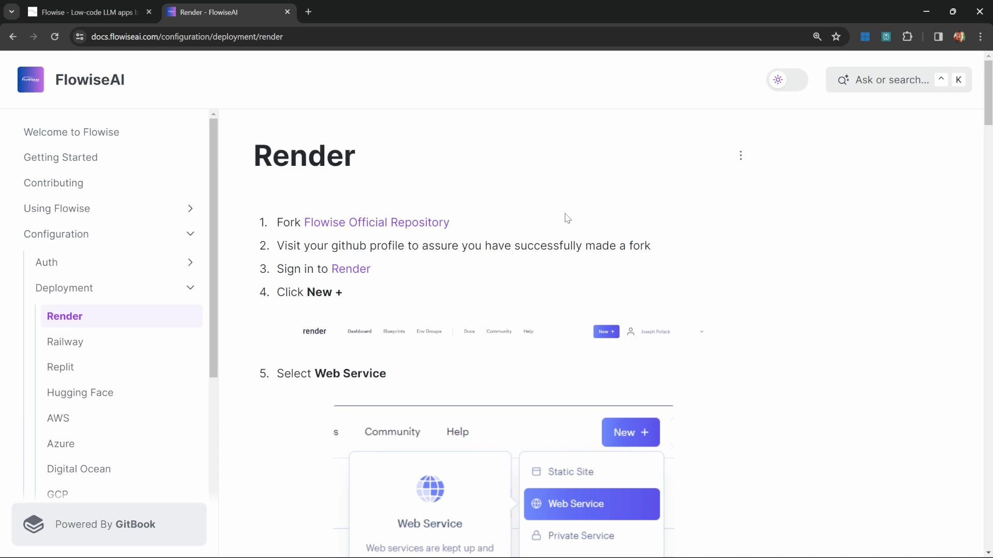
{"action": "mouse_move", "coordinate": [595, 174]}
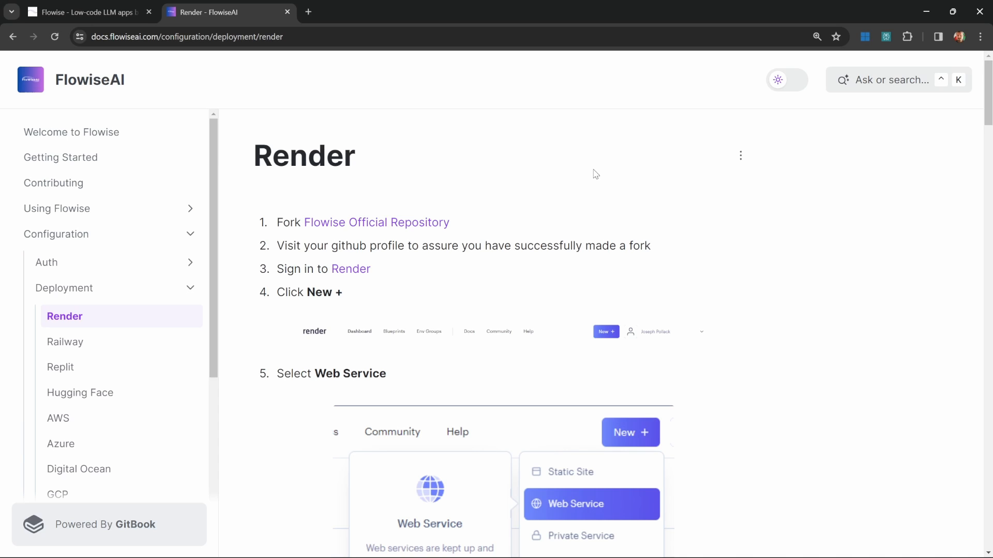
{"action": "mouse_move", "coordinate": [480, 157]}
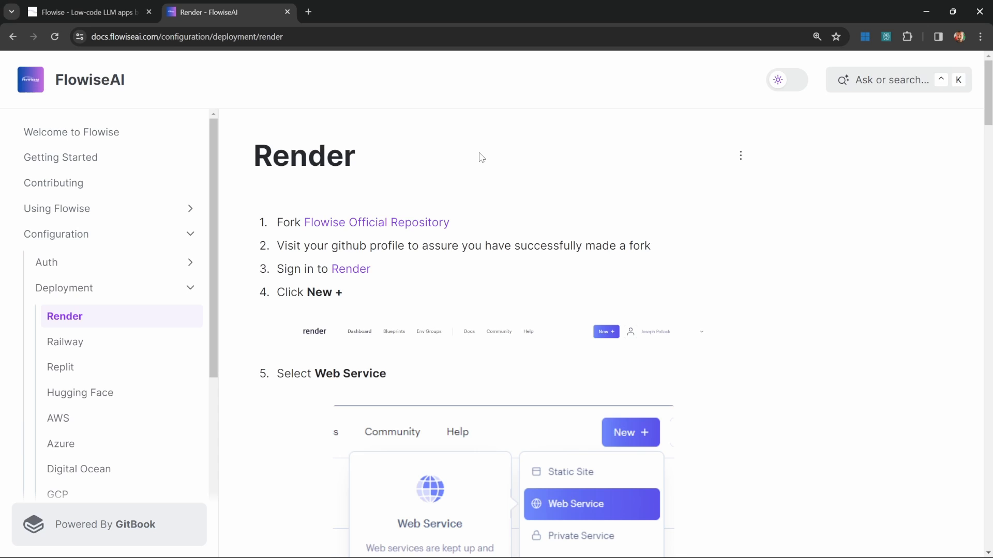
{"action": "mouse_move", "coordinate": [508, 150]}
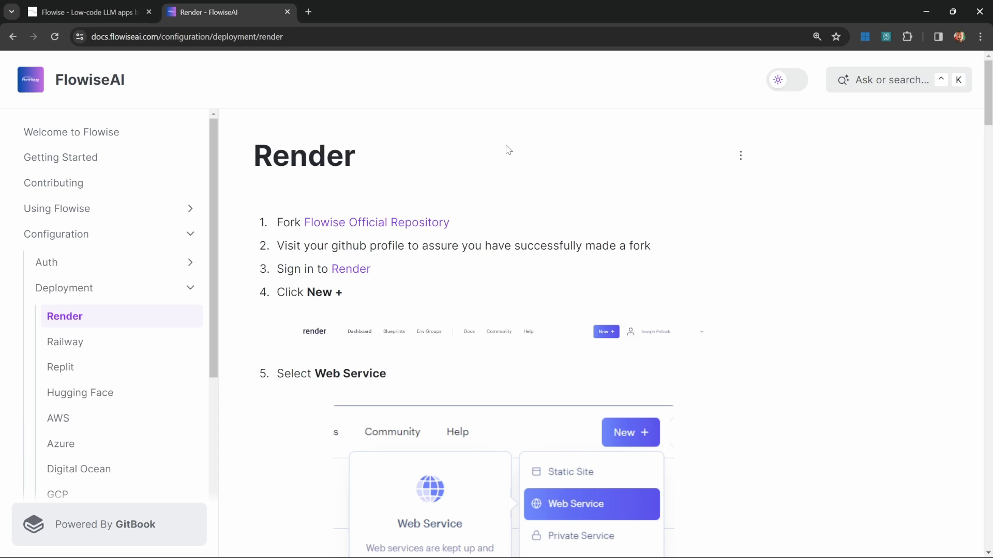
{"action": "mouse_move", "coordinate": [454, 153]}
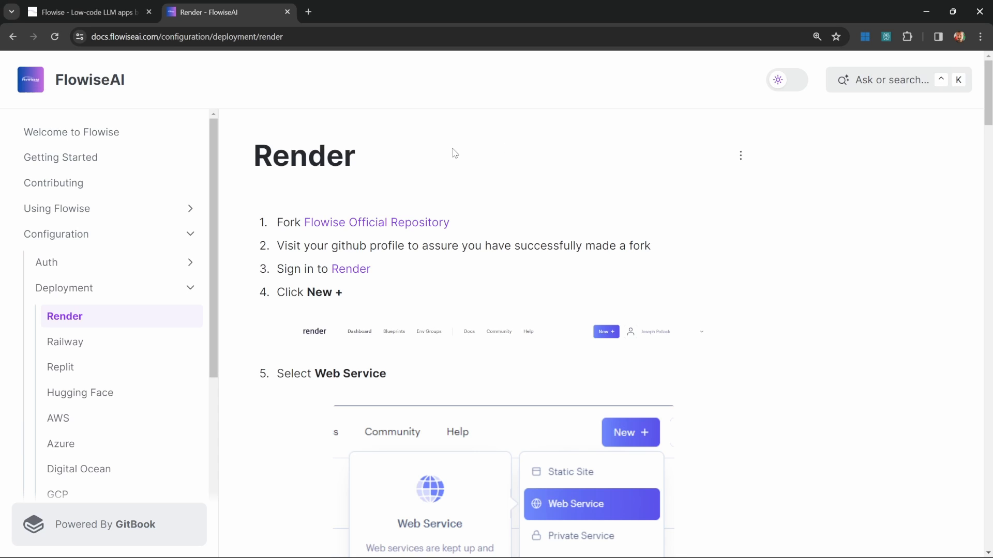
Delete the Pdf File node and add a Cheerio Web Scraper loader in its place.
{"action": "left_click", "coordinate": [86, 12]}
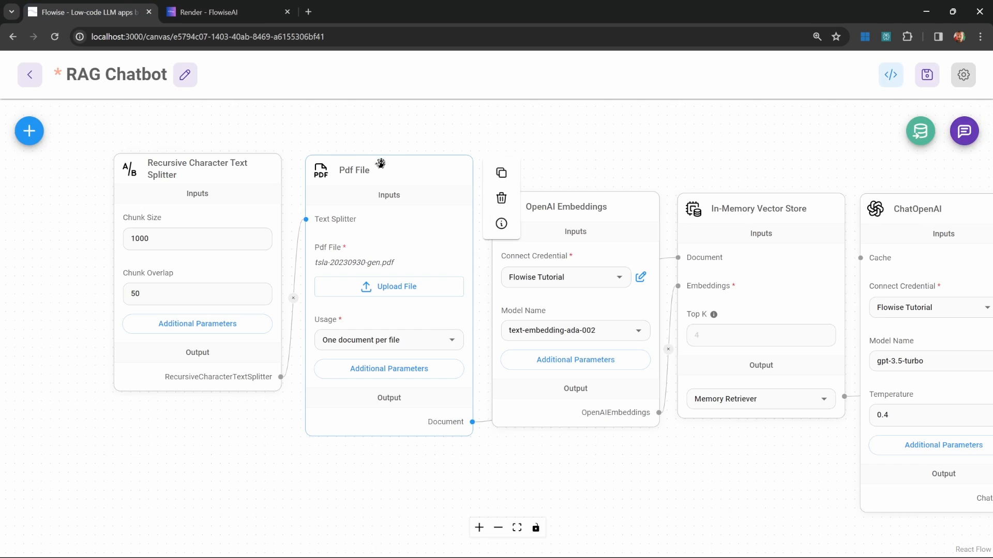
{"action": "mouse_move", "coordinate": [435, 192]}
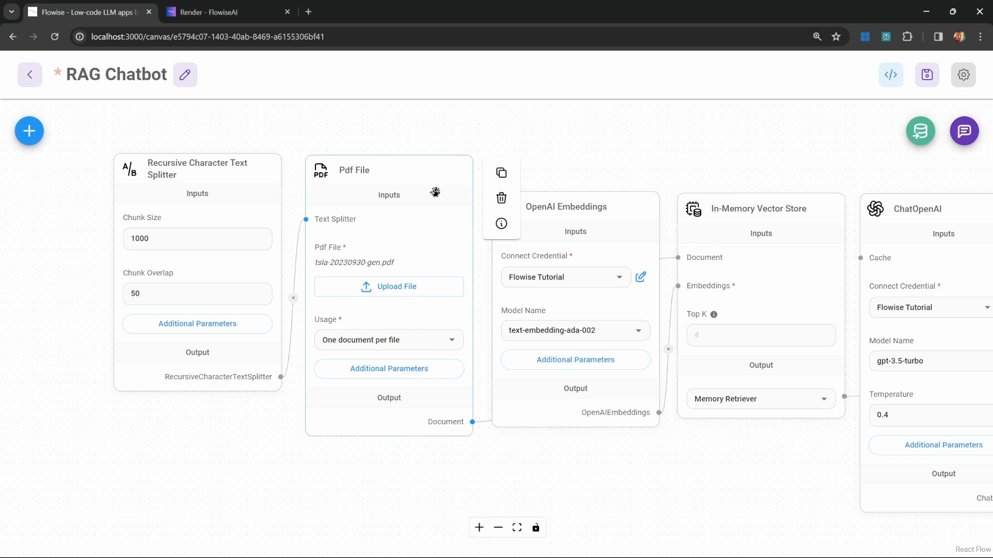
{"action": "left_click", "coordinate": [28, 131]}
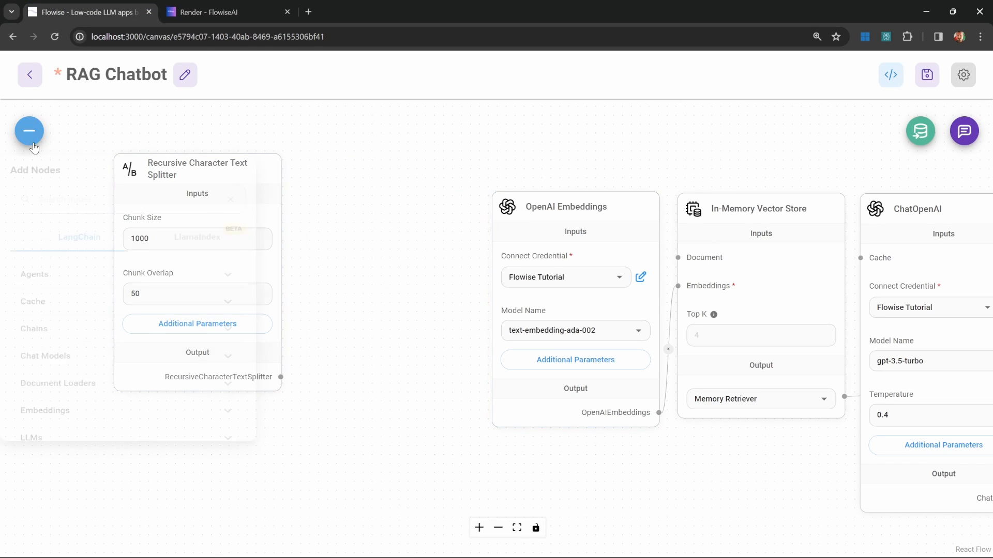
{"action": "left_click", "coordinate": [29, 131]}
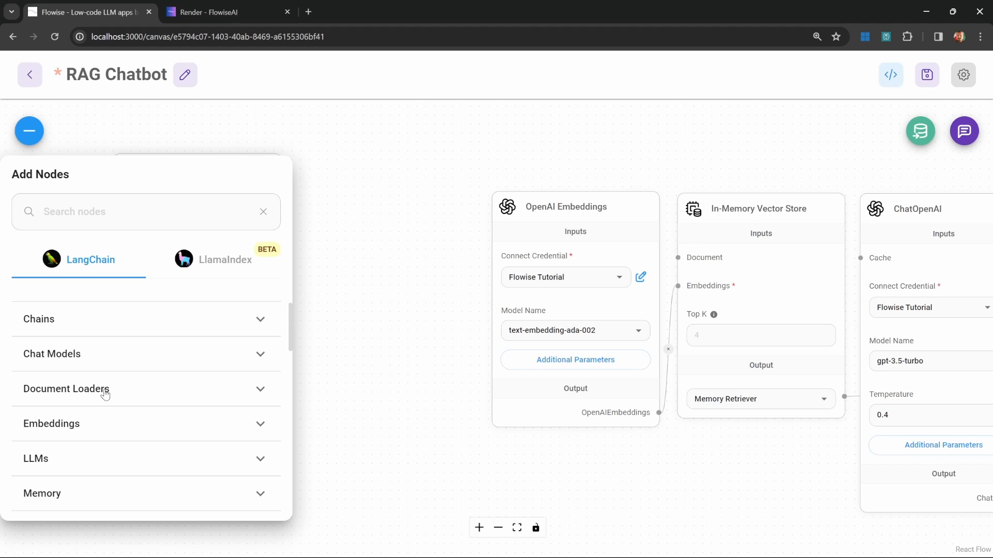
{"action": "left_click", "coordinate": [66, 389]}
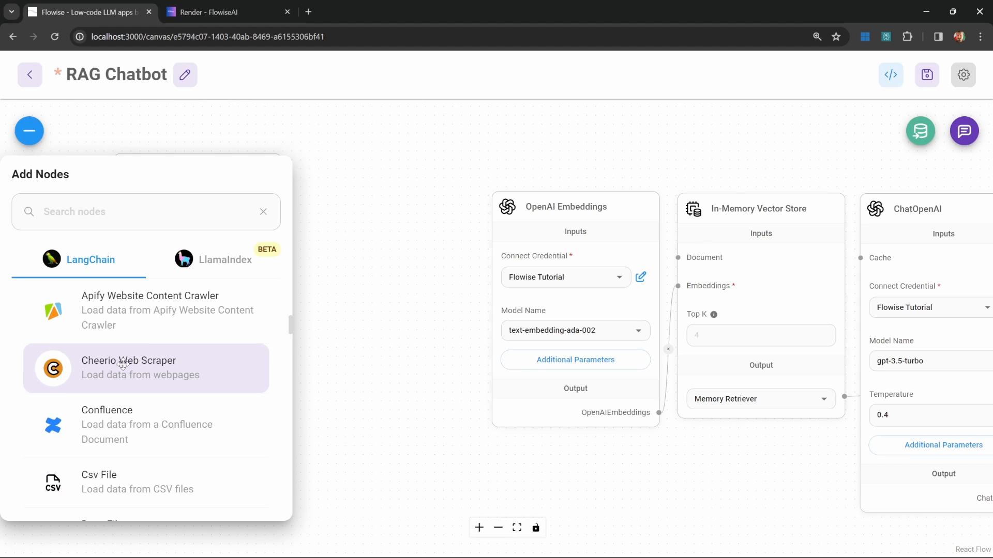
{"action": "left_click", "coordinate": [128, 367]}
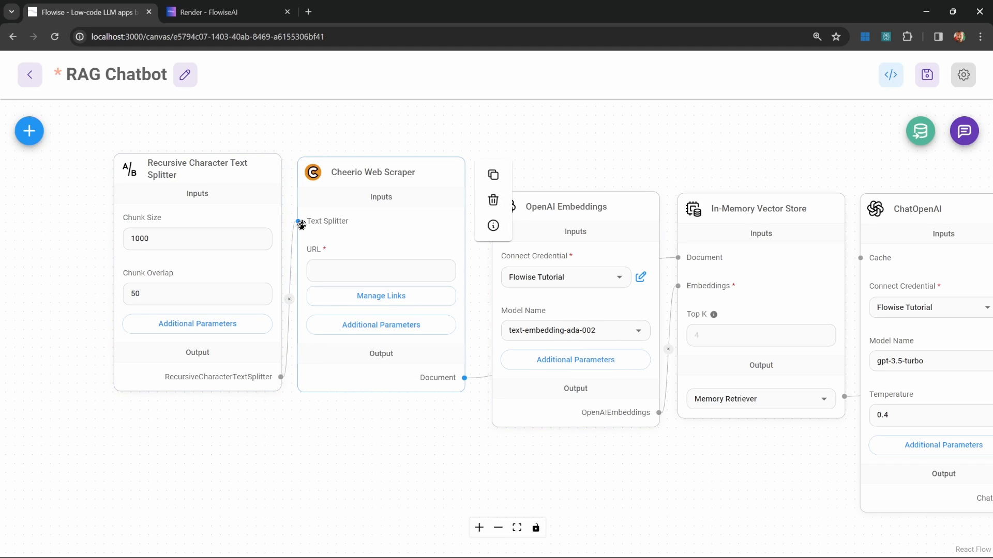
{"action": "mouse_move", "coordinate": [389, 172]}
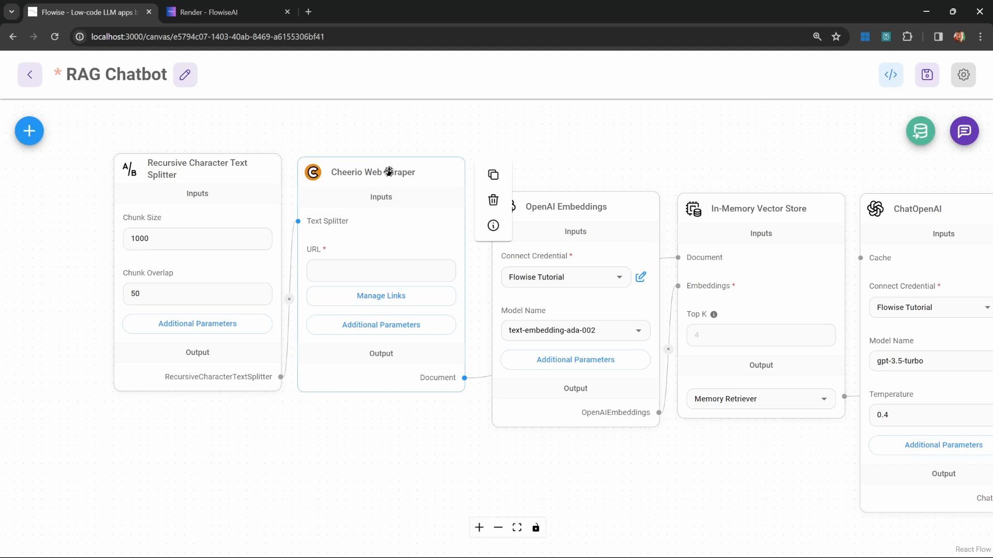
Copy the Flowise Render deployment docs URL into the Cheerio Web Scraper's URL field.
{"action": "left_click", "coordinate": [381, 271]}
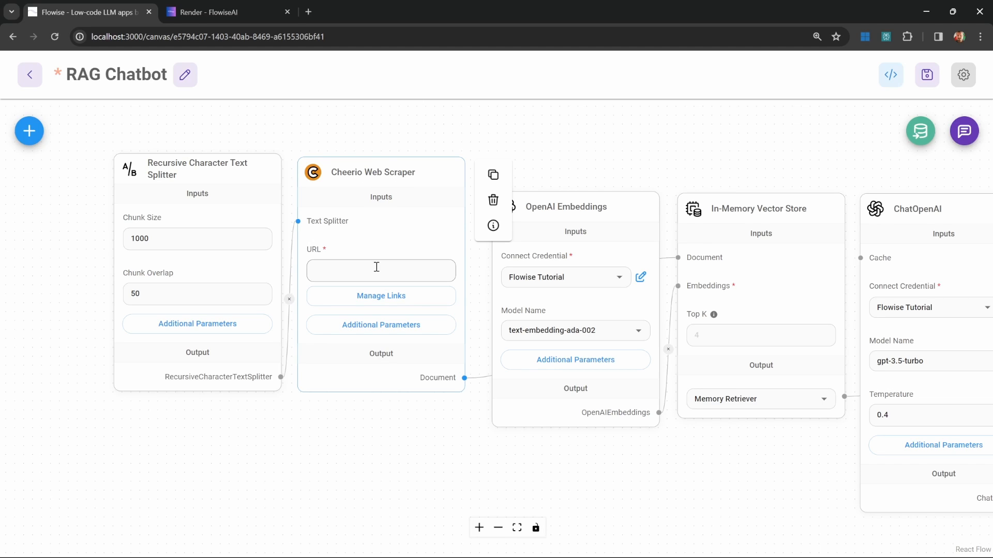
{"action": "left_click", "coordinate": [225, 12]}
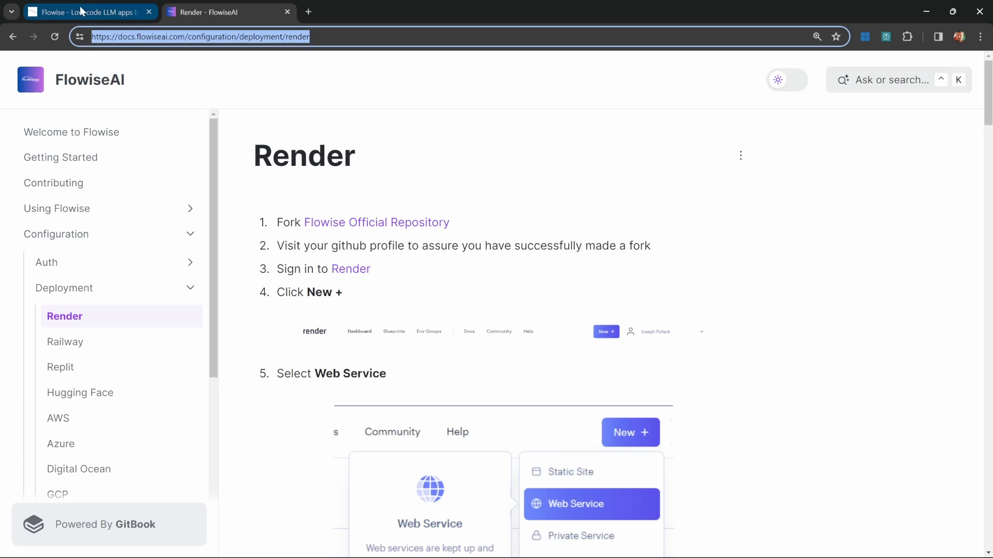
{"action": "left_click", "coordinate": [89, 11]}
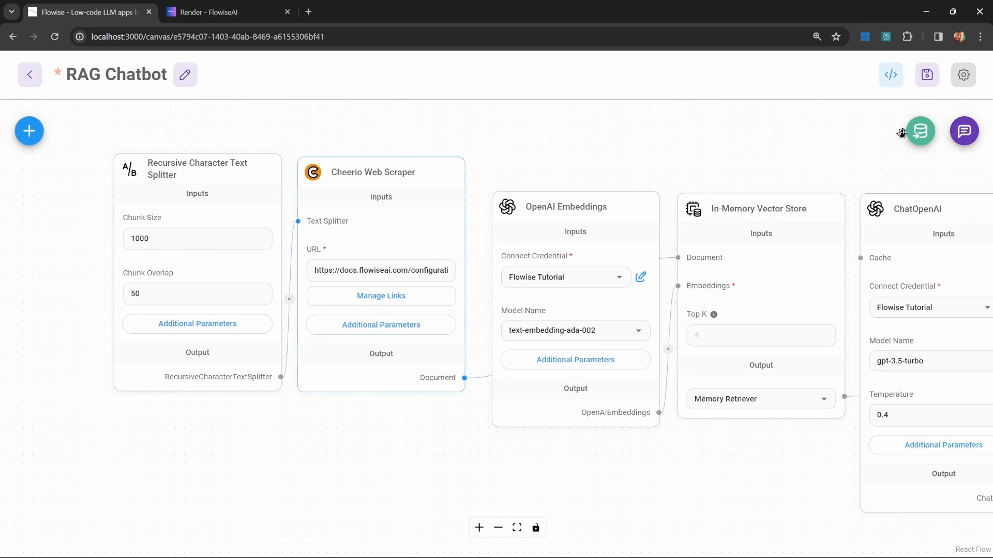
Save the RAG Chatbot and upsert the scraped Render docs page into the vector store.
{"action": "left_click", "coordinate": [926, 74]}
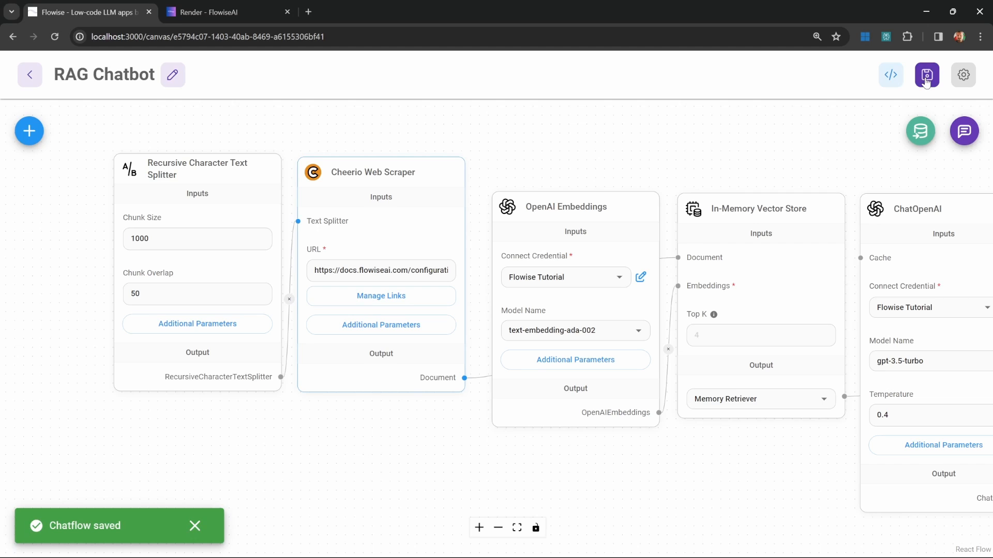
{"action": "left_click", "coordinate": [920, 131]}
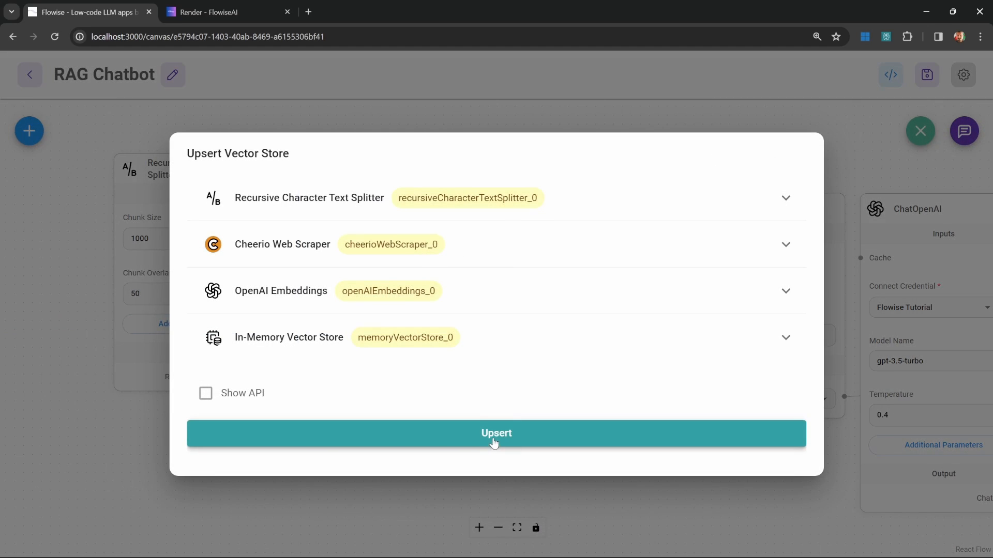
{"action": "left_click", "coordinate": [496, 433]}
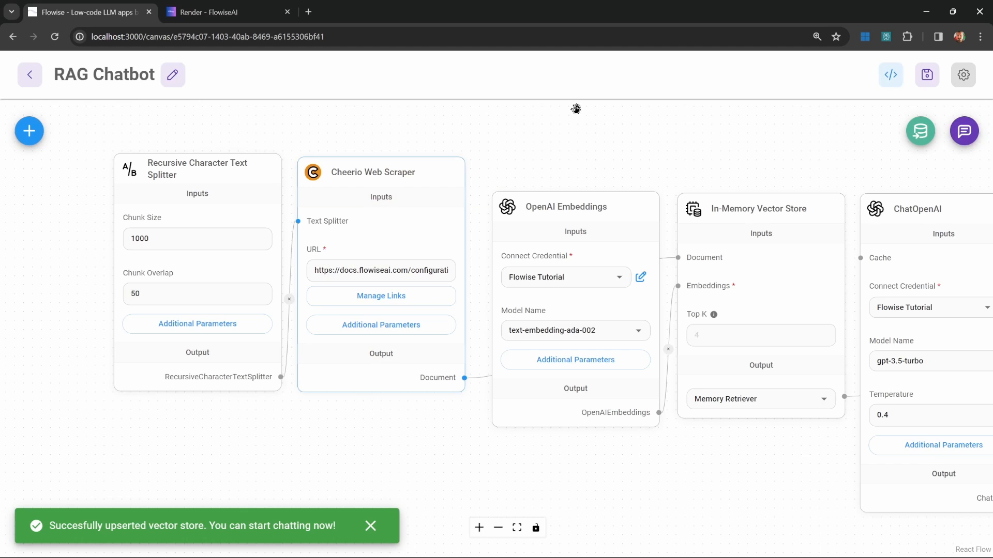
Ask the expanded chatbot 'How can I deploy Flowise to Render?' and read its answer.
{"action": "left_click", "coordinate": [962, 131]}
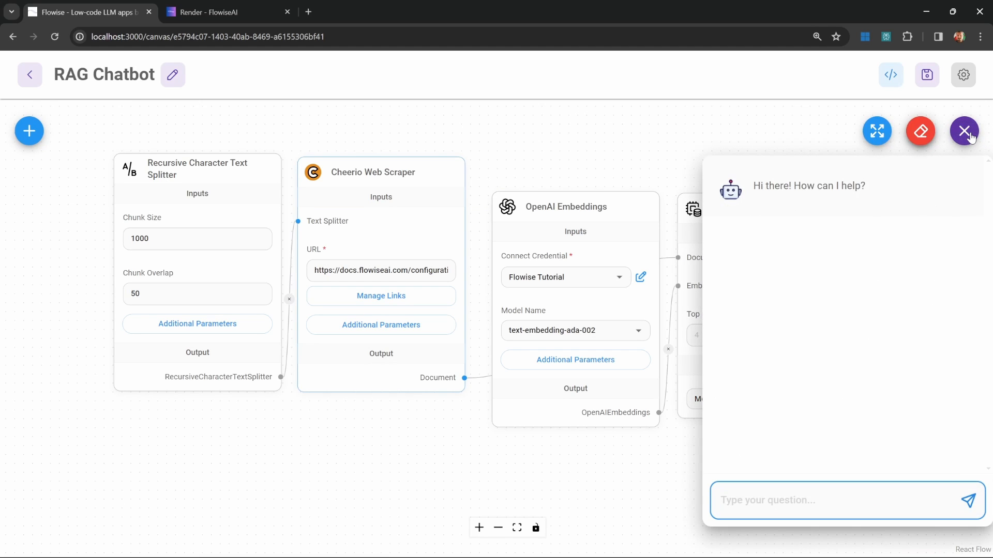
{"action": "left_click", "coordinate": [877, 131]}
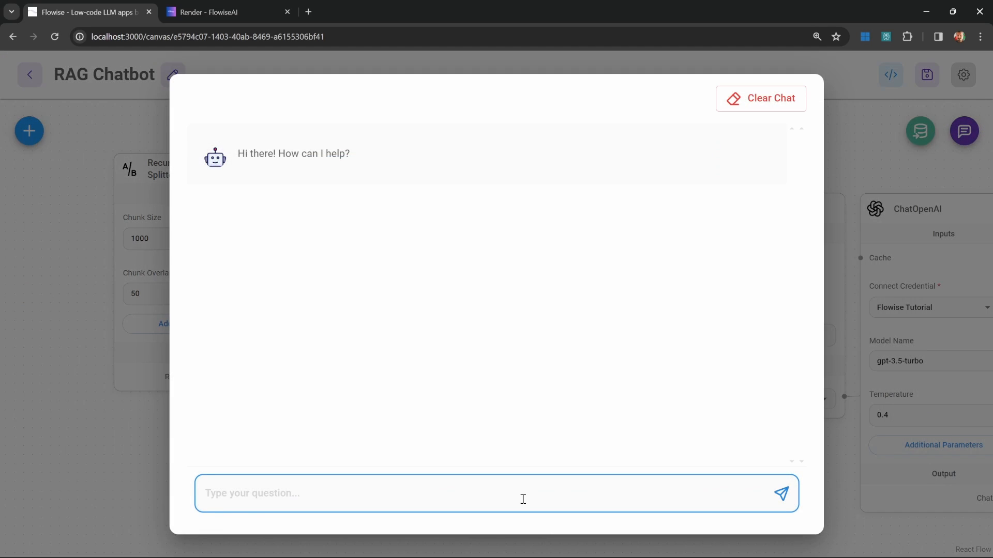
{"action": "type", "text": "How can I deploy Flowise to Render?"}
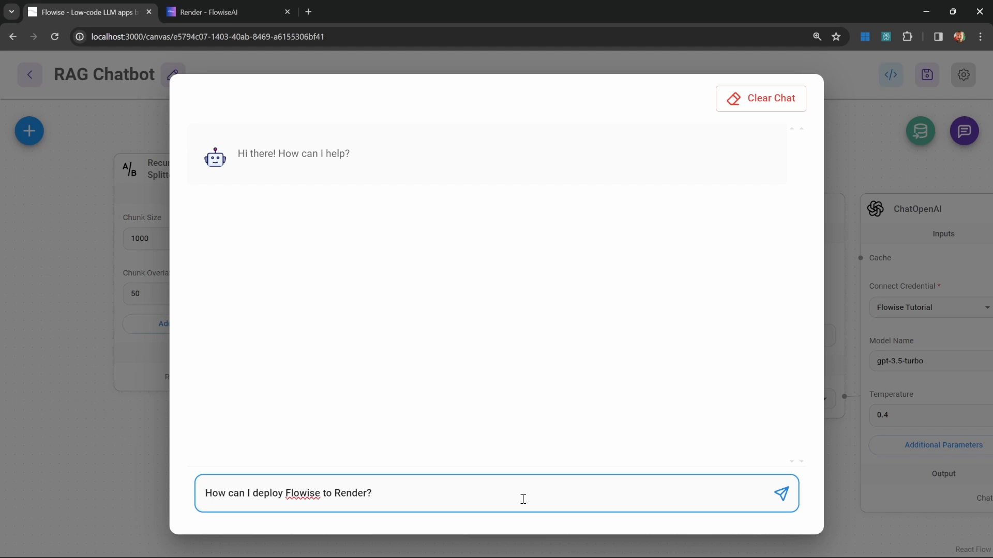
{"action": "left_click", "coordinate": [781, 493]}
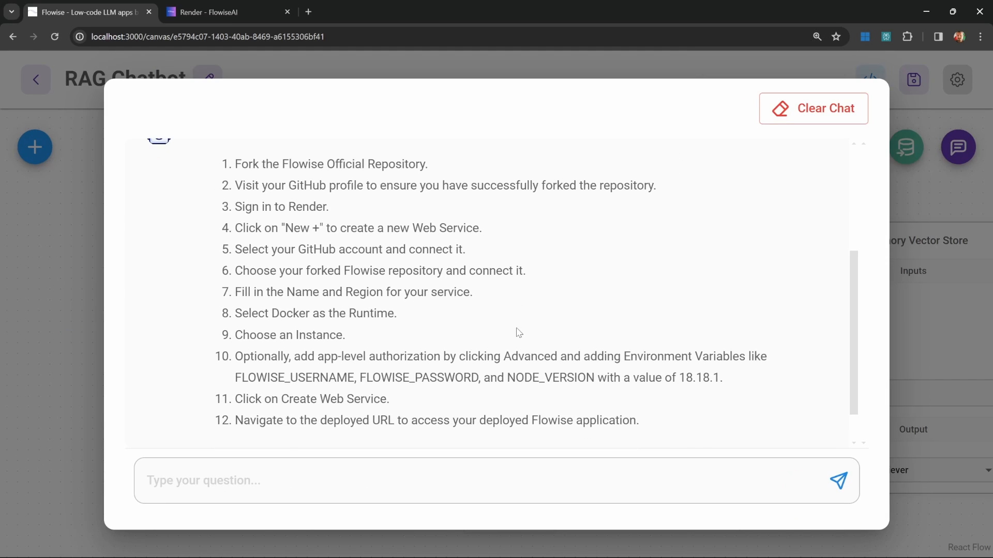
{"action": "scroll", "scroll_direction": "down", "scroll_amount": 3}
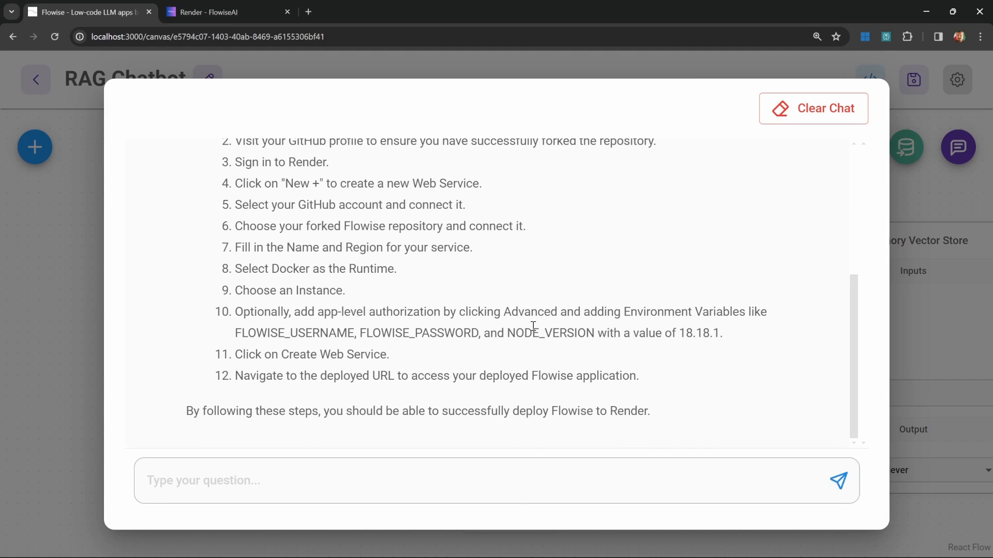
Compare with the Render and AWS docs pages, then ask the chatbot about AWS.
{"action": "left_click", "coordinate": [225, 11]}
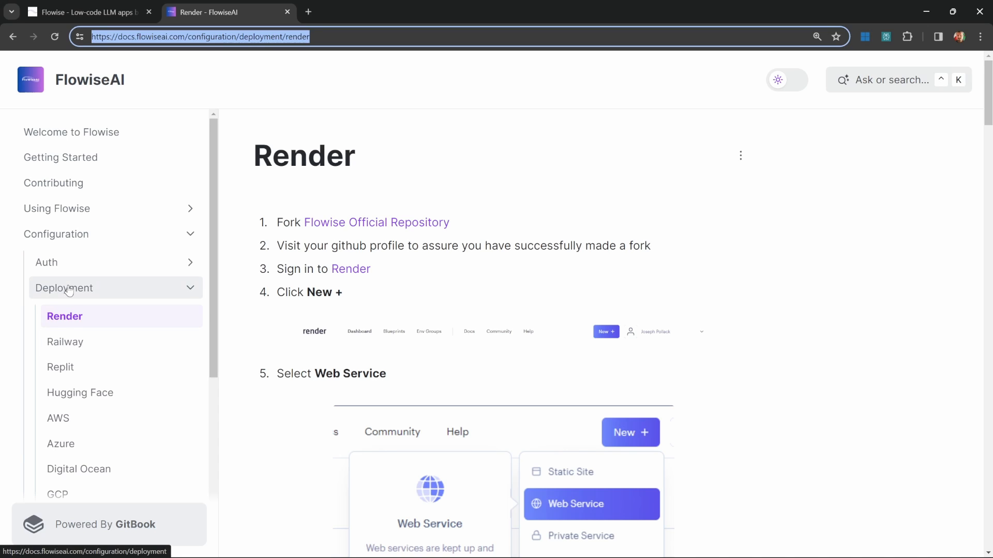
{"action": "left_click", "coordinate": [58, 418]}
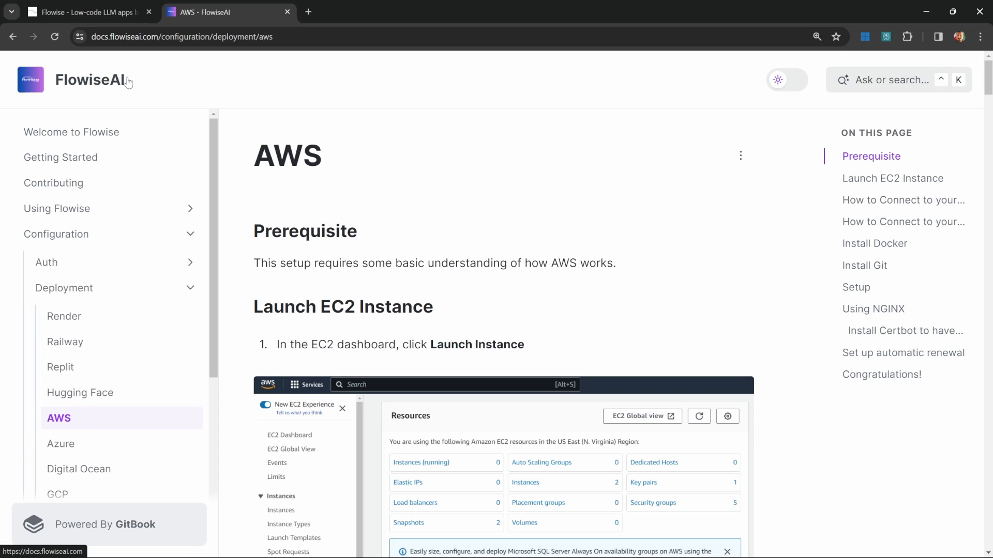
{"action": "left_click", "coordinate": [86, 11]}
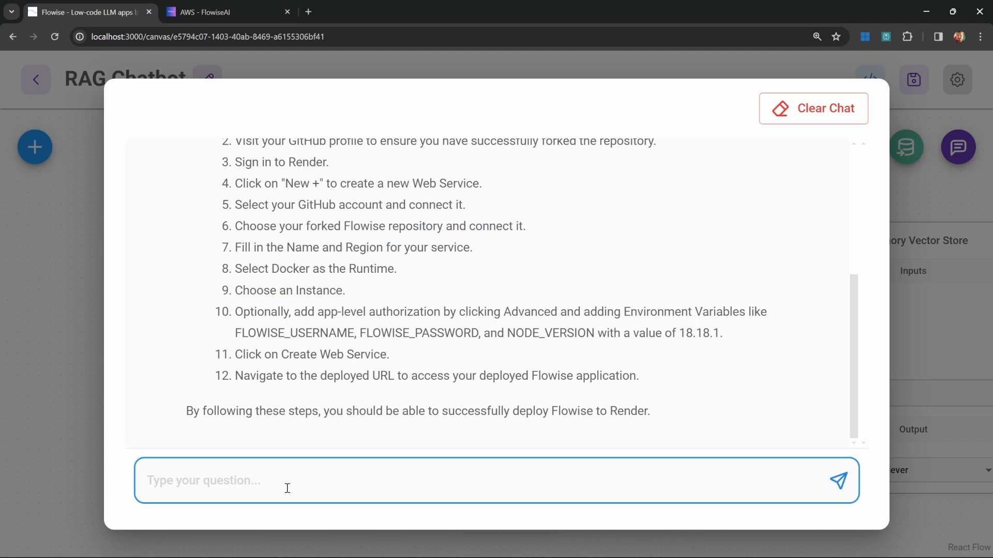
{"action": "left_click", "coordinate": [837, 480]}
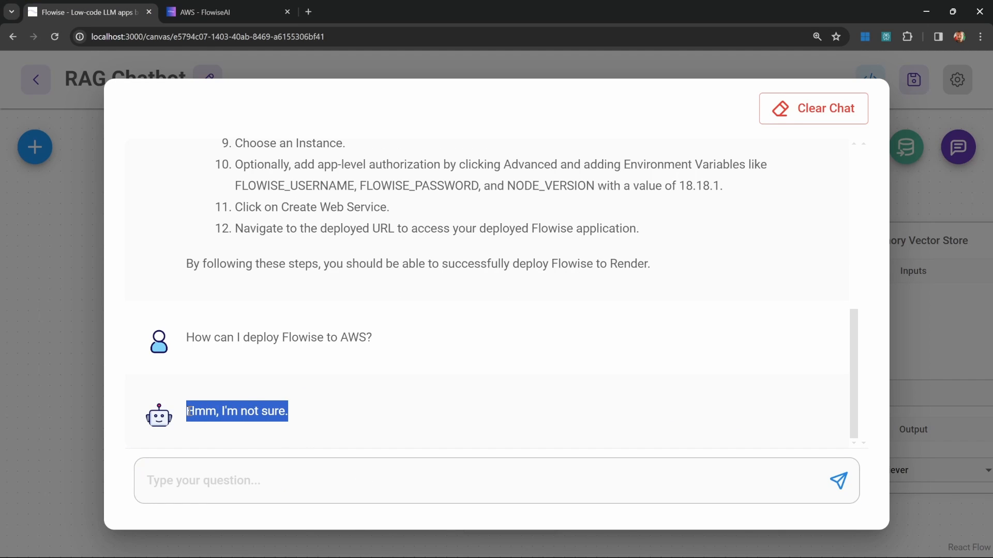
{"action": "left_click", "coordinate": [341, 423]}
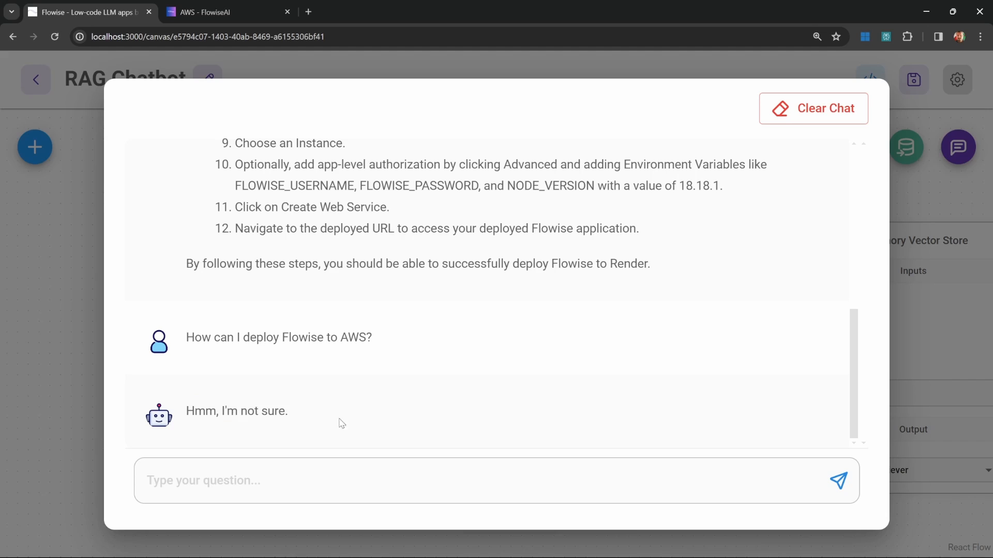
{"action": "mouse_move", "coordinate": [338, 423]}
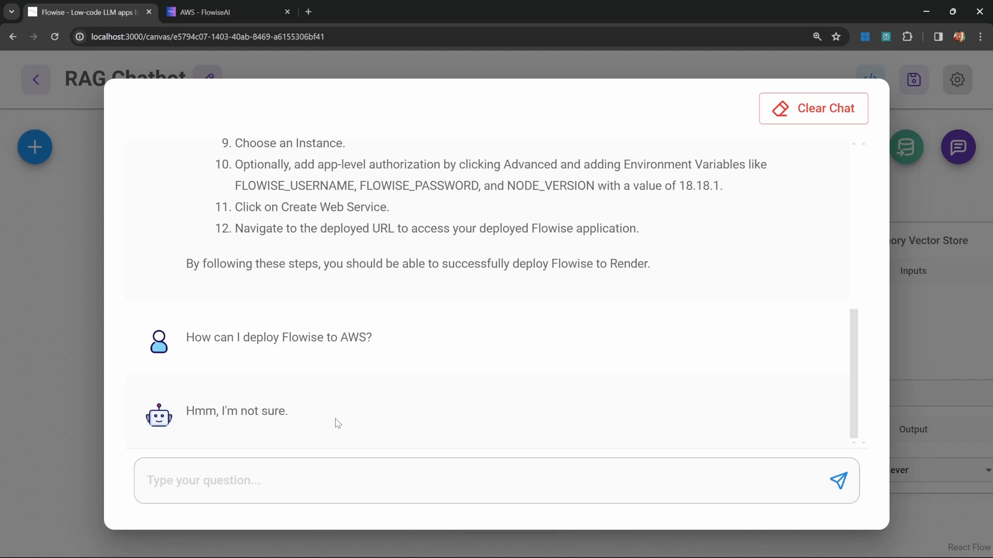
{"action": "mouse_move", "coordinate": [387, 417]}
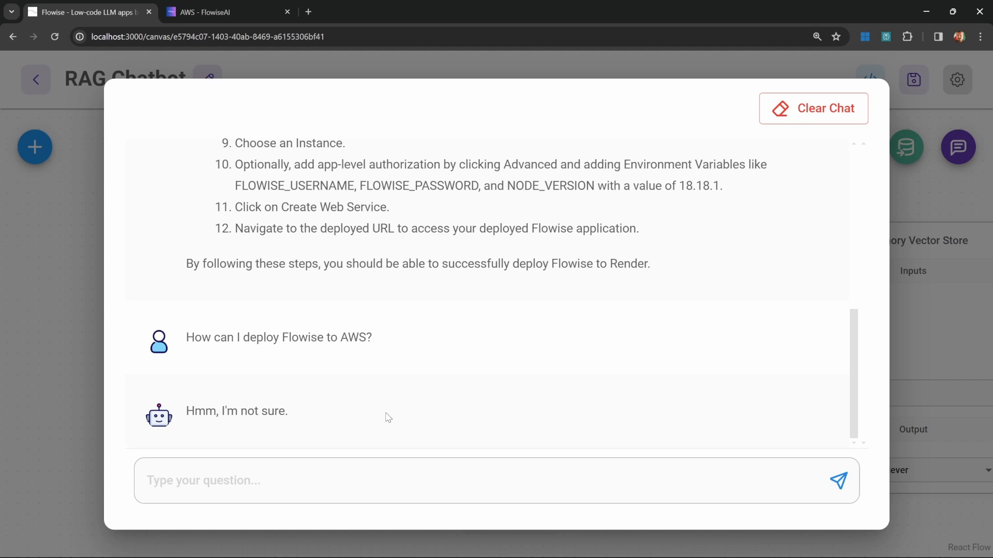
{"action": "mouse_move", "coordinate": [449, 418]}
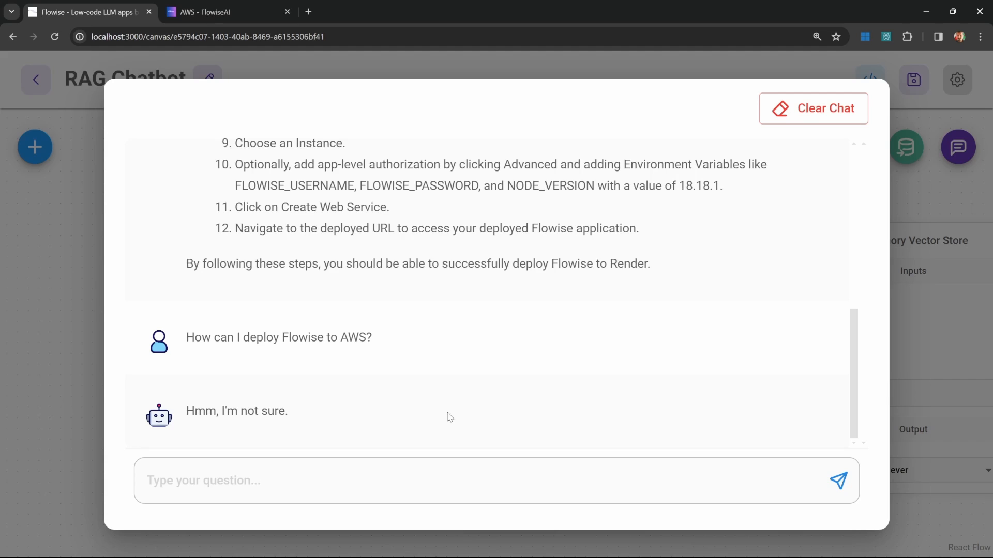
{"action": "mouse_move", "coordinate": [341, 414]}
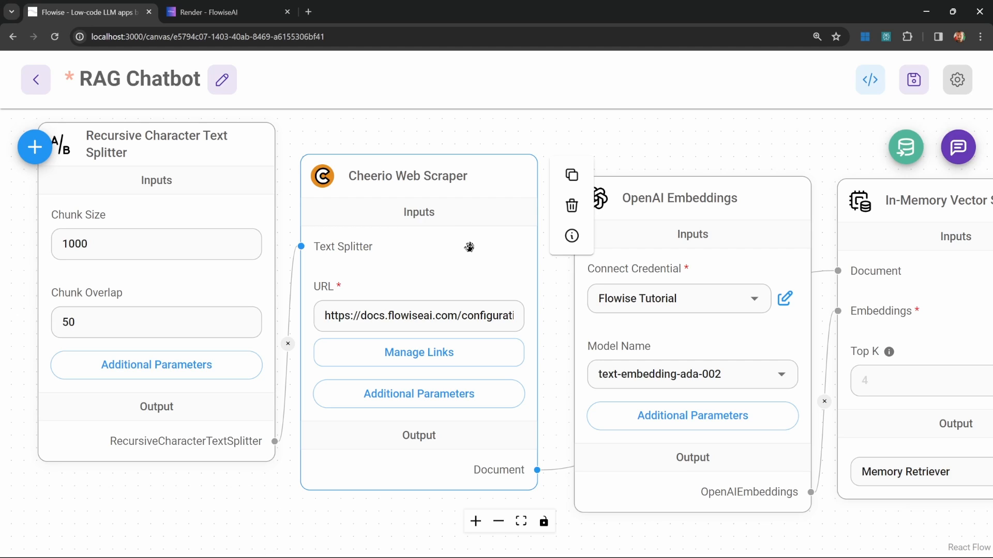
{"action": "mouse_move", "coordinate": [418, 394]}
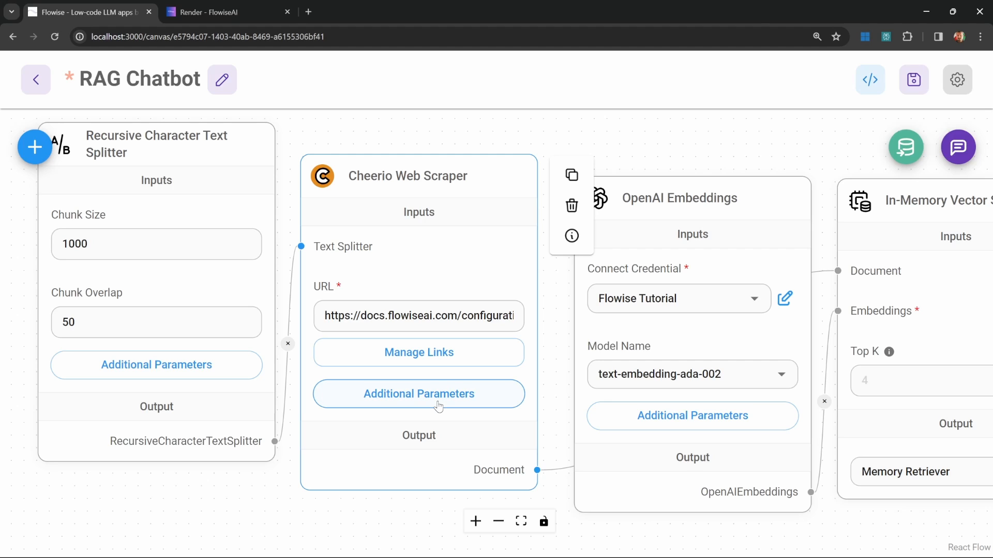
Set the Cheerio Web Scraper to Scrape XML Sitemap and enter 5 as the relative links limit.
{"action": "left_click", "coordinate": [419, 393]}
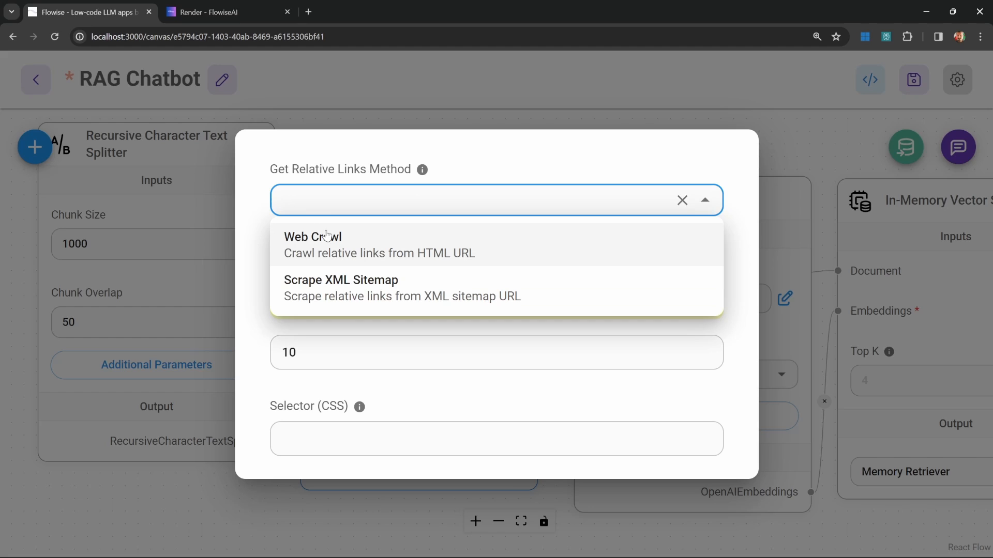
{"action": "mouse_move", "coordinate": [357, 291]}
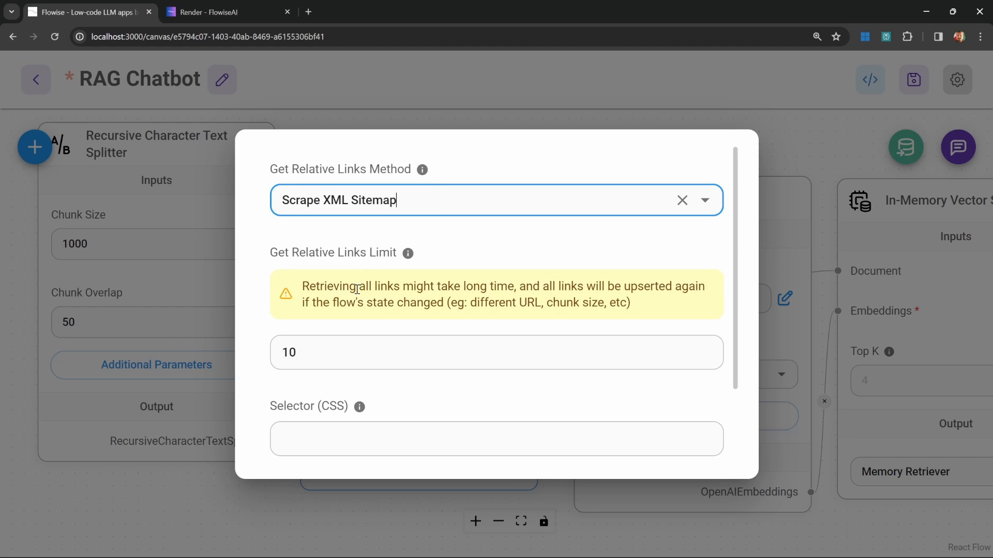
{"action": "left_click", "coordinate": [443, 353]}
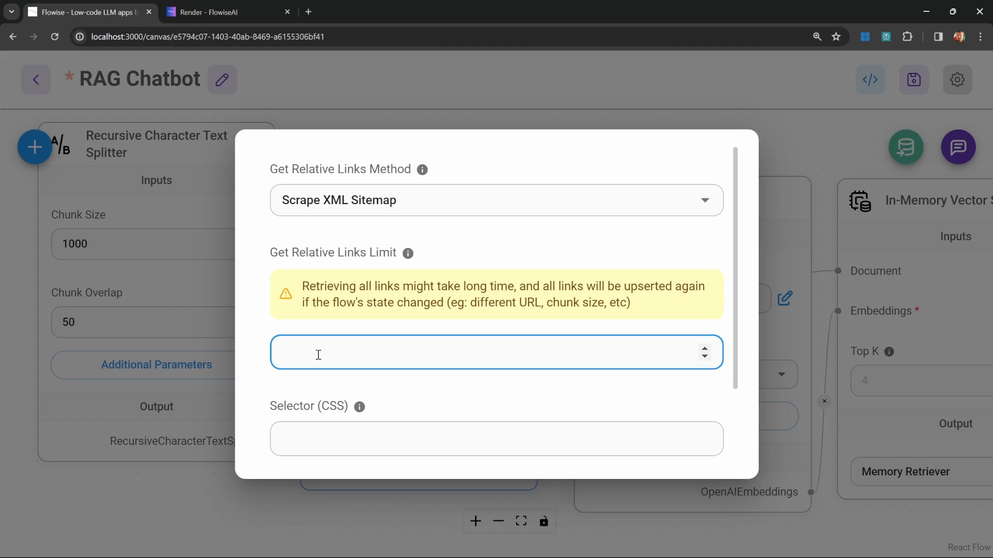
{"action": "type", "text": "5"}
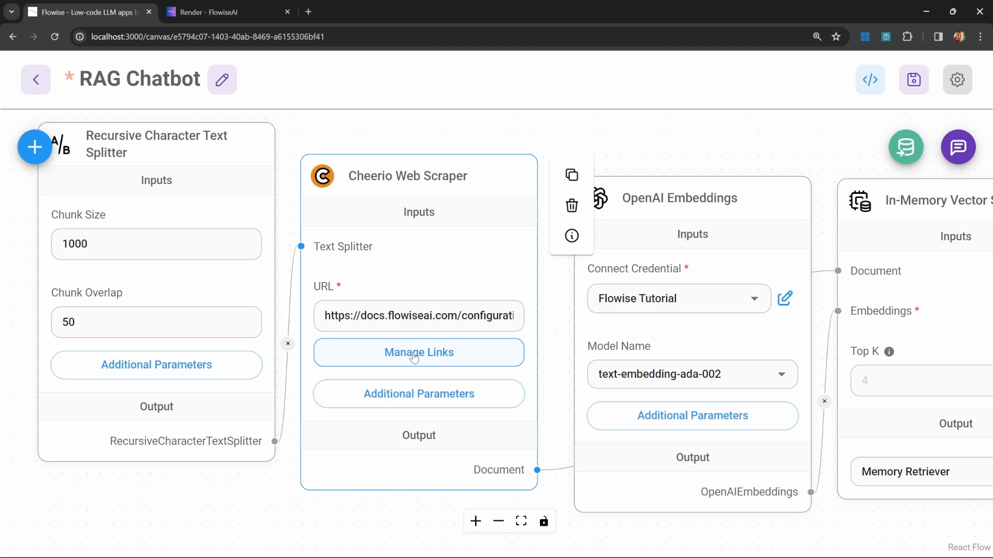
{"action": "left_click", "coordinate": [418, 352]}
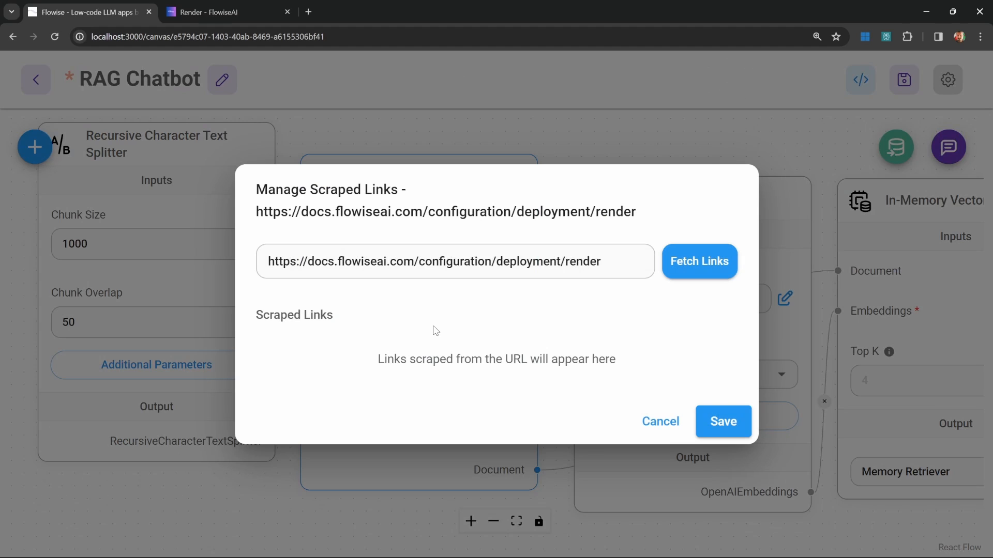
{"action": "type", "text": "https://docs.flowiseai.com/sitemap.xml"}
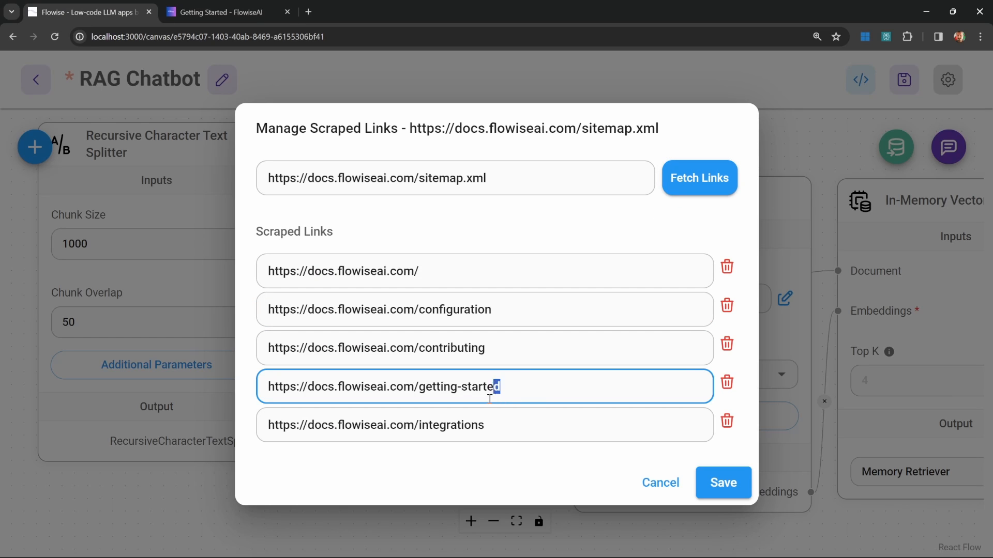
{"action": "double_click", "coordinate": [458, 387]}
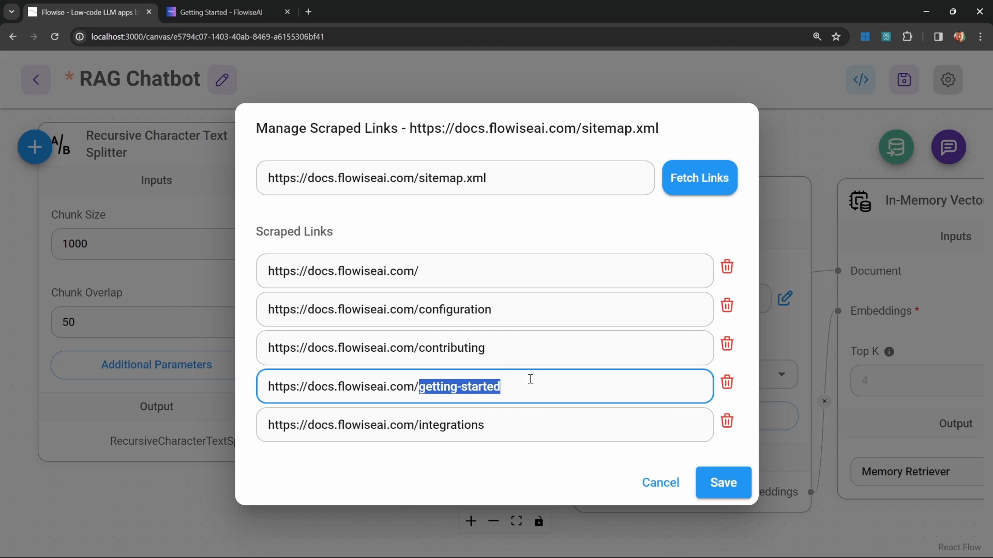
Scroll the Getting Started docs page from Quick Start through Docker to Developers.
{"action": "left_click", "coordinate": [228, 12]}
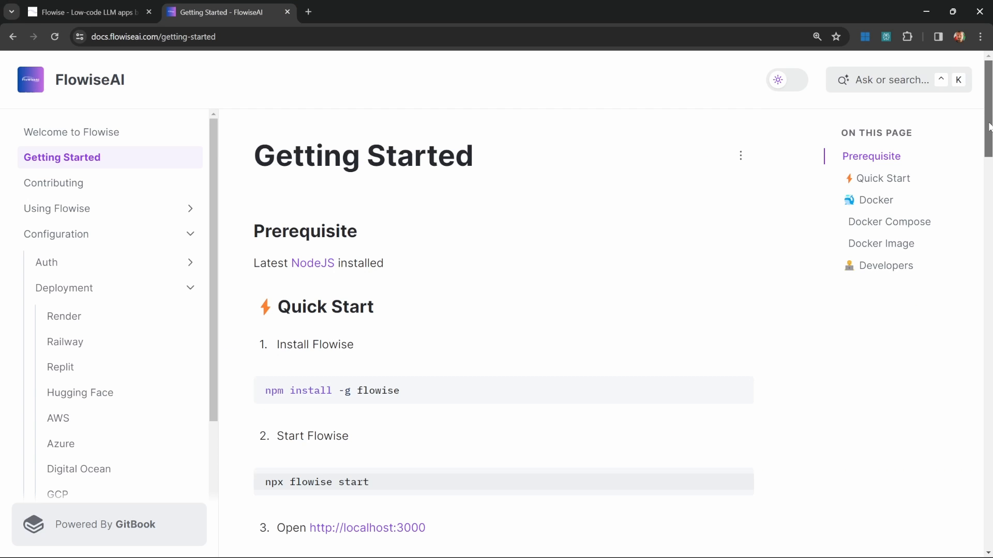
{"action": "scroll", "scroll_direction": "down", "scroll_amount": 3}
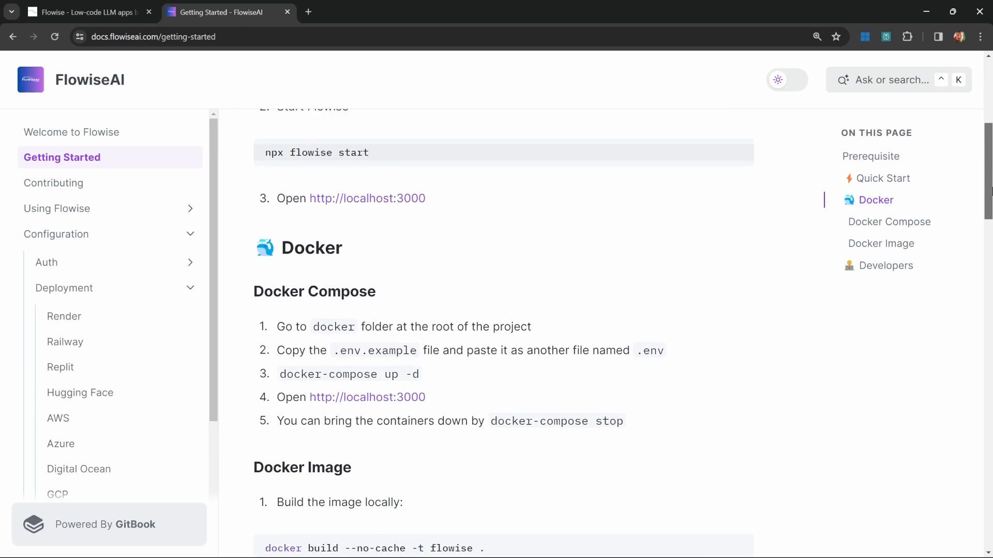
{"action": "scroll", "scroll_direction": "down", "scroll_amount": 3}
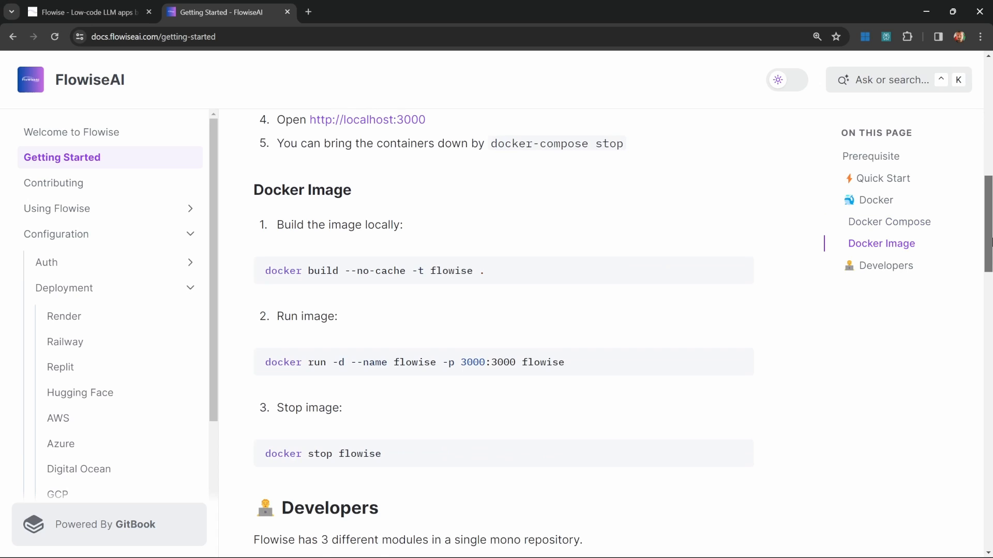
{"action": "scroll", "scroll_direction": "down", "scroll_amount": 3}
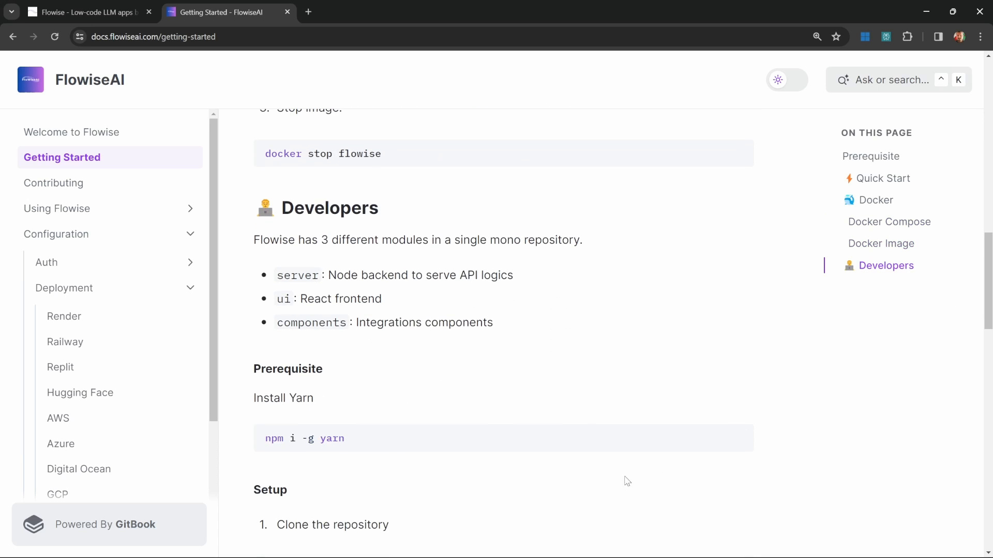
{"action": "mouse_move", "coordinate": [45, 33]}
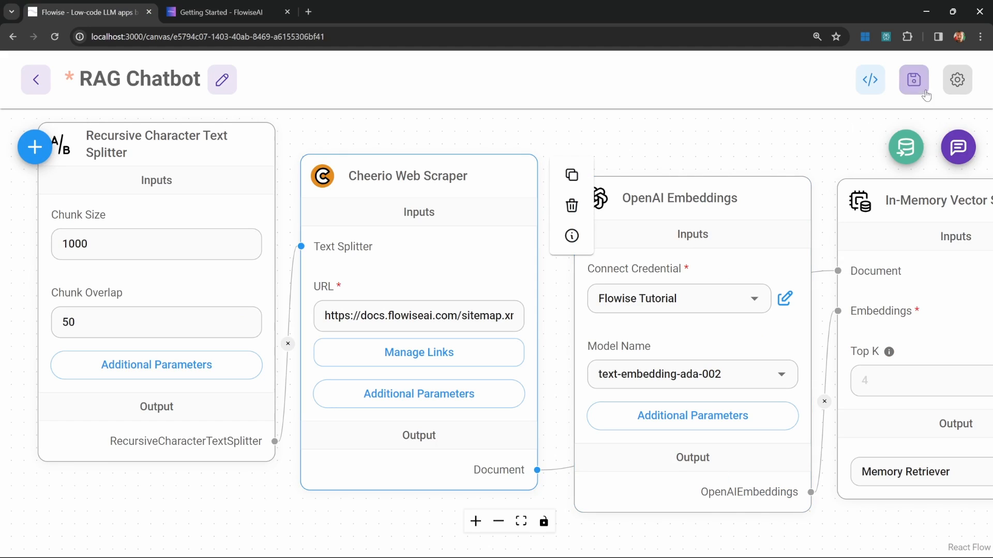
Save the chatflow and upsert the scraped documents into the vector store.
{"action": "left_click", "coordinate": [913, 79]}
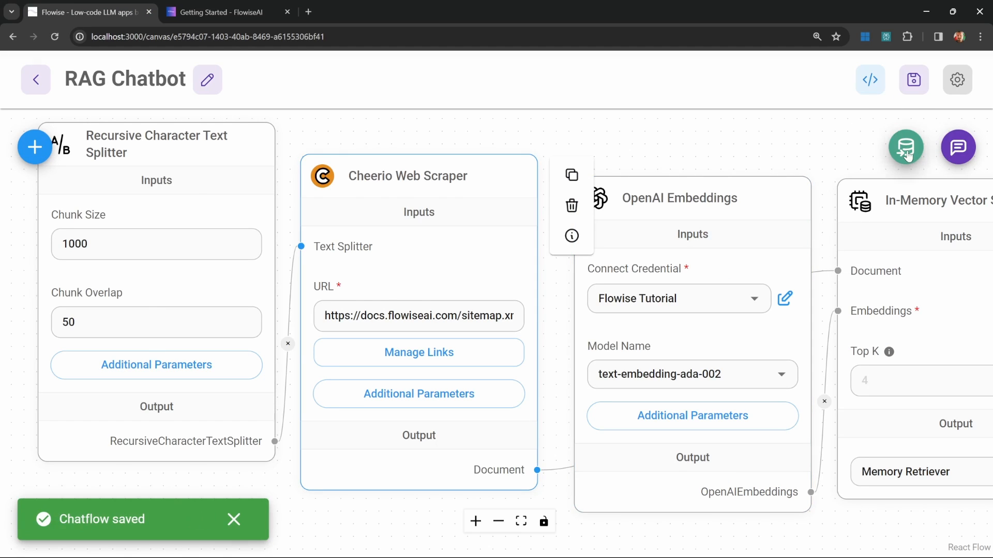
{"action": "left_click", "coordinate": [905, 147]}
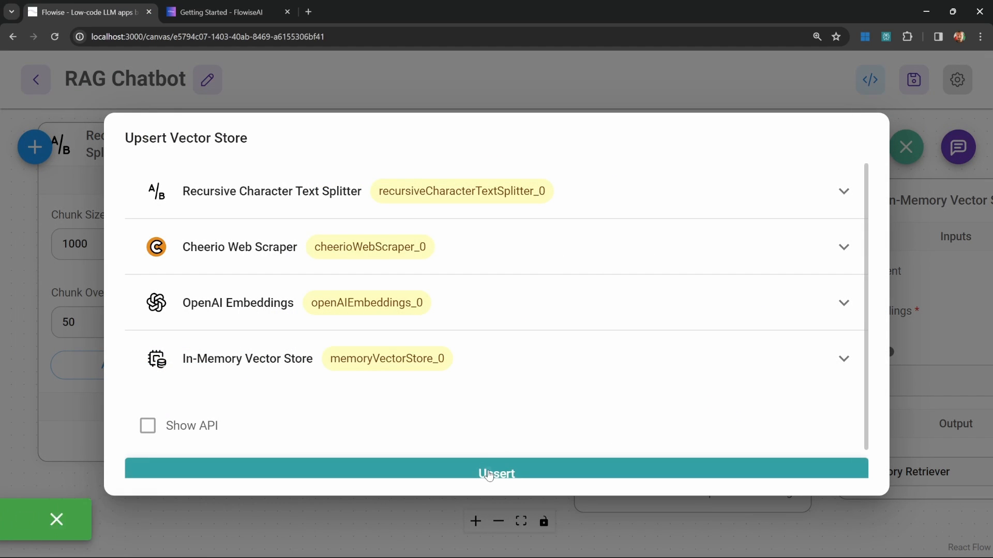
{"action": "left_click", "coordinate": [496, 474]}
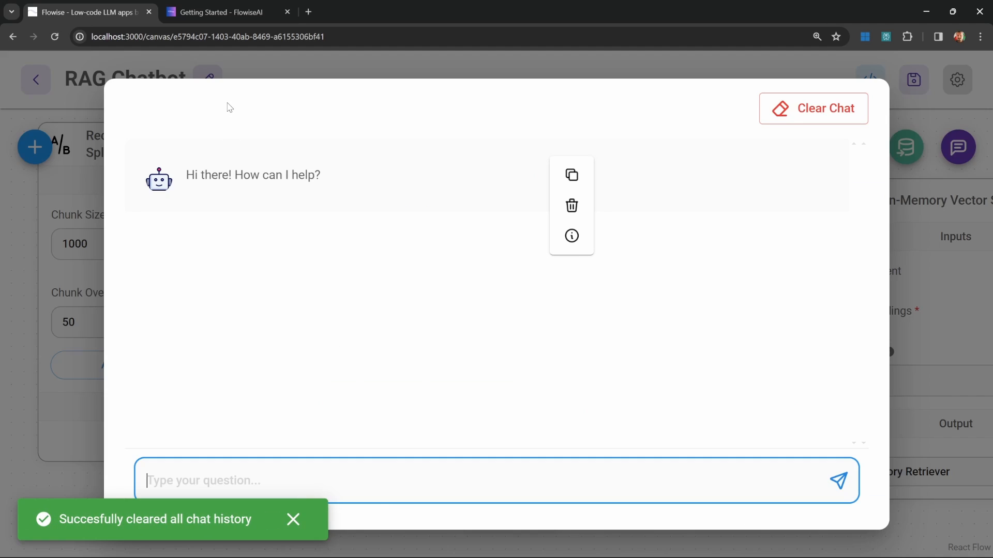
Ask 'How can I set up Flowise as a developer?' and check the yarn build steps in the docs.
{"action": "left_click", "coordinate": [226, 12]}
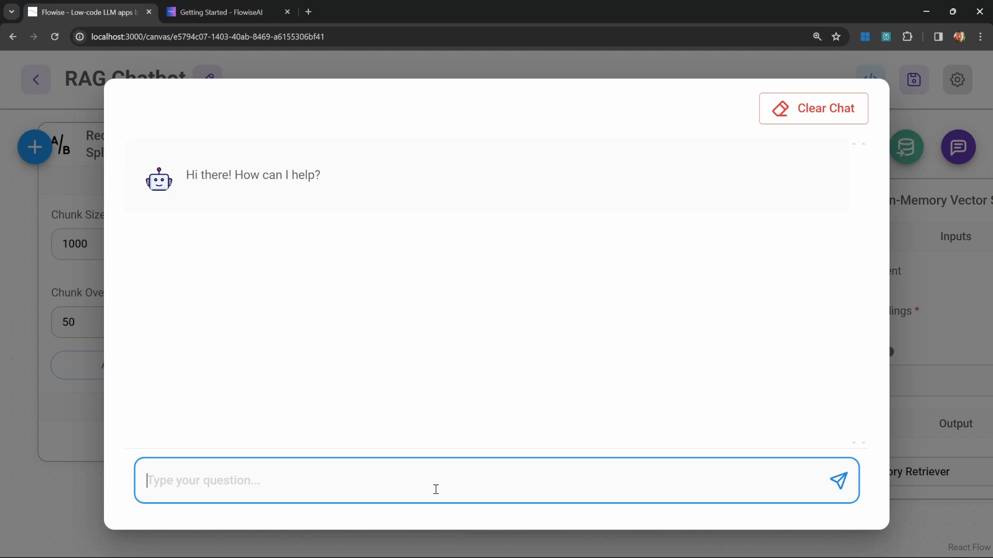
{"action": "type", "text": "How can I set up Flowise as a developer?"}
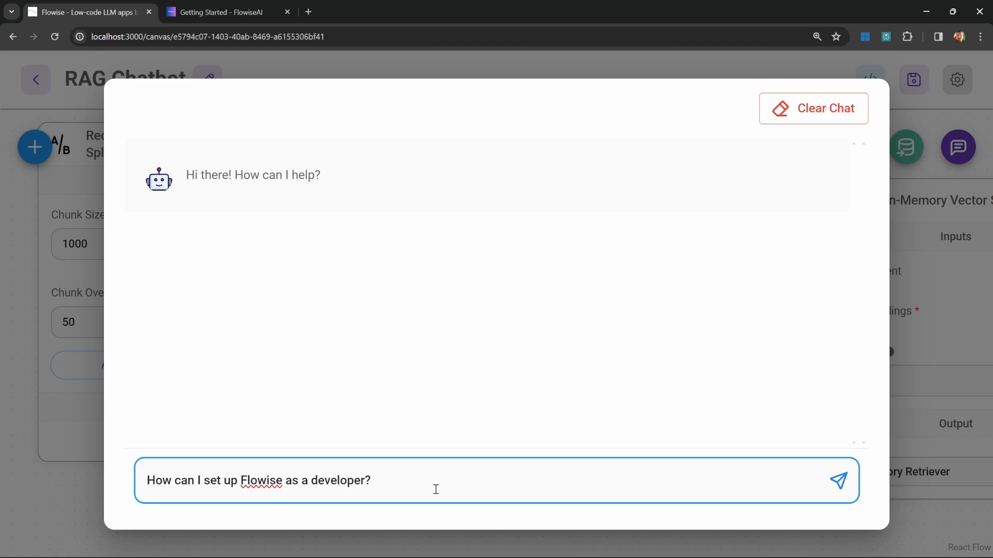
{"action": "left_click", "coordinate": [222, 12]}
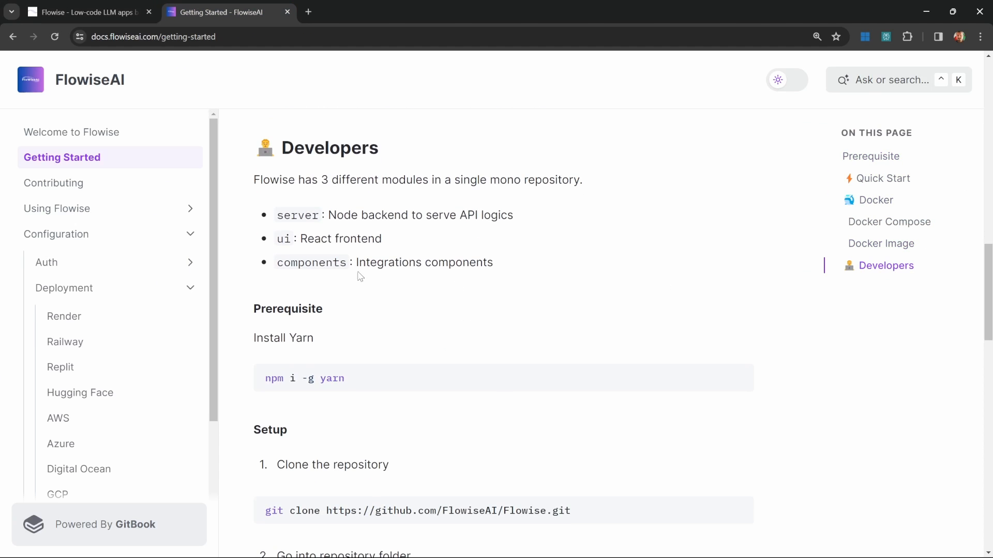
{"action": "scroll", "scroll_direction": "down", "scroll_amount": 3}
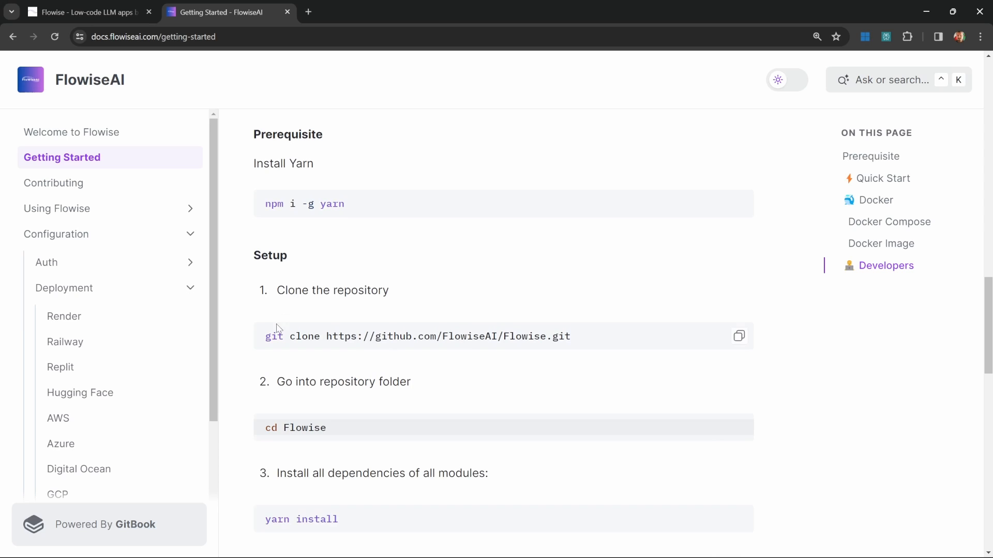
{"action": "scroll", "scroll_direction": "down", "scroll_amount": 3}
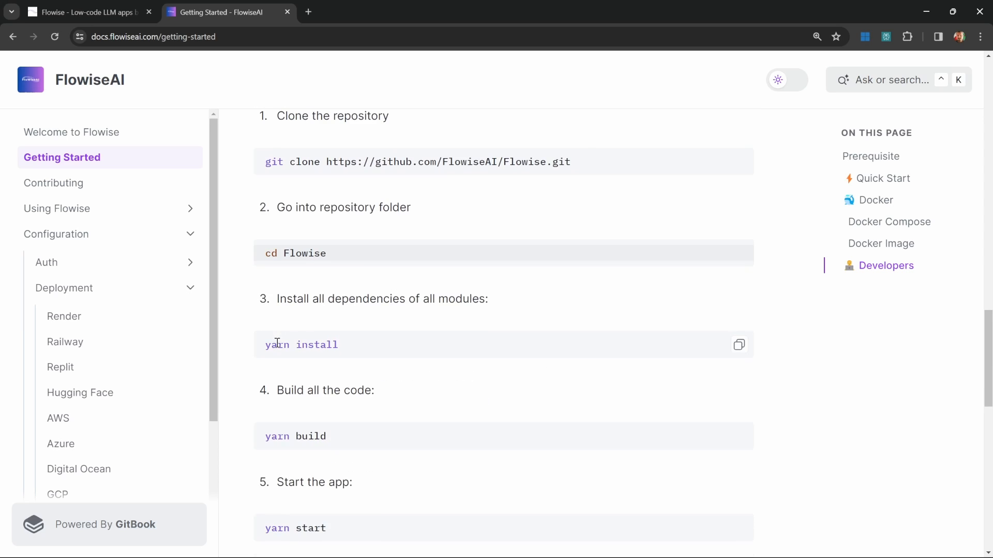
{"action": "double_click", "coordinate": [295, 437]}
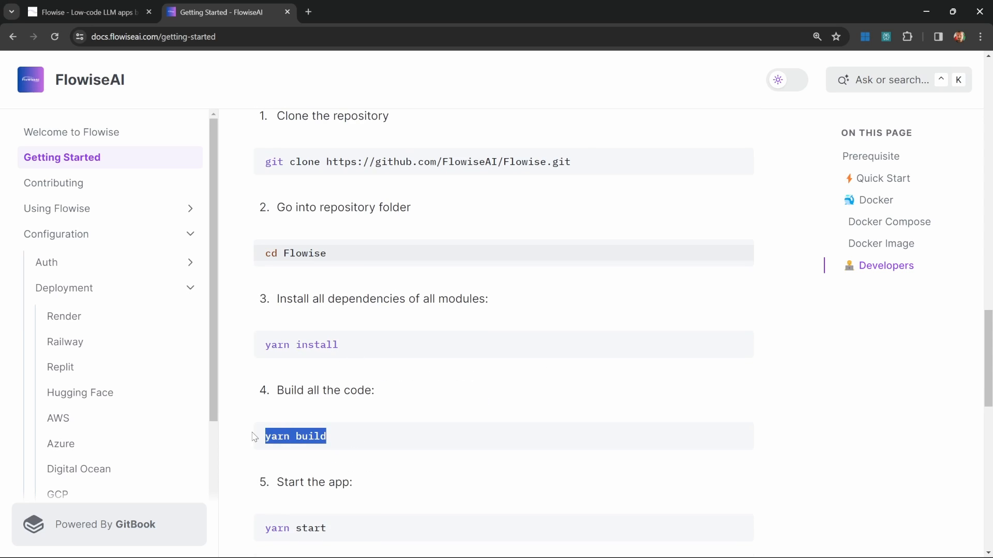
{"action": "scroll", "scroll_direction": "down", "scroll_amount": 3}
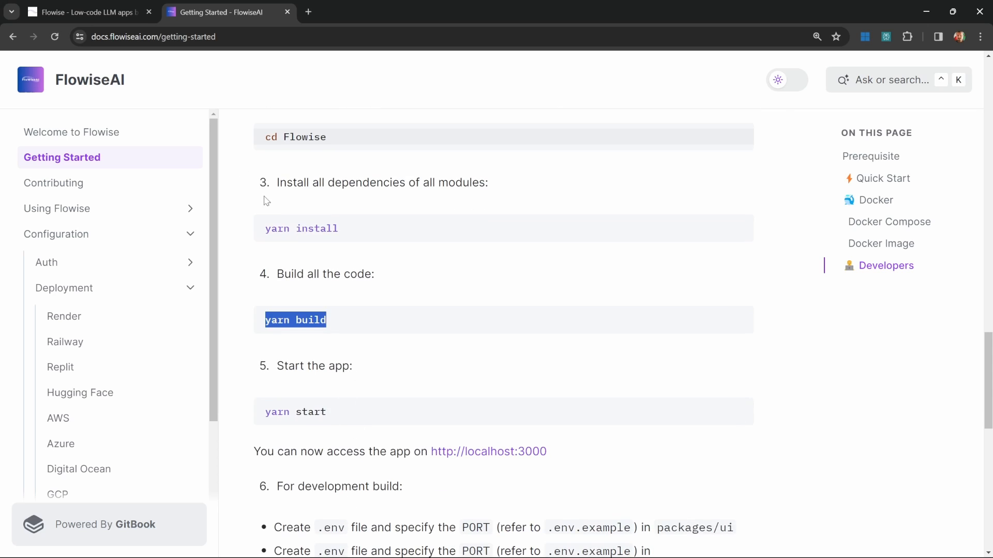
Scroll through the chatbot's developer setup answer.
{"action": "left_click", "coordinate": [85, 12]}
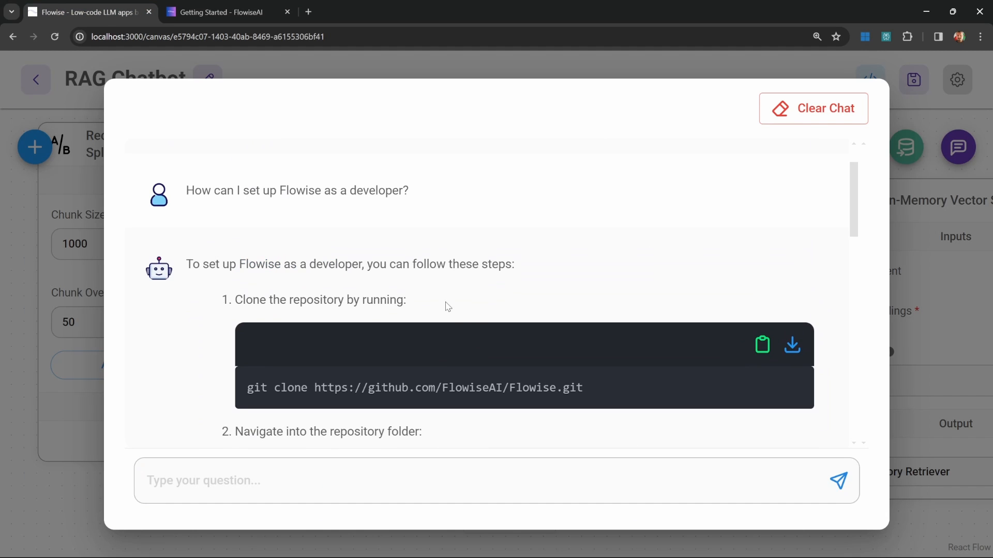
{"action": "scroll", "scroll_direction": "down", "scroll_amount": 3}
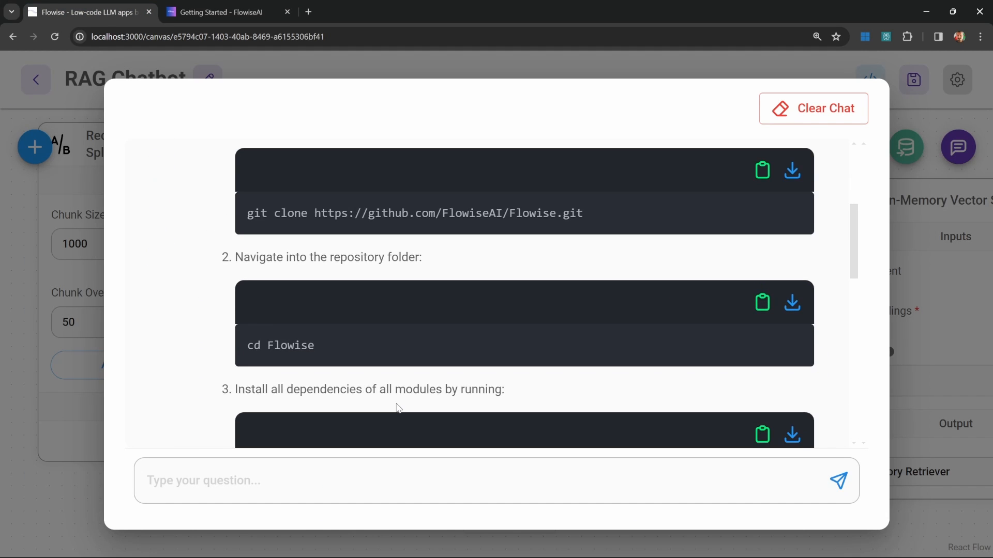
{"action": "scroll", "scroll_direction": "down", "scroll_amount": 3}
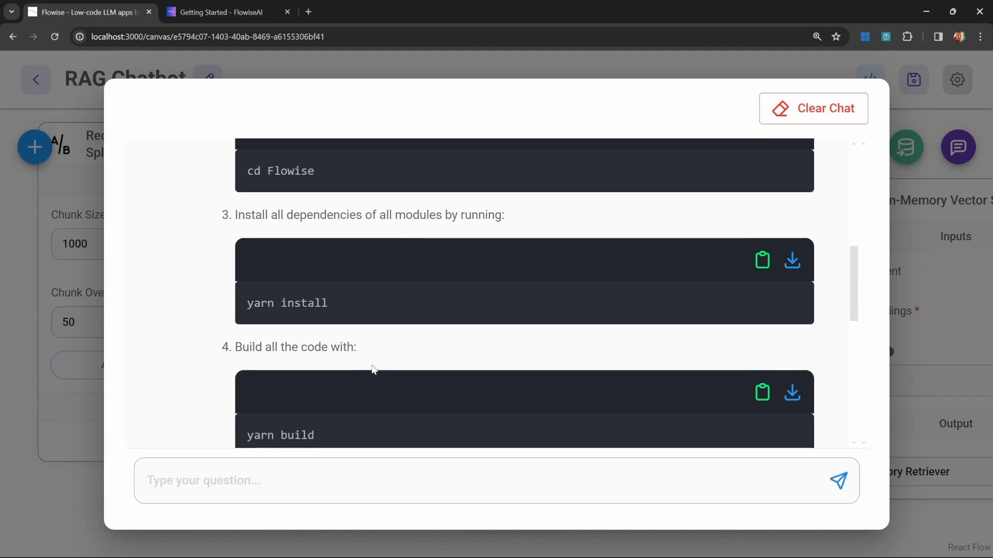
{"action": "scroll", "scroll_direction": "down", "scroll_amount": 3}
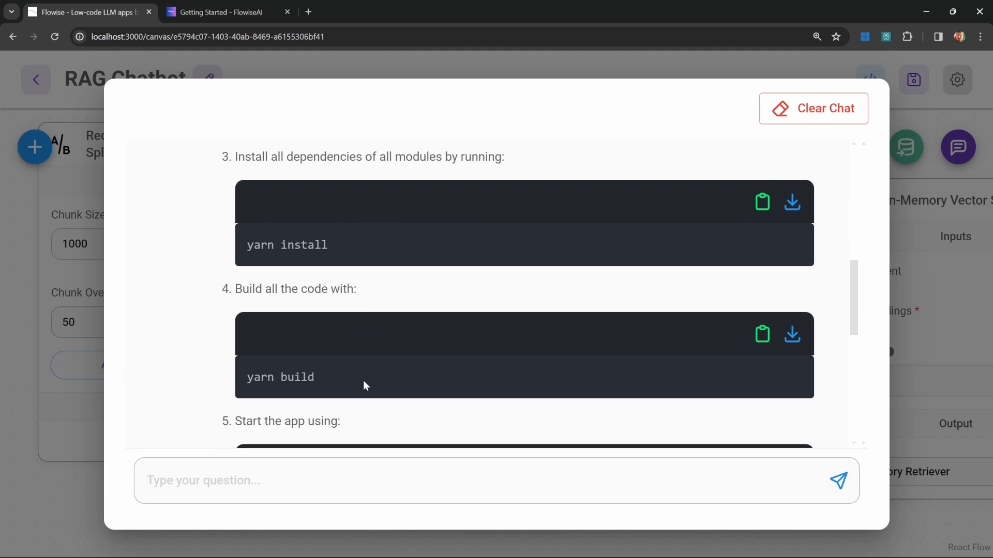
{"action": "scroll", "scroll_direction": "down", "scroll_amount": 3}
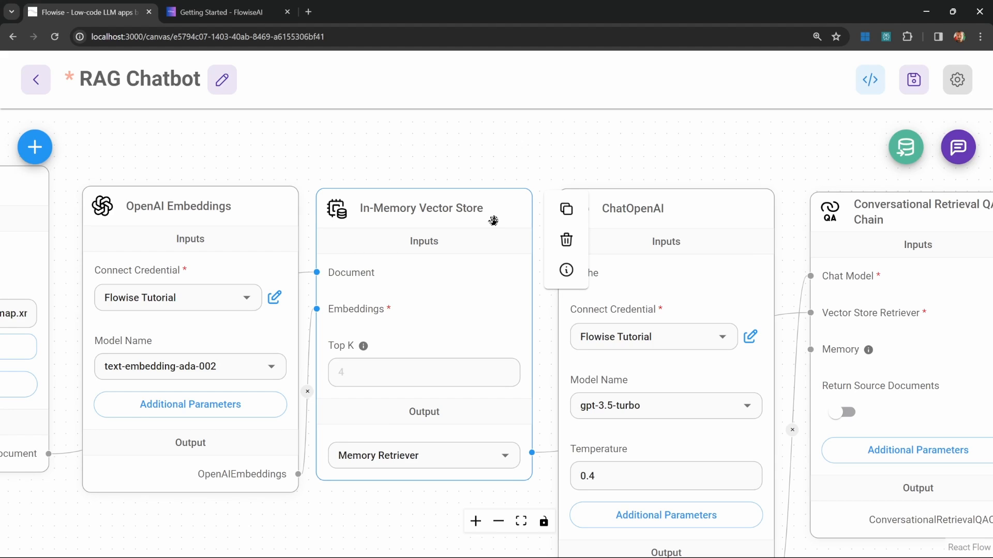
{"action": "mouse_move", "coordinate": [515, 223]}
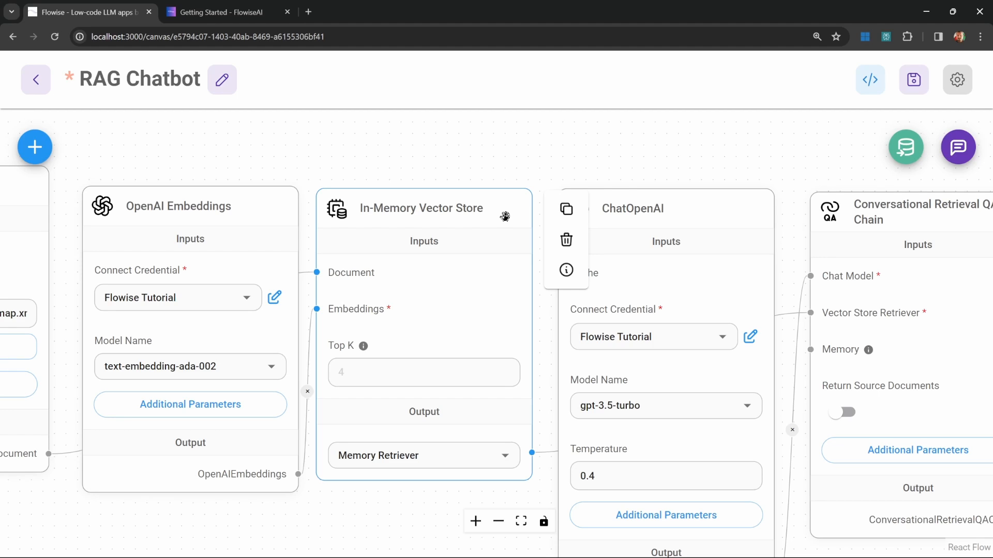
Swap the In-Memory Vector Store for a connected Pinecone node and select its Pinecone Index field.
{"action": "left_click", "coordinate": [565, 240]}
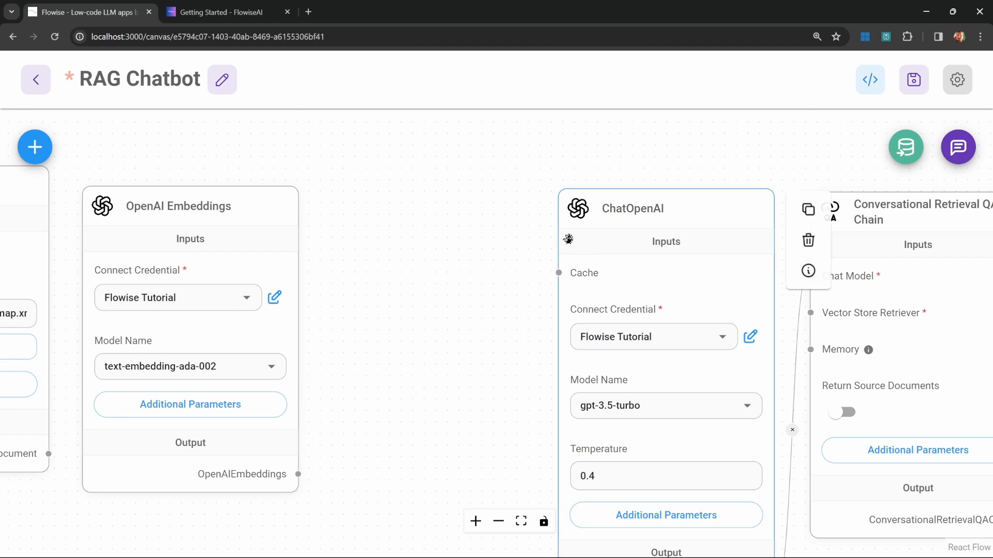
{"action": "left_click", "coordinate": [34, 147]}
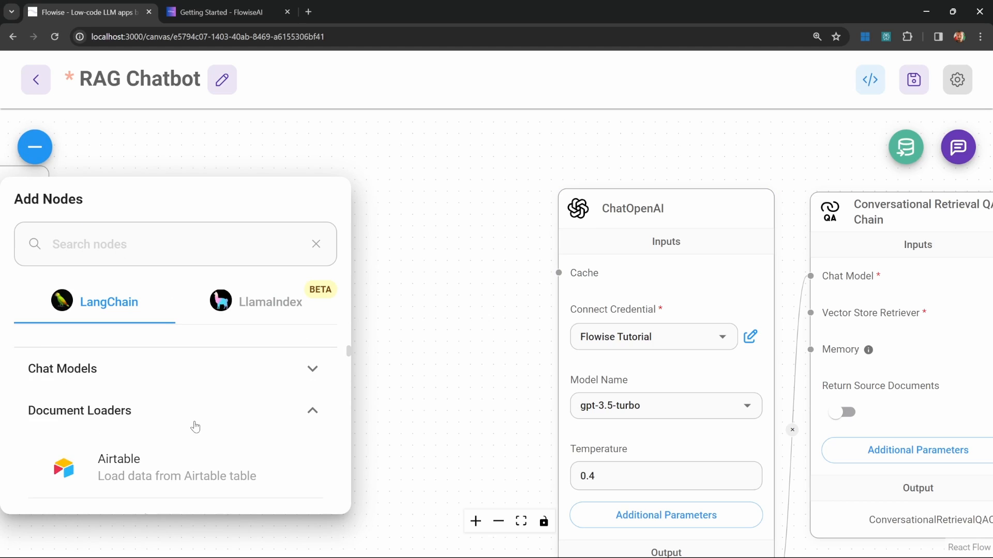
{"action": "scroll", "scroll_direction": "down", "scroll_amount": 3}
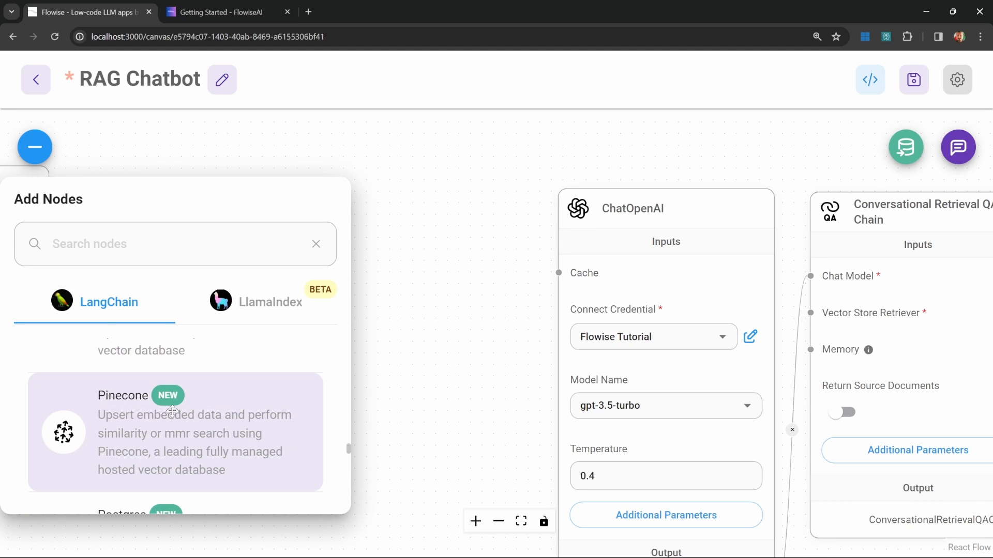
{"action": "left_click", "coordinate": [174, 432]}
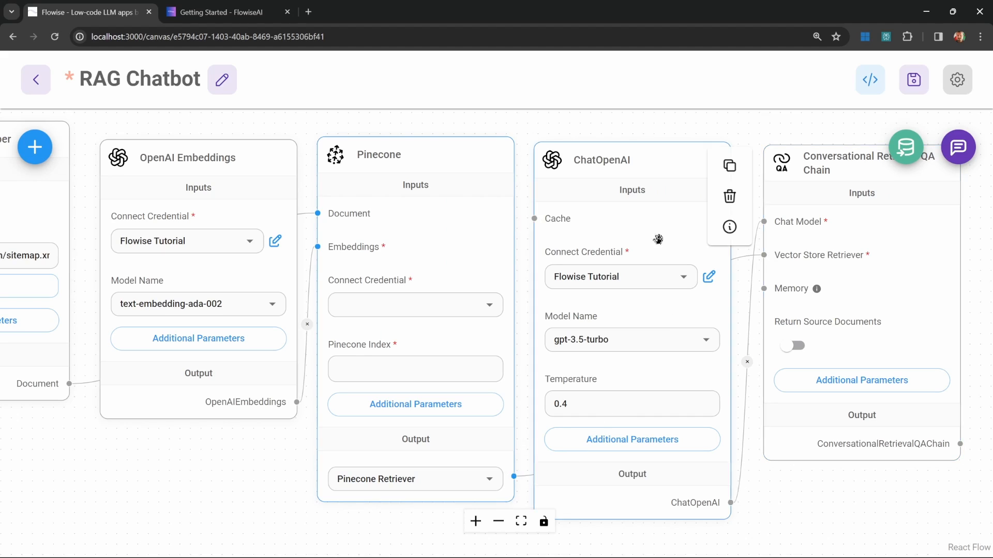
{"action": "left_click", "coordinate": [416, 369]}
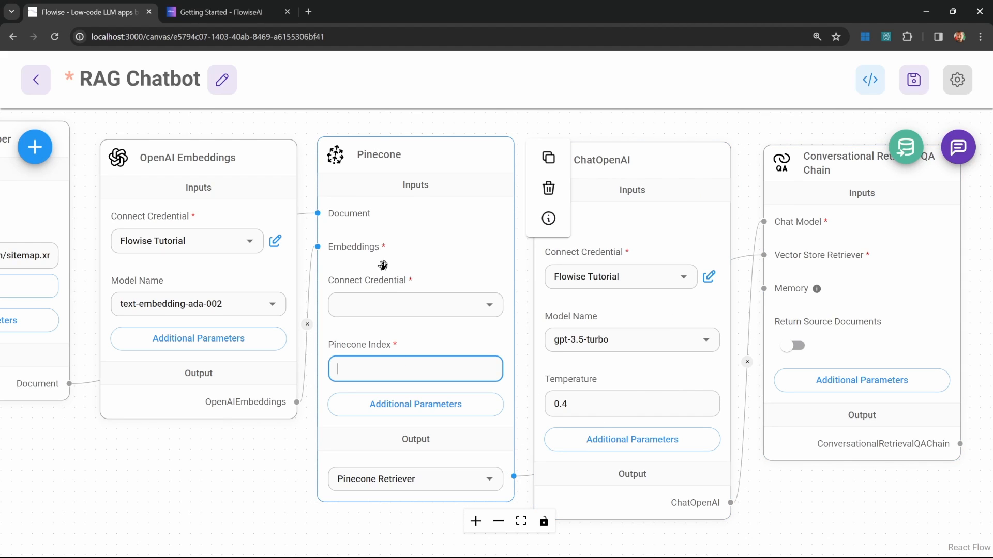
{"action": "left_click", "coordinate": [415, 305]}
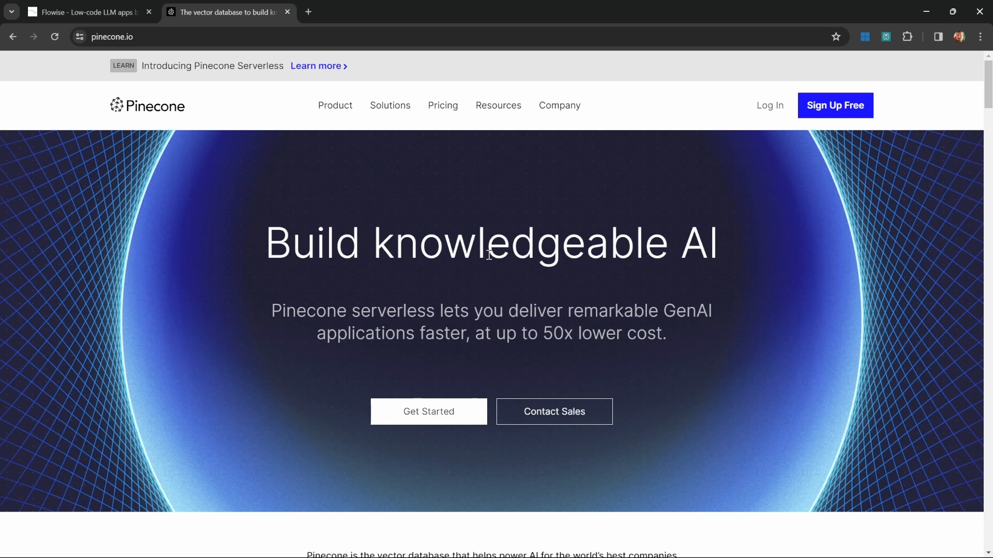
{"action": "mouse_move", "coordinate": [604, 204]}
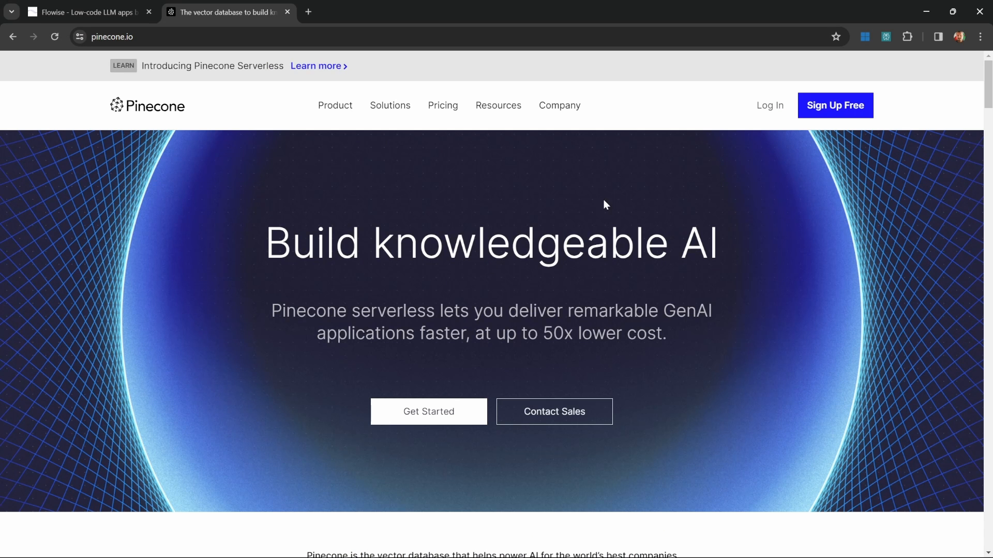
{"action": "mouse_move", "coordinate": [556, 217]}
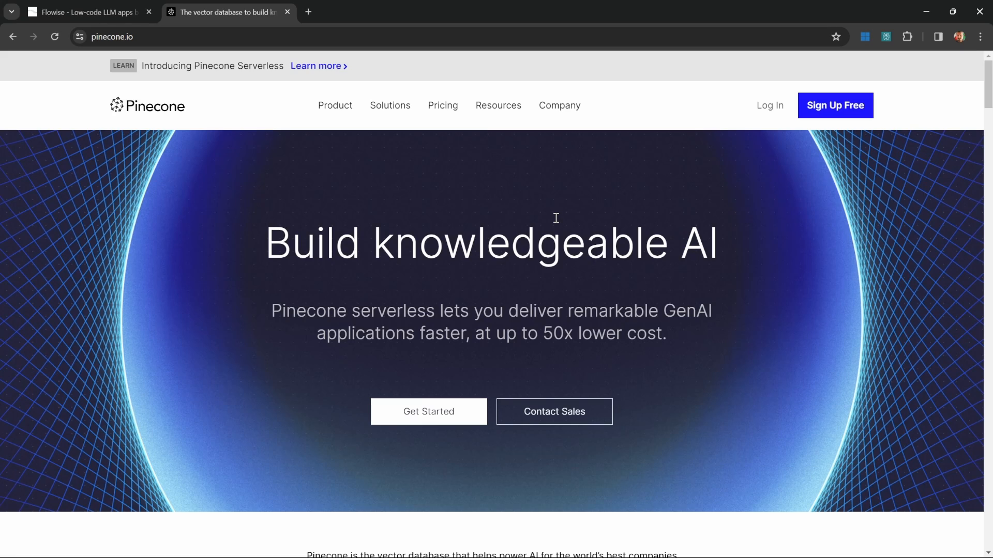
{"action": "mouse_move", "coordinate": [487, 203]}
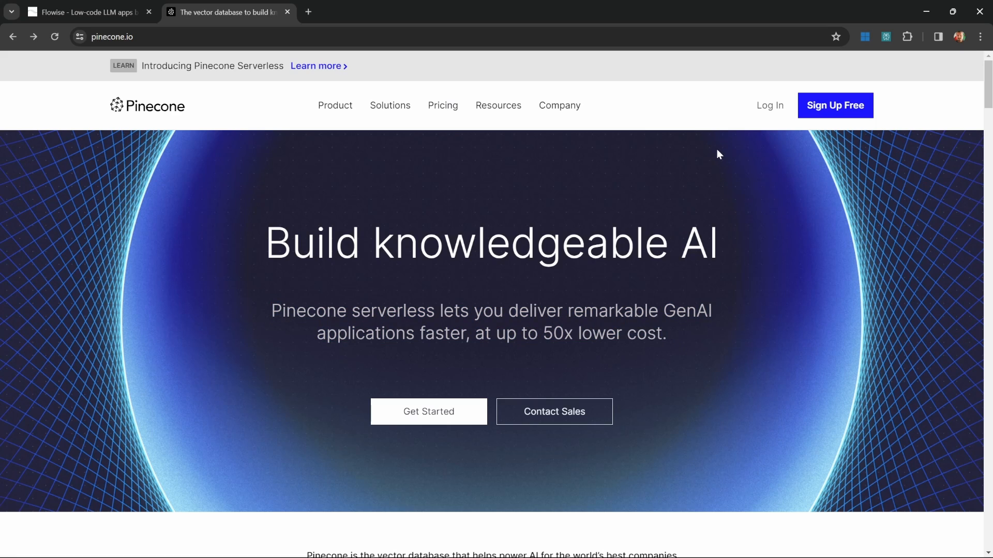
{"action": "mouse_move", "coordinate": [834, 105]}
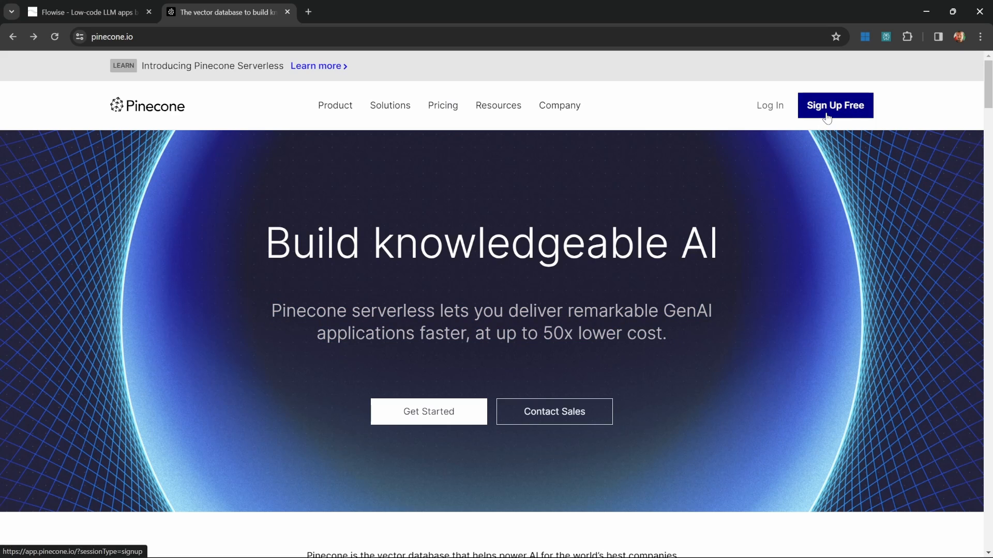
Log in from pinecone.io to reach the Serverless project's Indexes page.
{"action": "left_click", "coordinate": [770, 105]}
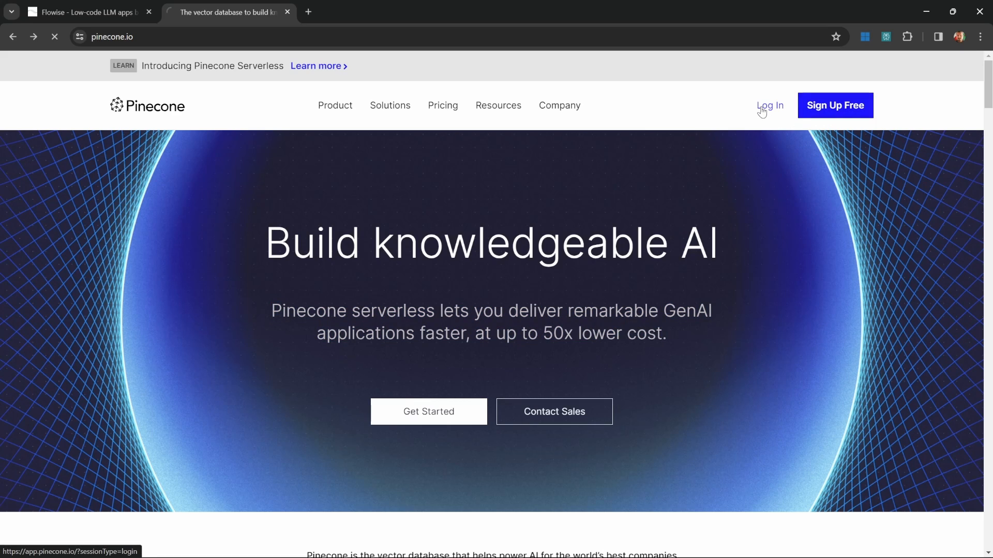
{"action": "left_click", "coordinate": [769, 105]}
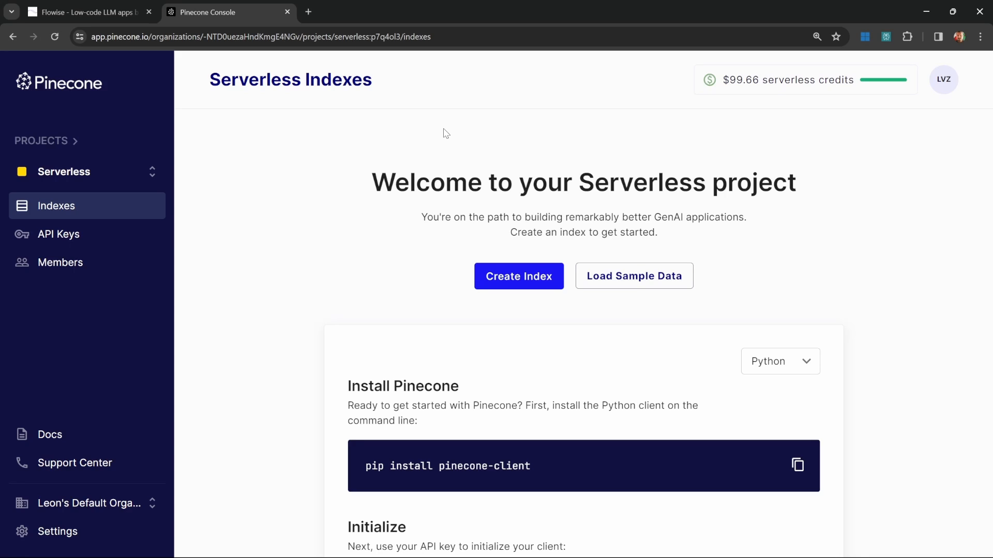
{"action": "mouse_move", "coordinate": [474, 169]}
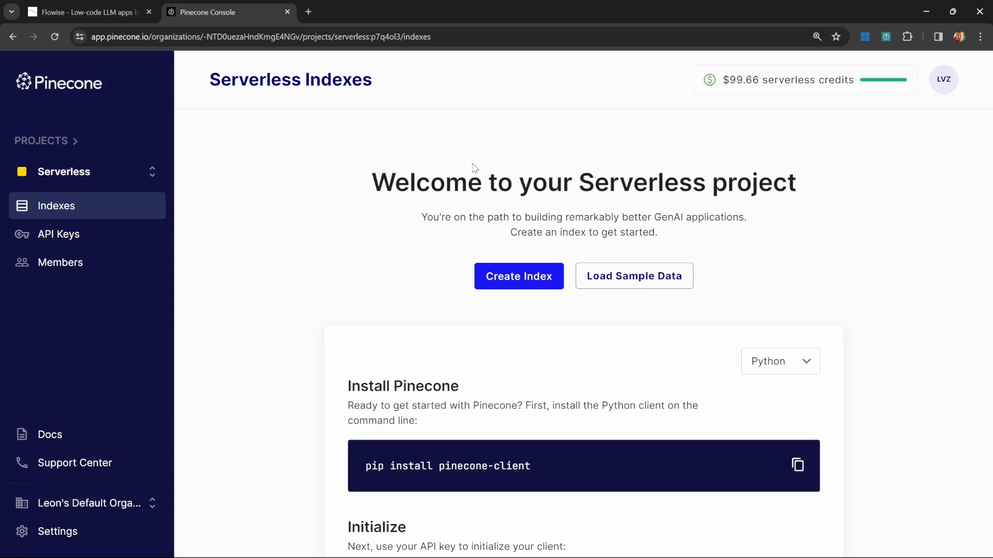
{"action": "mouse_move", "coordinate": [510, 169]}
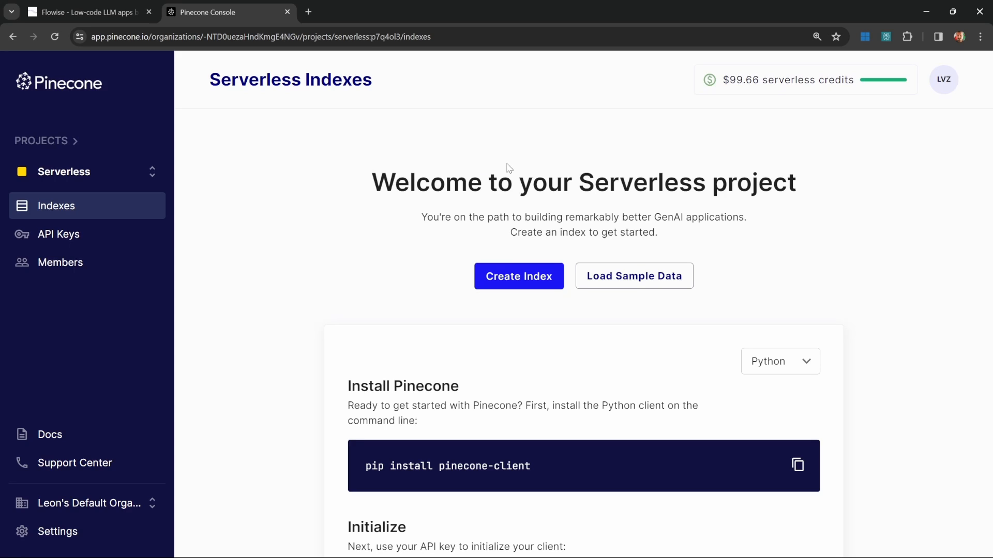
{"action": "mouse_move", "coordinate": [625, 159]}
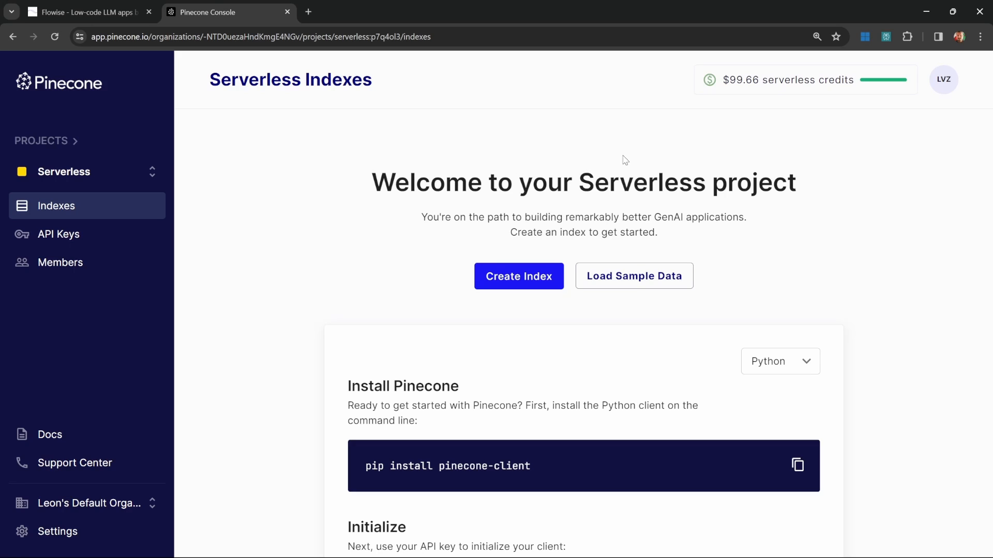
{"action": "mouse_move", "coordinate": [711, 135]}
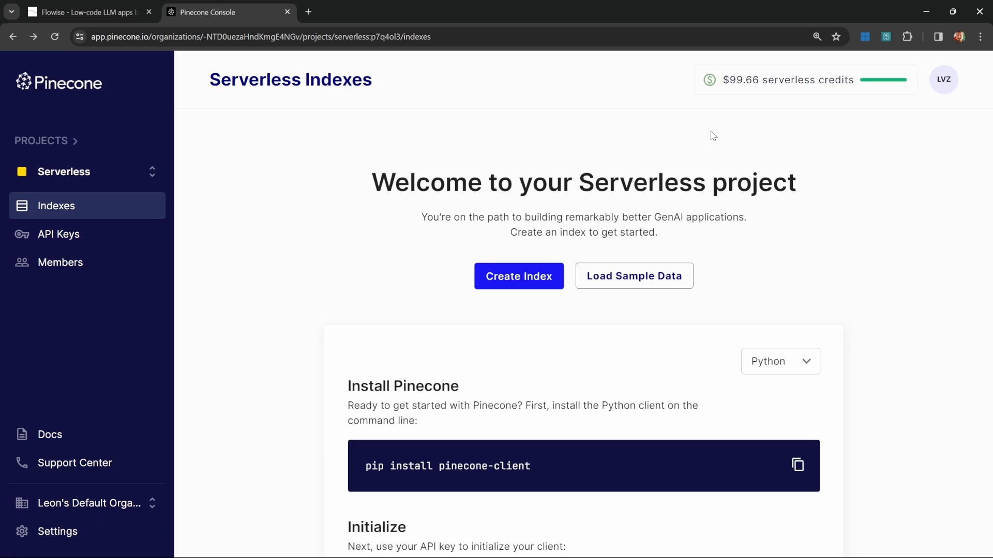
{"action": "mouse_move", "coordinate": [665, 81]}
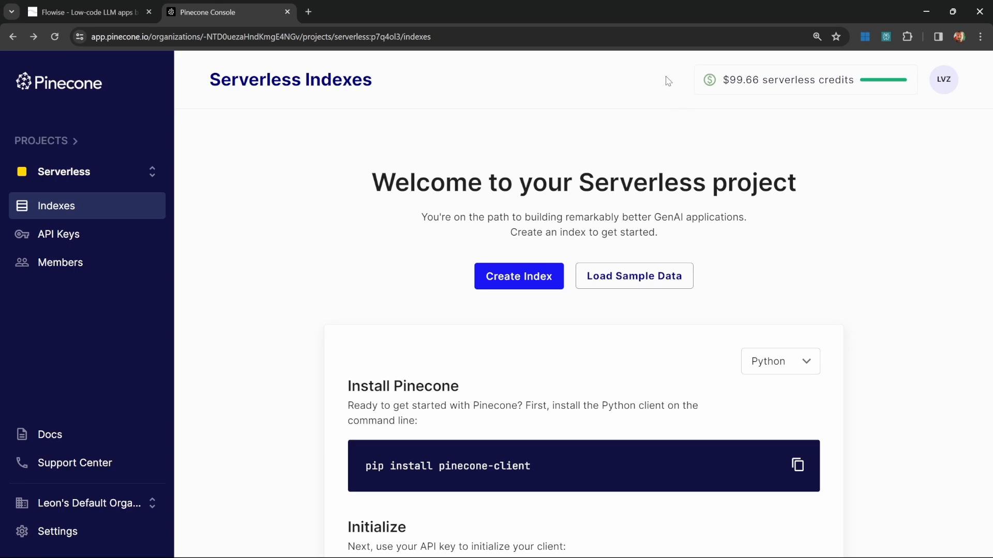
{"action": "mouse_move", "coordinate": [784, 91]}
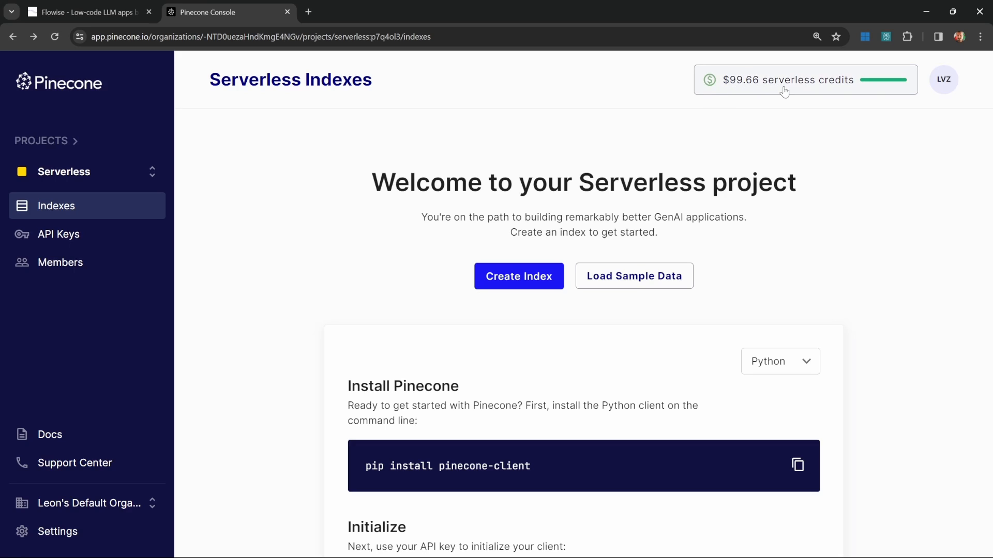
{"action": "mouse_move", "coordinate": [776, 170]}
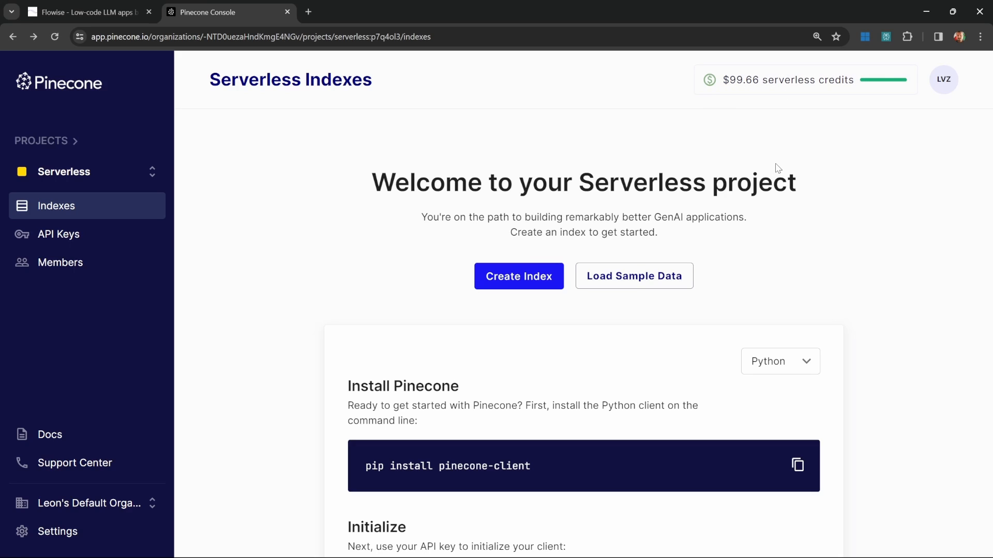
{"action": "mouse_move", "coordinate": [487, 189]}
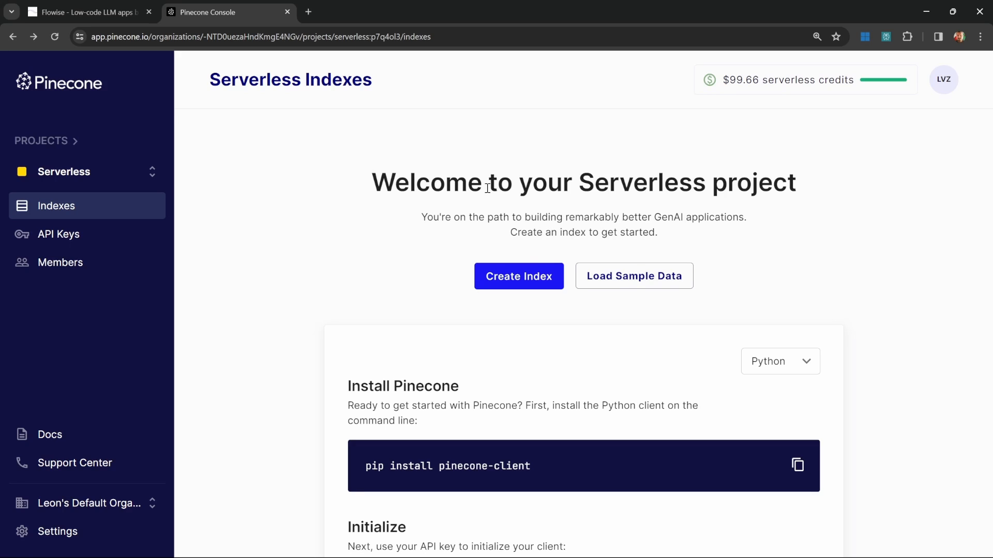
Begin a new index from the Serverless Indexes welcome page.
{"action": "left_click", "coordinate": [518, 275]}
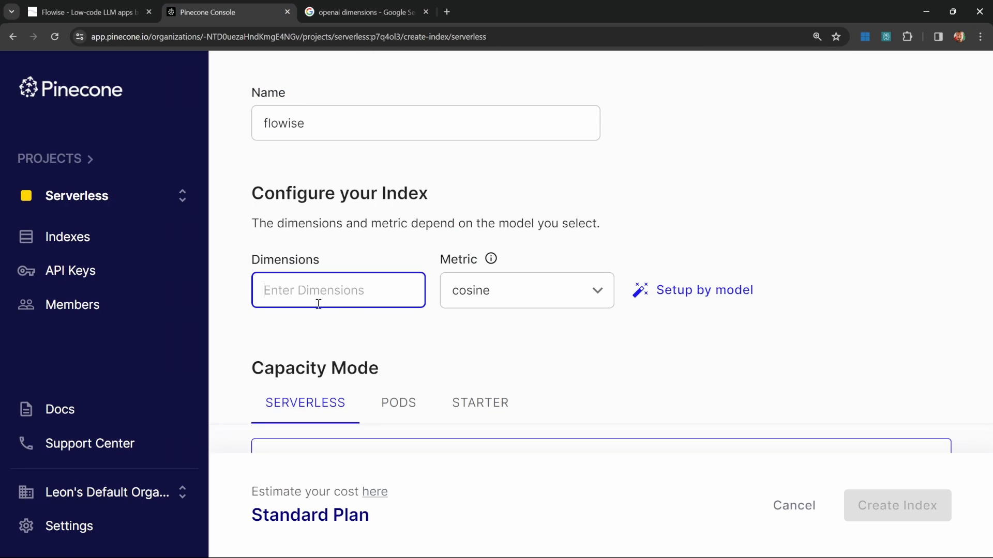
Copy the 1536 dimensions of text-embedding-ada-002 from Google results and return to the index form.
{"action": "left_click", "coordinate": [363, 12]}
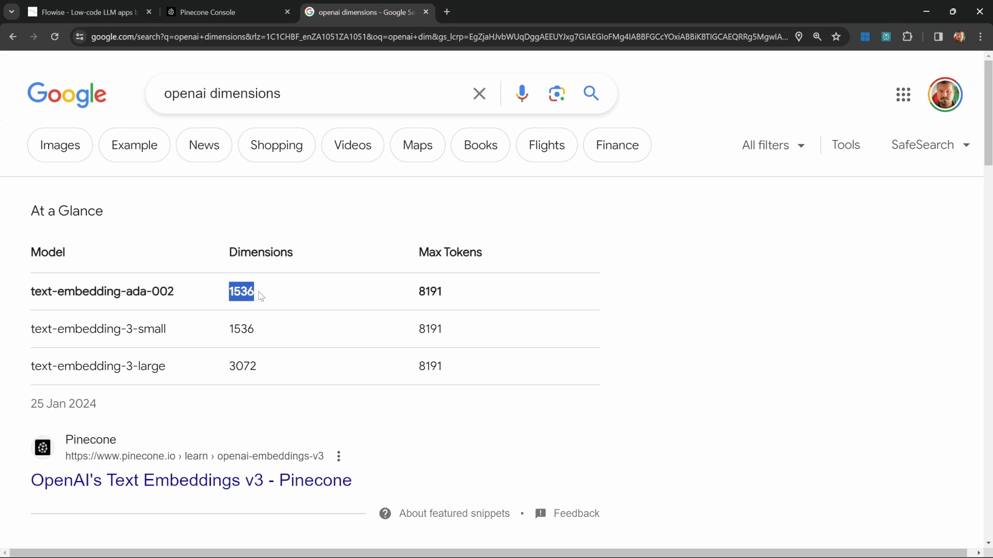
{"action": "mouse_move", "coordinate": [285, 297]}
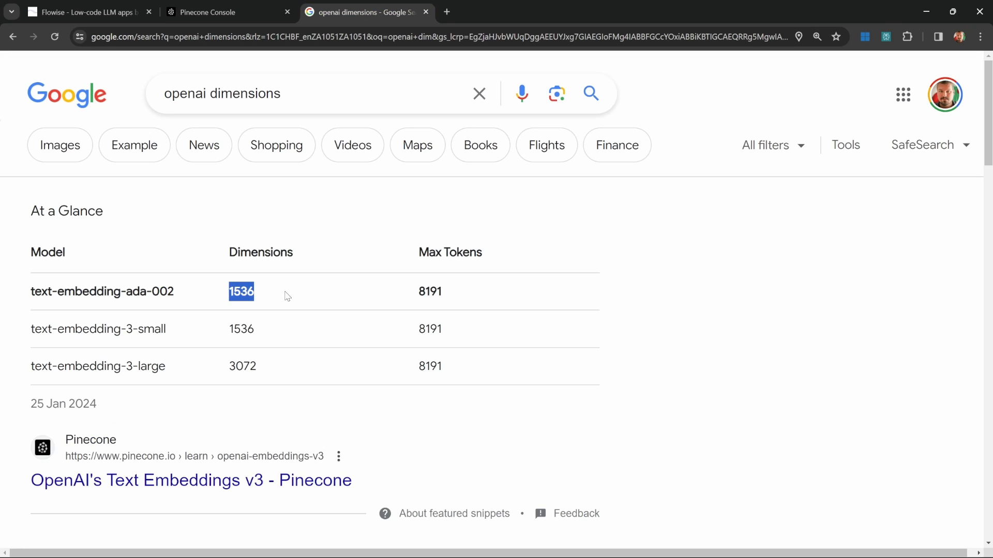
{"action": "mouse_move", "coordinate": [231, 361]}
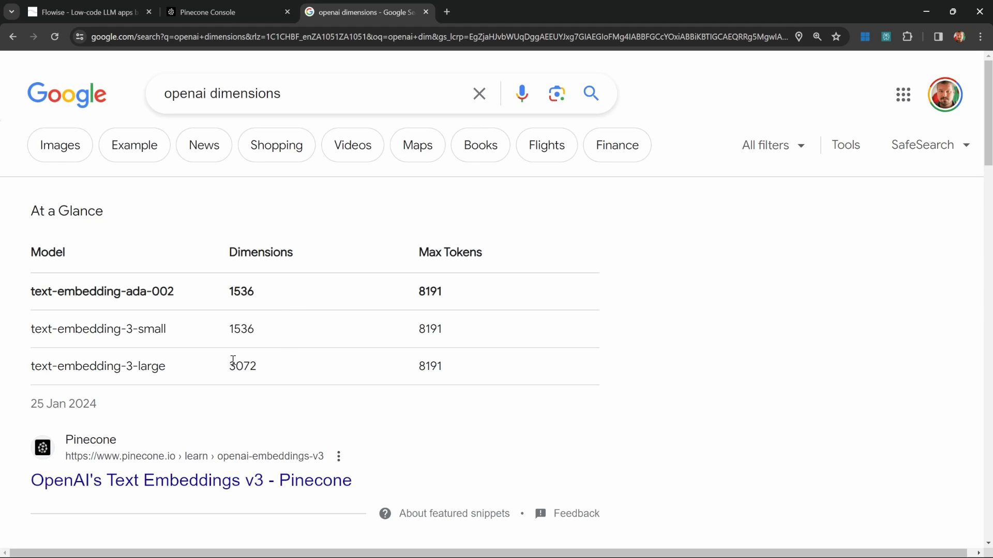
{"action": "mouse_move", "coordinate": [205, 369]}
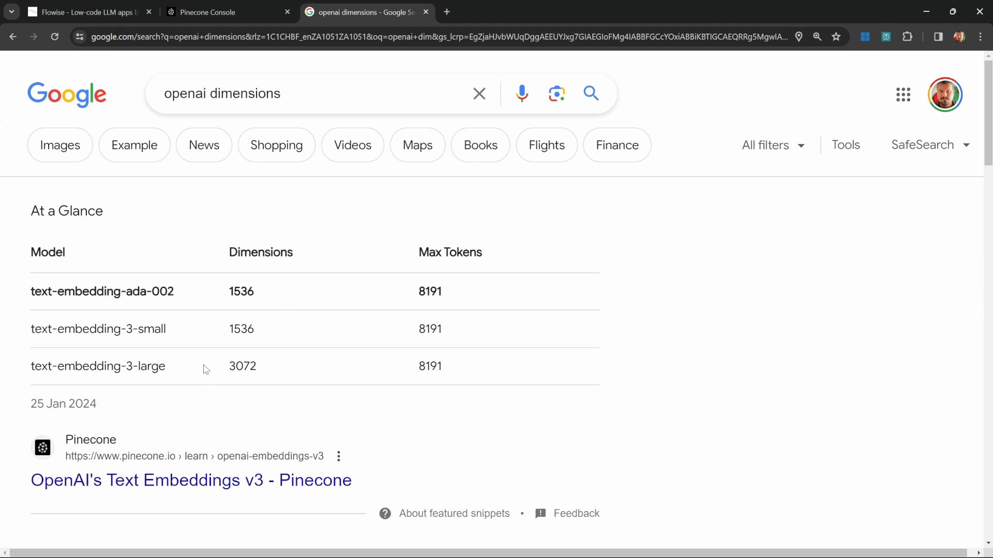
{"action": "double_click", "coordinate": [241, 366]}
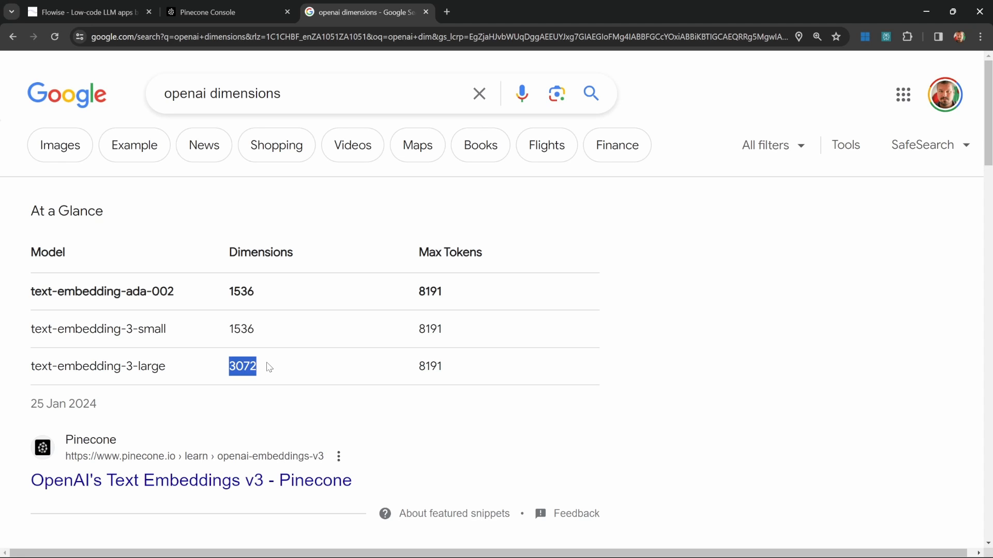
{"action": "double_click", "coordinate": [240, 291]}
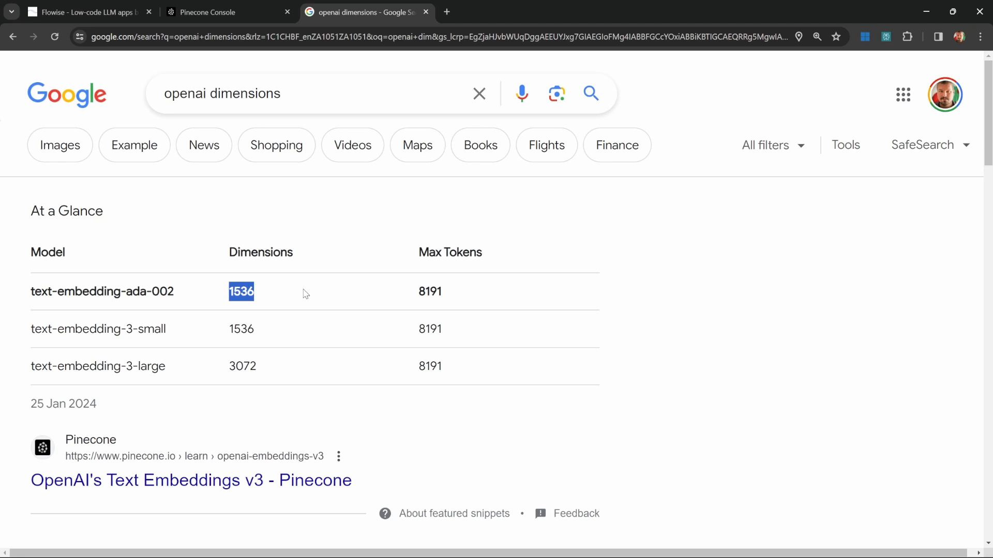
{"action": "left_click", "coordinate": [228, 12]}
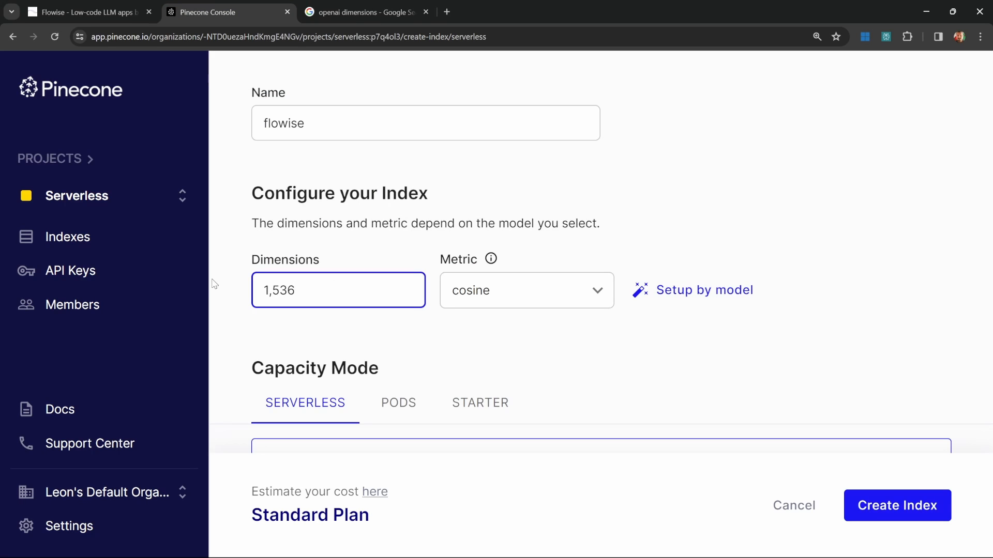
Enter 1536 dimensions and keep Serverless capacity mode for the flowise index.
{"action": "left_click", "coordinate": [391, 344]}
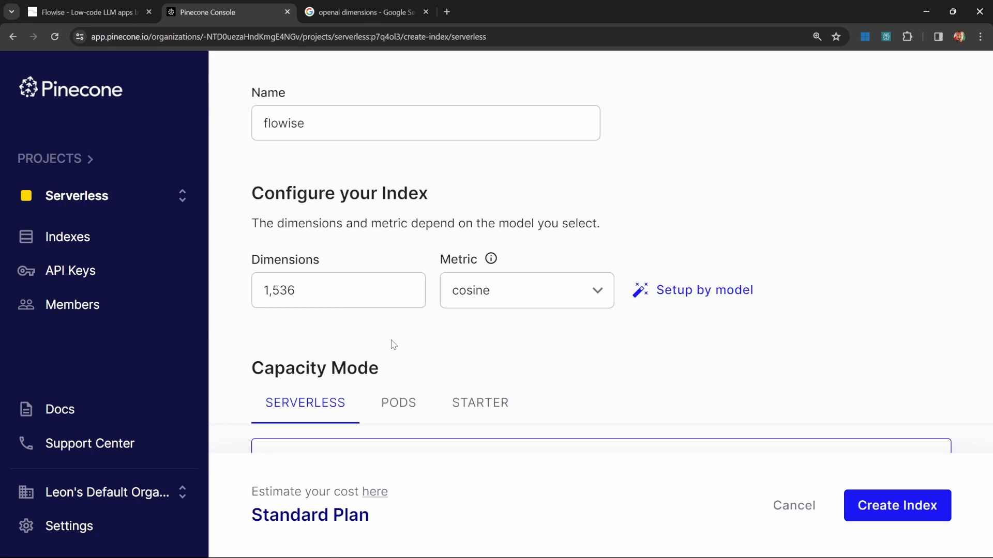
{"action": "scroll", "scroll_direction": "down", "scroll_amount": 3}
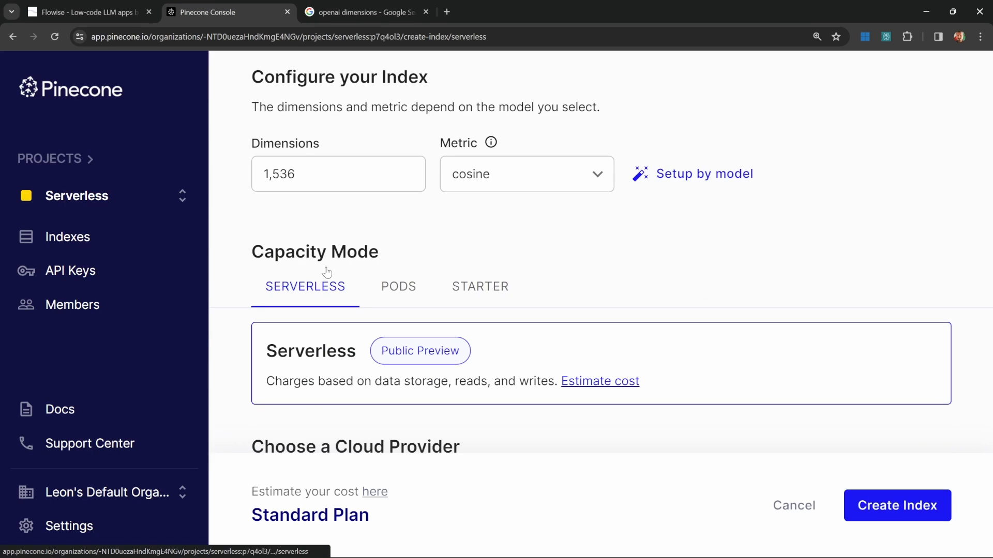
{"action": "left_click", "coordinate": [480, 286]}
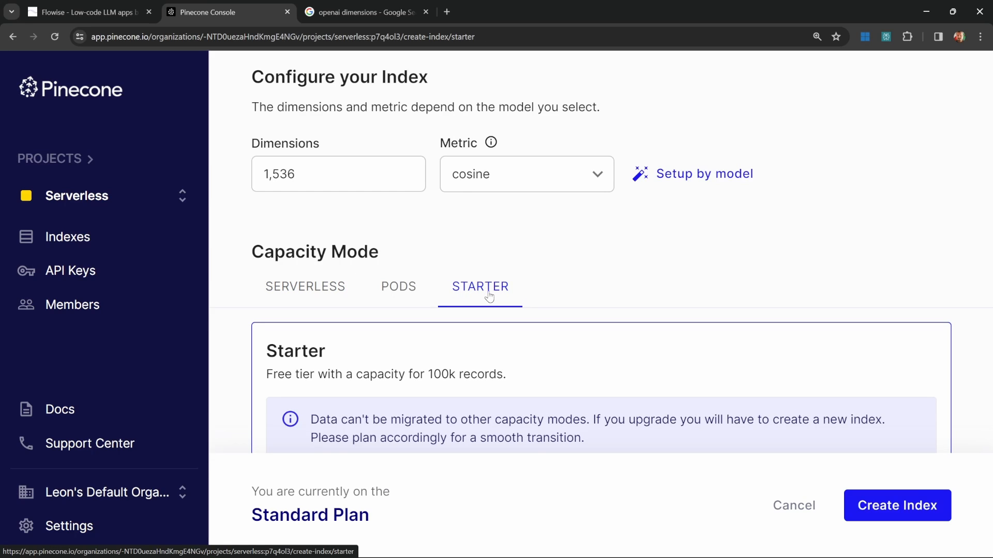
{"action": "mouse_move", "coordinate": [519, 297]}
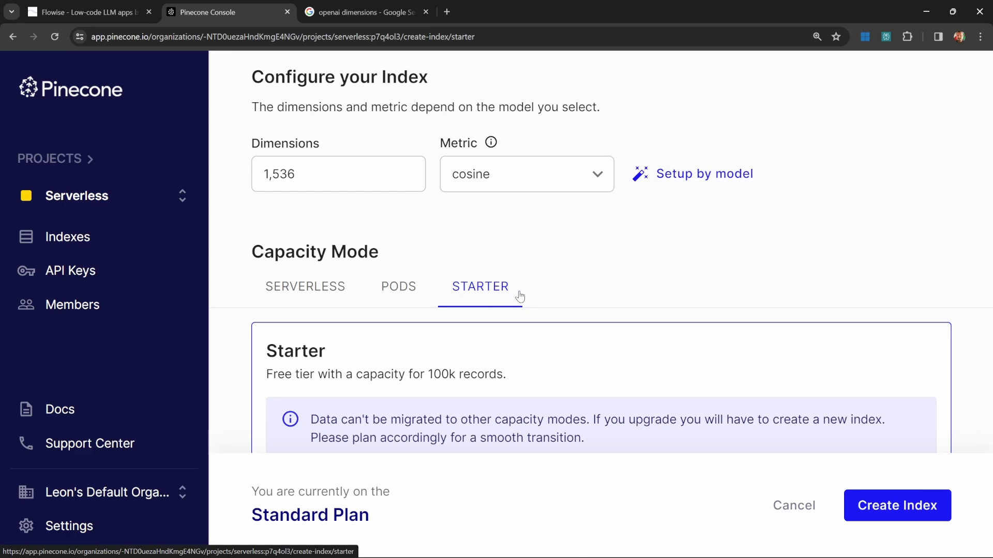
{"action": "mouse_move", "coordinate": [482, 282]}
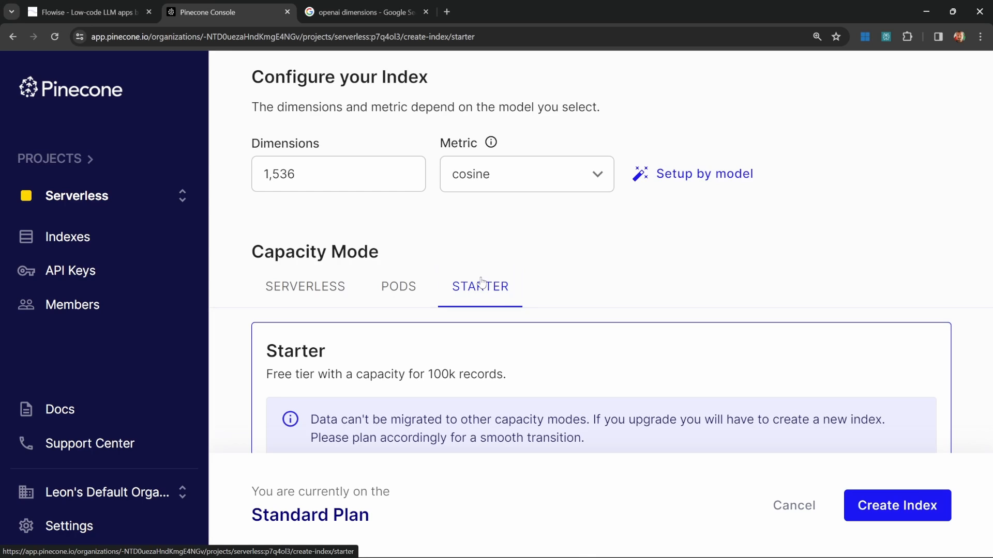
{"action": "mouse_move", "coordinate": [312, 297]}
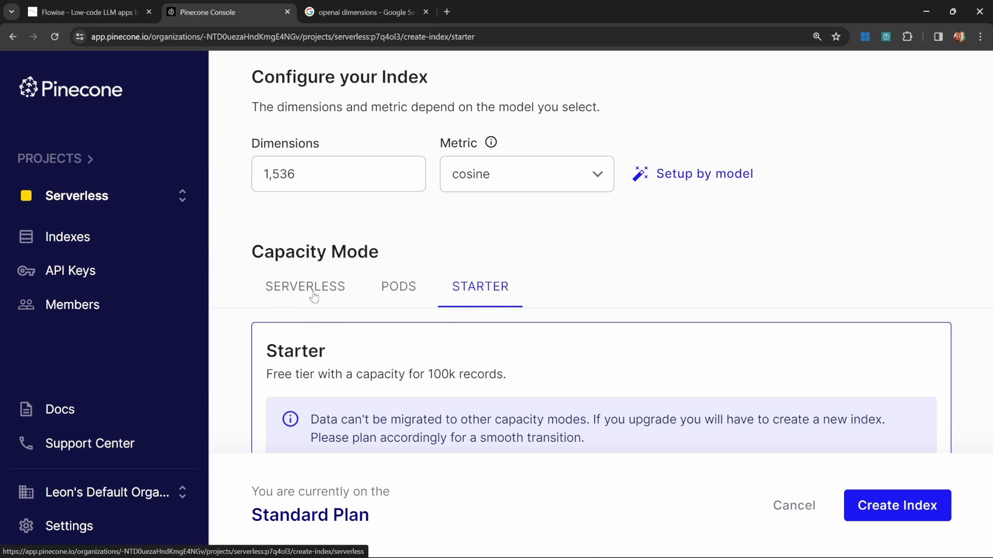
{"action": "left_click", "coordinate": [305, 286]}
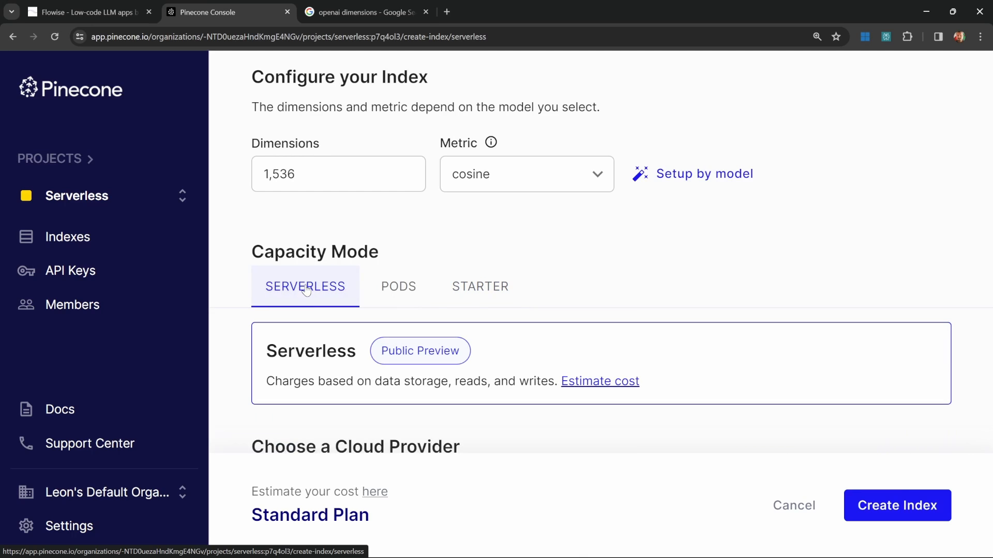
{"action": "scroll", "scroll_direction": "down", "scroll_amount": 3}
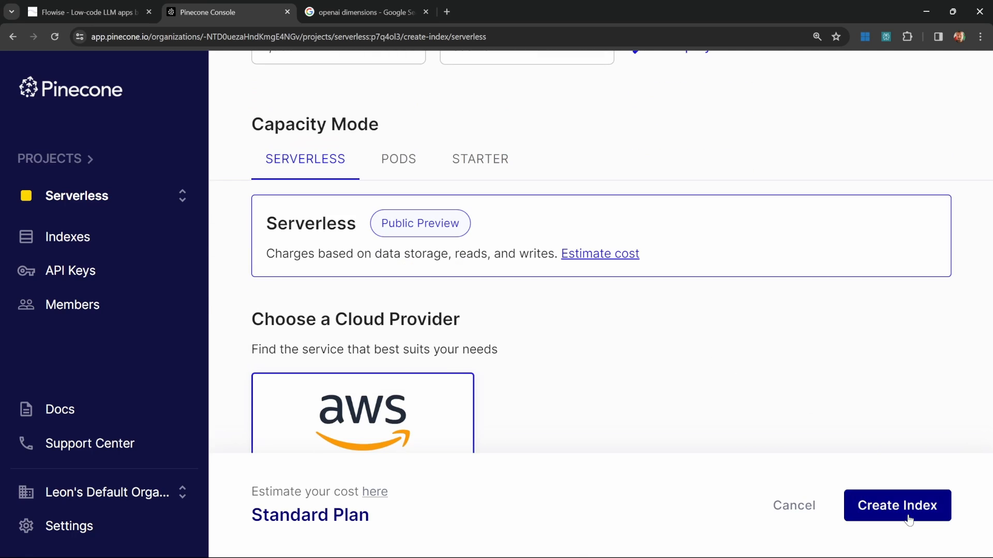
Create the flowise index and copy the default Pinecone API key value.
{"action": "left_click", "coordinate": [897, 505]}
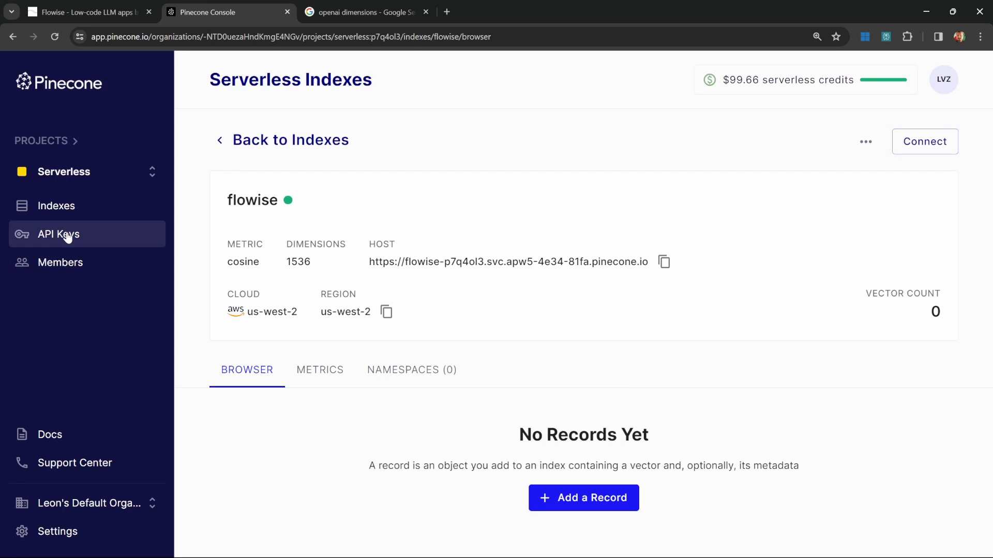
{"action": "left_click", "coordinate": [59, 235]}
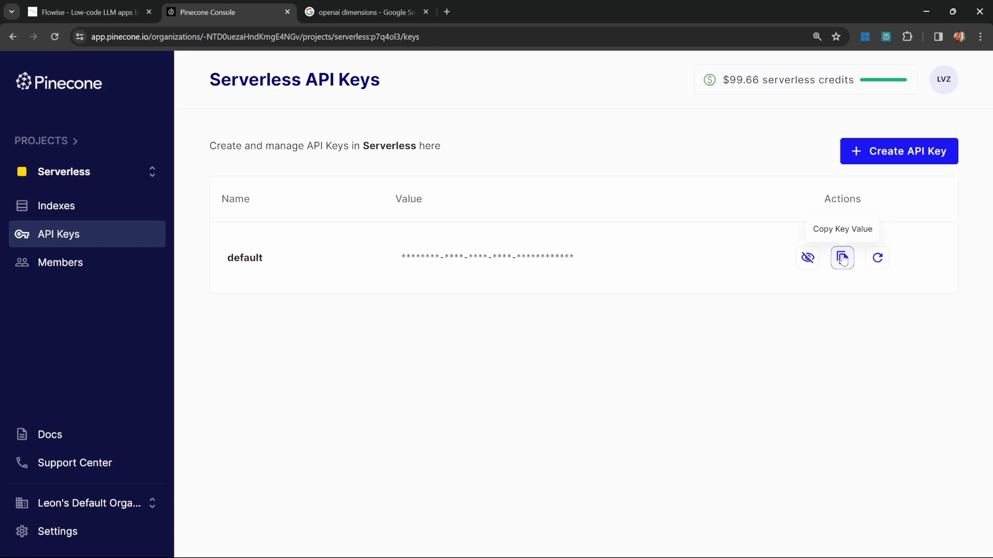
{"action": "left_click", "coordinate": [88, 12]}
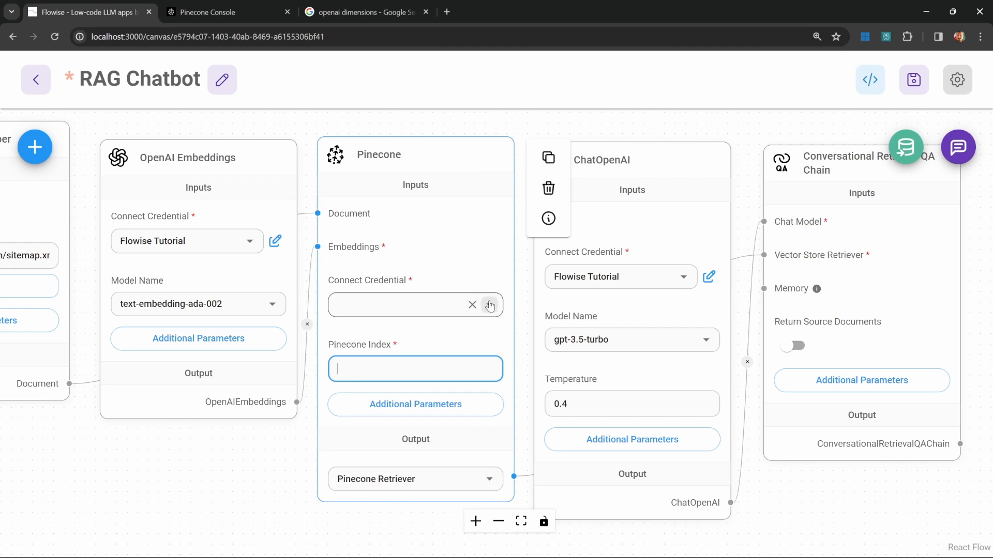
Add a new 'Flowise Pinecone Serverless' credential and enter 'flowise' as the Pinecone index.
{"action": "left_click", "coordinate": [489, 305]}
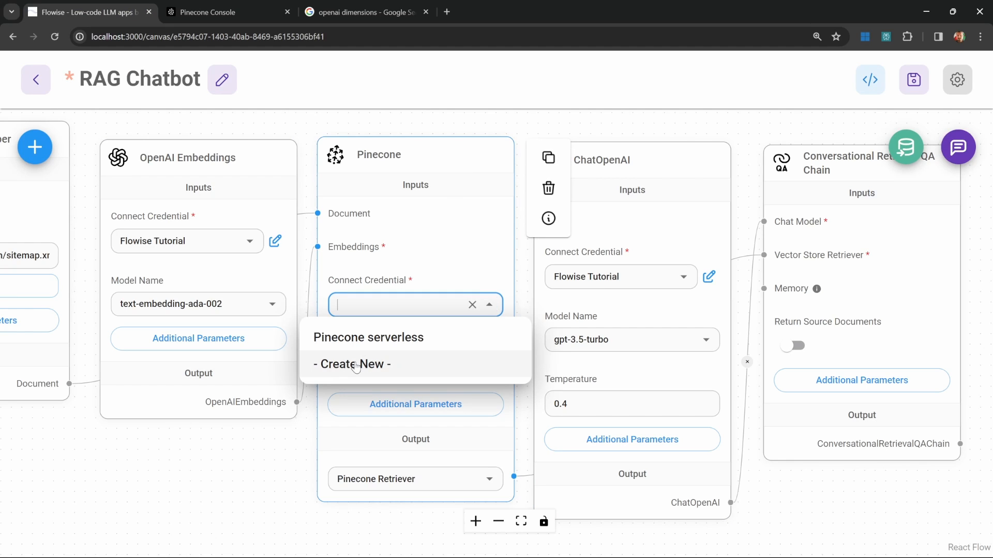
{"action": "left_click", "coordinate": [350, 364]}
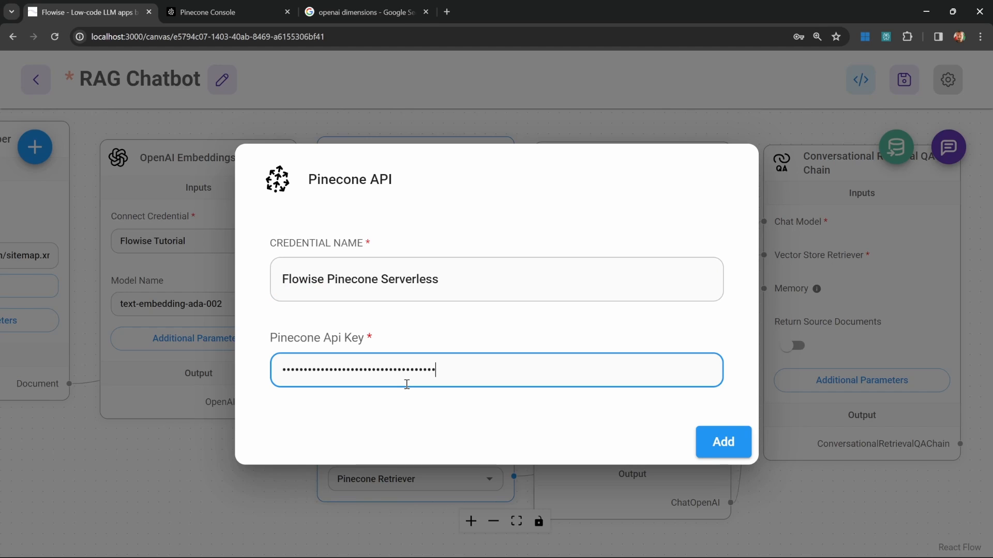
{"action": "left_click", "coordinate": [722, 442]}
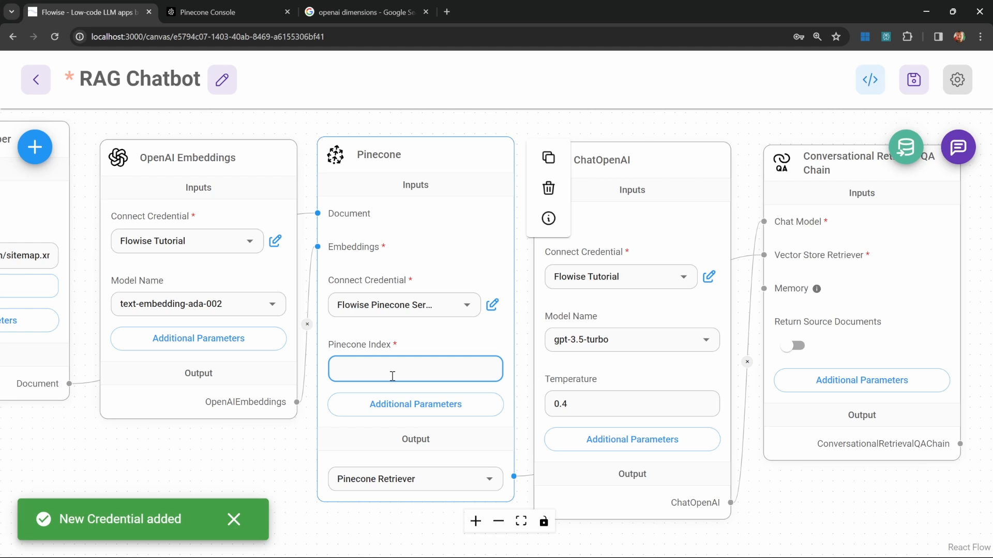
{"action": "type", "text": "flowise"}
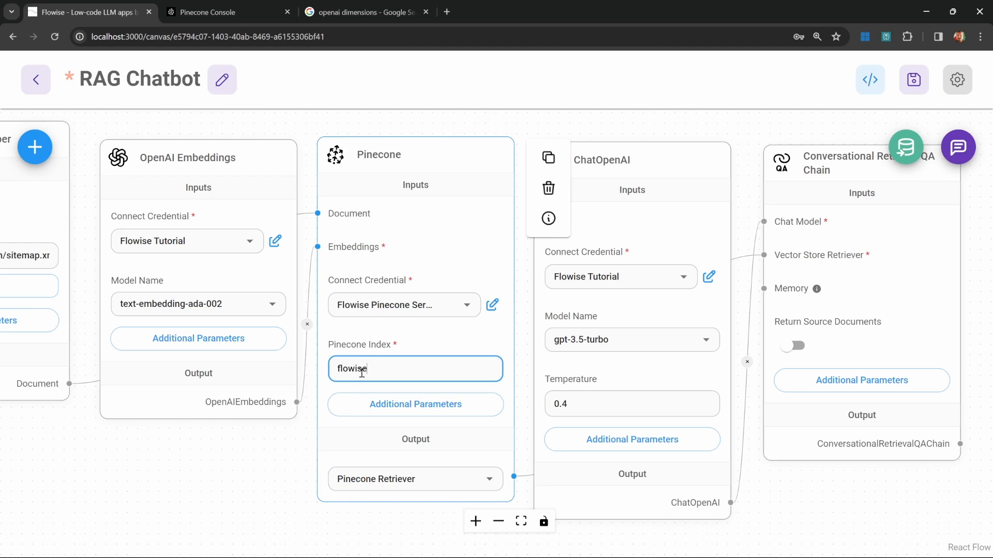
{"action": "left_click", "coordinate": [203, 12]}
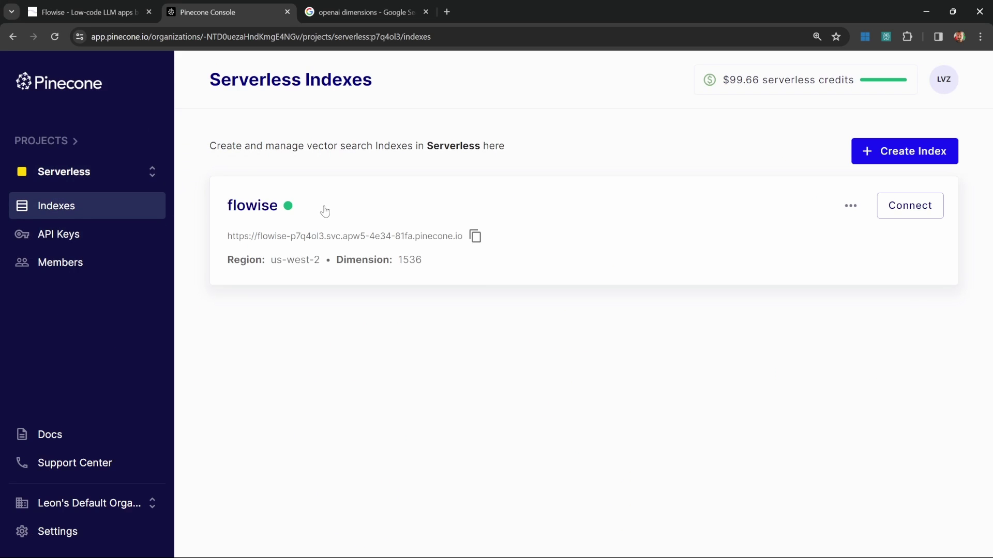
Save the RAG Chatbot flow and upsert the LangChain docs, crawling relative links, into Pinecone.
{"action": "left_click", "coordinate": [364, 11]}
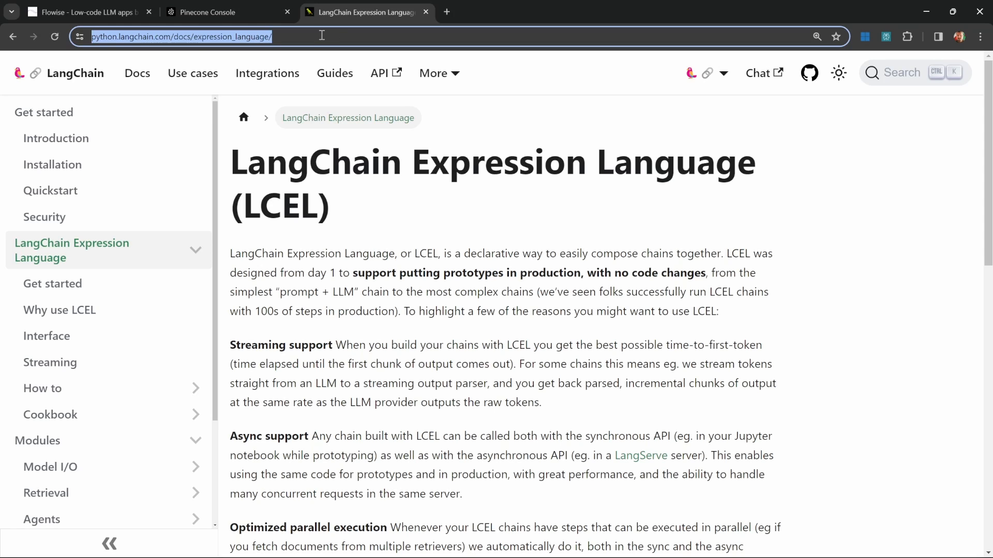
{"action": "left_click", "coordinate": [88, 12]}
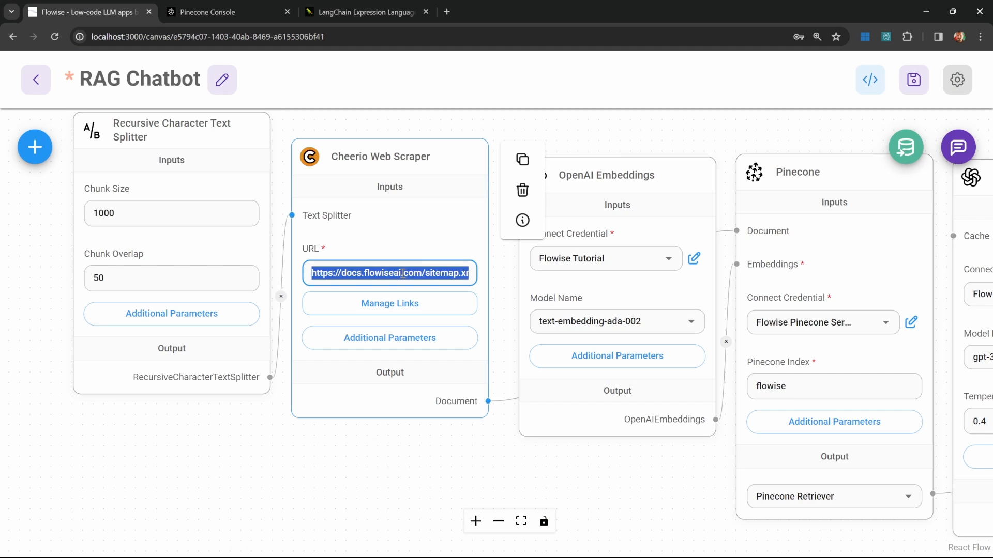
{"action": "left_click", "coordinate": [388, 303]}
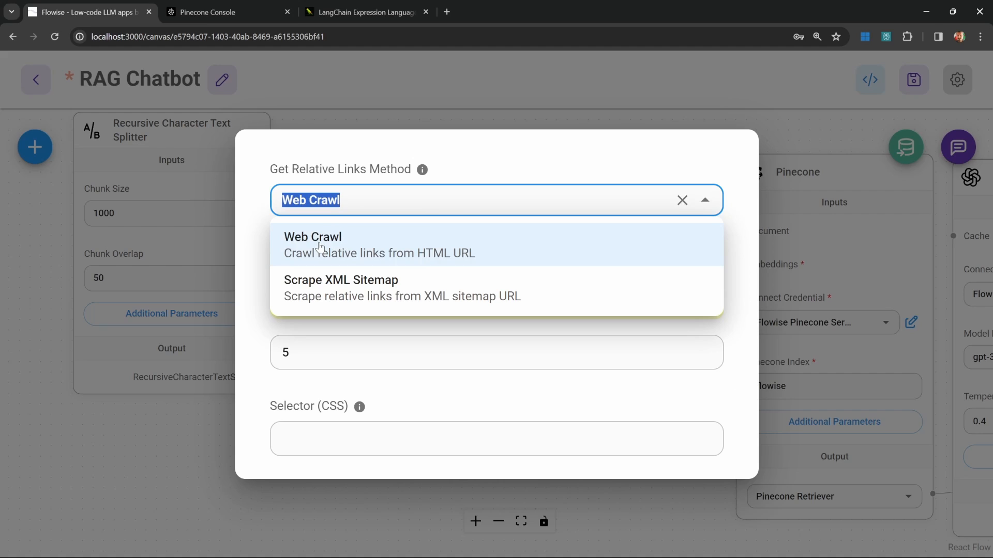
{"action": "left_click", "coordinate": [313, 237]}
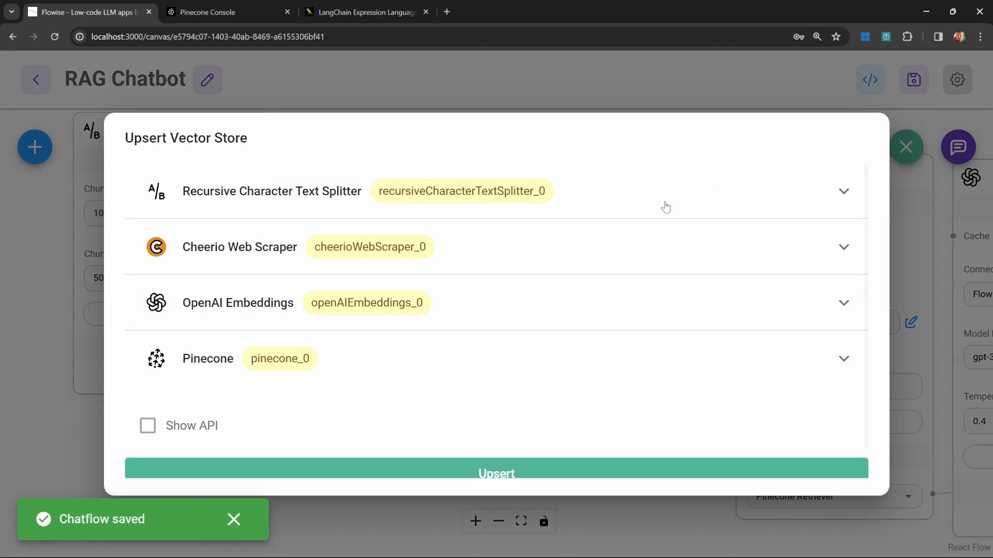
{"action": "left_click", "coordinate": [204, 12]}
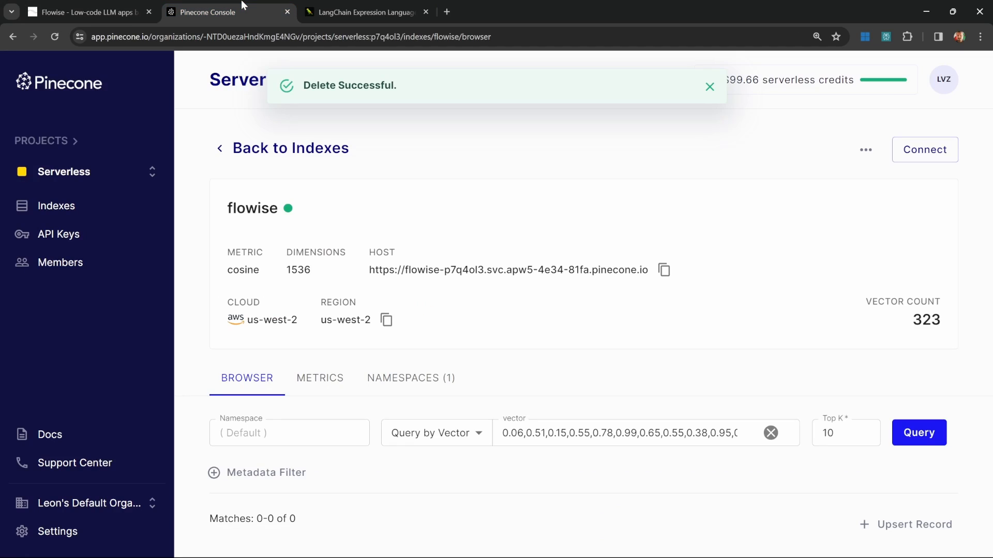
Rerun the flowise index query, showing 370 vectors and 10 matching records.
{"action": "left_click", "coordinate": [54, 36]}
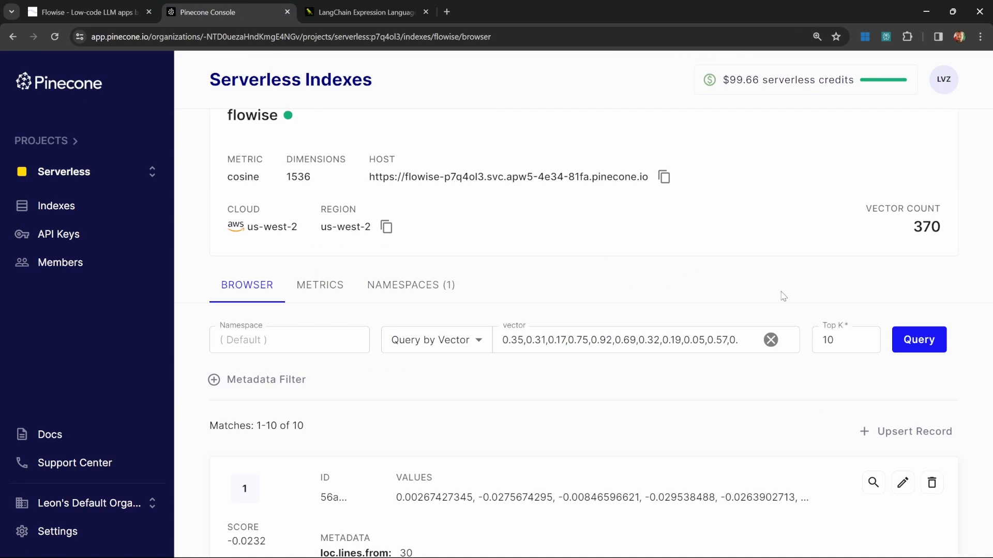
{"action": "mouse_move", "coordinate": [848, 254]}
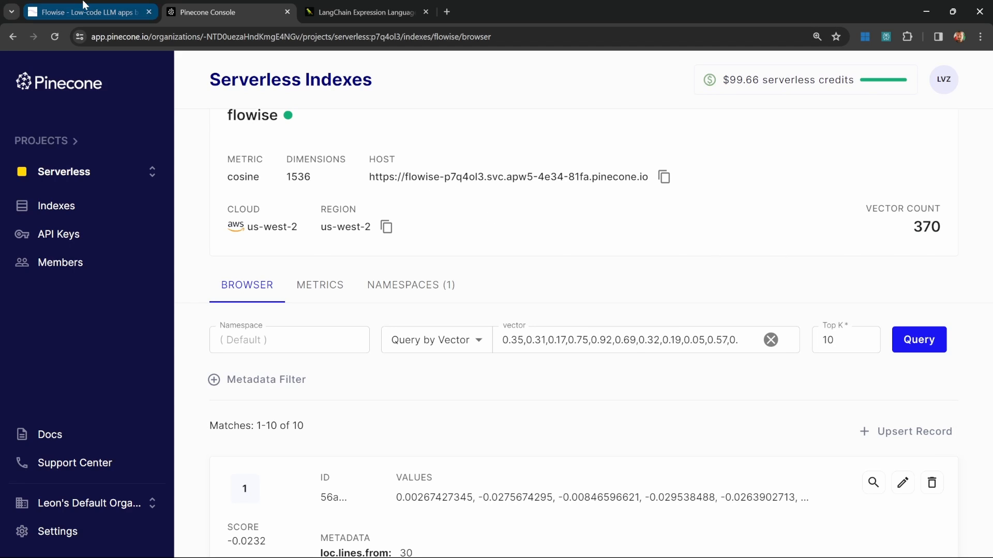
Ask the chatbot 'What is LCEL?' and open the first cited LangChain source page.
{"action": "left_click", "coordinate": [82, 12]}
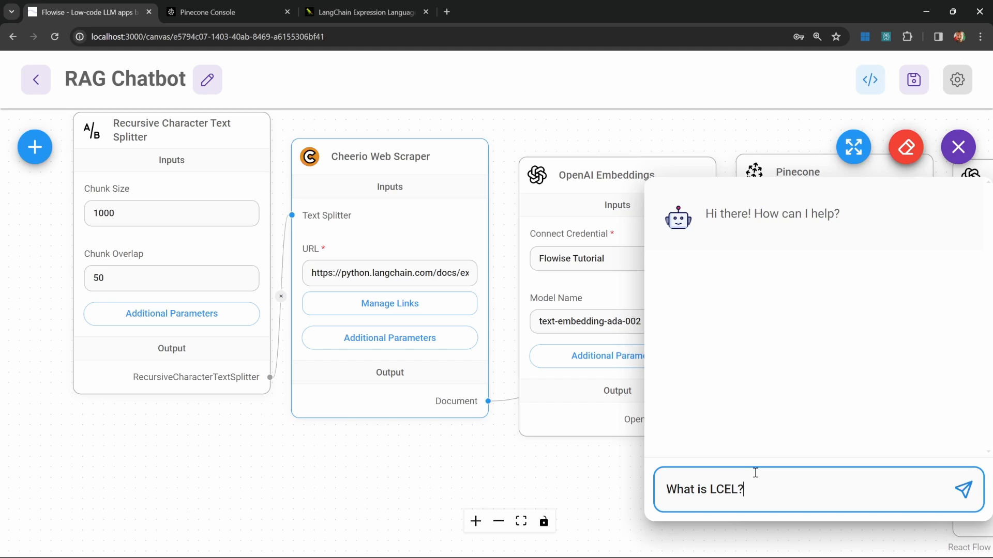
{"action": "left_click", "coordinate": [962, 488]}
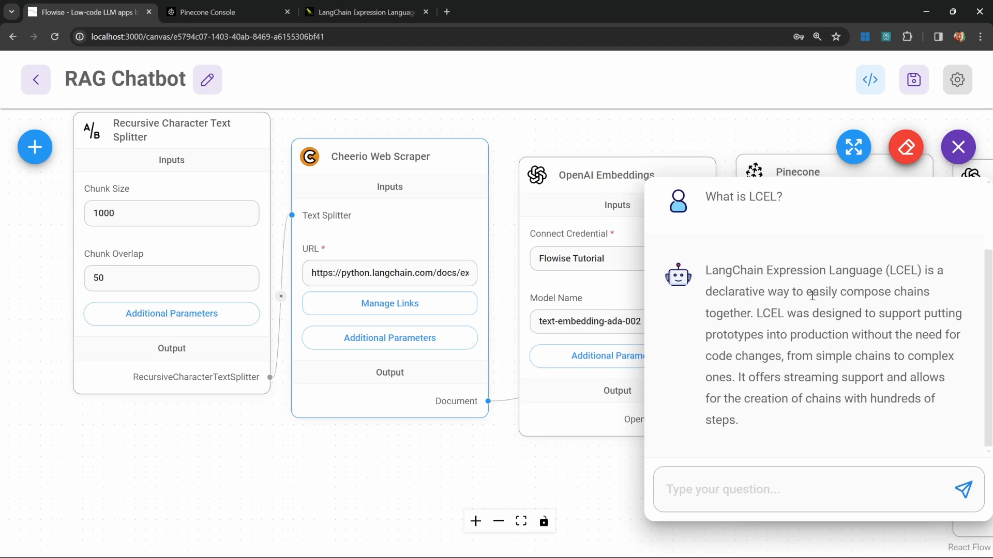
{"action": "left_click", "coordinate": [956, 147]}
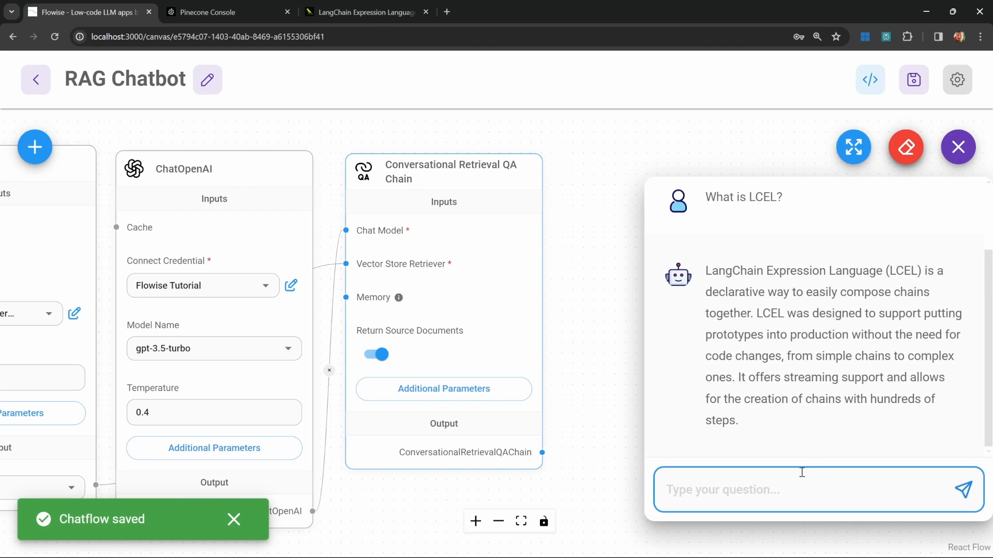
{"action": "type", "text": "What is LCEL?"}
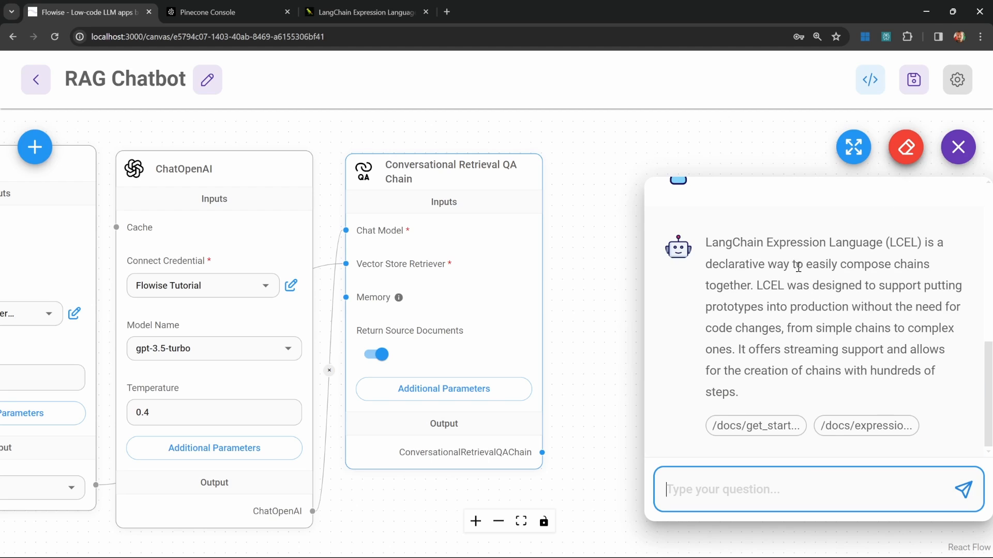
{"action": "mouse_move", "coordinate": [755, 425]}
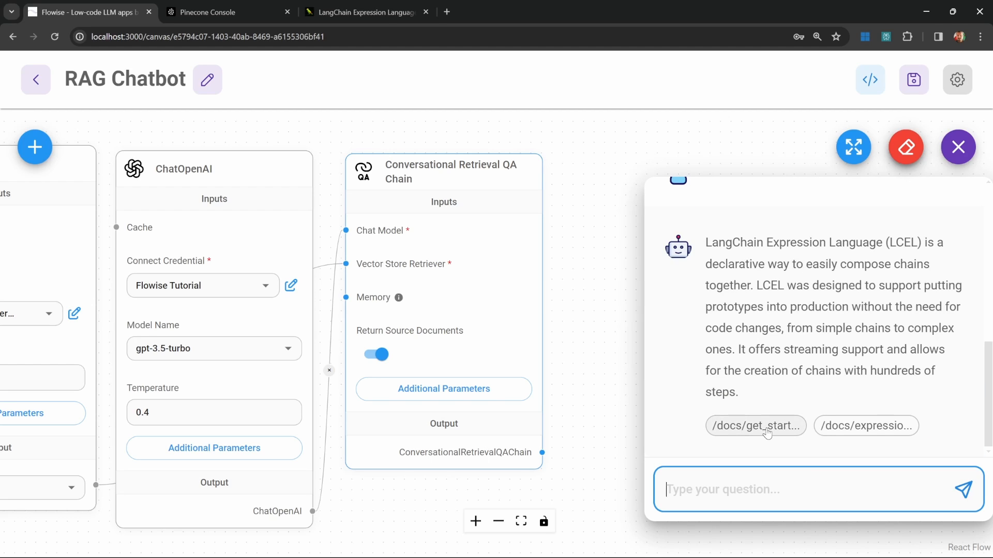
{"action": "left_click", "coordinate": [755, 426]}
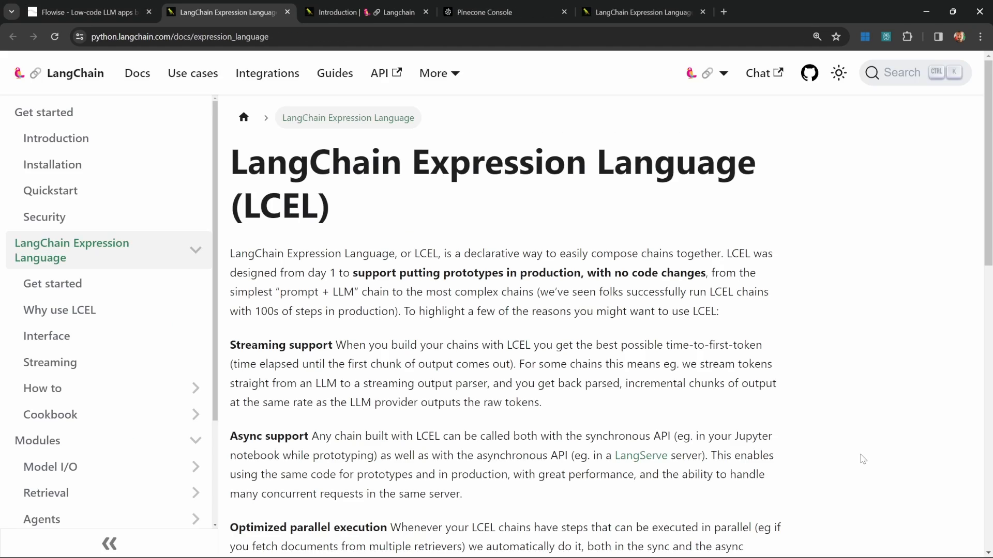
Save the chatflow, erase chat history, re-ask 'What is LCEL?', then close the chat.
{"action": "left_click", "coordinate": [88, 11]}
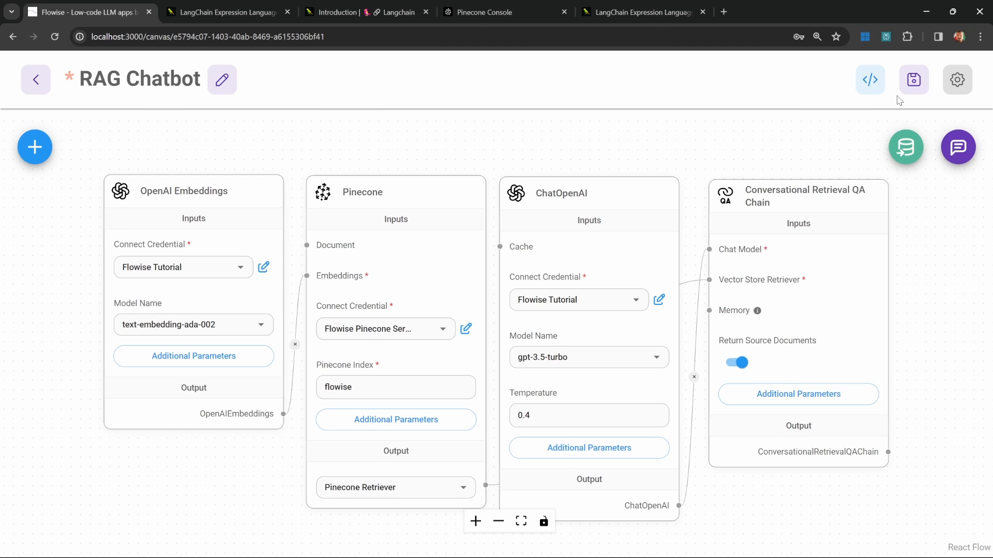
{"action": "left_click", "coordinate": [913, 80]}
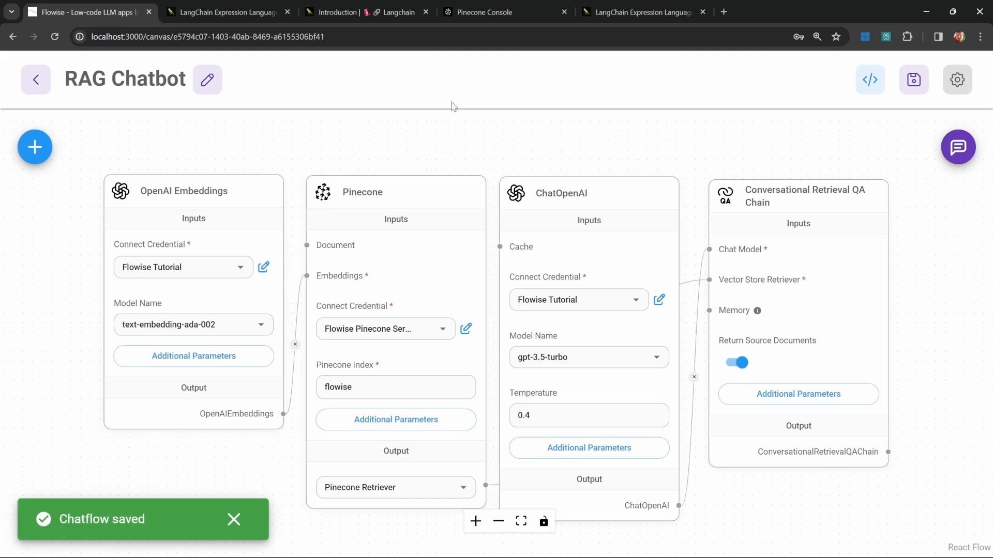
{"action": "mouse_move", "coordinate": [437, 122]}
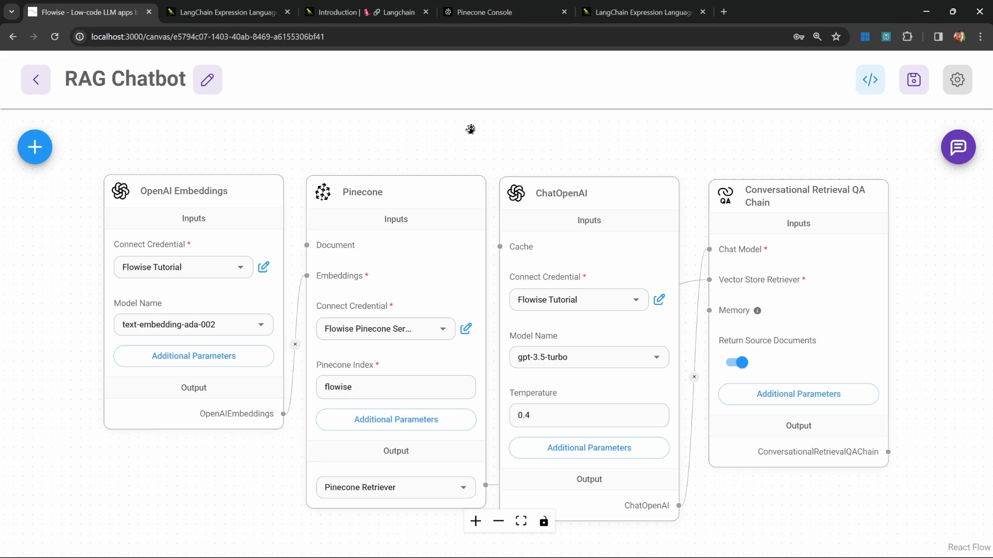
{"action": "mouse_move", "coordinate": [471, 121]}
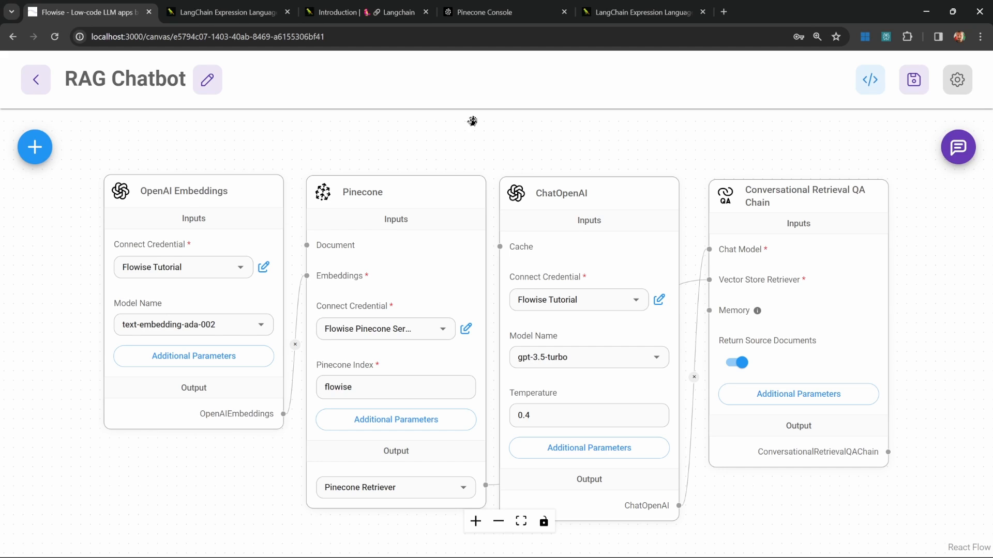
{"action": "mouse_move", "coordinate": [633, 195]}
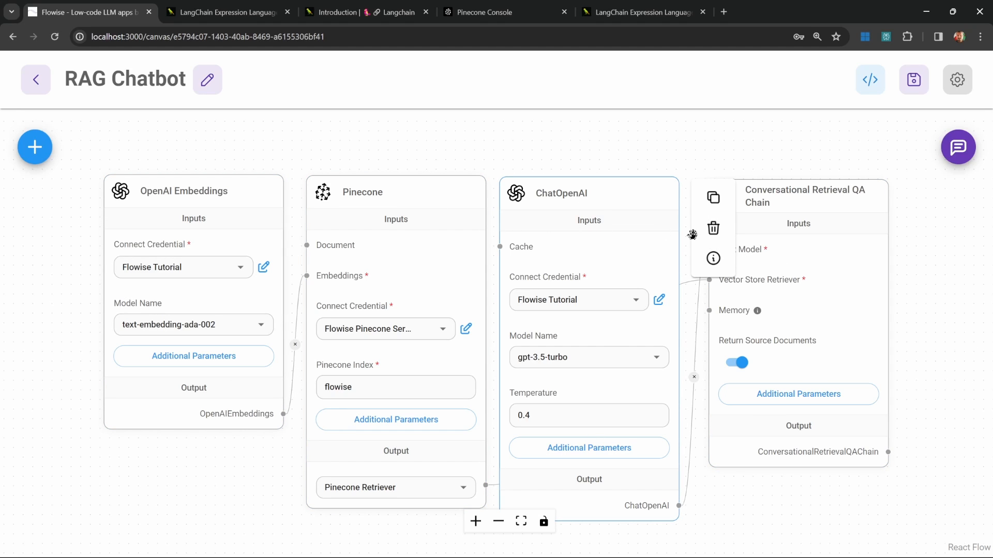
{"action": "mouse_move", "coordinate": [34, 365]}
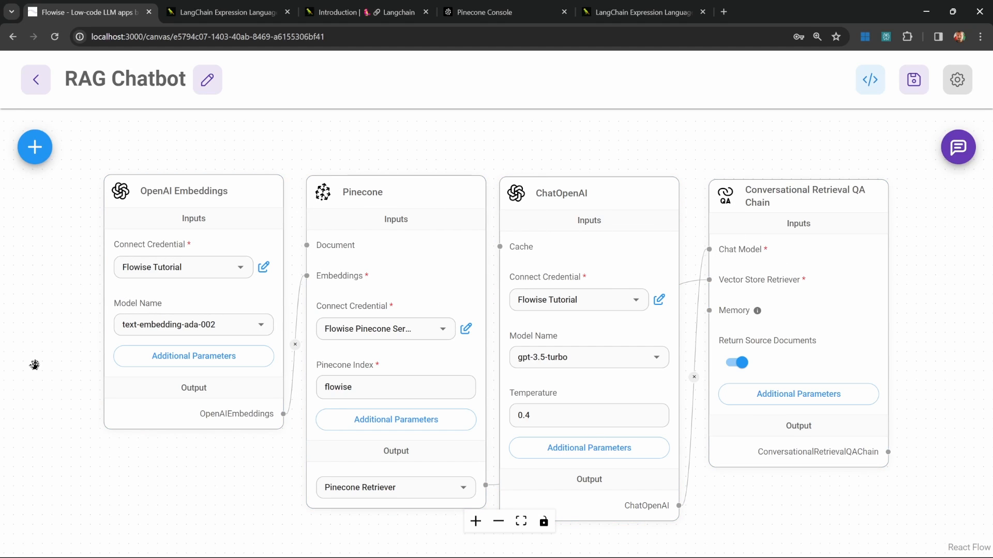
{"action": "left_click", "coordinate": [957, 147]}
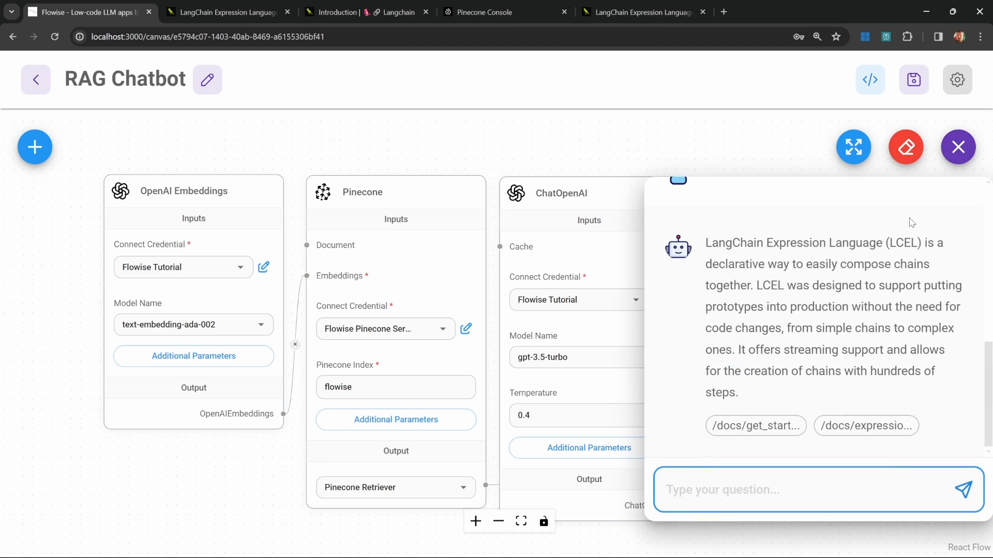
{"action": "left_click", "coordinate": [905, 147]}
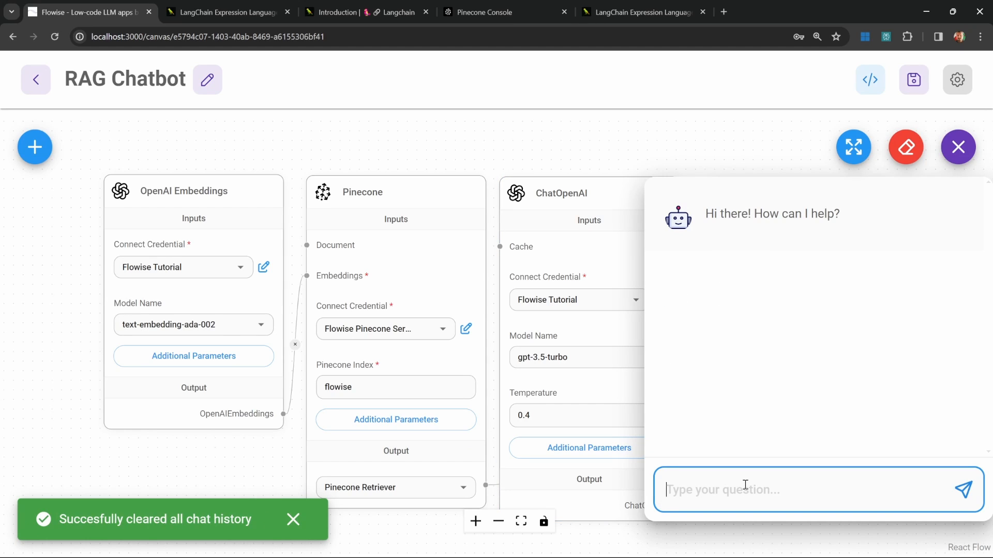
{"action": "type", "text": "What is LCEL?"}
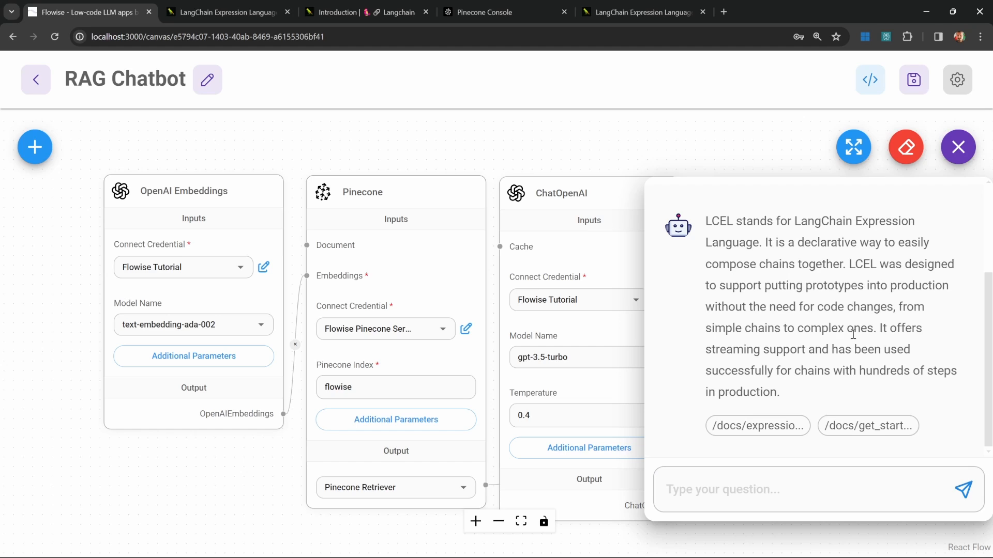
{"action": "left_click", "coordinate": [957, 147]}
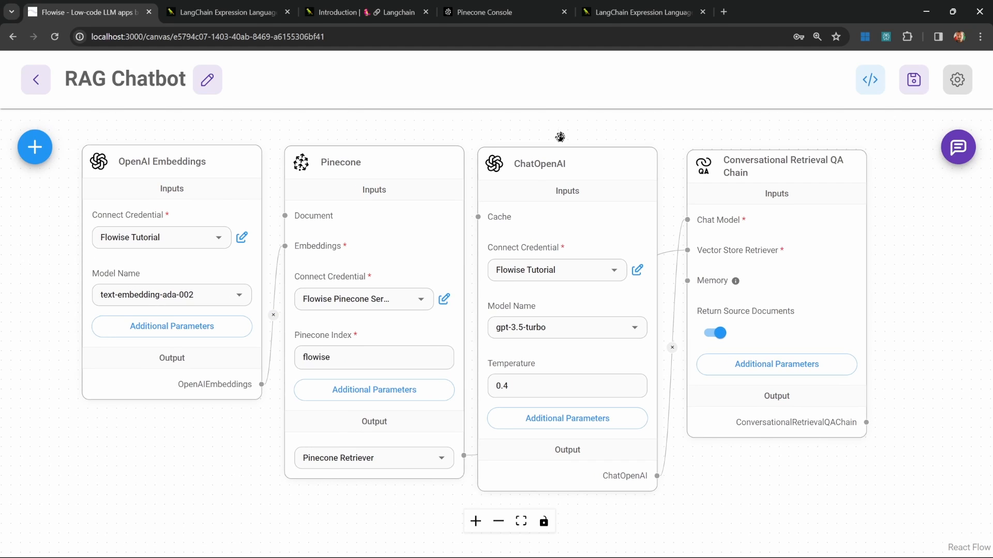
{"action": "mouse_move", "coordinate": [594, 122]}
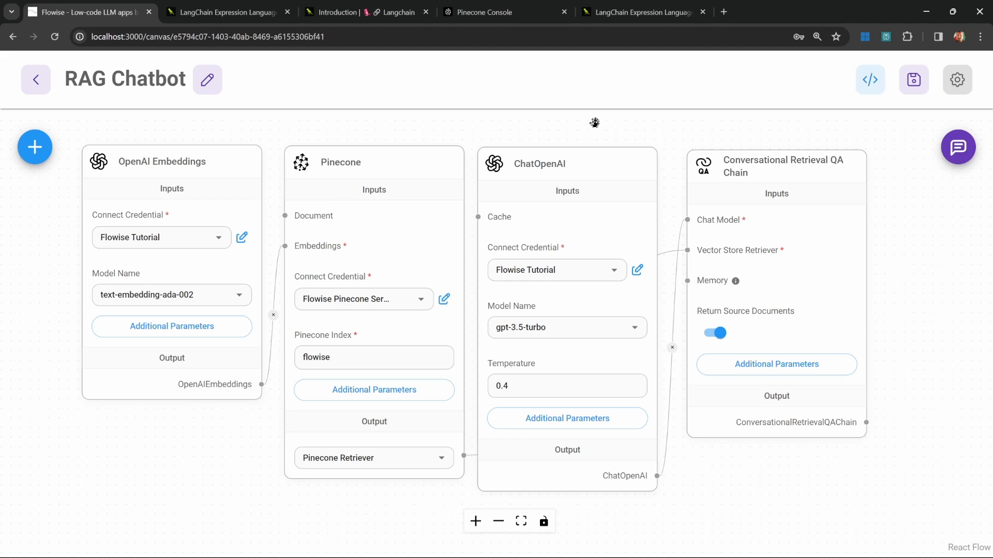
{"action": "mouse_move", "coordinate": [686, 227]}
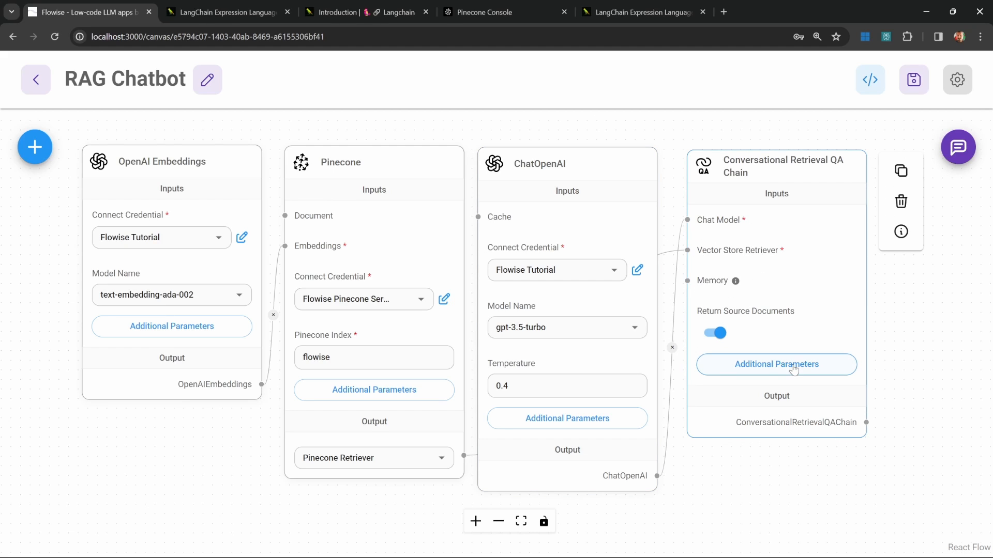
{"action": "left_click", "coordinate": [776, 364]}
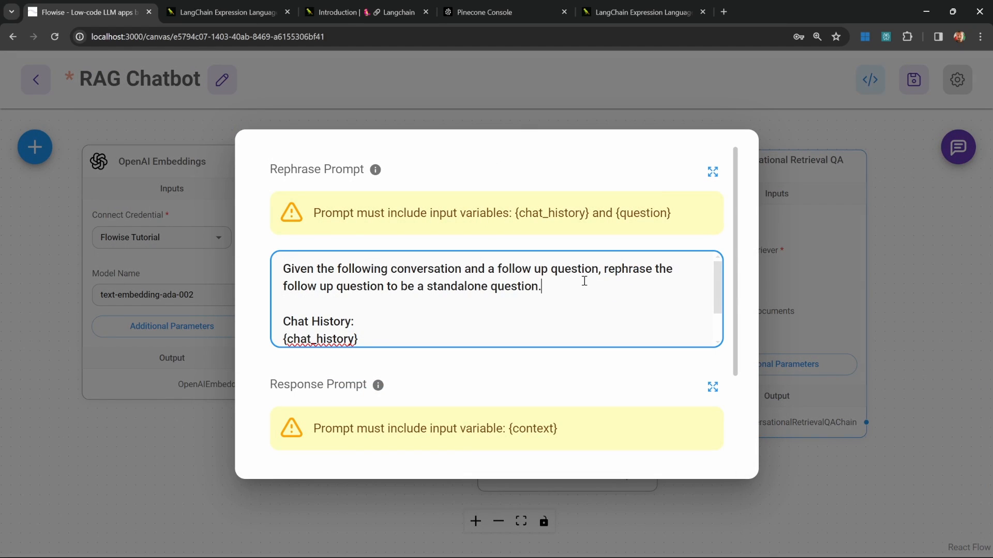
{"action": "scroll", "scroll_direction": "down", "scroll_amount": 3}
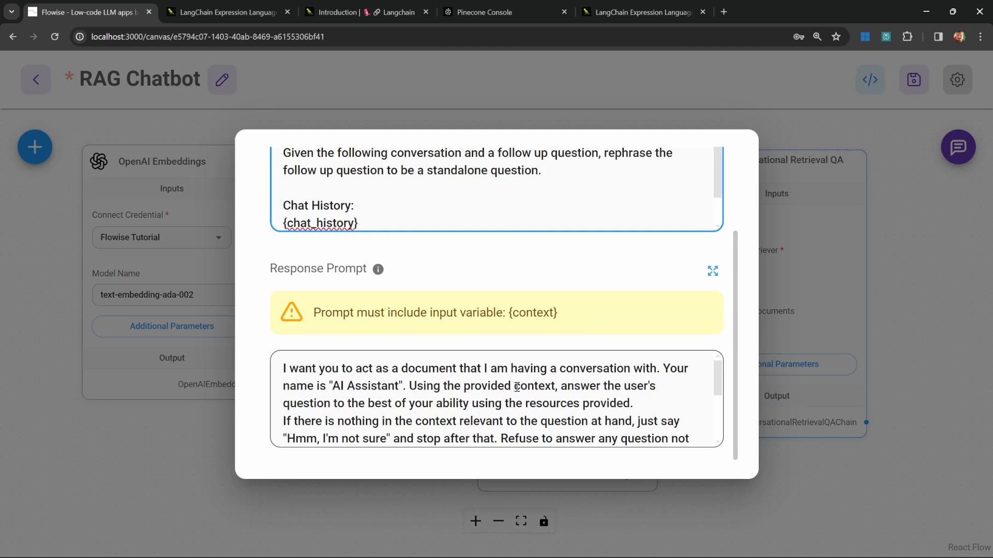
{"action": "left_click", "coordinate": [581, 99]}
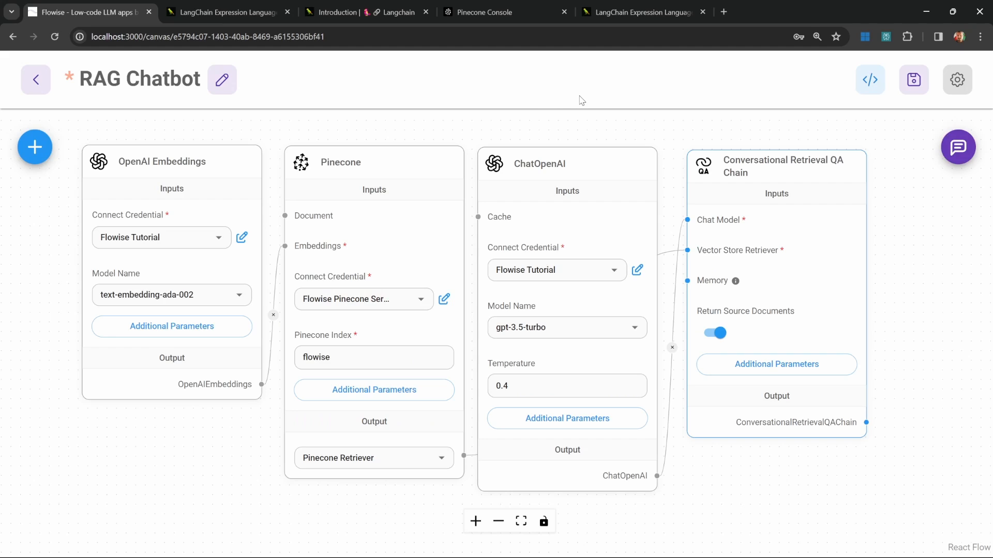
{"action": "mouse_move", "coordinate": [582, 139]}
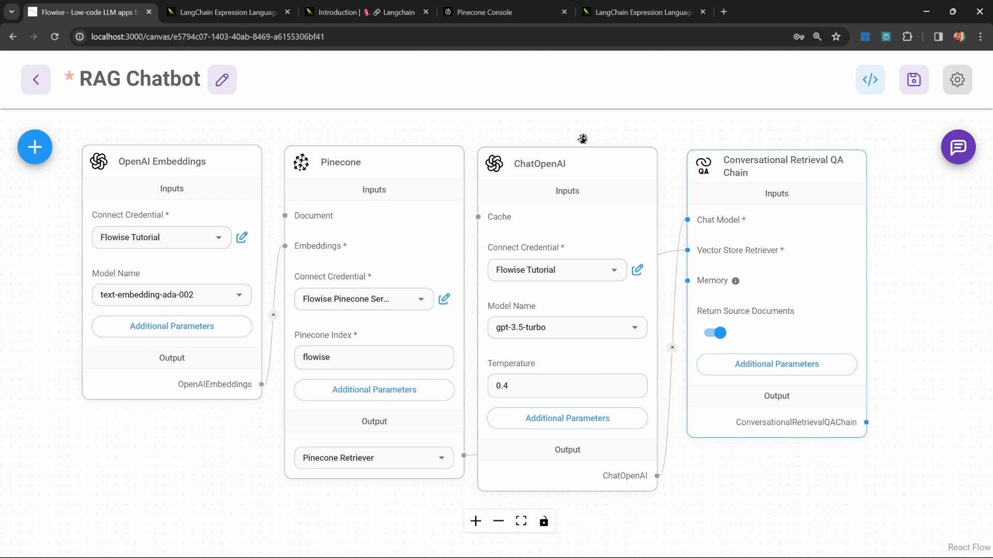
{"action": "mouse_move", "coordinate": [595, 158]}
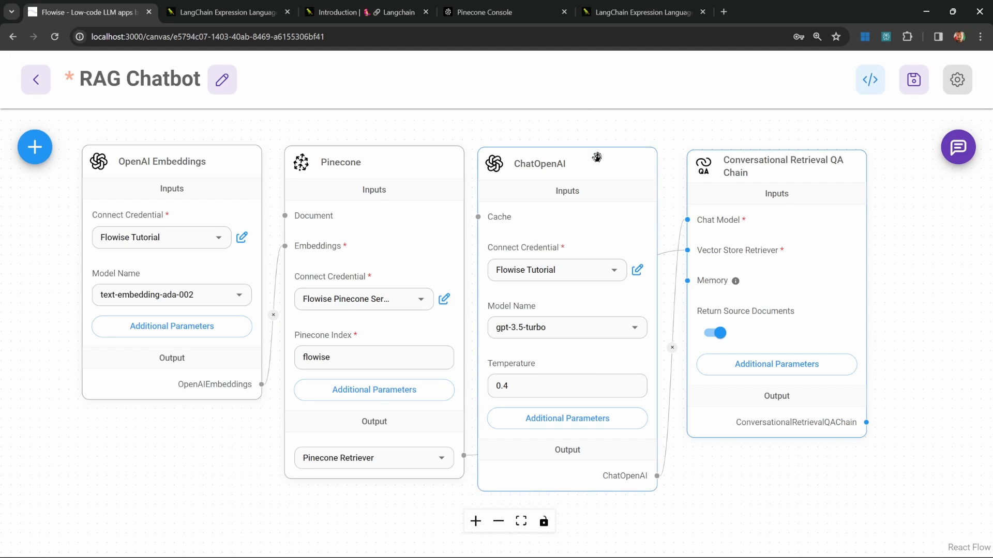